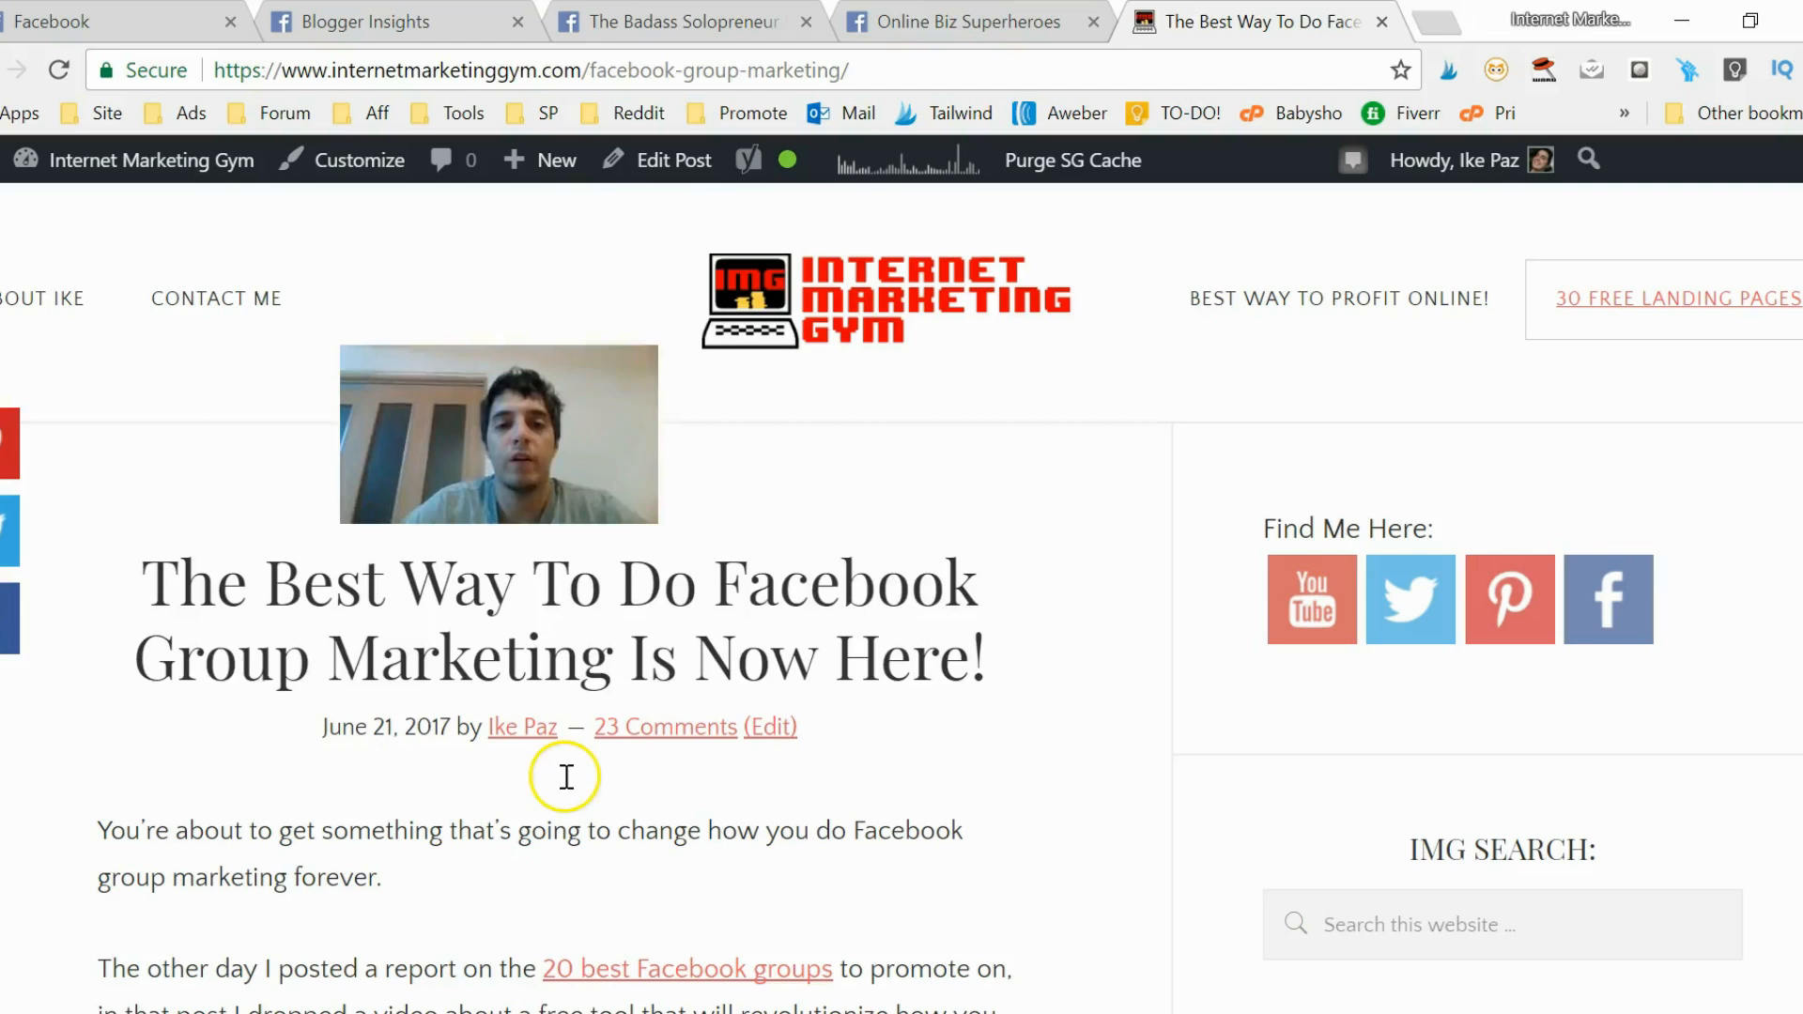
{"action": "mouse_move", "coordinate": [207, 555]}
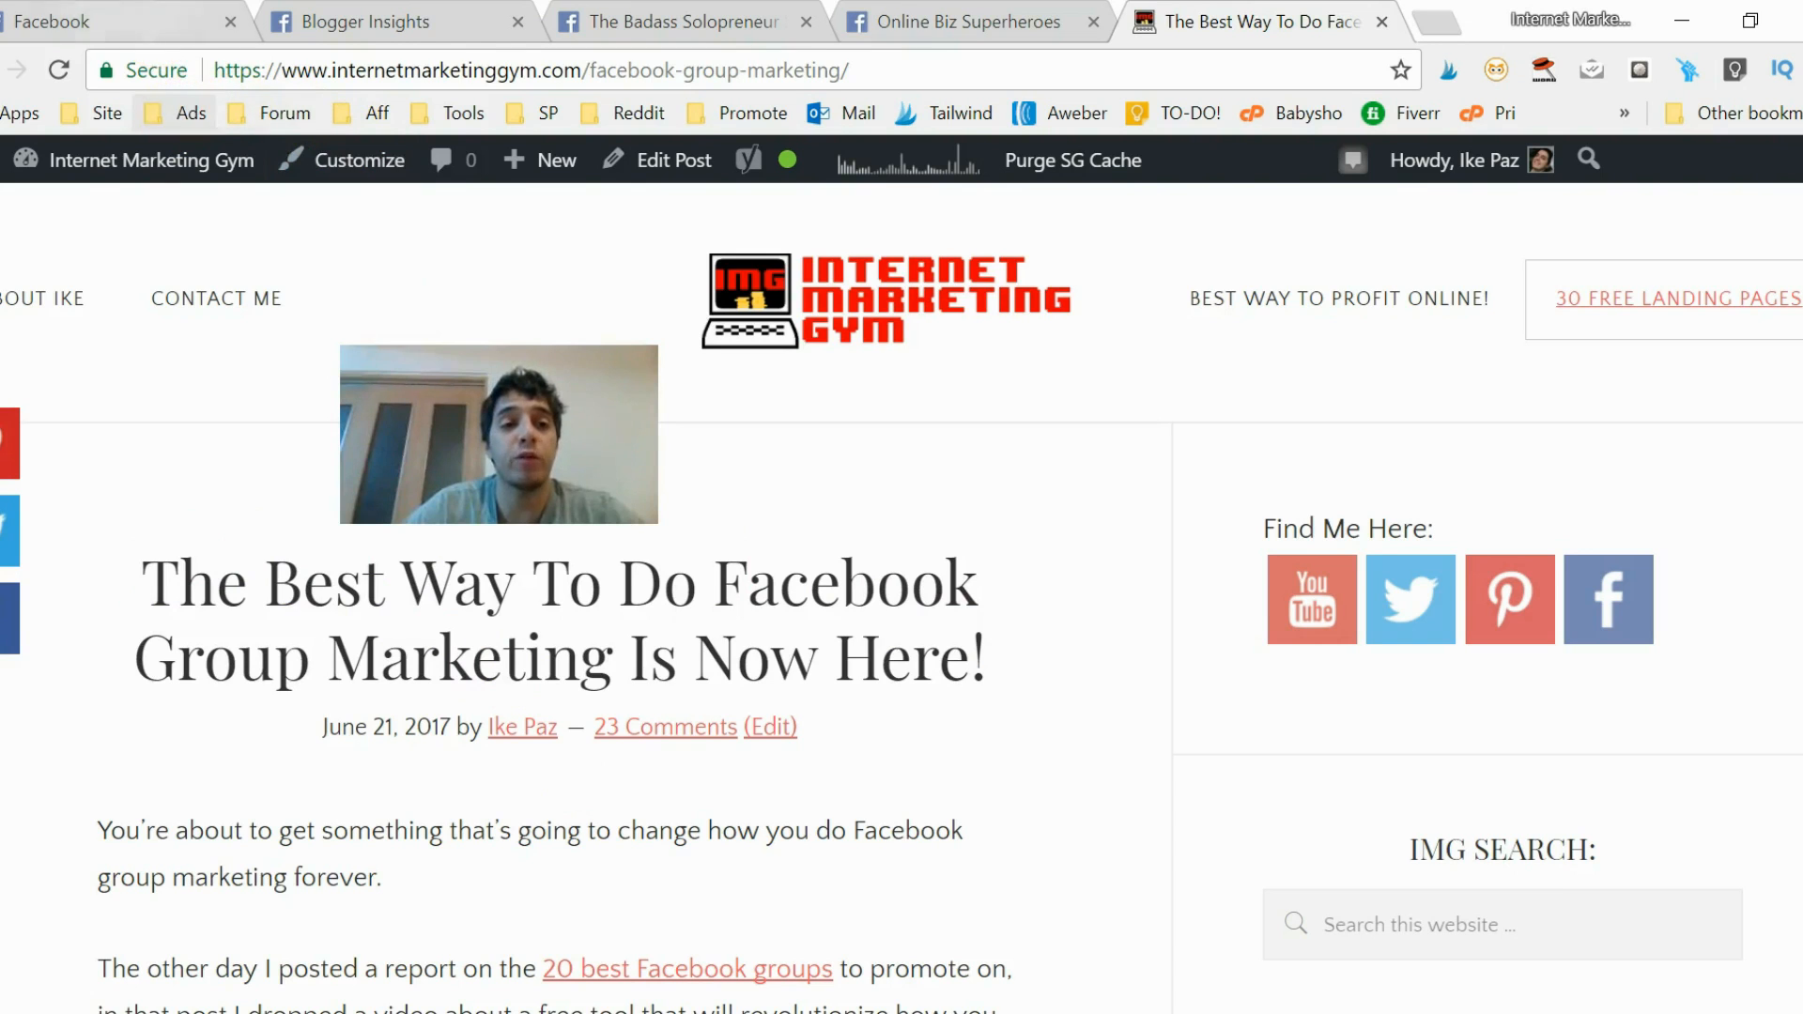
Cycle through the Badass Solopreneur, Facebook and blog post tabs, ending on the News Feed.
{"action": "left_click", "coordinate": [115, 21]}
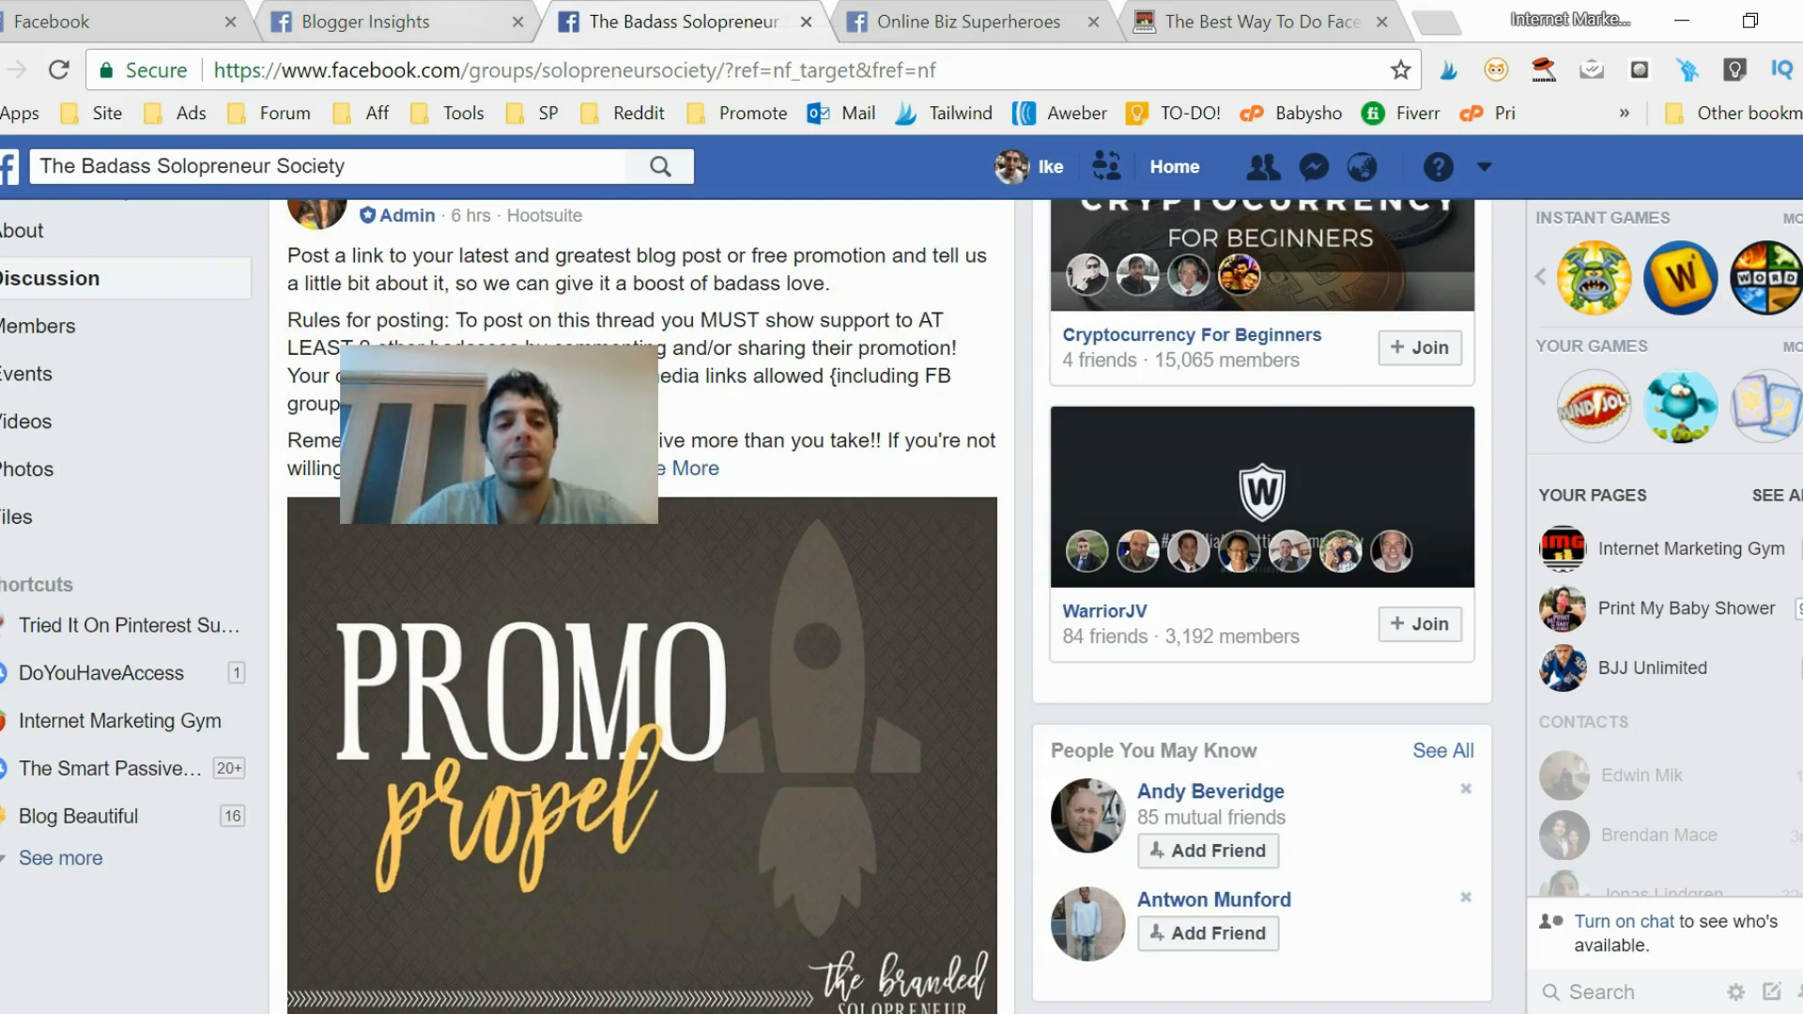
{"action": "left_click", "coordinate": [11, 167]}
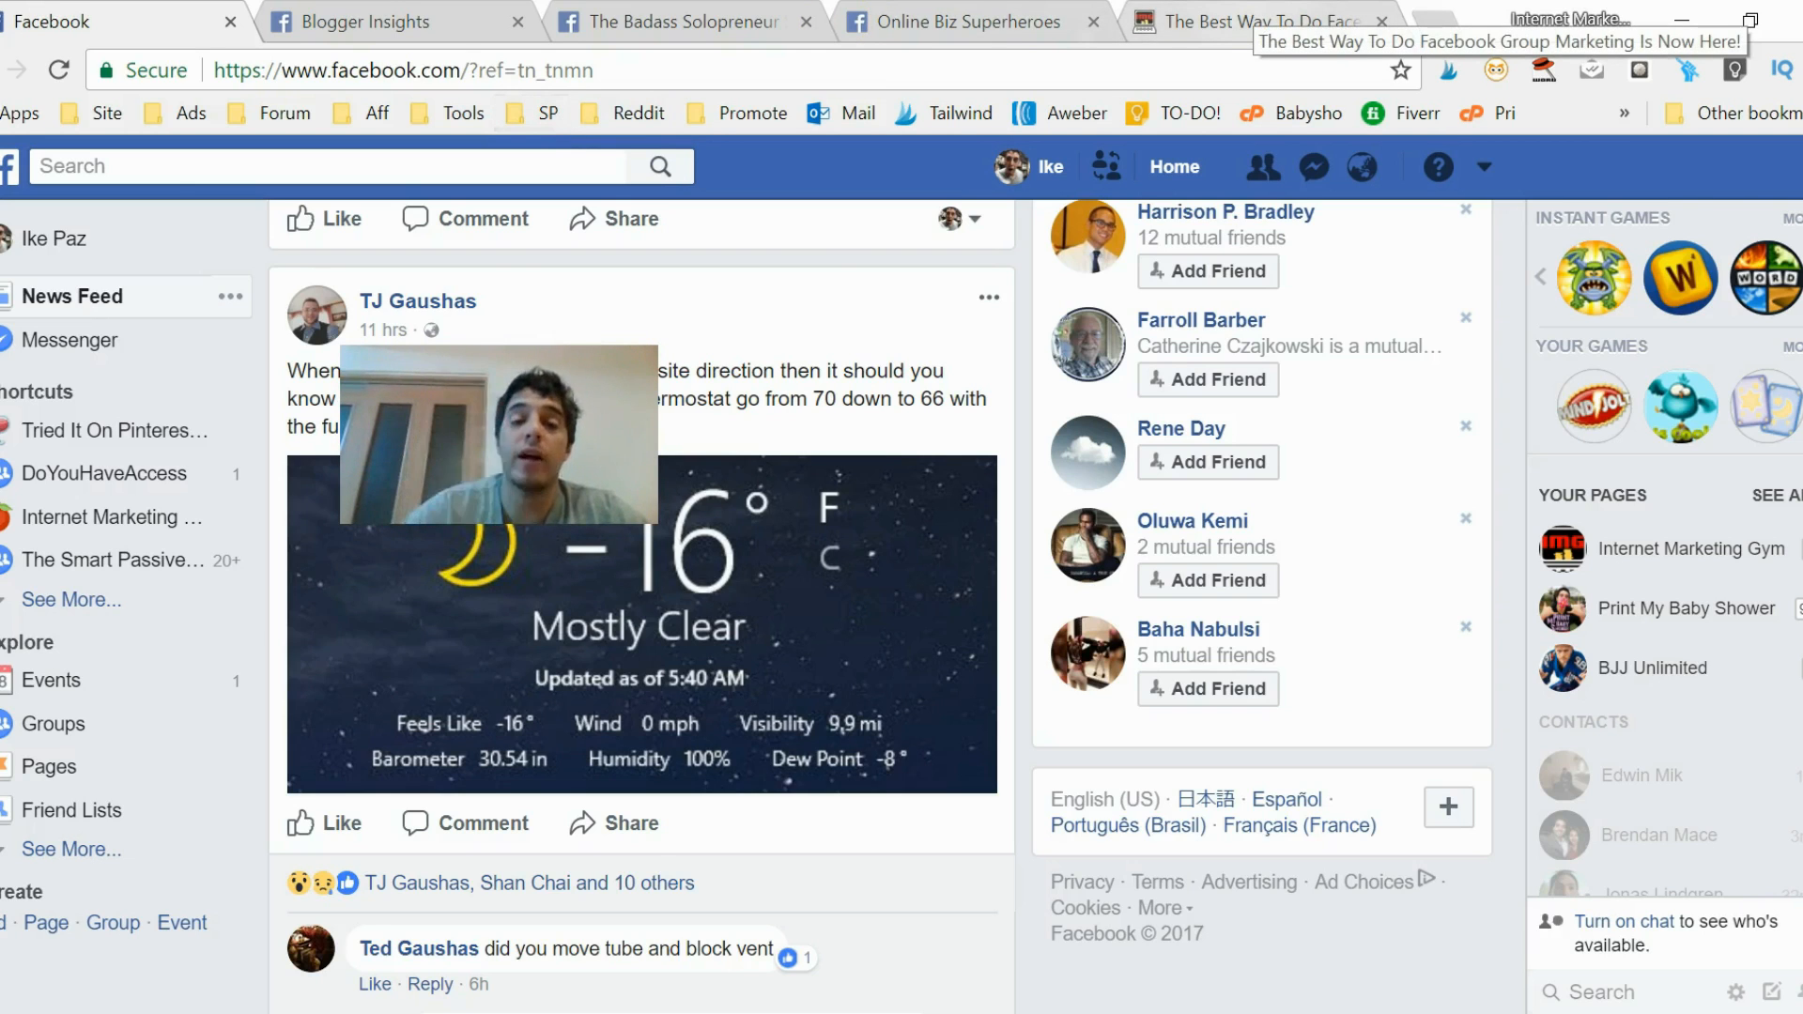
{"action": "left_click", "coordinate": [1254, 20]}
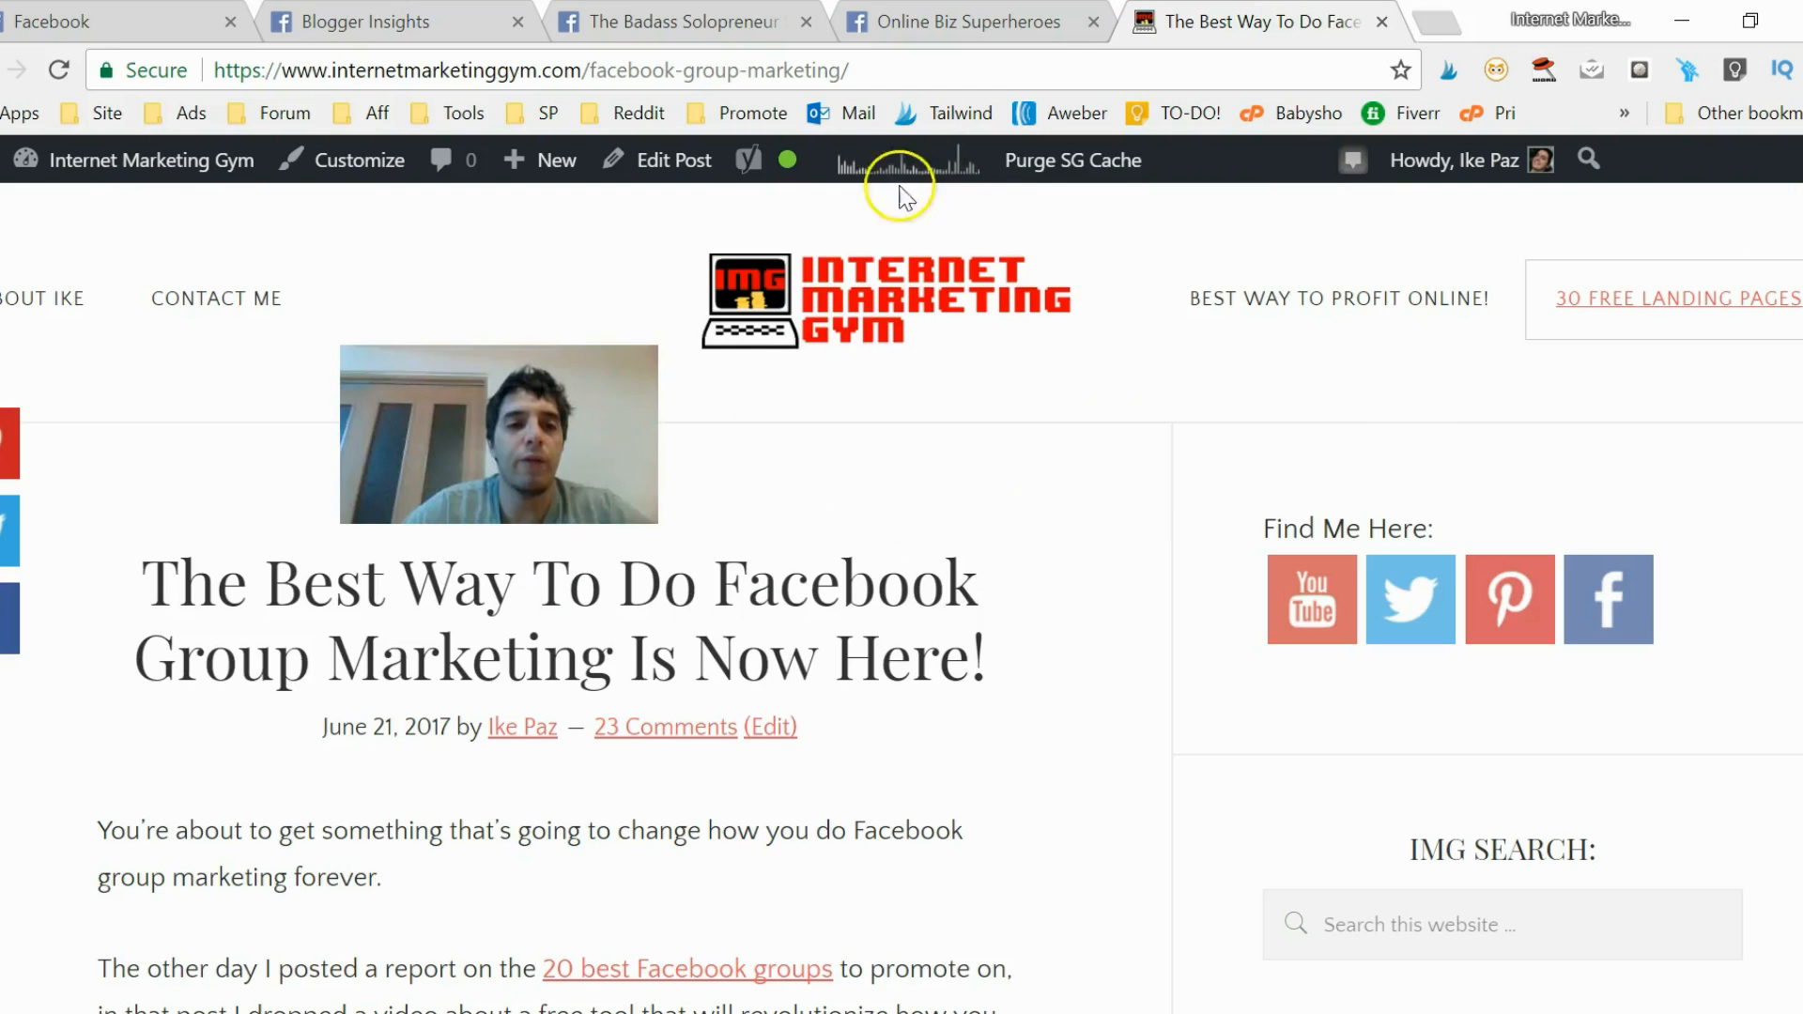
{"action": "left_click", "coordinate": [114, 21]}
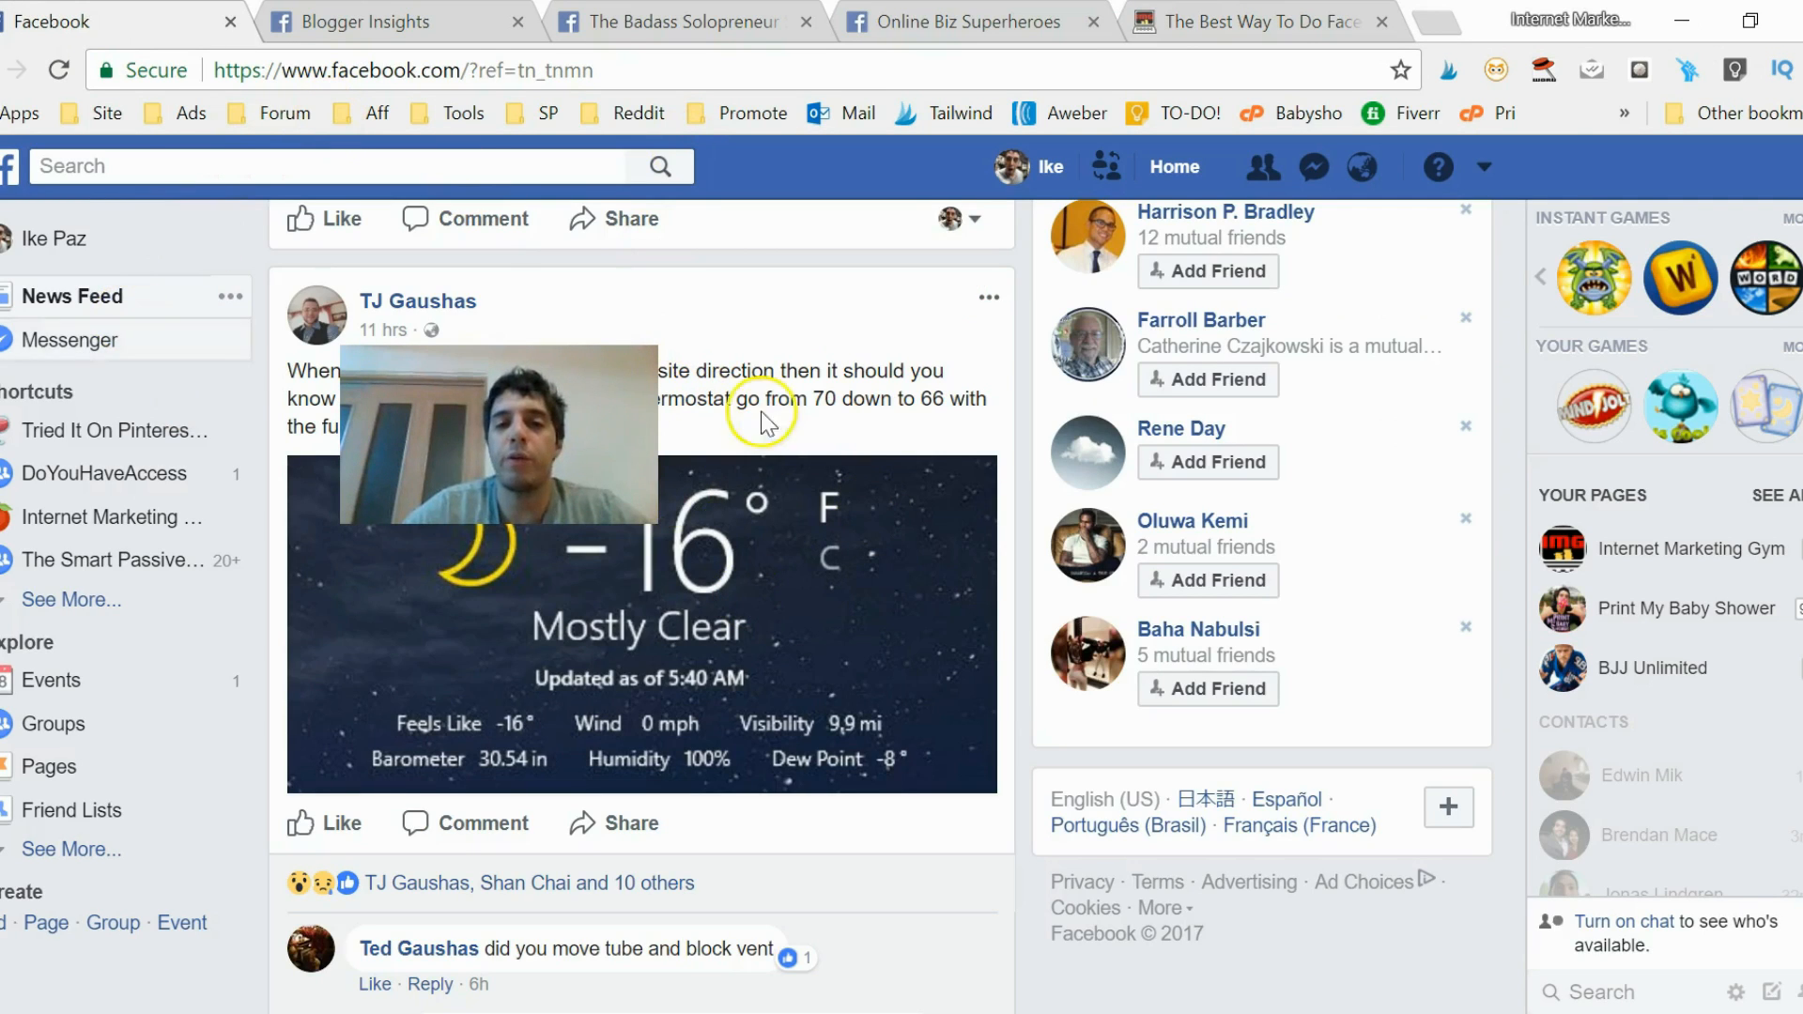
Browse the Blogger Insights, Online Biz Superheroes and Badass Solopreneur group tabs, then return to the blog post.
{"action": "left_click", "coordinate": [367, 22]}
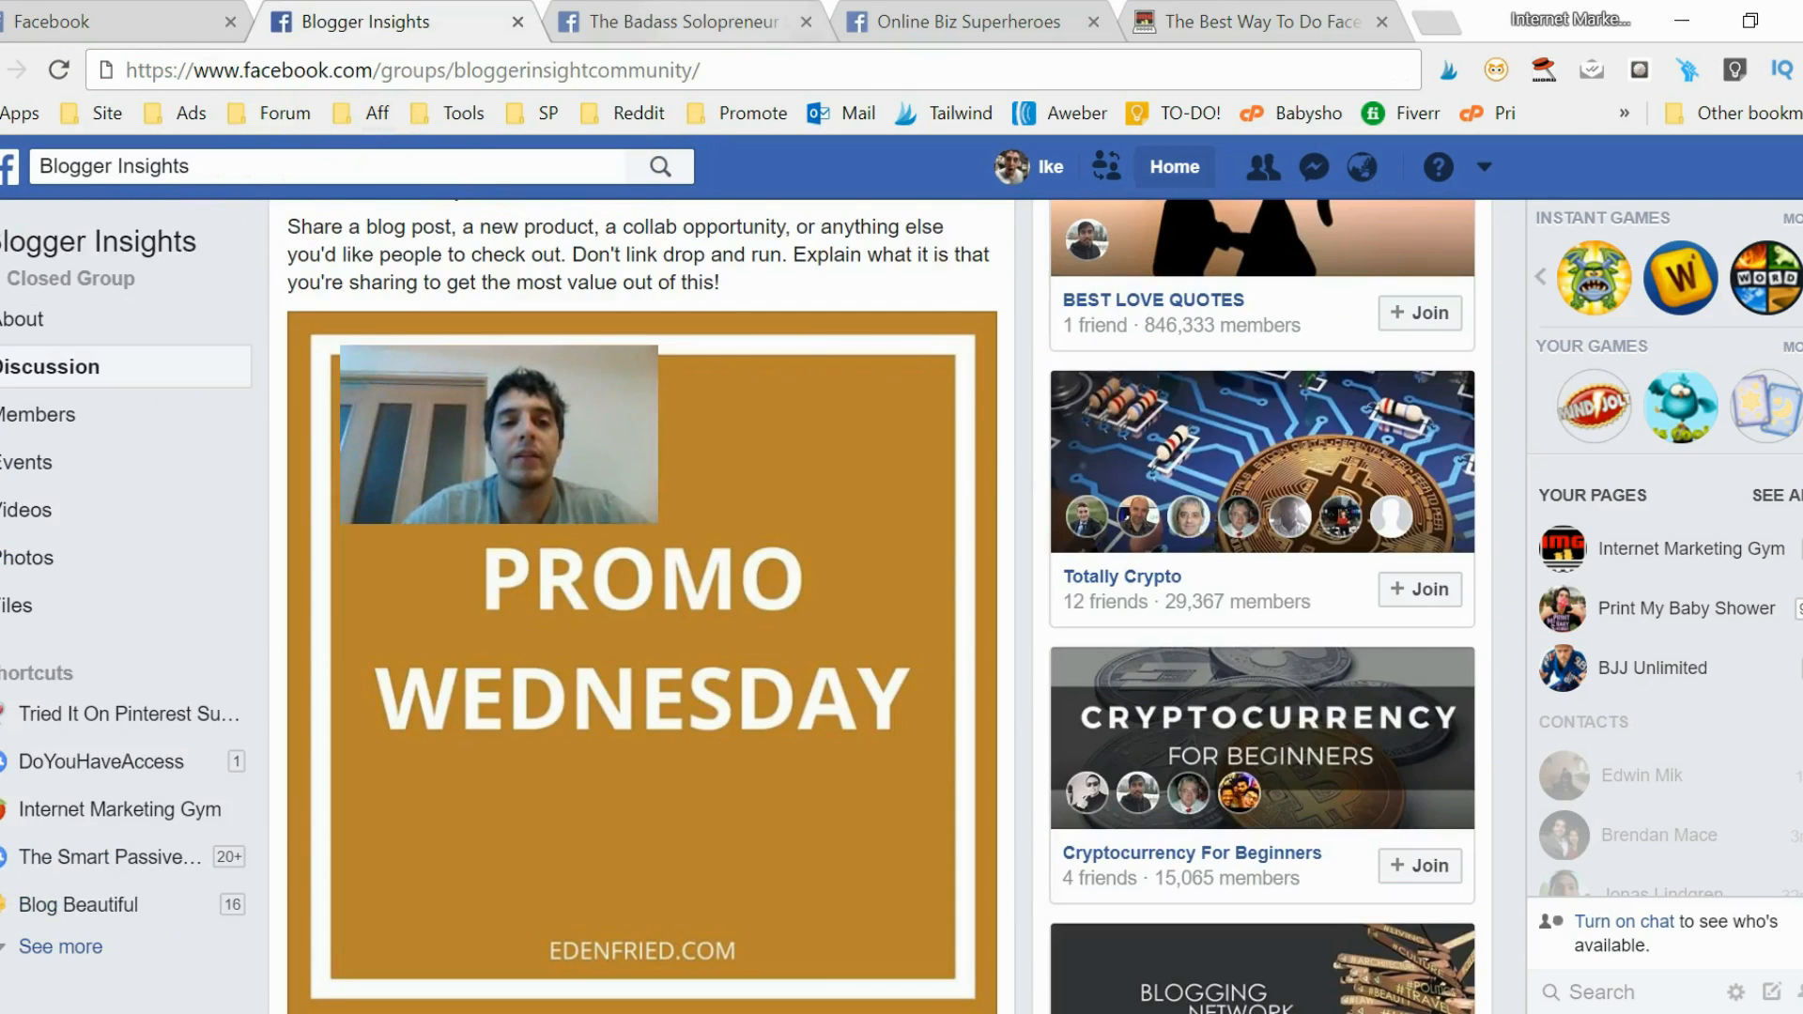
{"action": "left_click", "coordinate": [969, 21]}
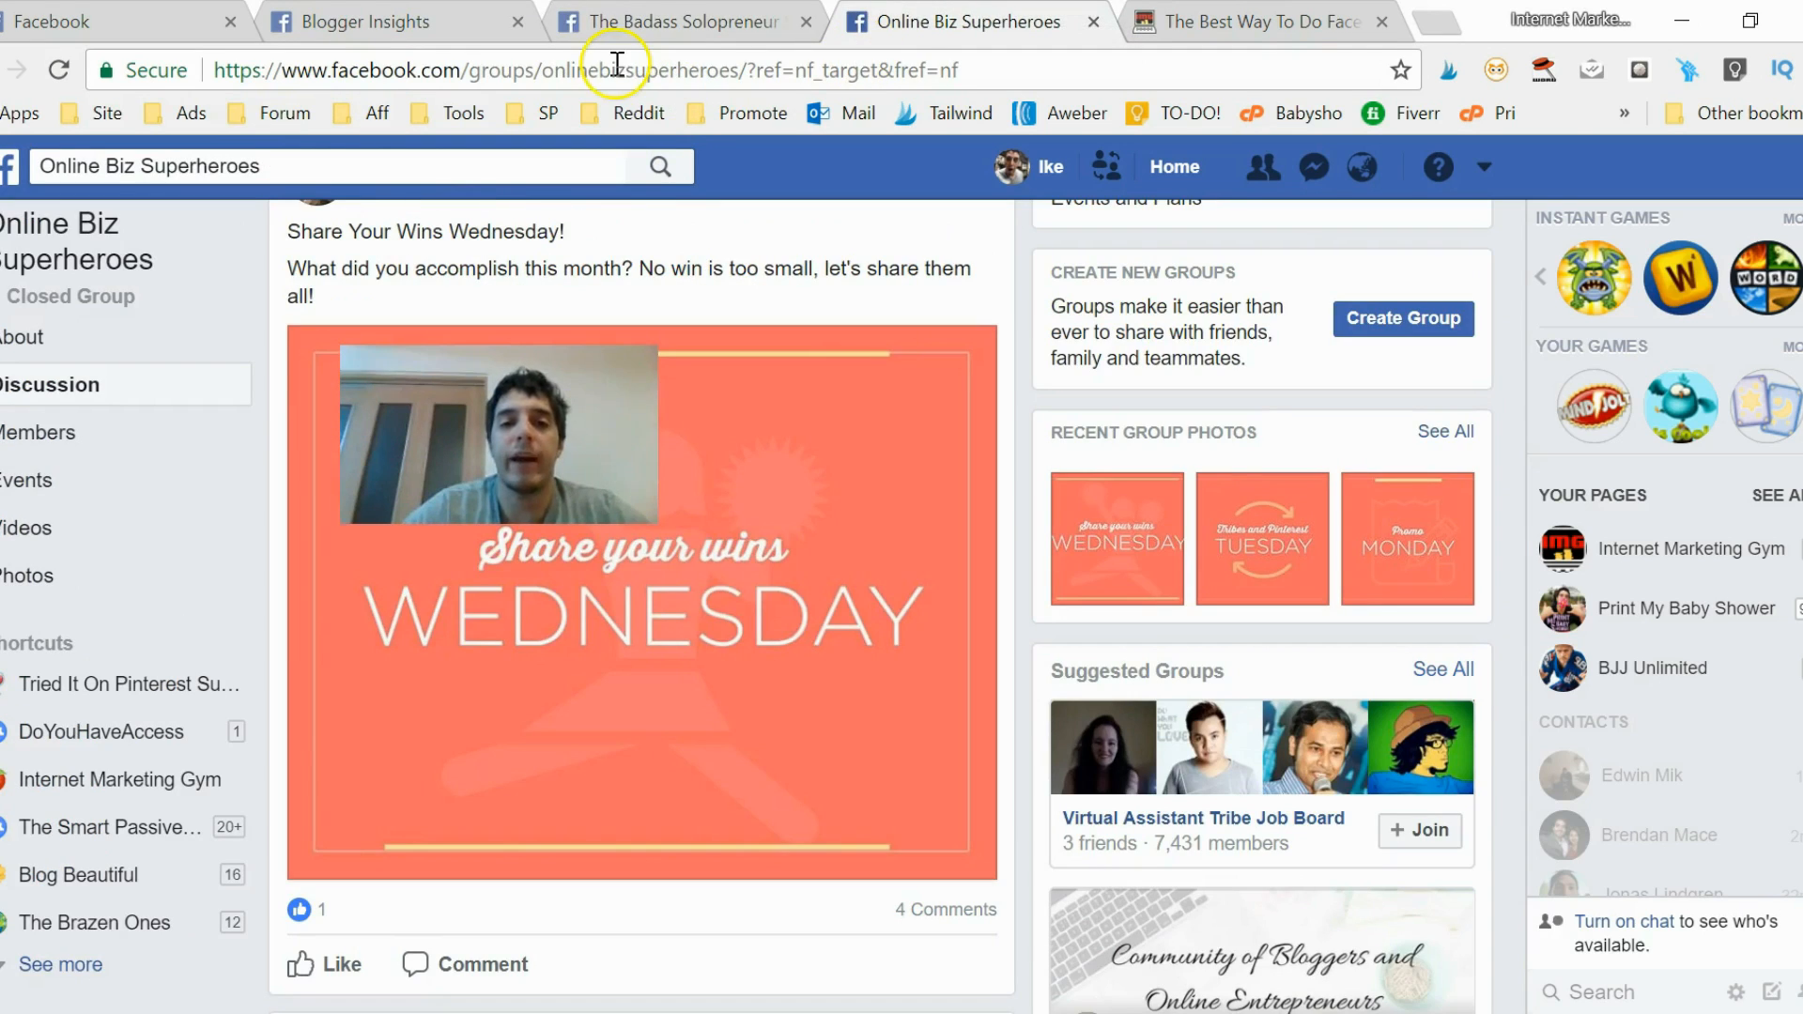
{"action": "left_click", "coordinate": [368, 21]}
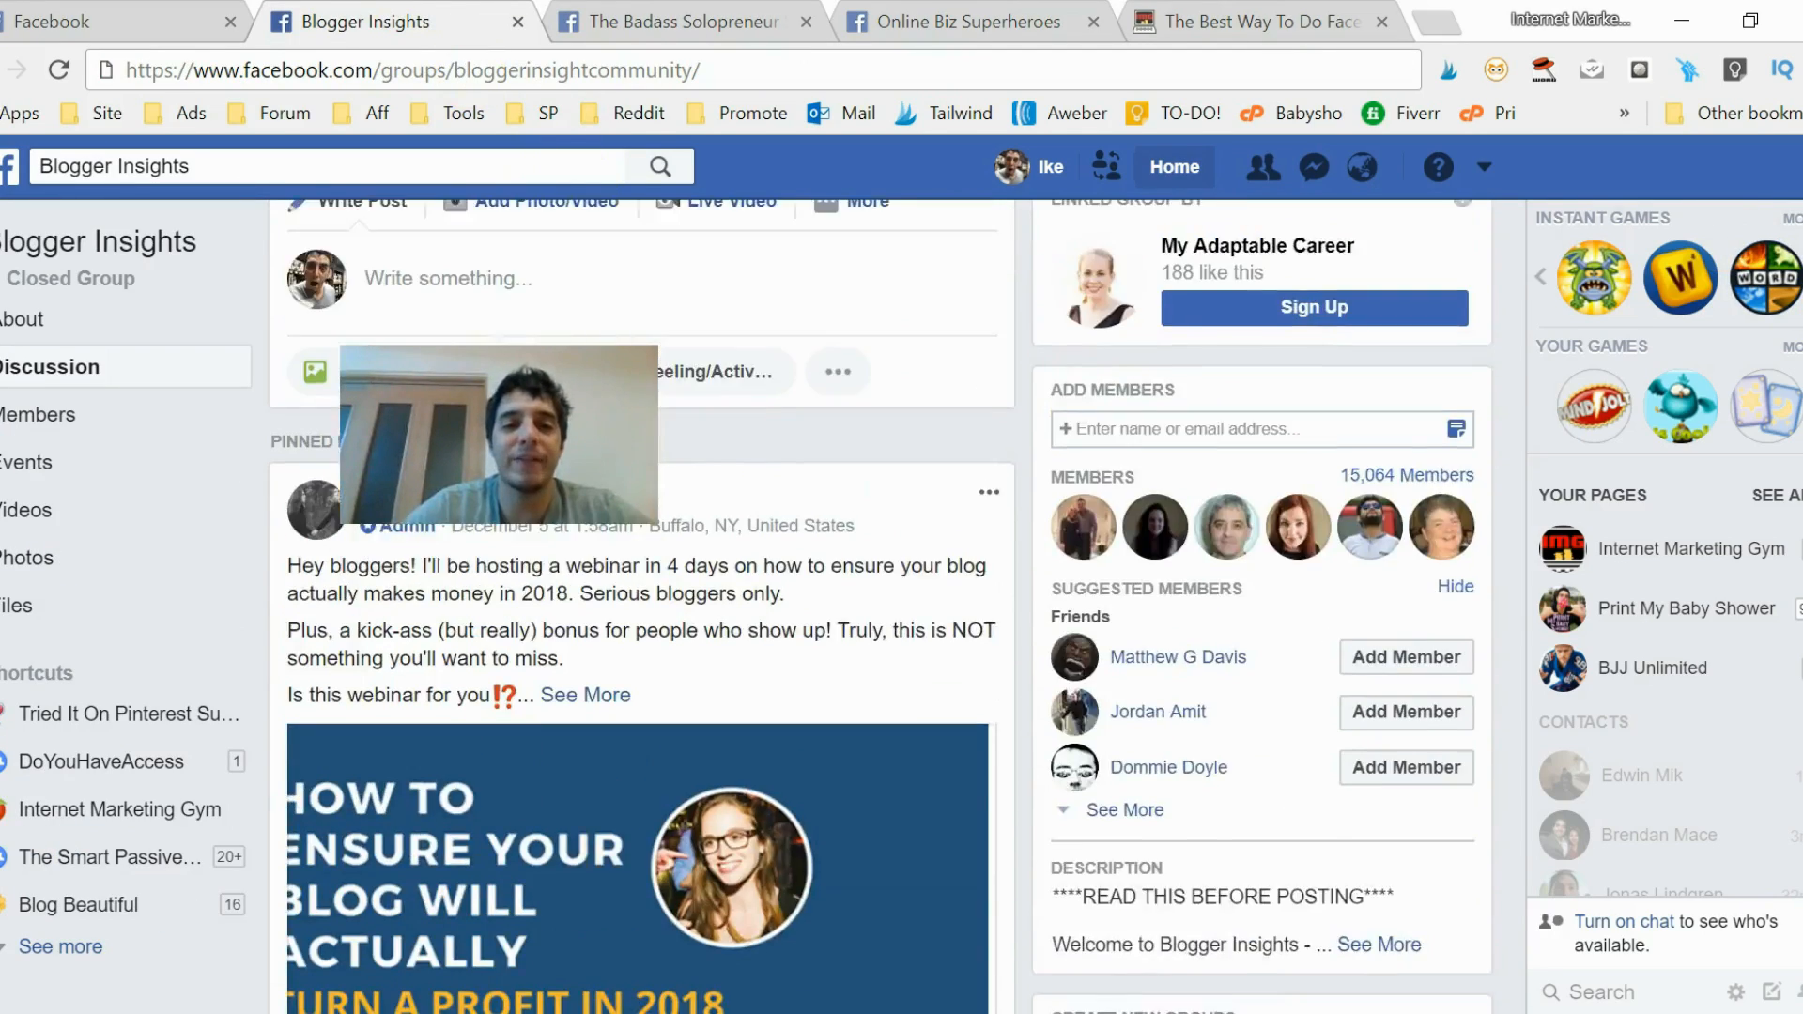
{"action": "scroll", "scroll_direction": "down", "scroll_amount": 3}
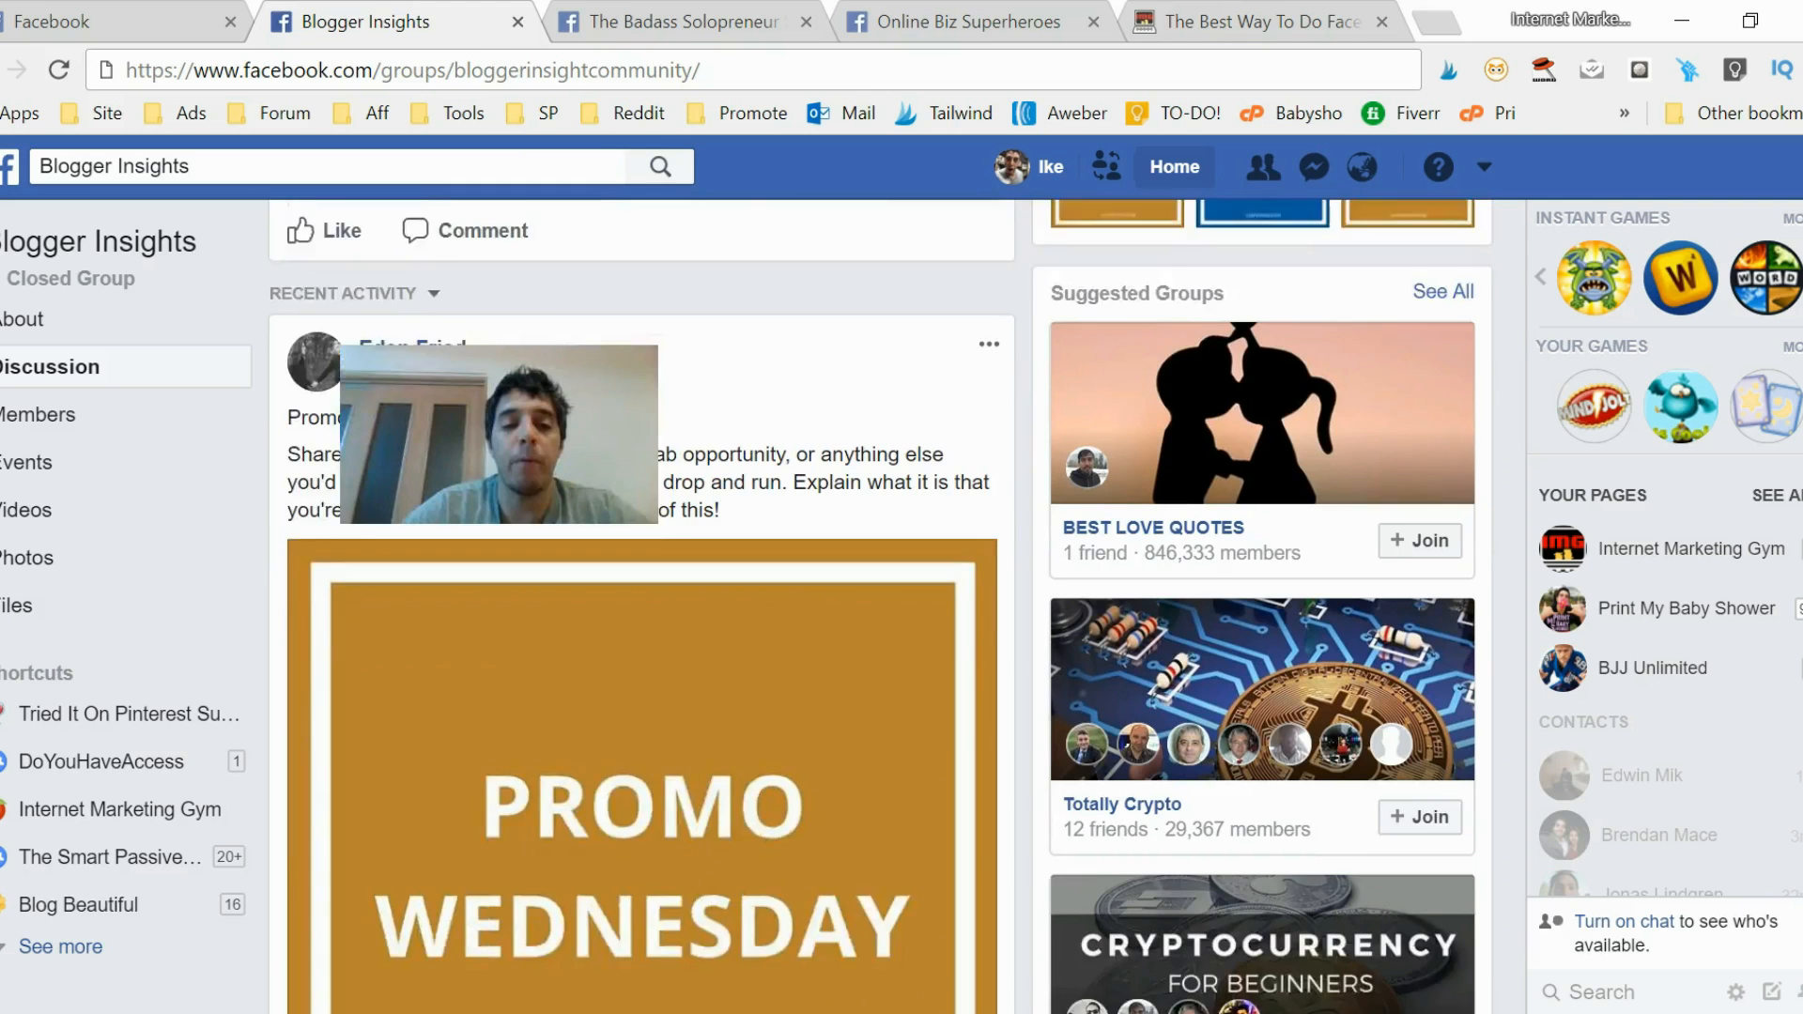
{"action": "left_click", "coordinate": [677, 20]}
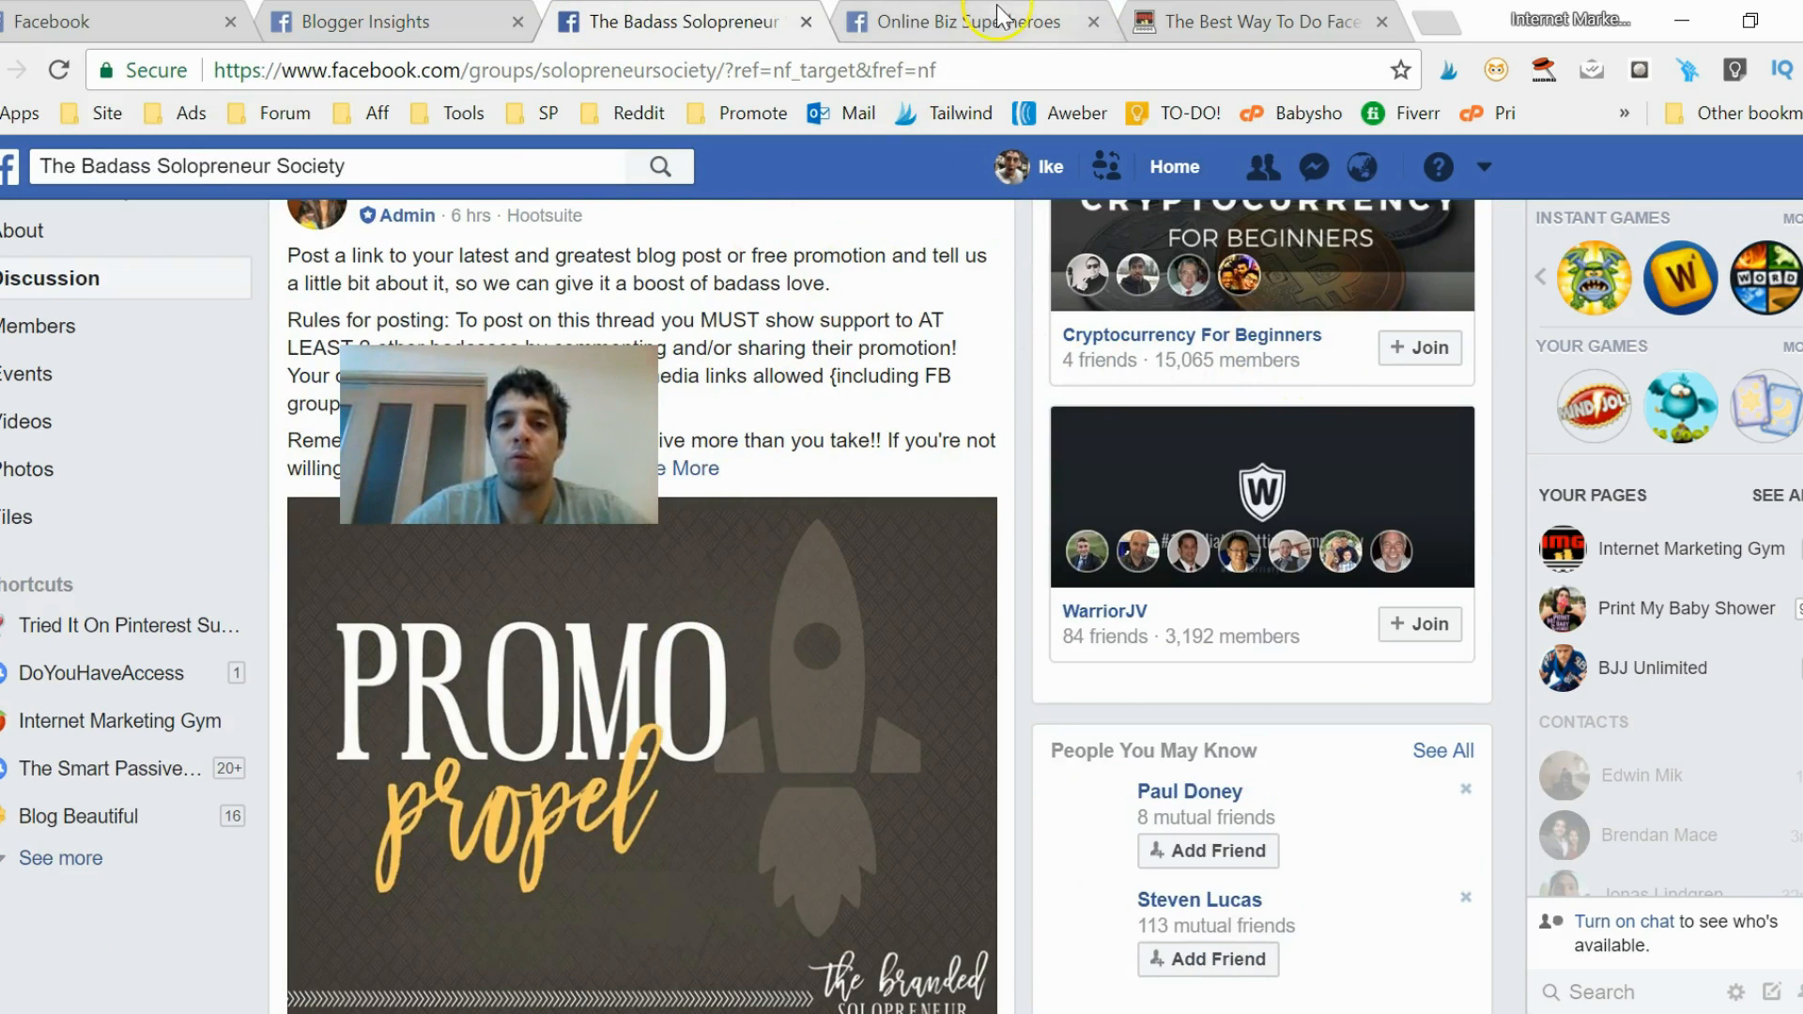
{"action": "left_click", "coordinate": [969, 21]}
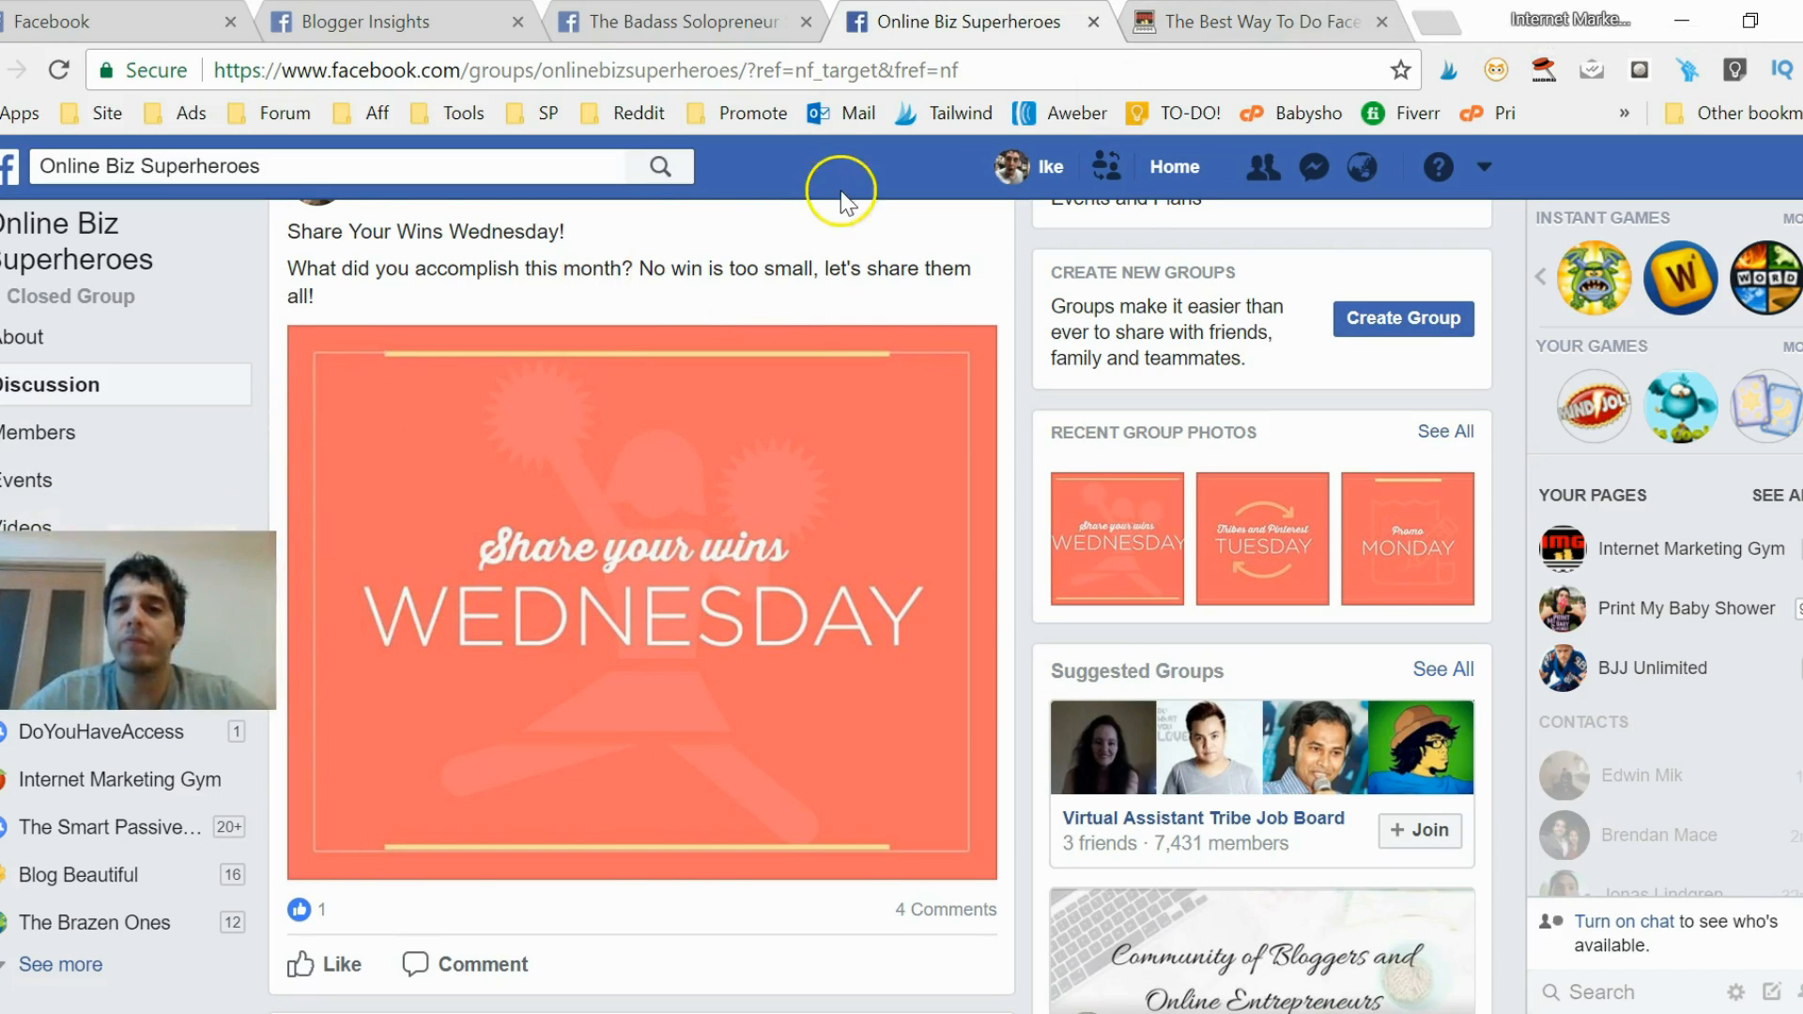
{"action": "left_click", "coordinate": [1254, 20]}
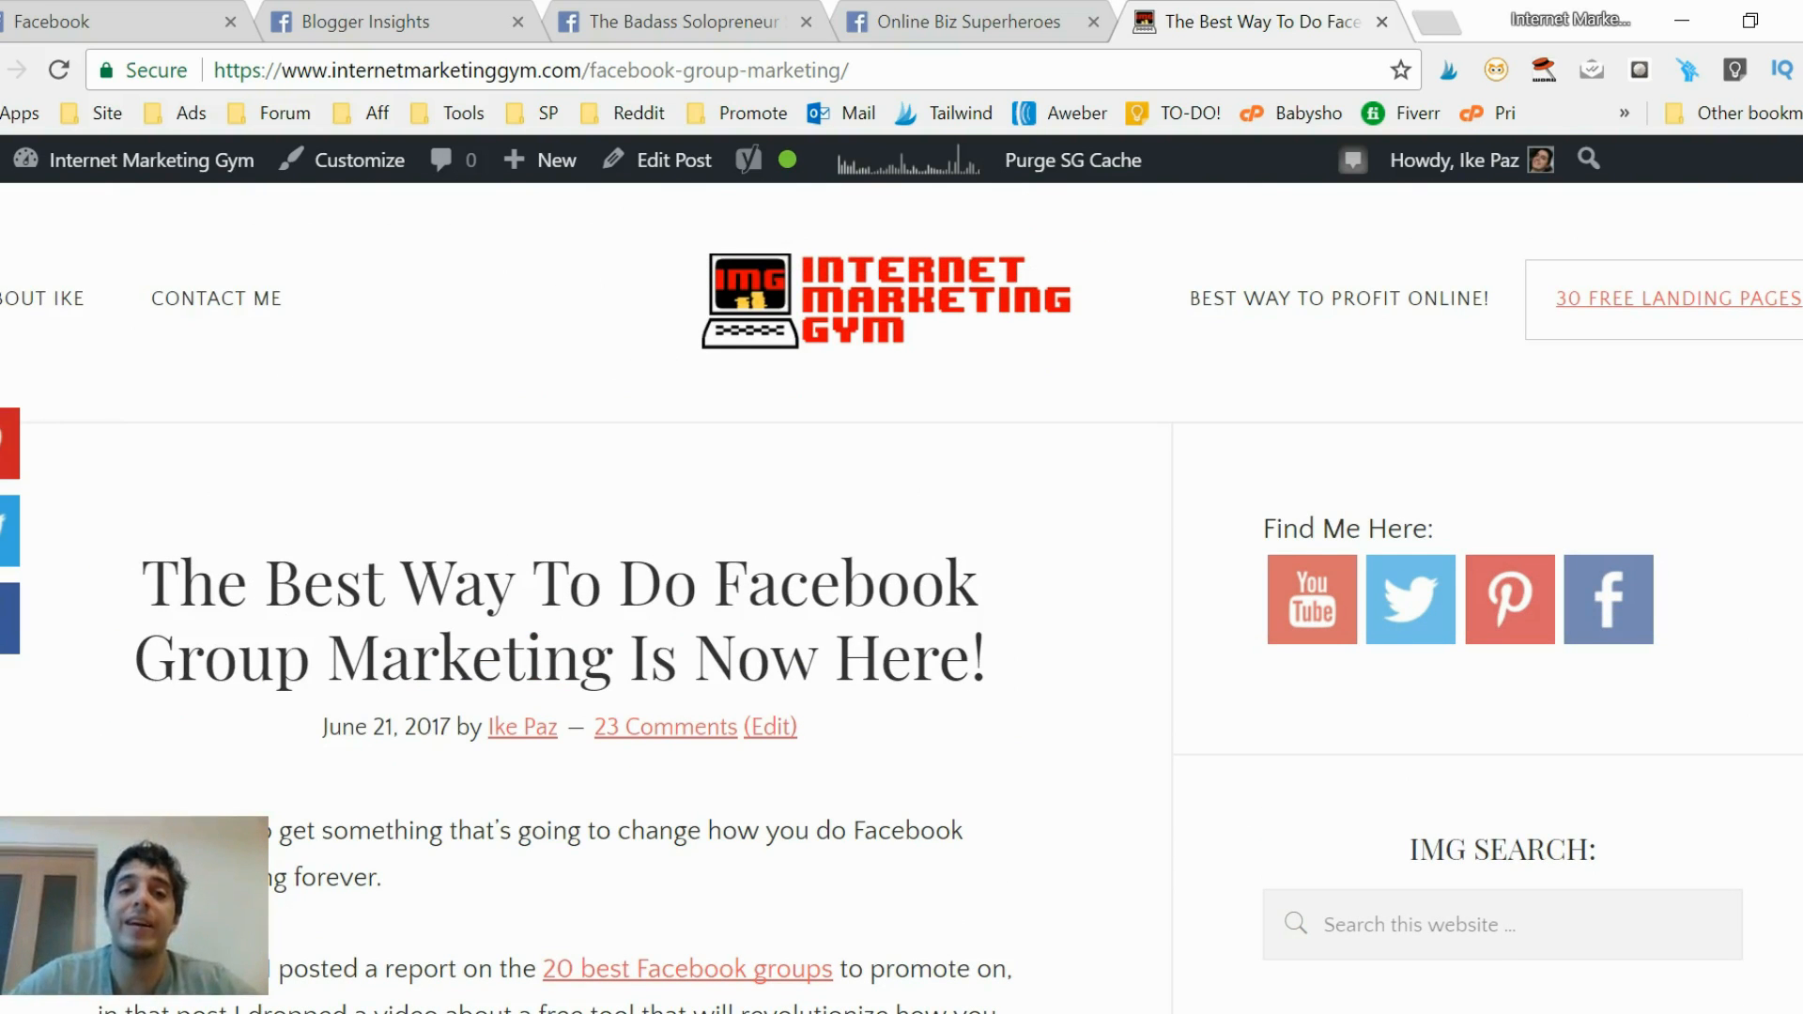
{"action": "left_click", "coordinate": [376, 21]}
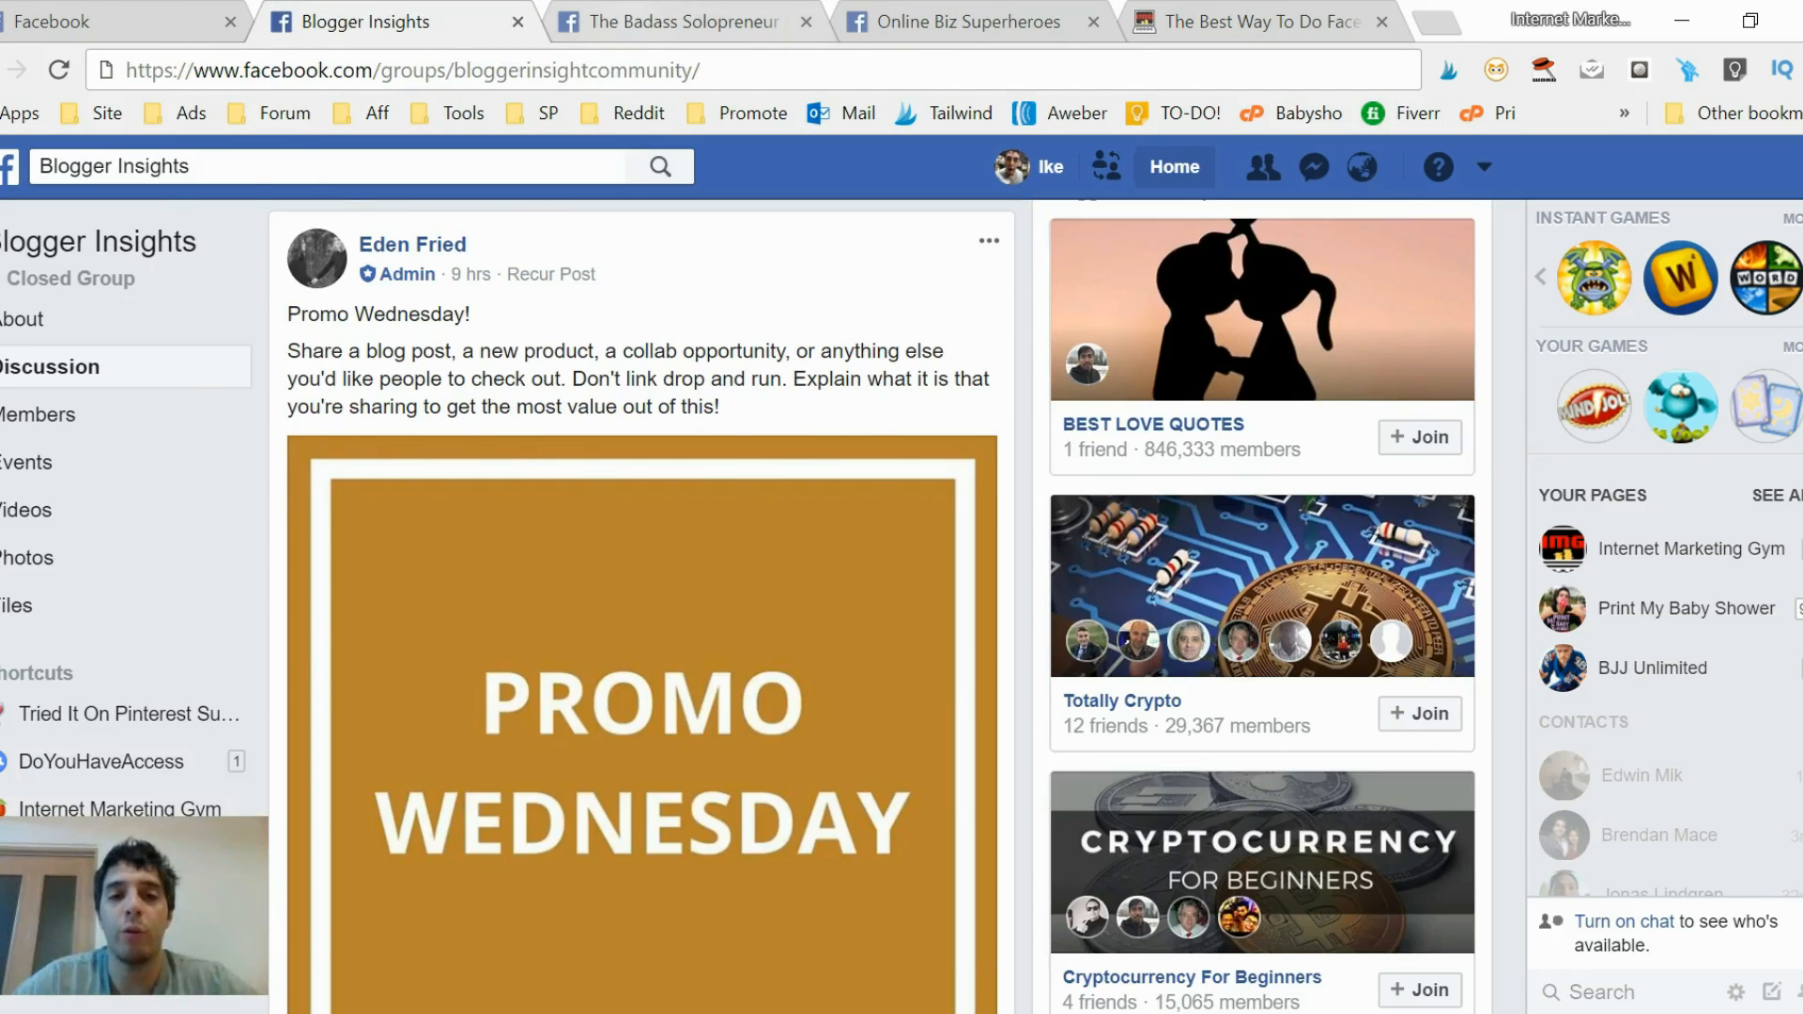
{"action": "left_click", "coordinate": [1253, 21]}
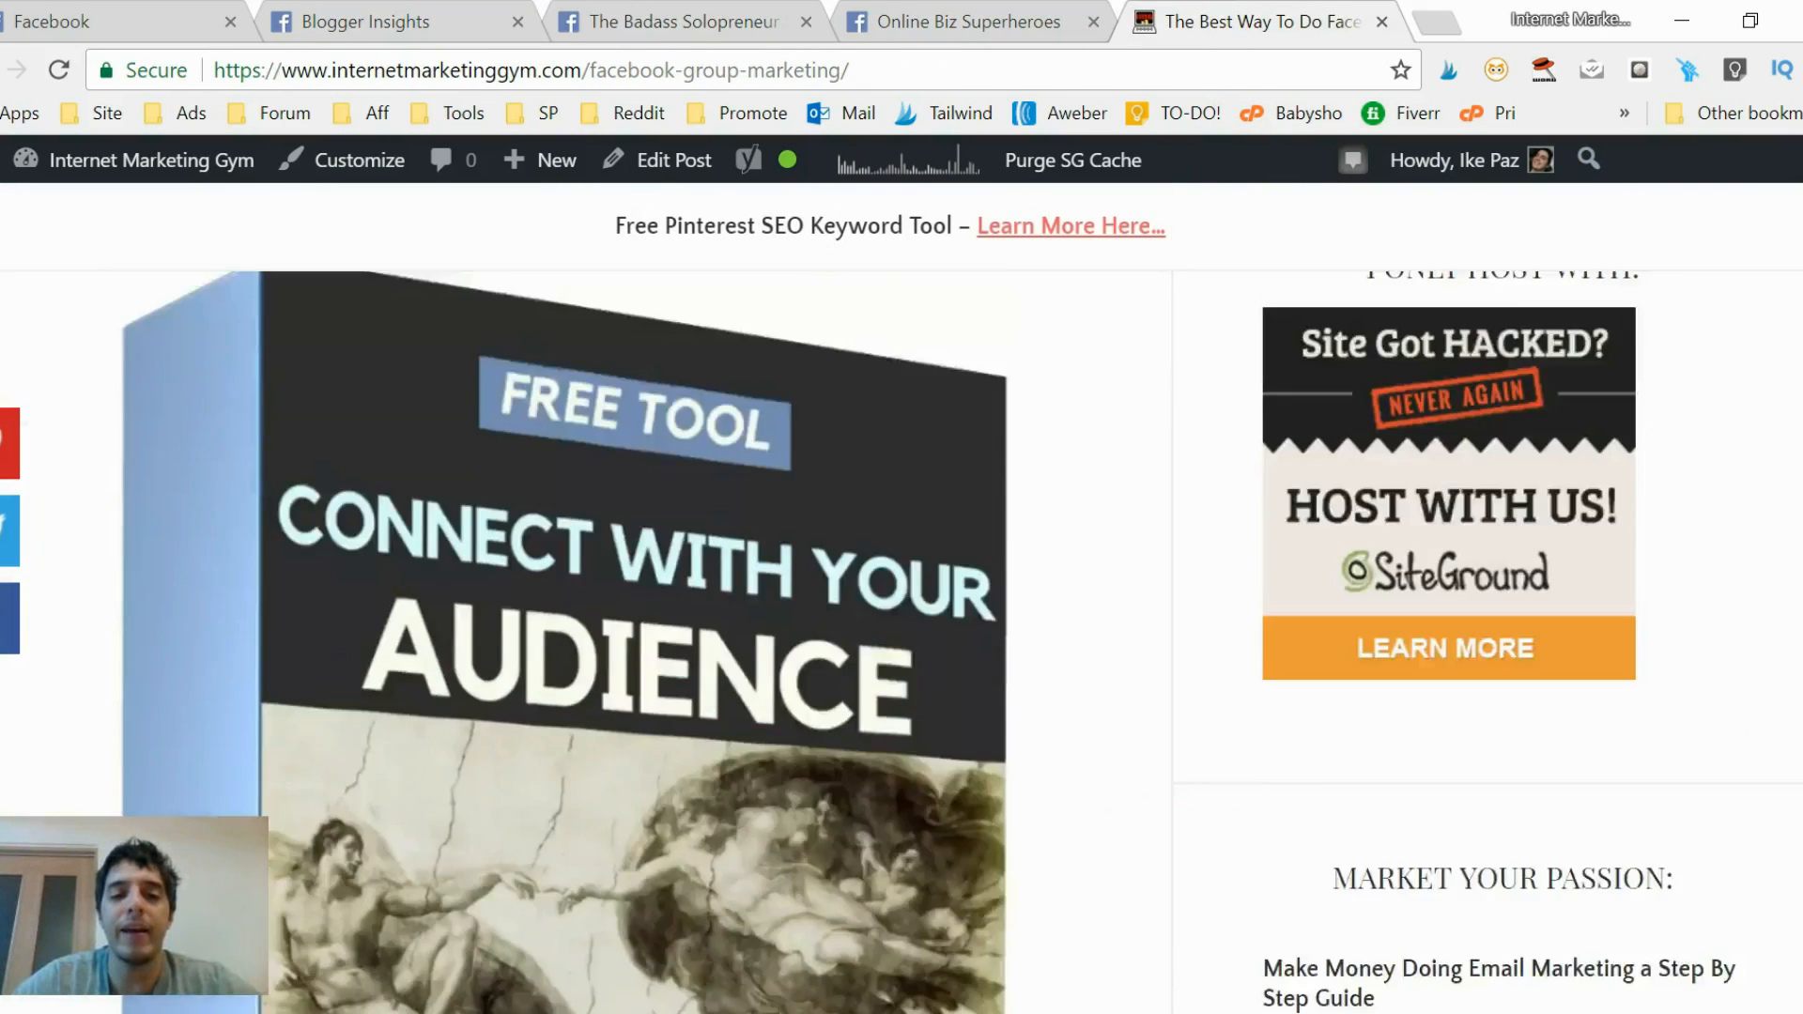
{"action": "scroll", "scroll_direction": "down", "scroll_amount": 3}
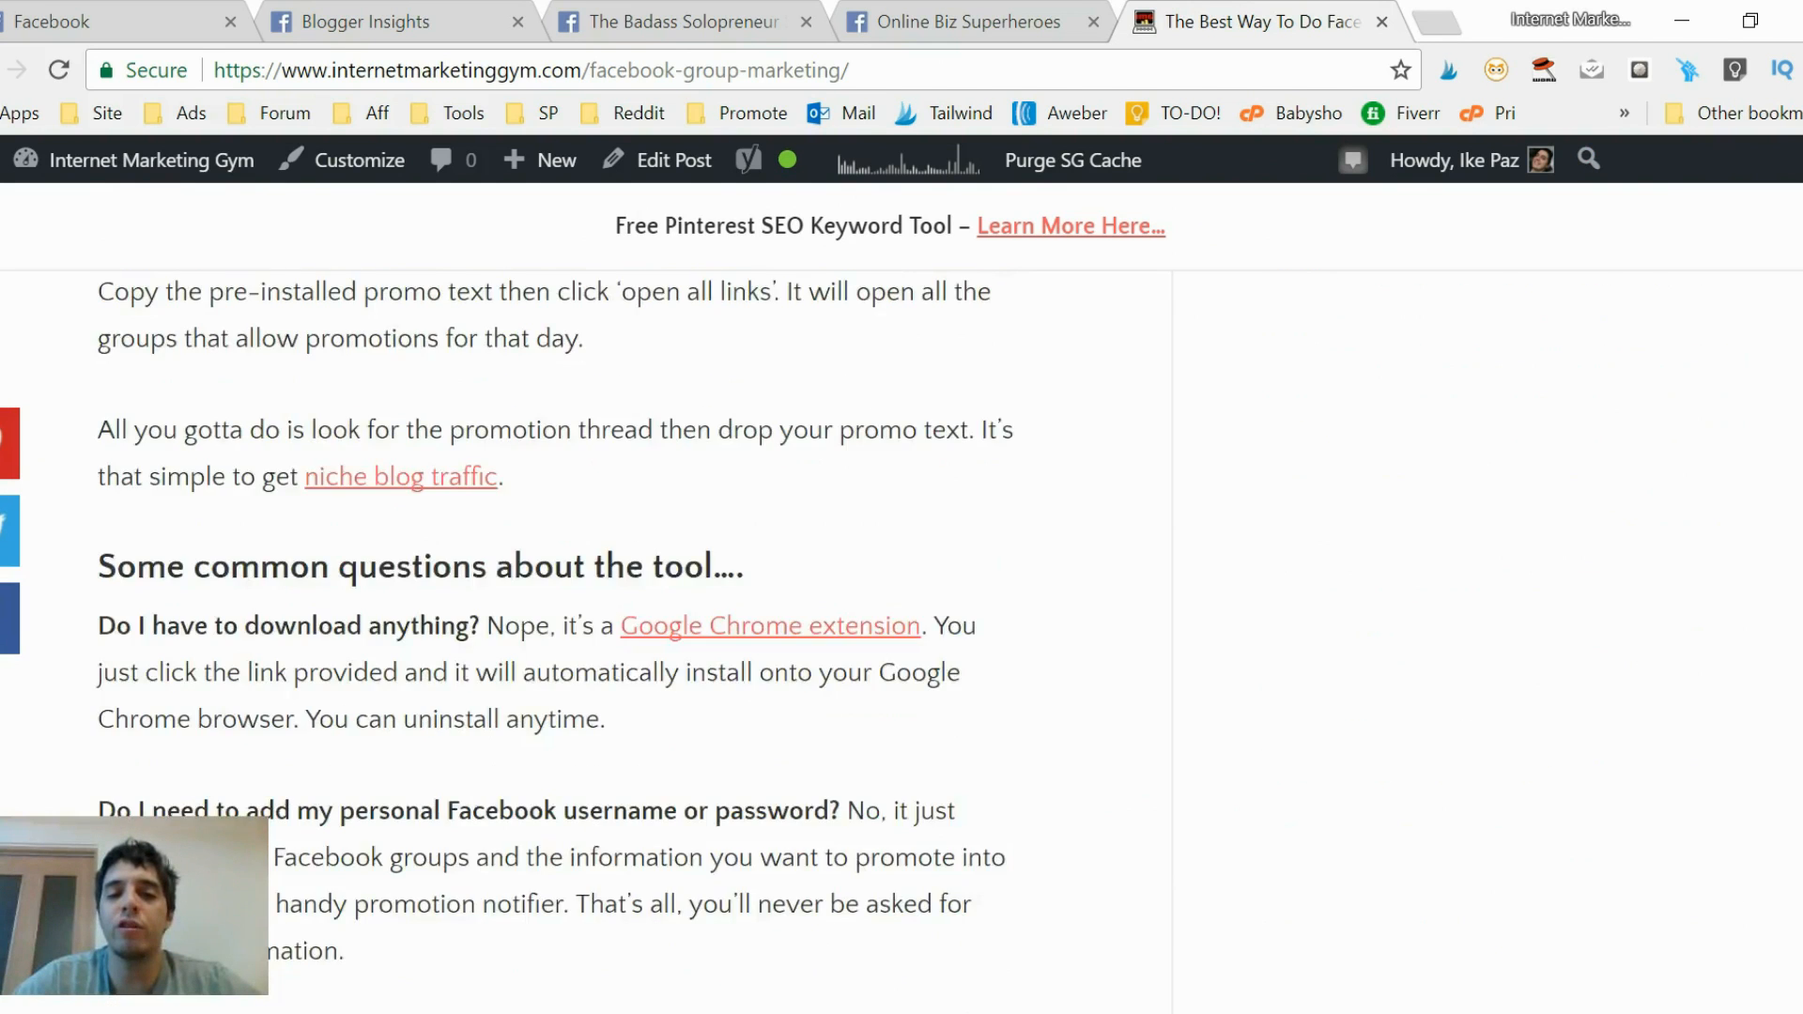
{"action": "scroll", "scroll_direction": "up", "scroll_amount": 3}
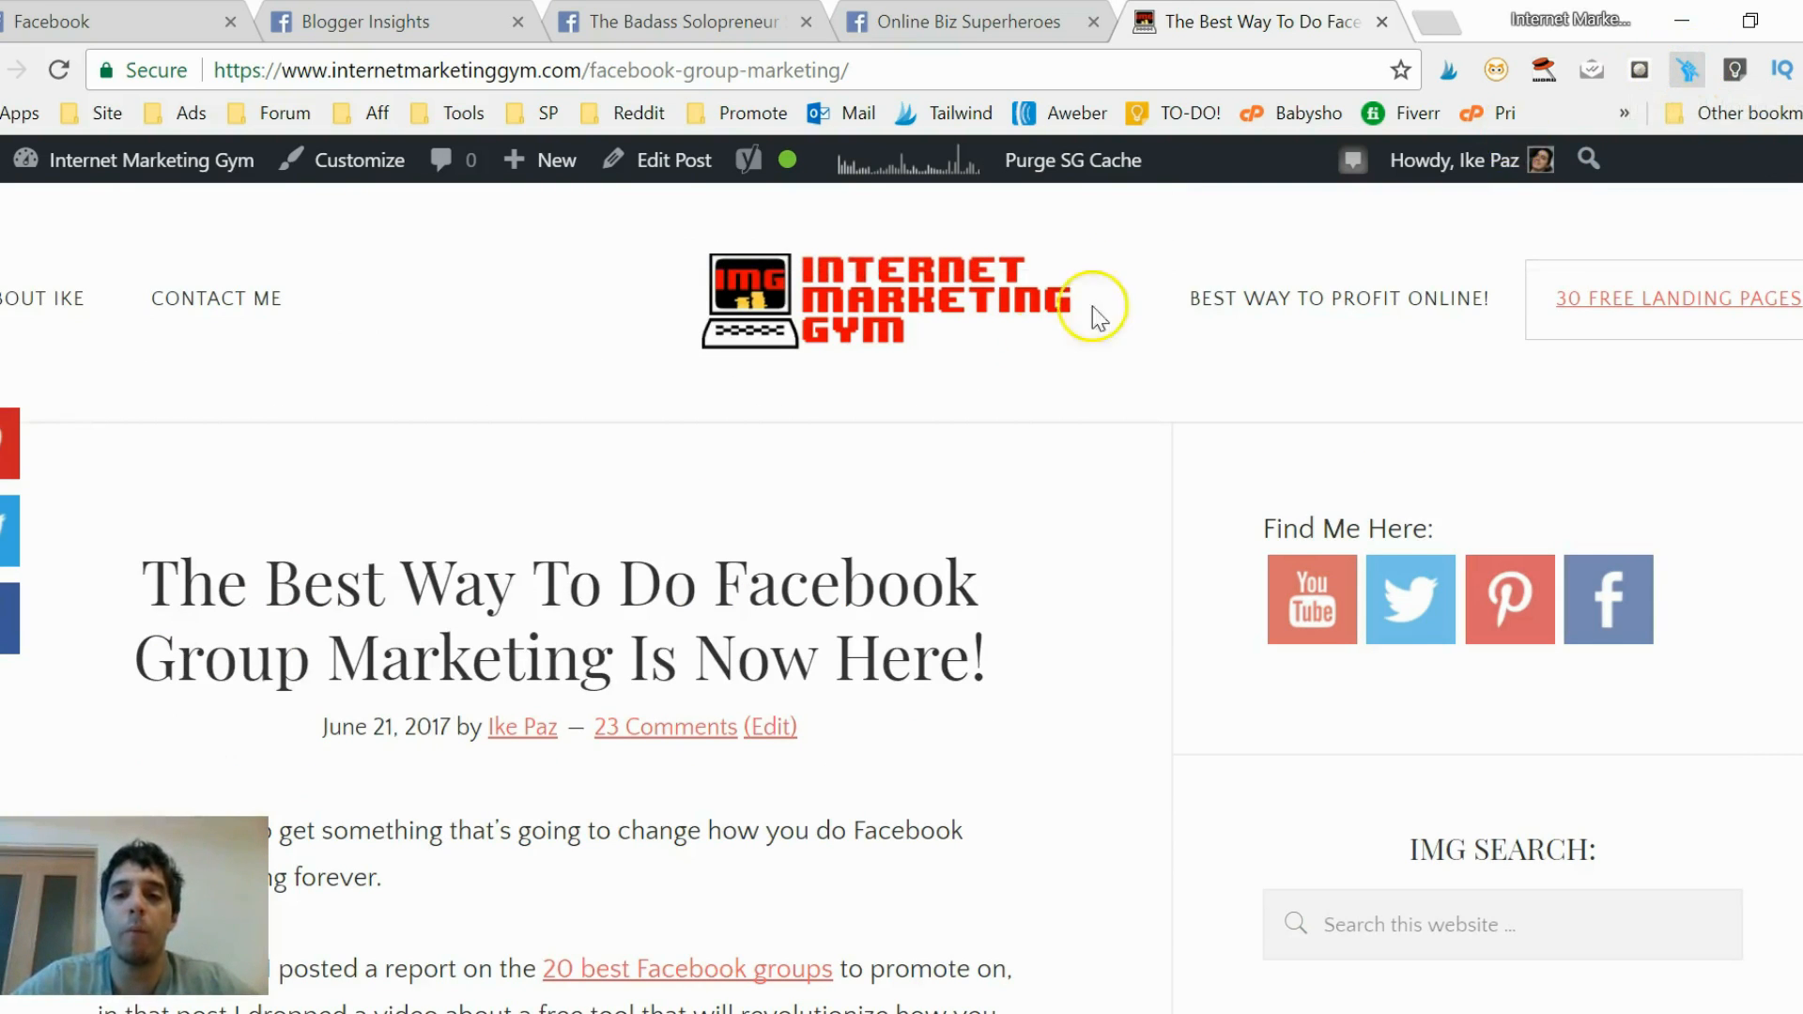
View the scheduler's empty Promo Text box, then switch to the Blogger Insights tab.
{"action": "left_click", "coordinate": [1689, 70]}
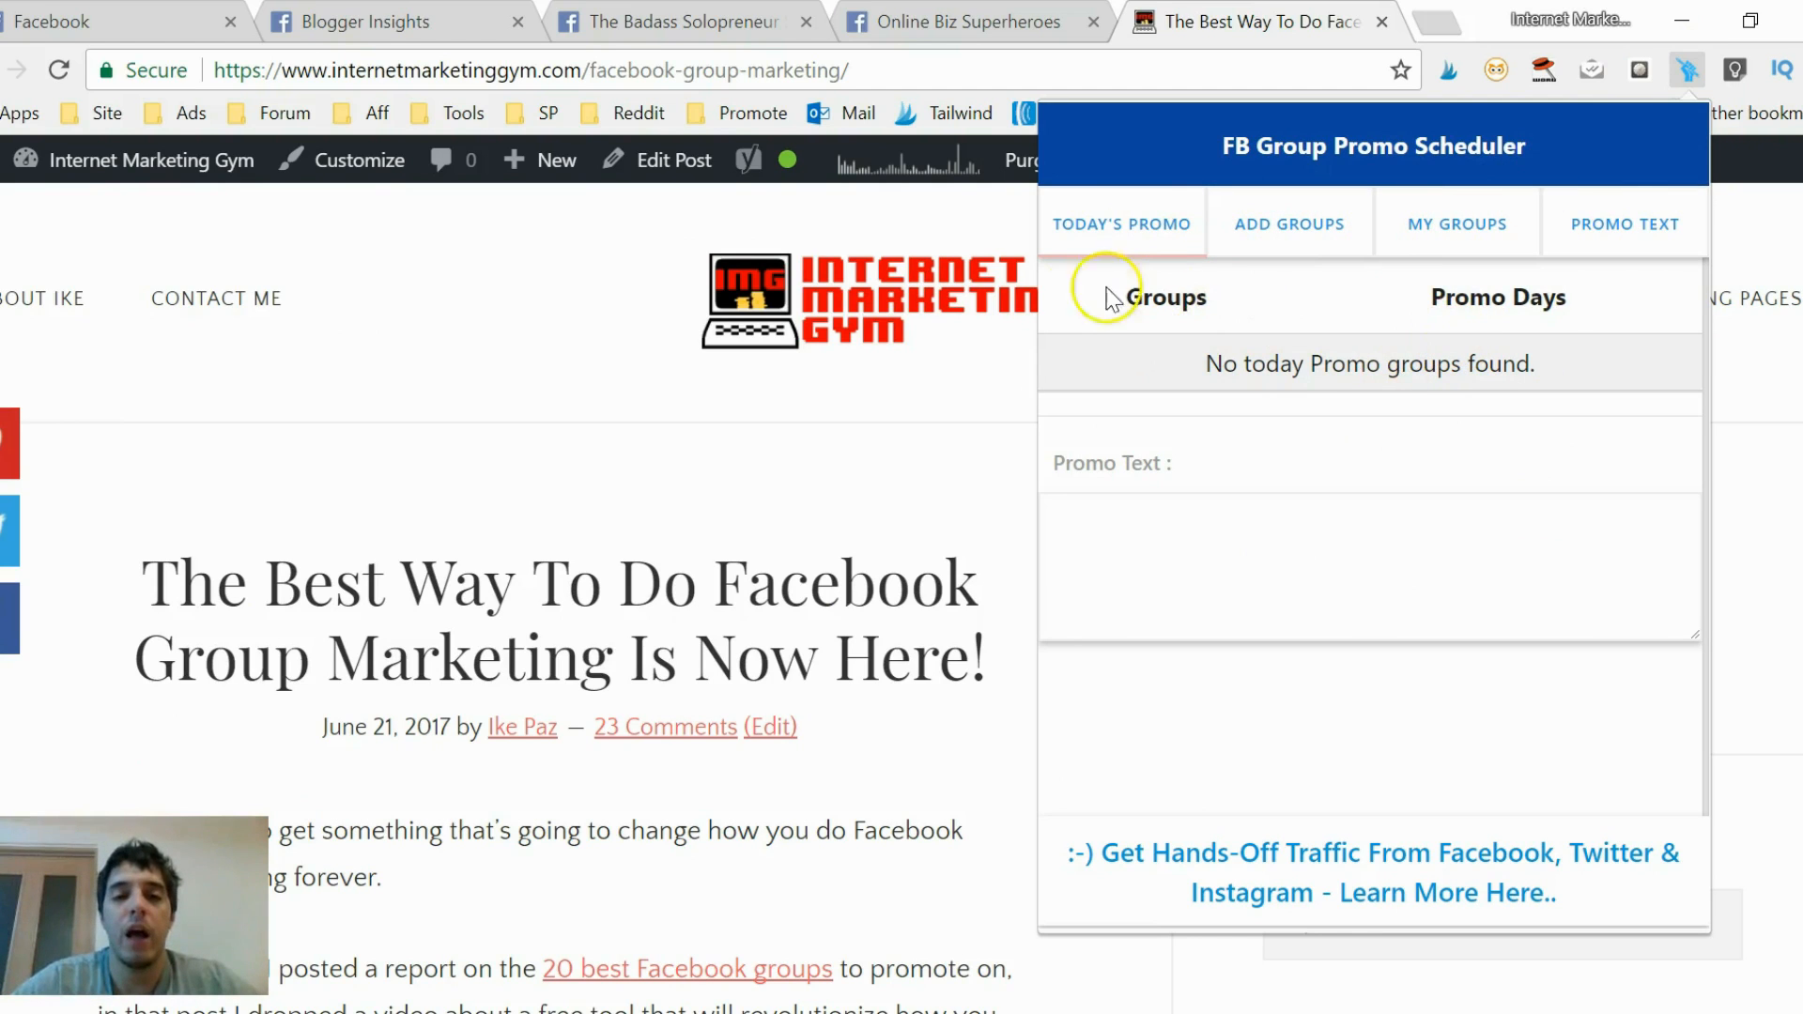
{"action": "left_click", "coordinate": [1624, 223]}
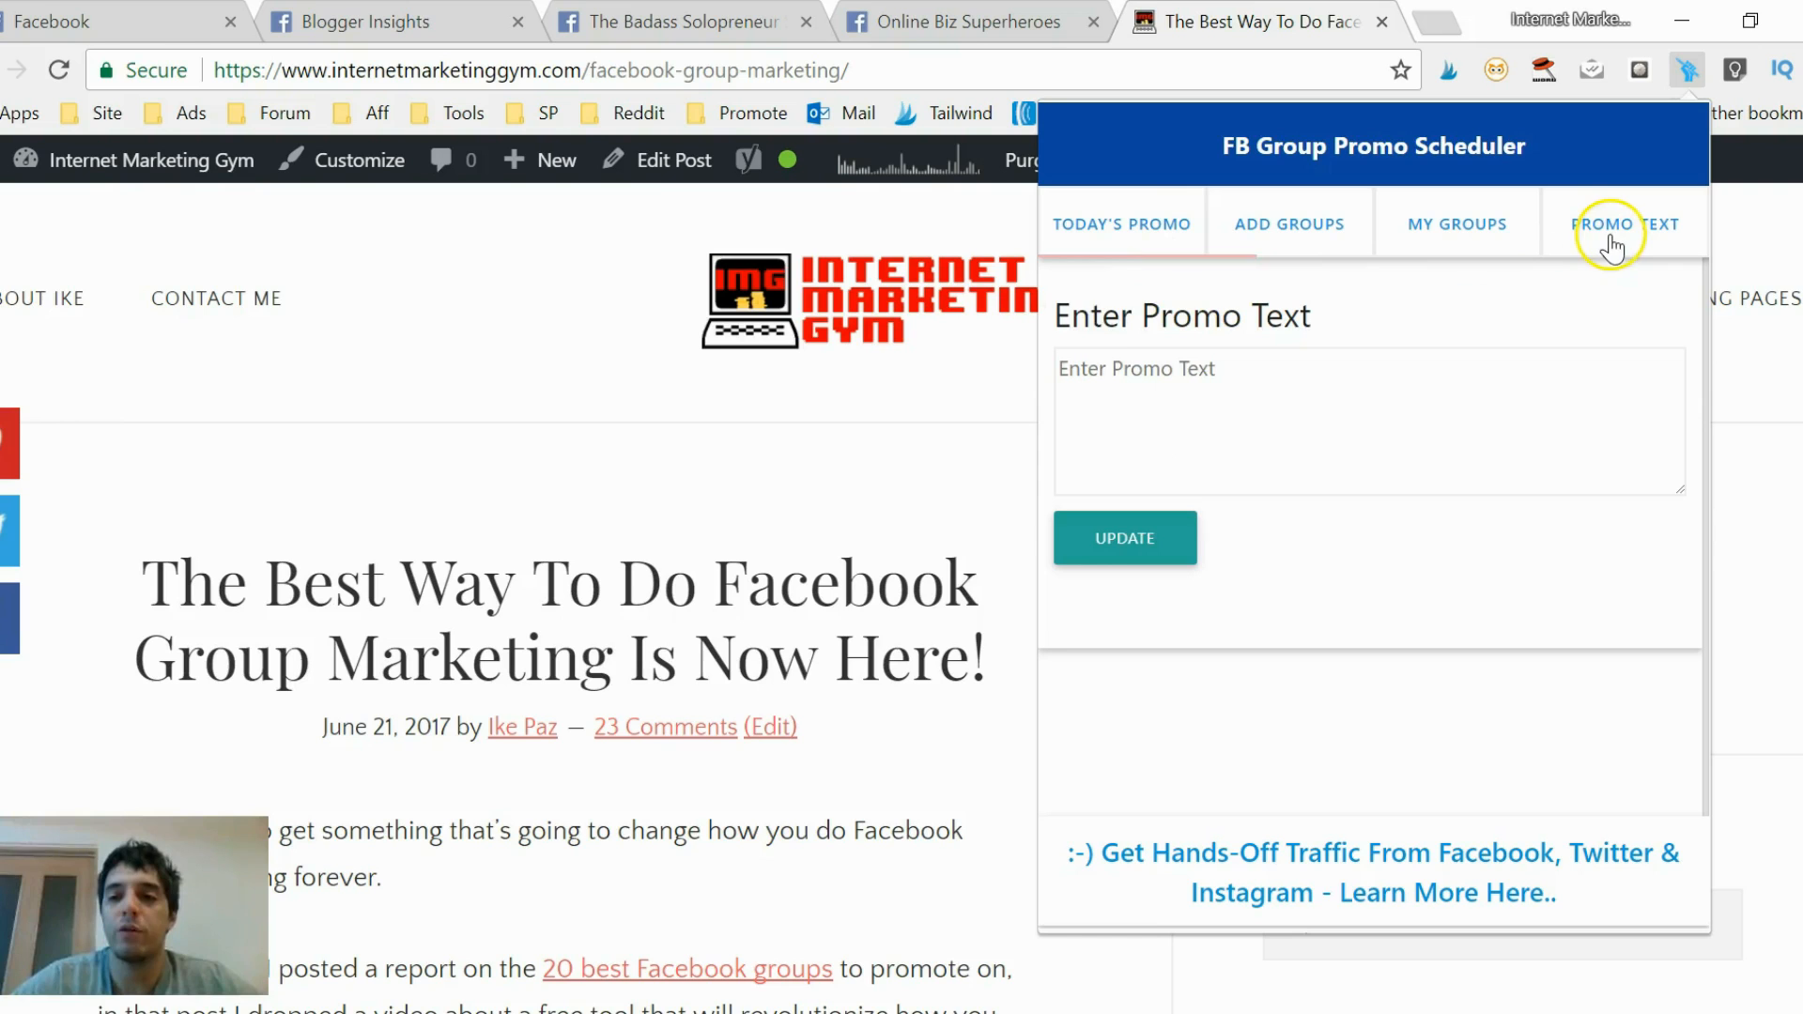
{"action": "mouse_move", "coordinate": [1456, 224]}
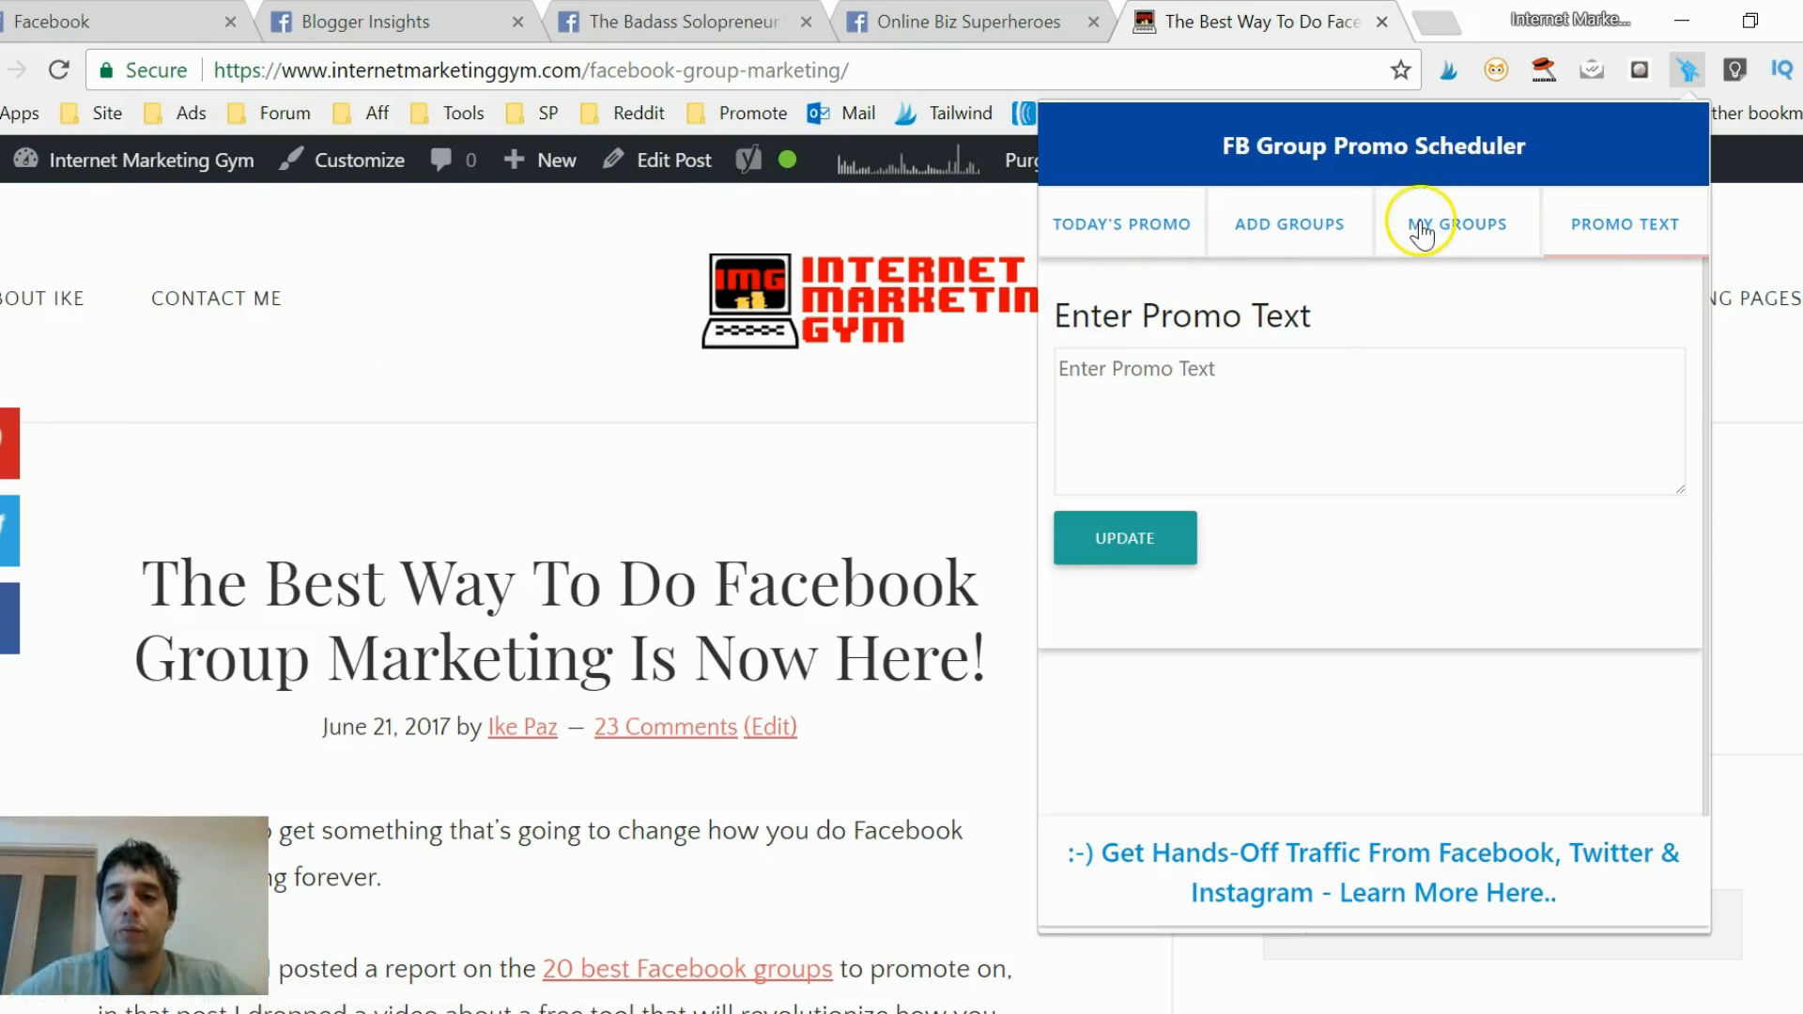
{"action": "left_click", "coordinate": [1288, 224]}
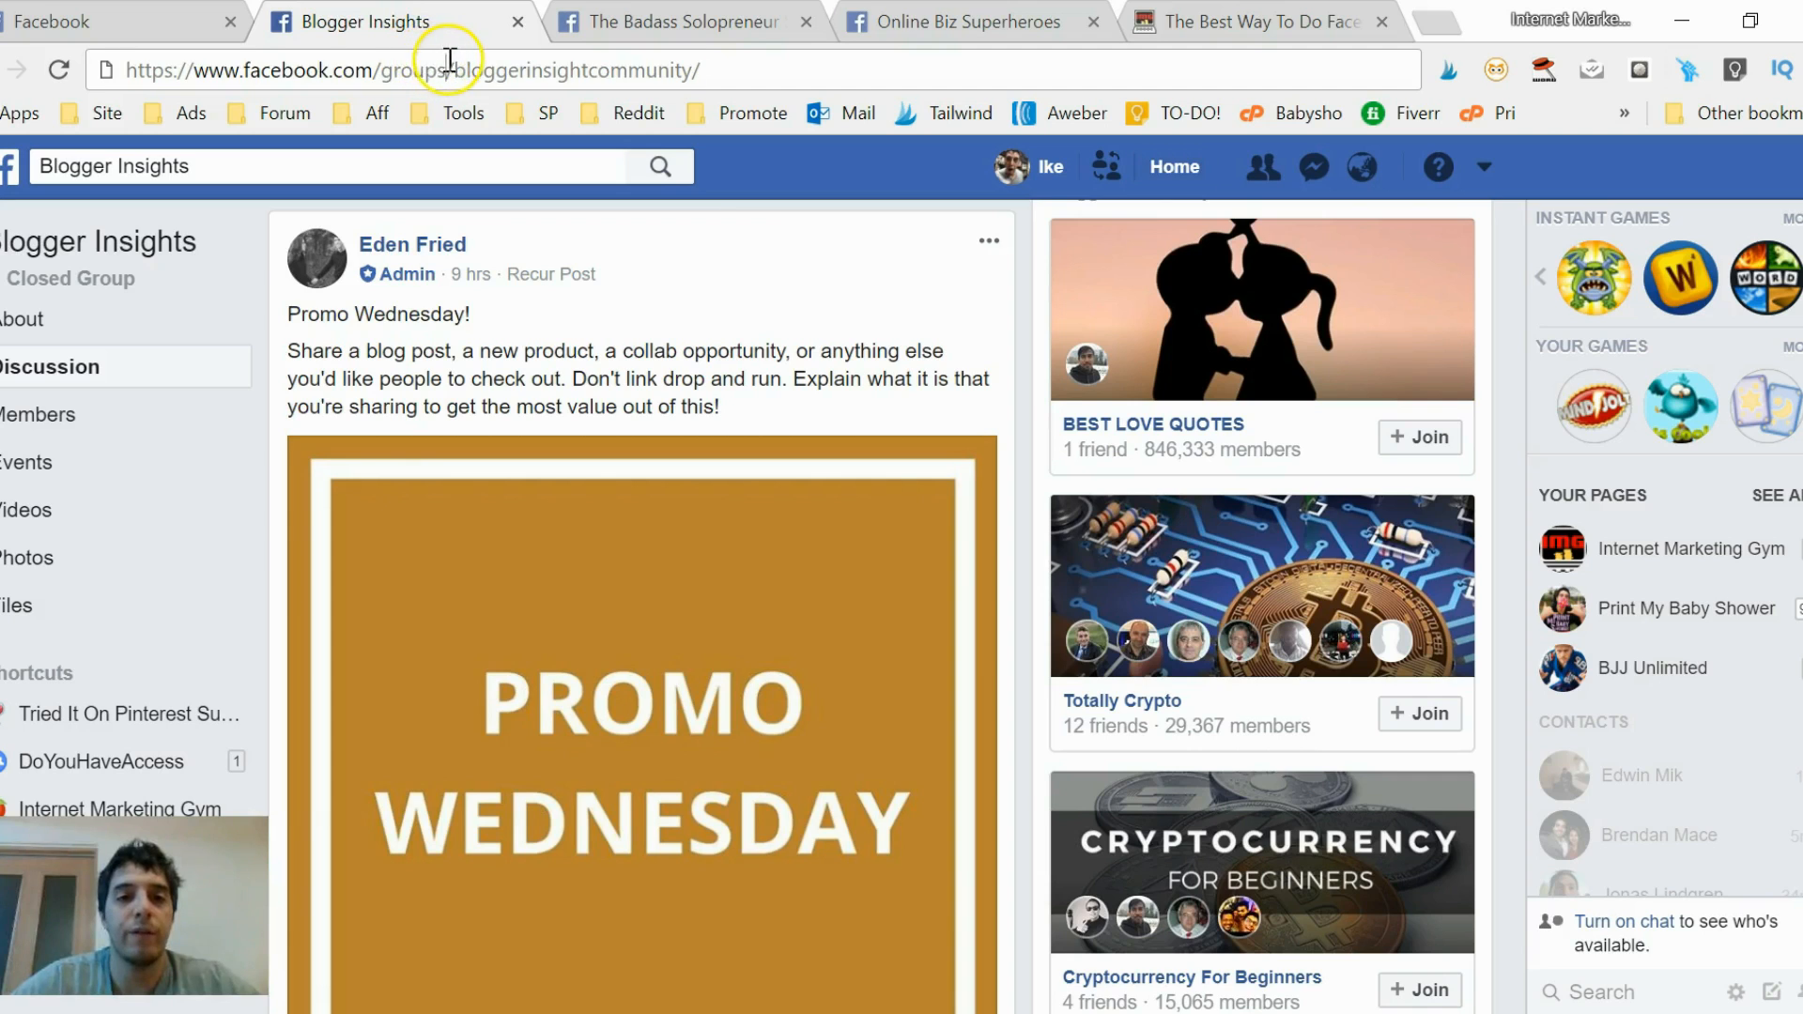
Add group 'Blogger Insight' with link facebook.com/groups/bloggerinsightcommunity, promoted on Thursday.
{"action": "left_click", "coordinate": [449, 69]}
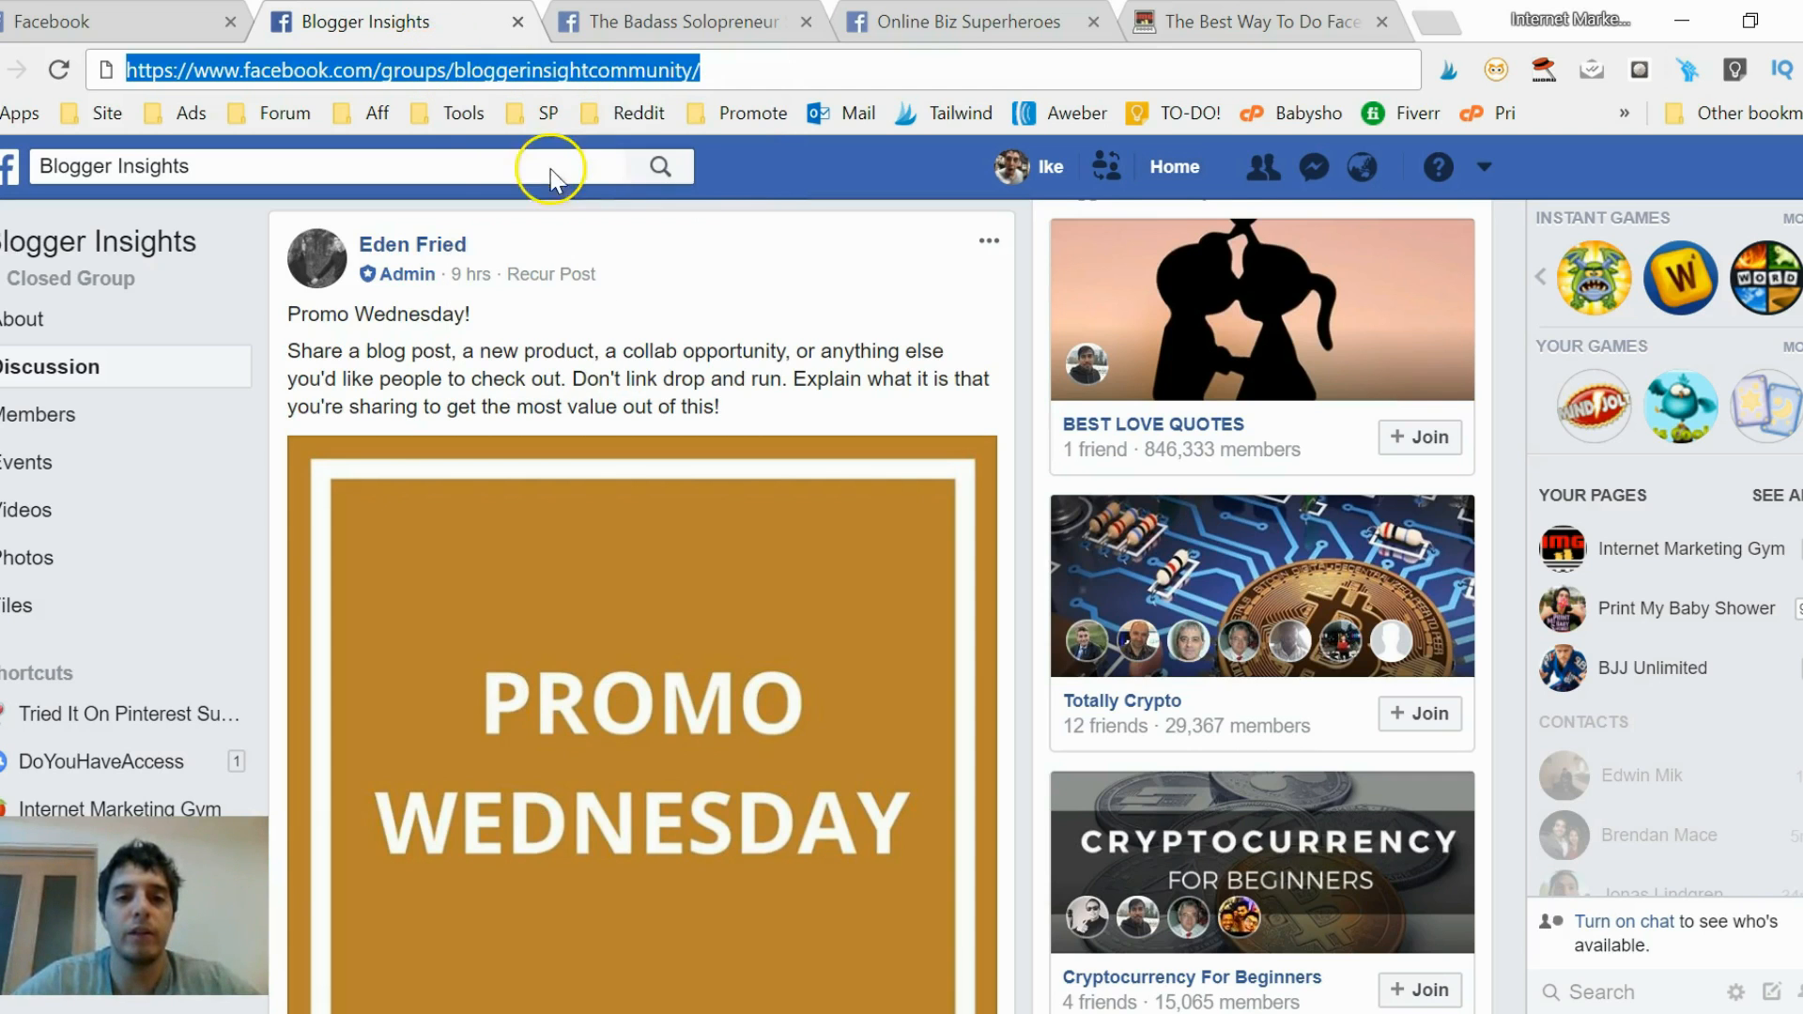
{"action": "mouse_move", "coordinate": [1680, 72]}
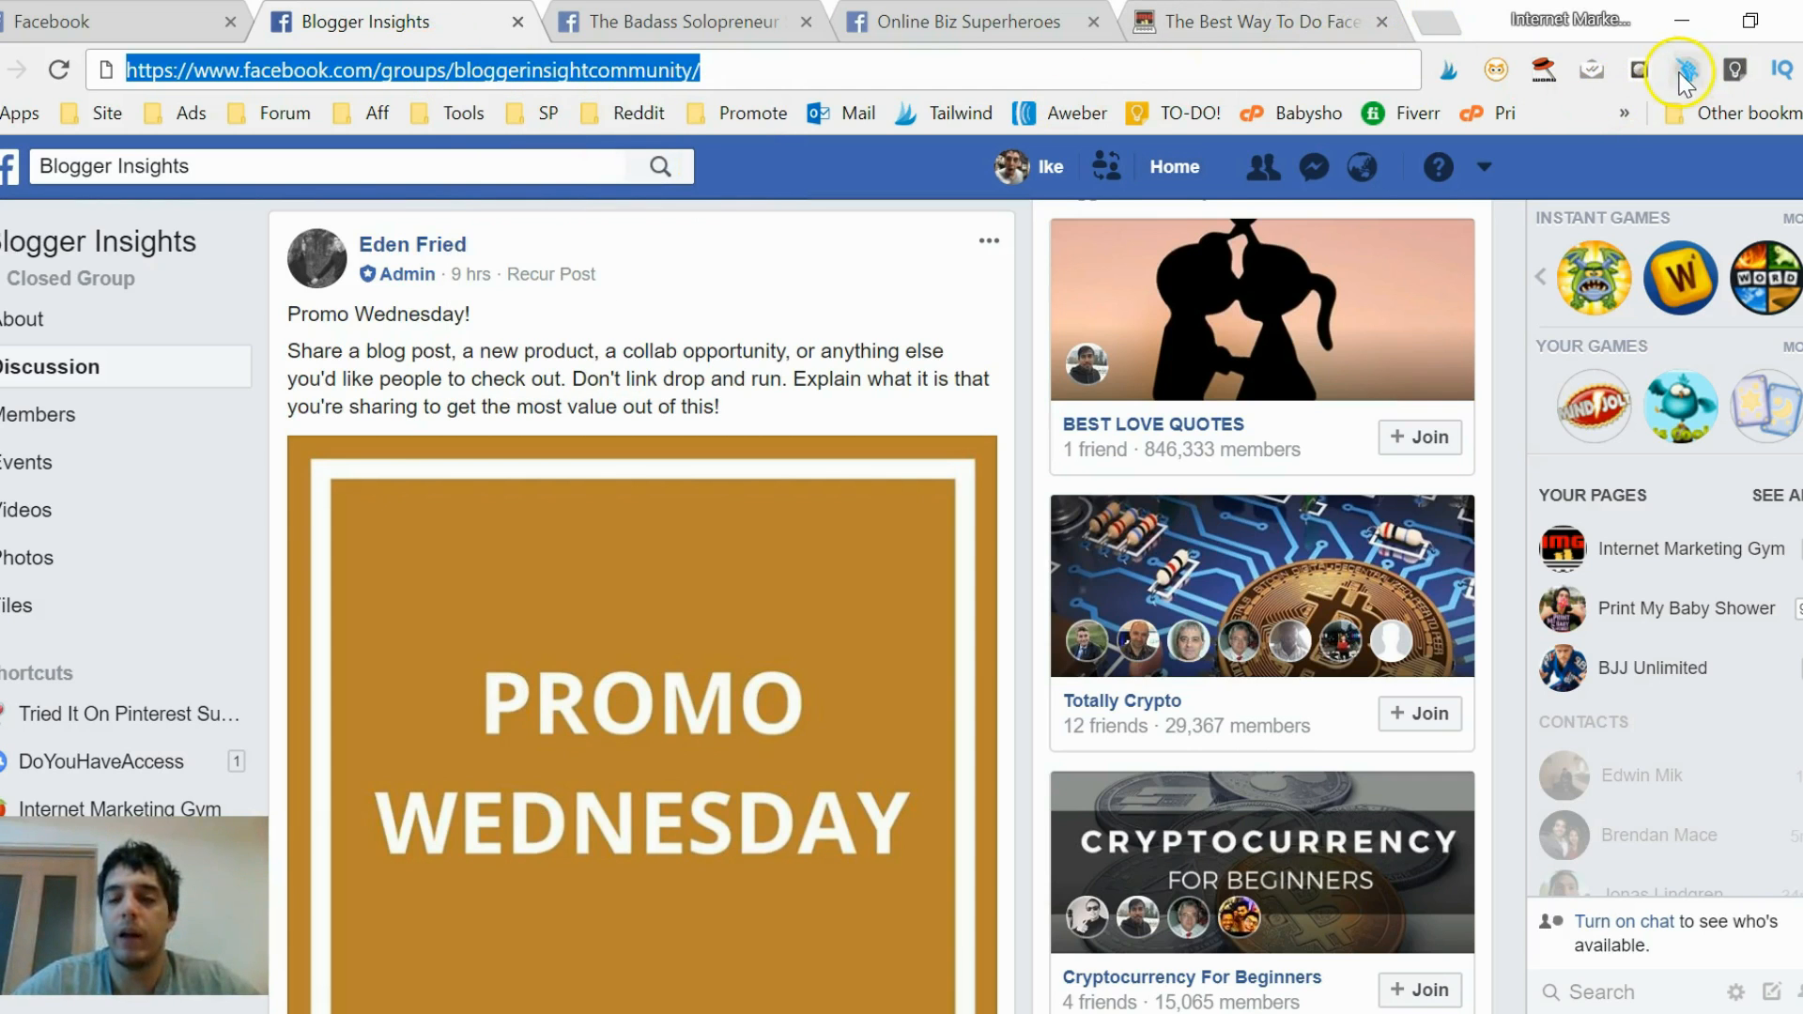
{"action": "left_click", "coordinate": [1684, 71]}
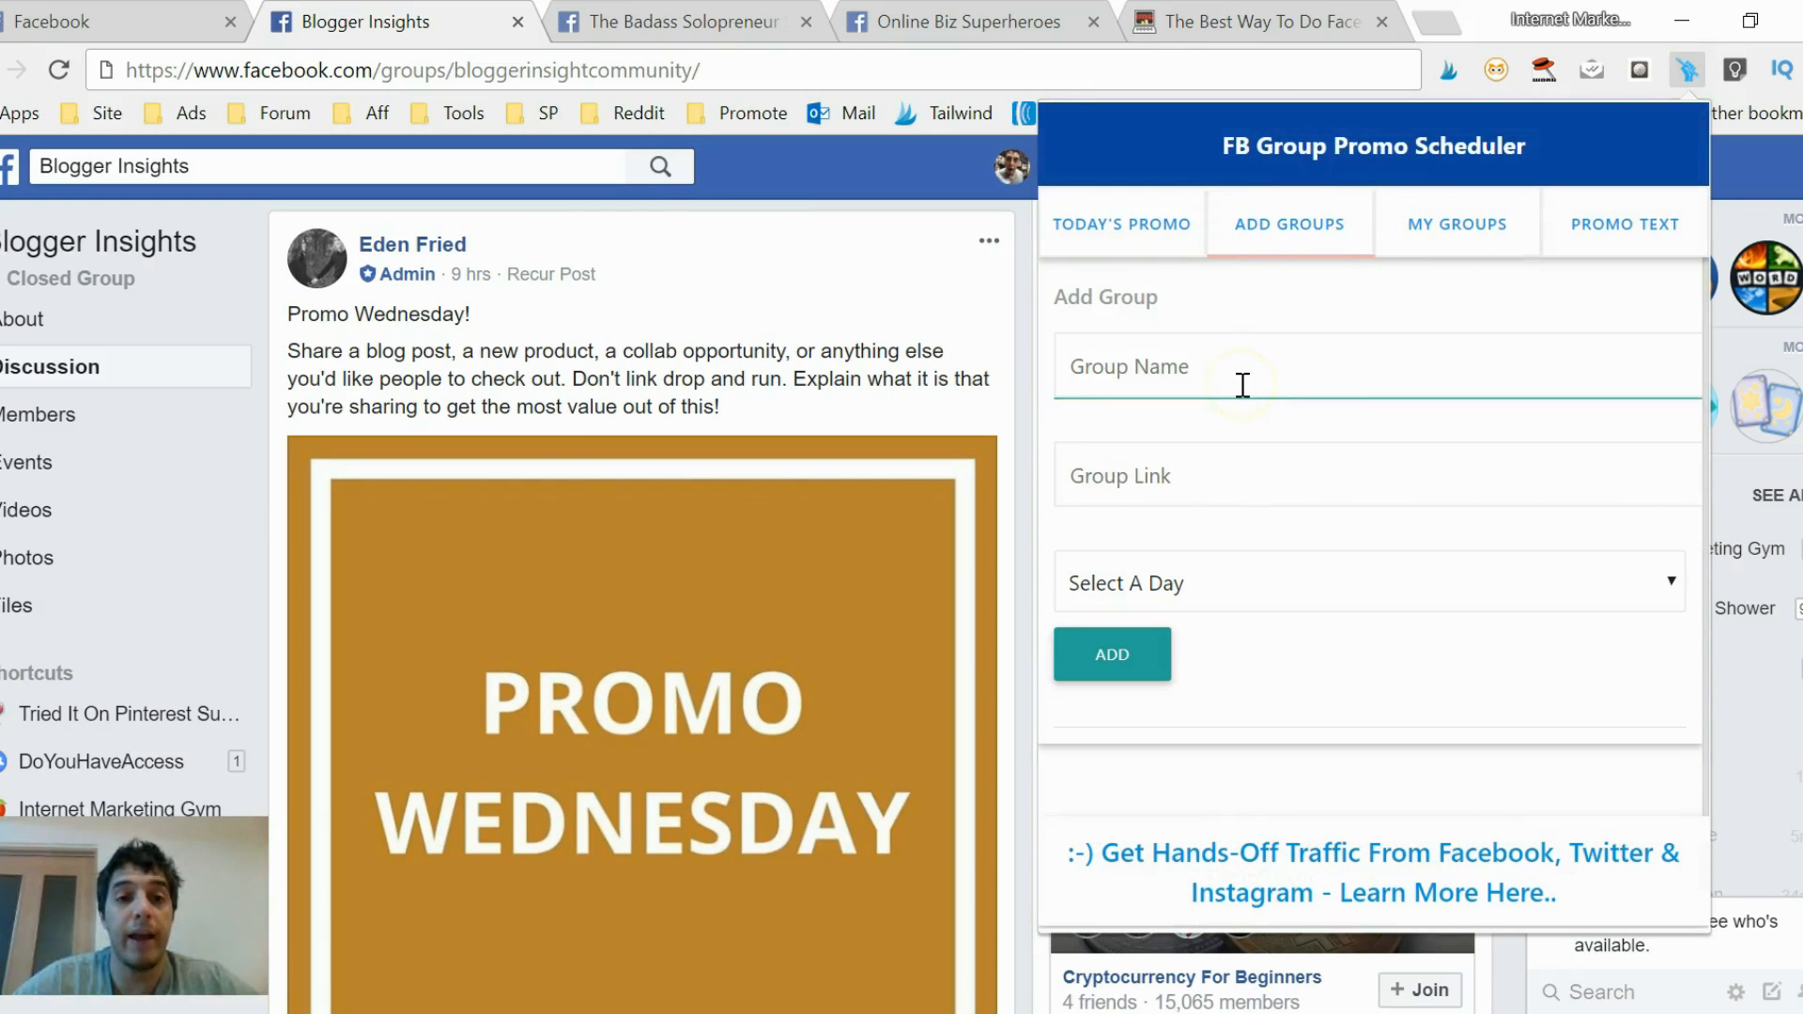
{"action": "type", "text": "B"}
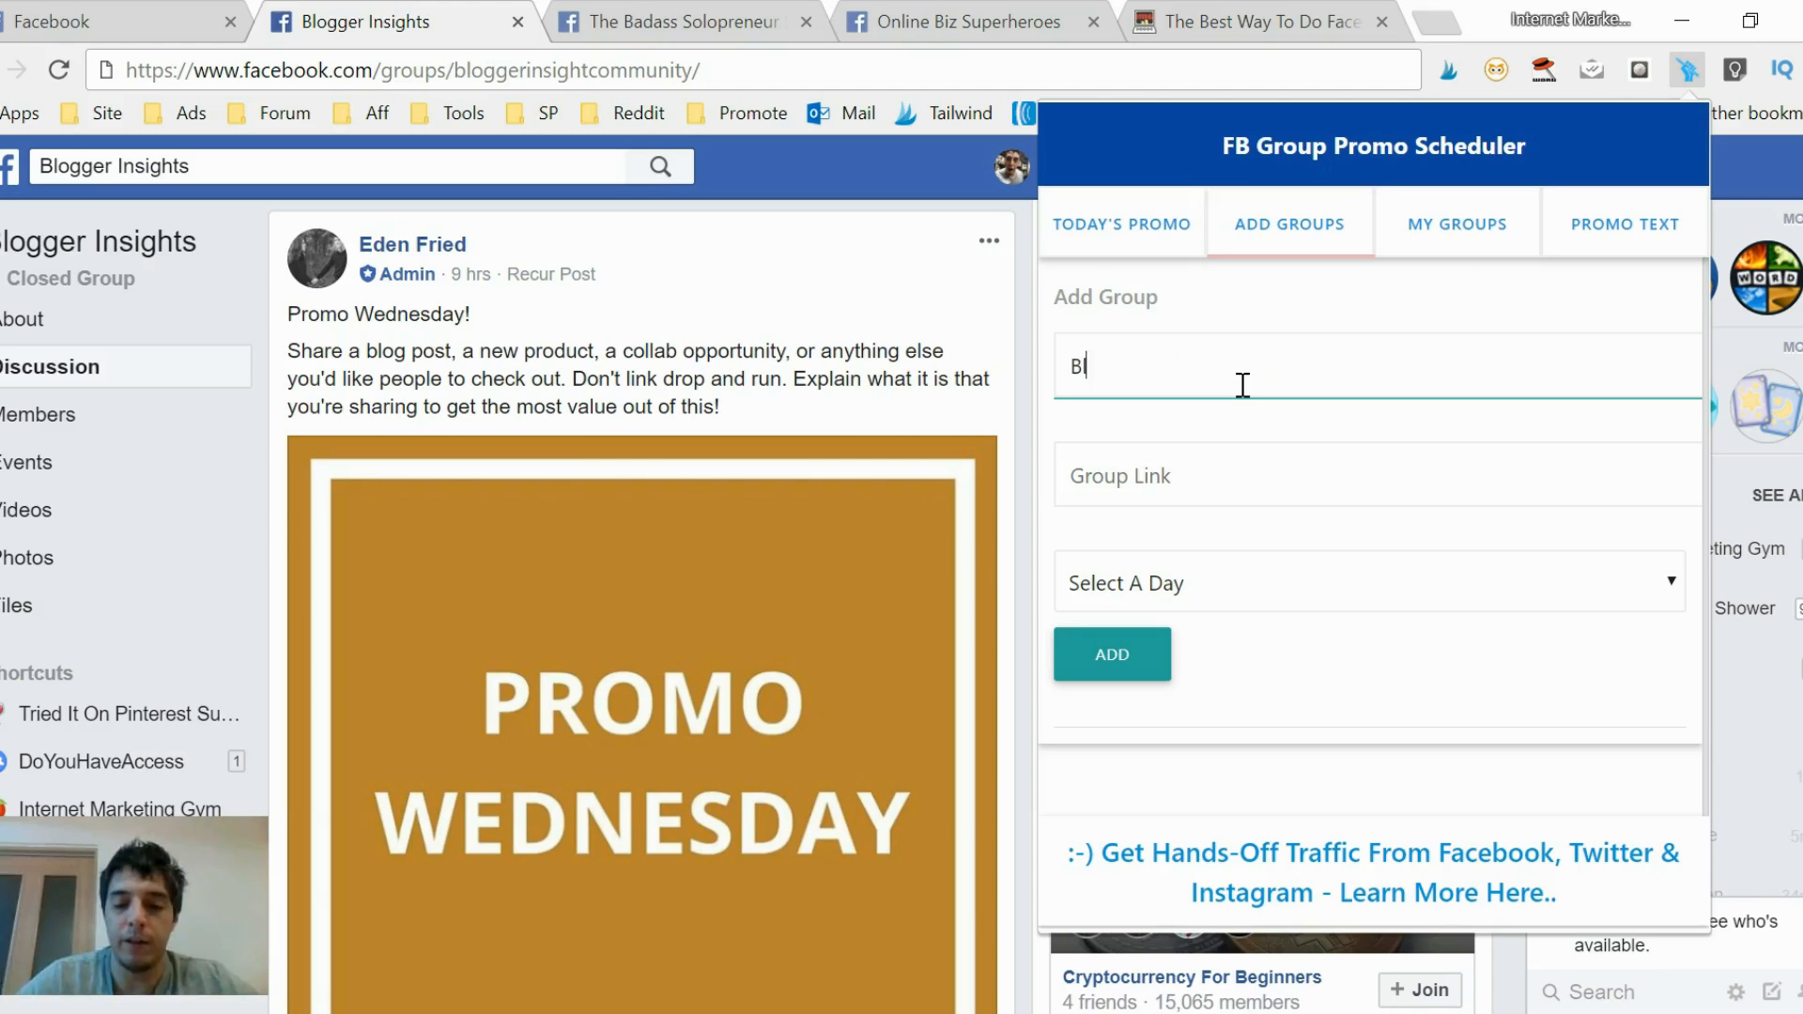
{"action": "type", "text": "logger"}
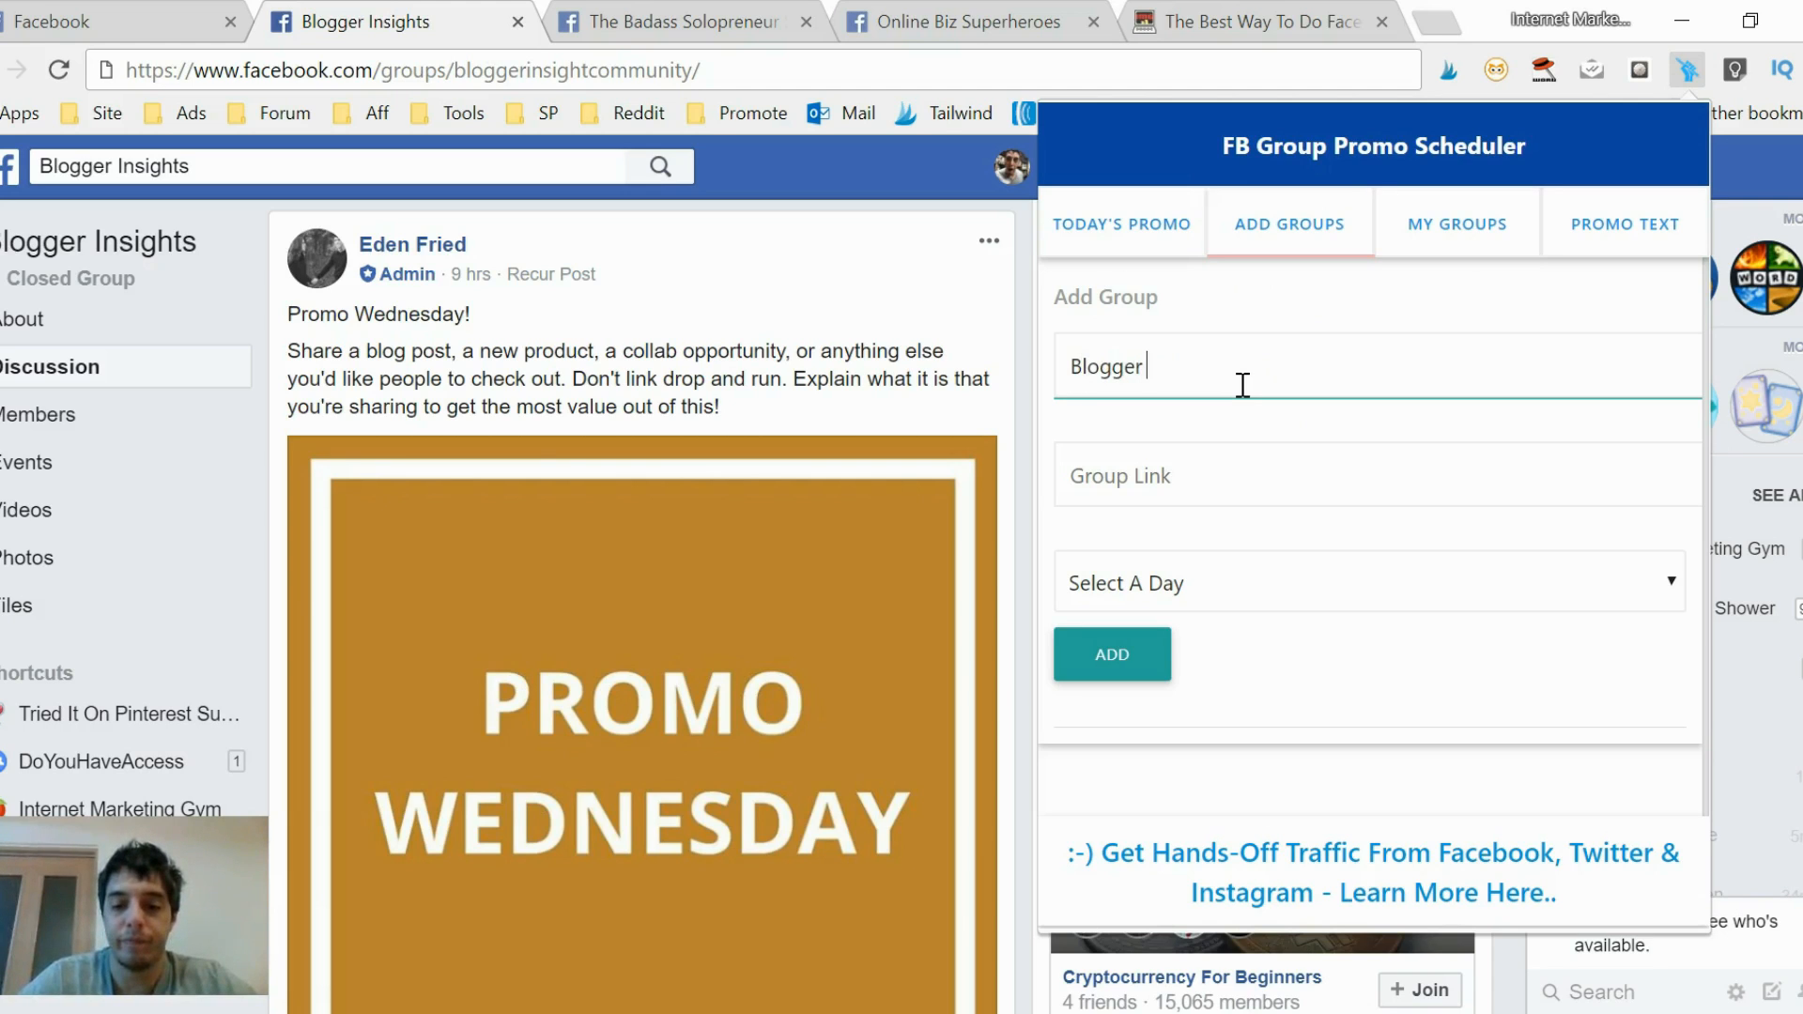
{"action": "type", "text": "Insight"}
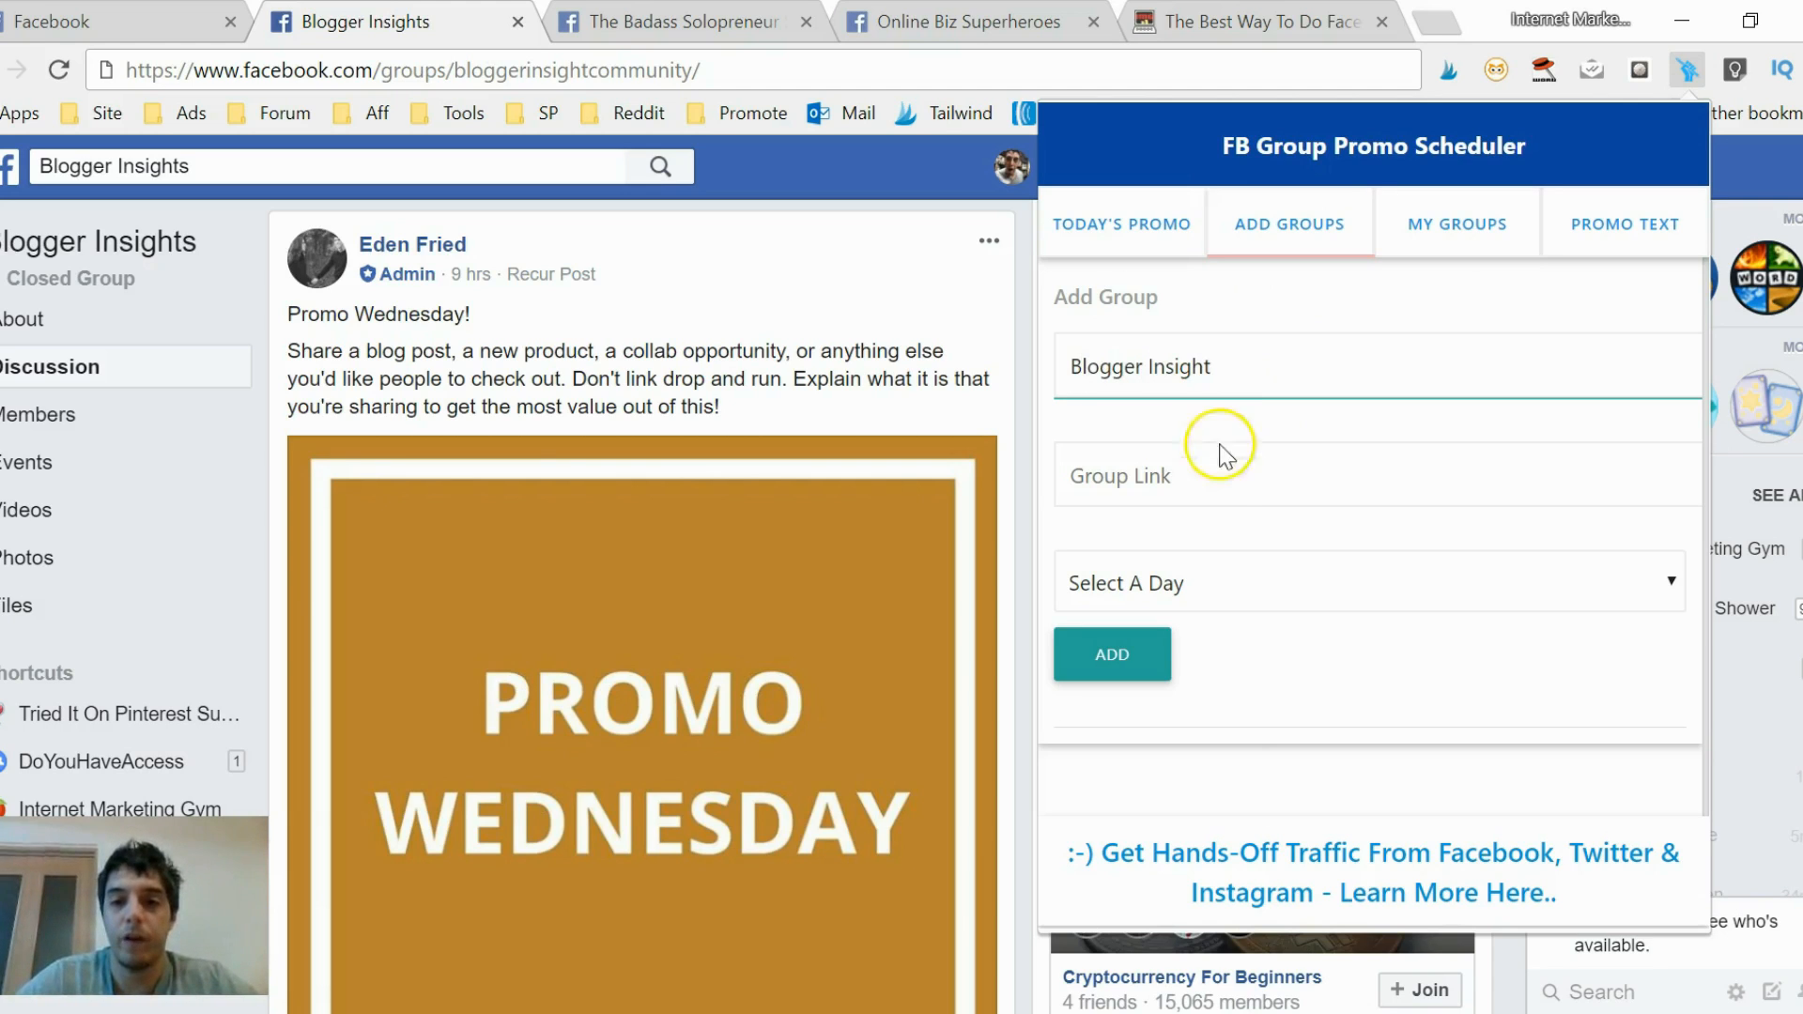
{"action": "type", "text": "https://www.facebook.com/groups/bloggerinsightcommunity/"}
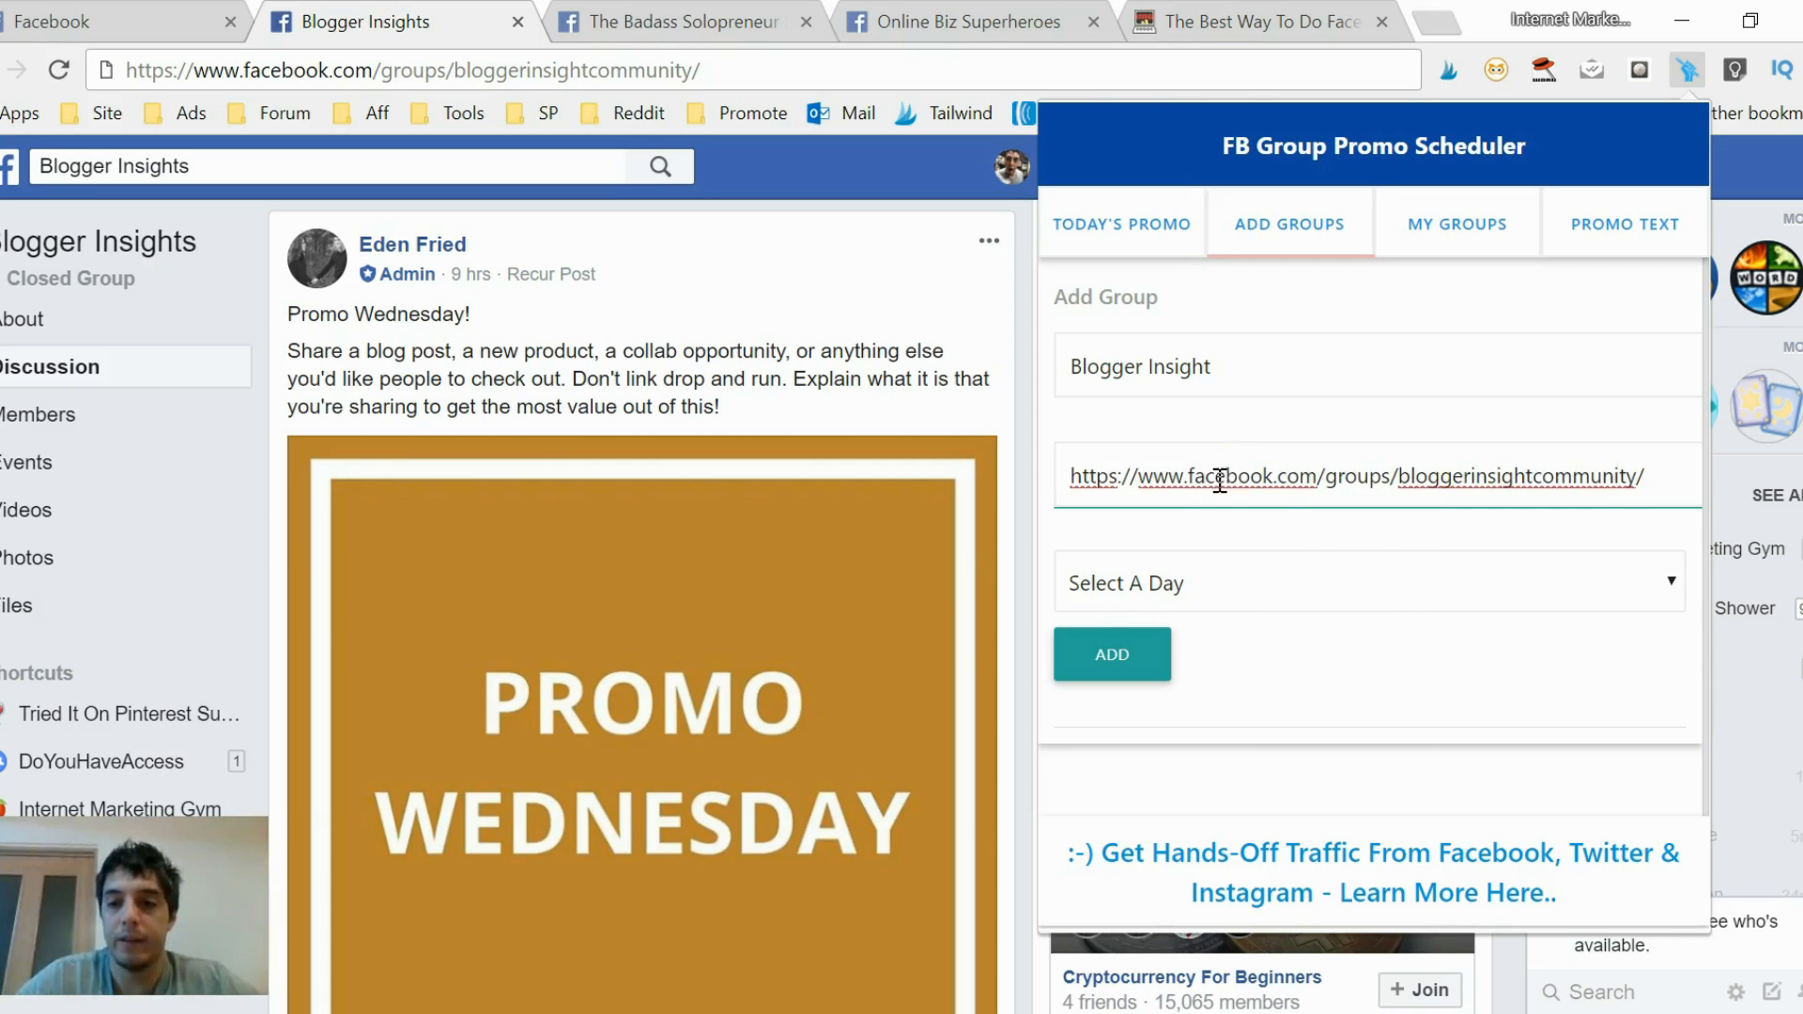
{"action": "left_click", "coordinate": [1368, 583]}
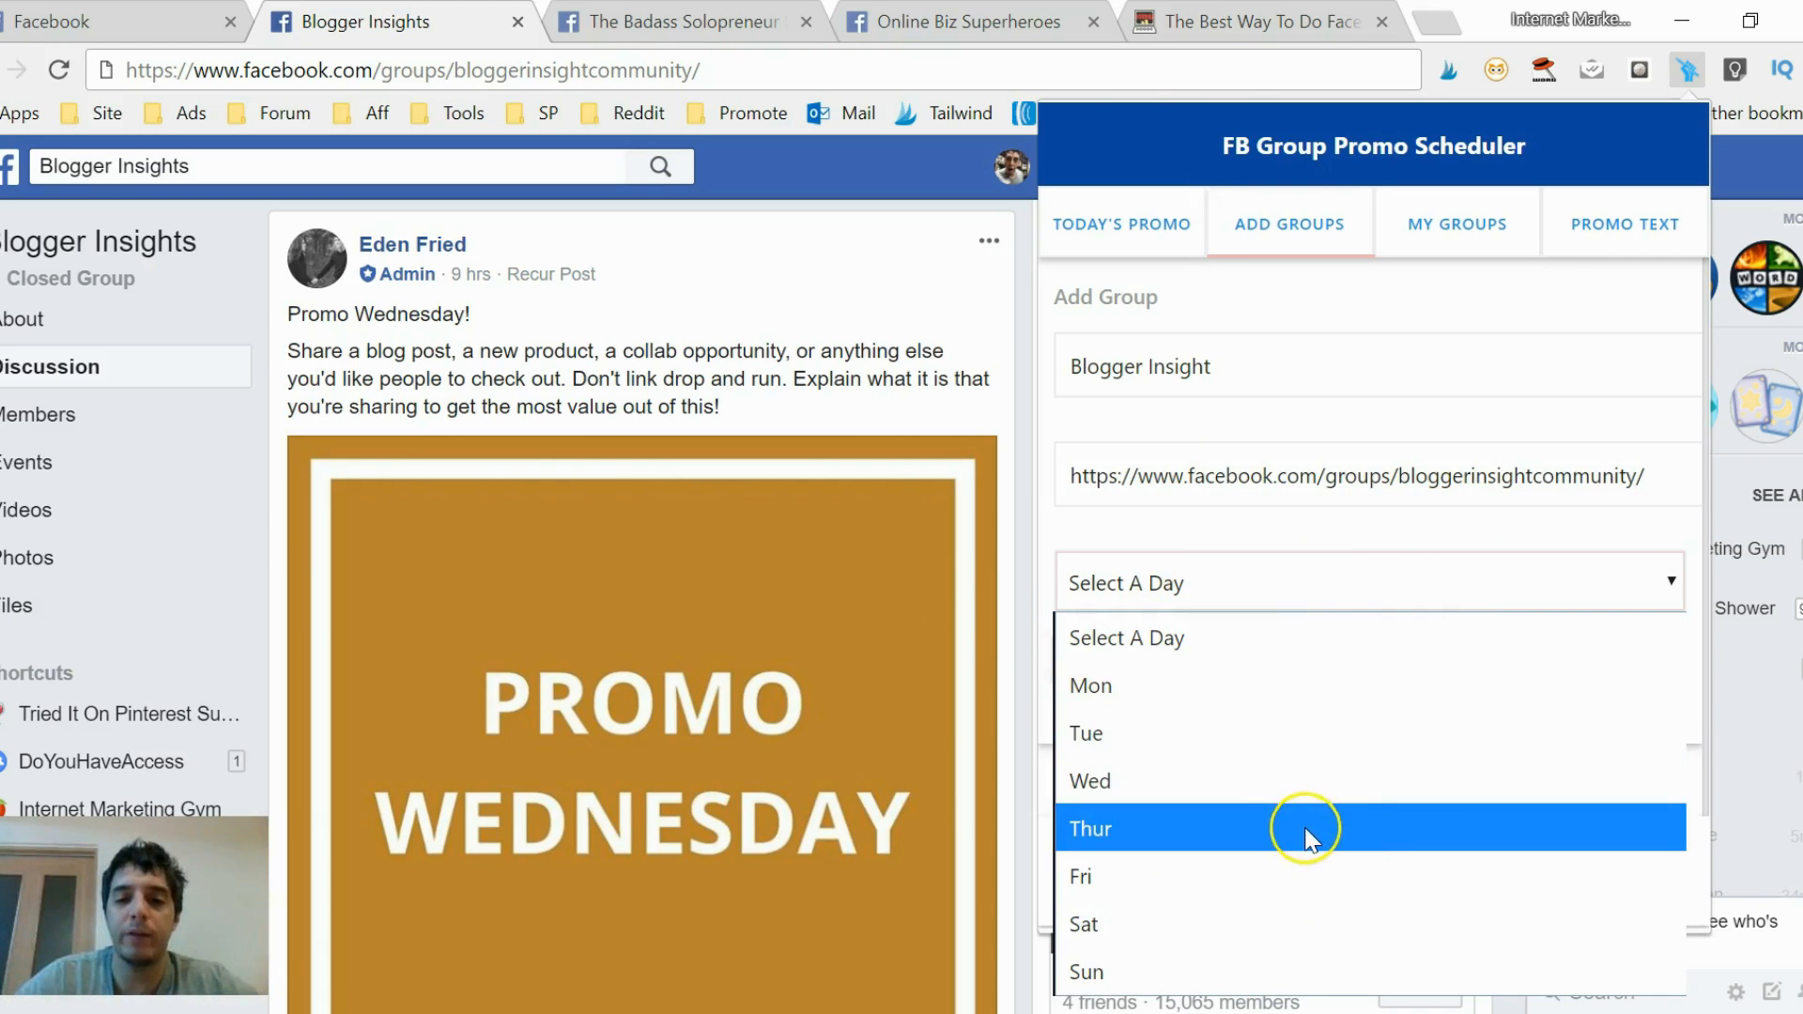
{"action": "left_click", "coordinate": [1304, 828]}
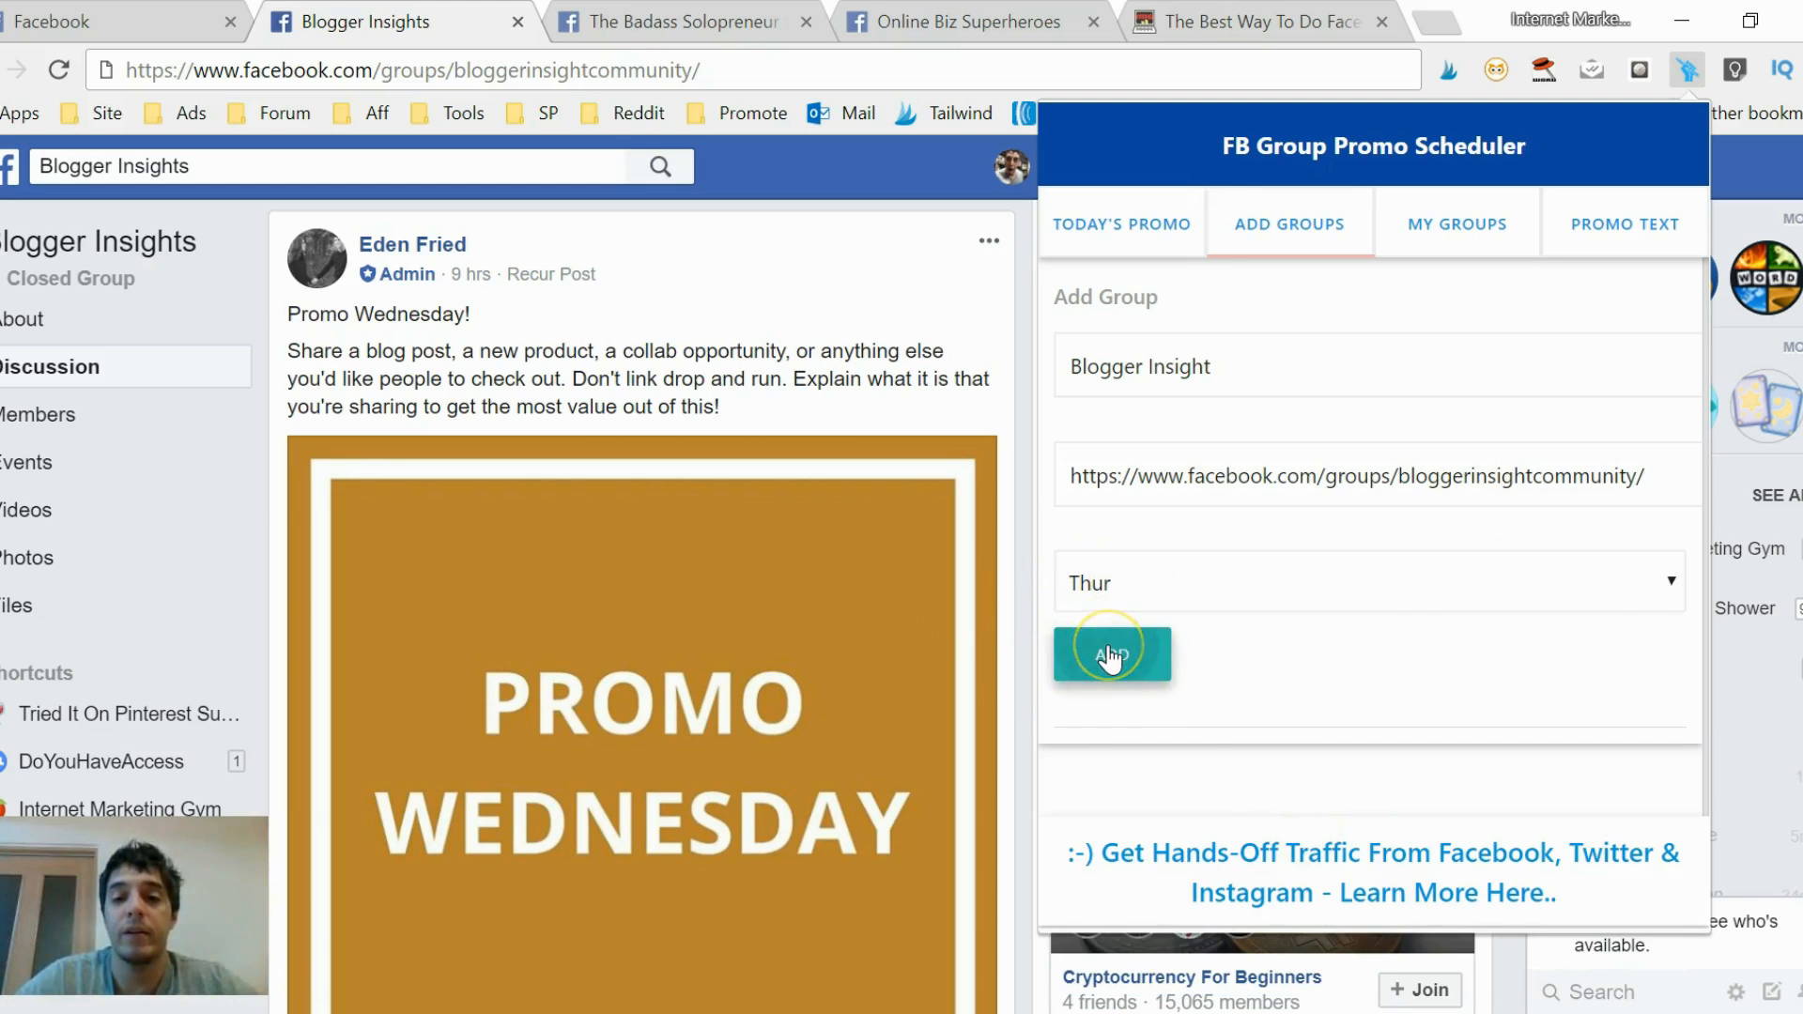
{"action": "left_click", "coordinate": [1111, 653]}
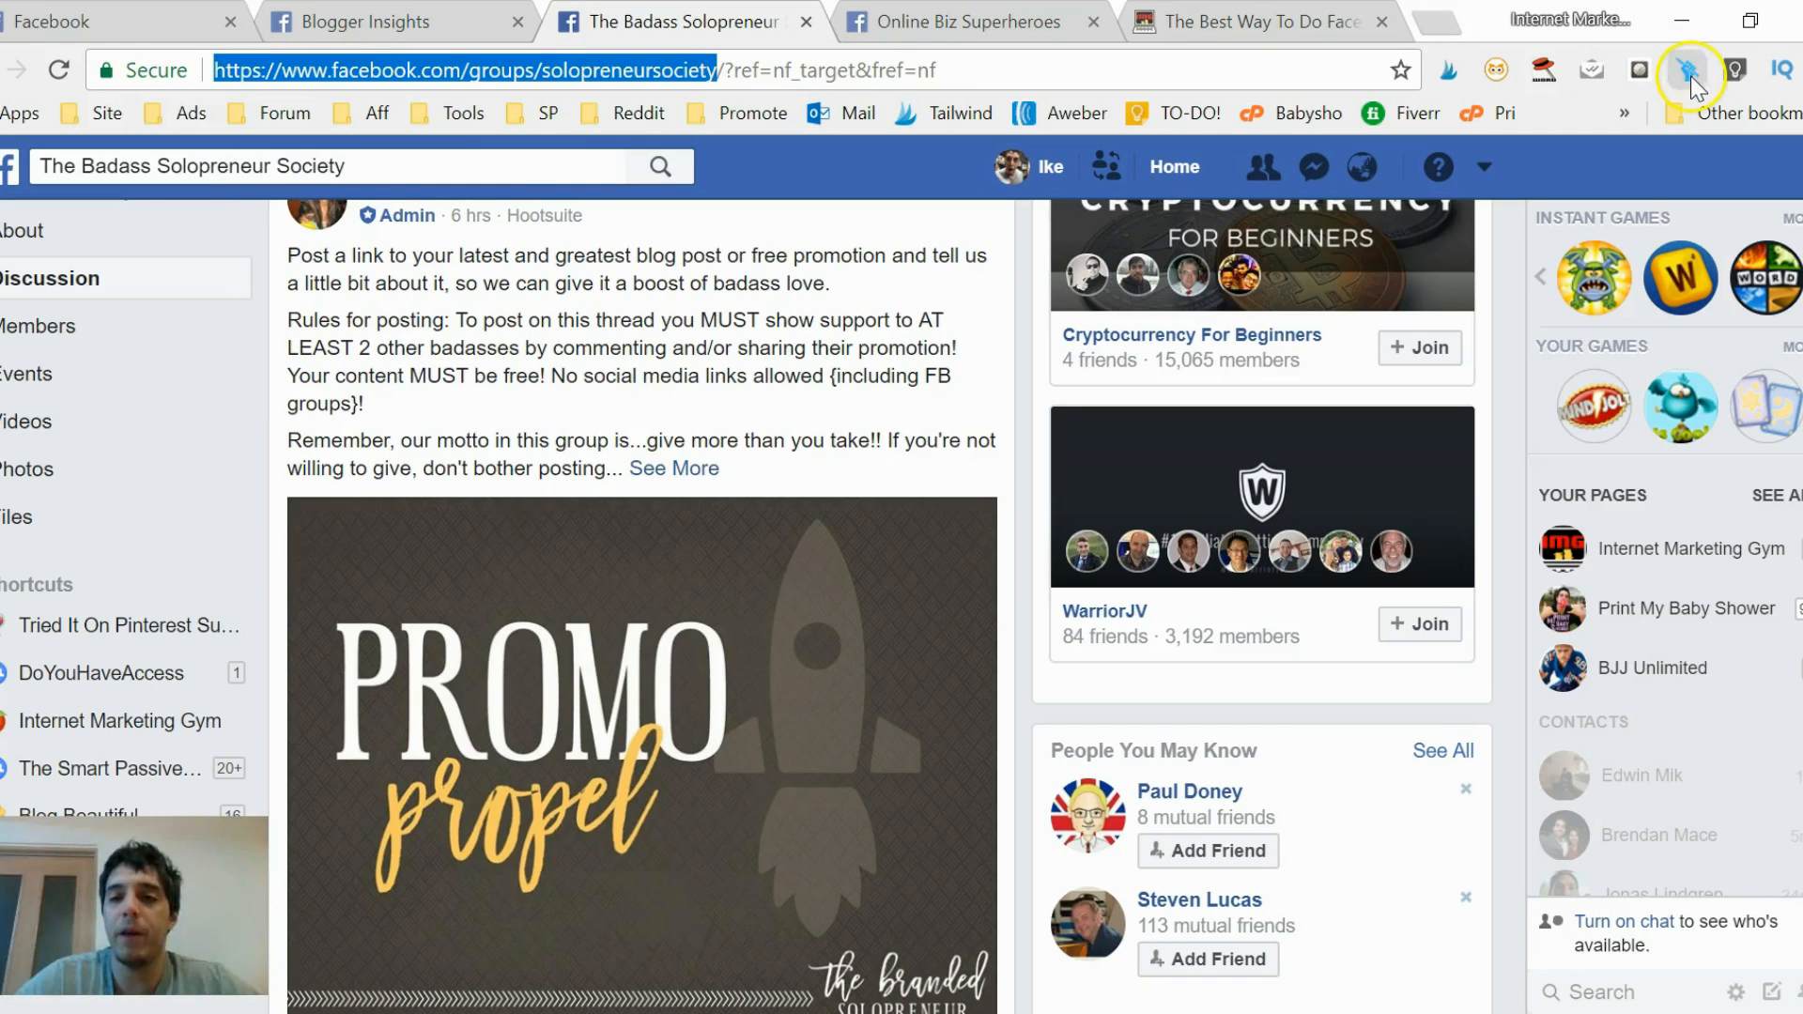
Add group 'Bada$$ Bloggers' with link facebook.com/groups/solopreneursociety as a Thursday promo group.
{"action": "left_click", "coordinate": [1687, 70]}
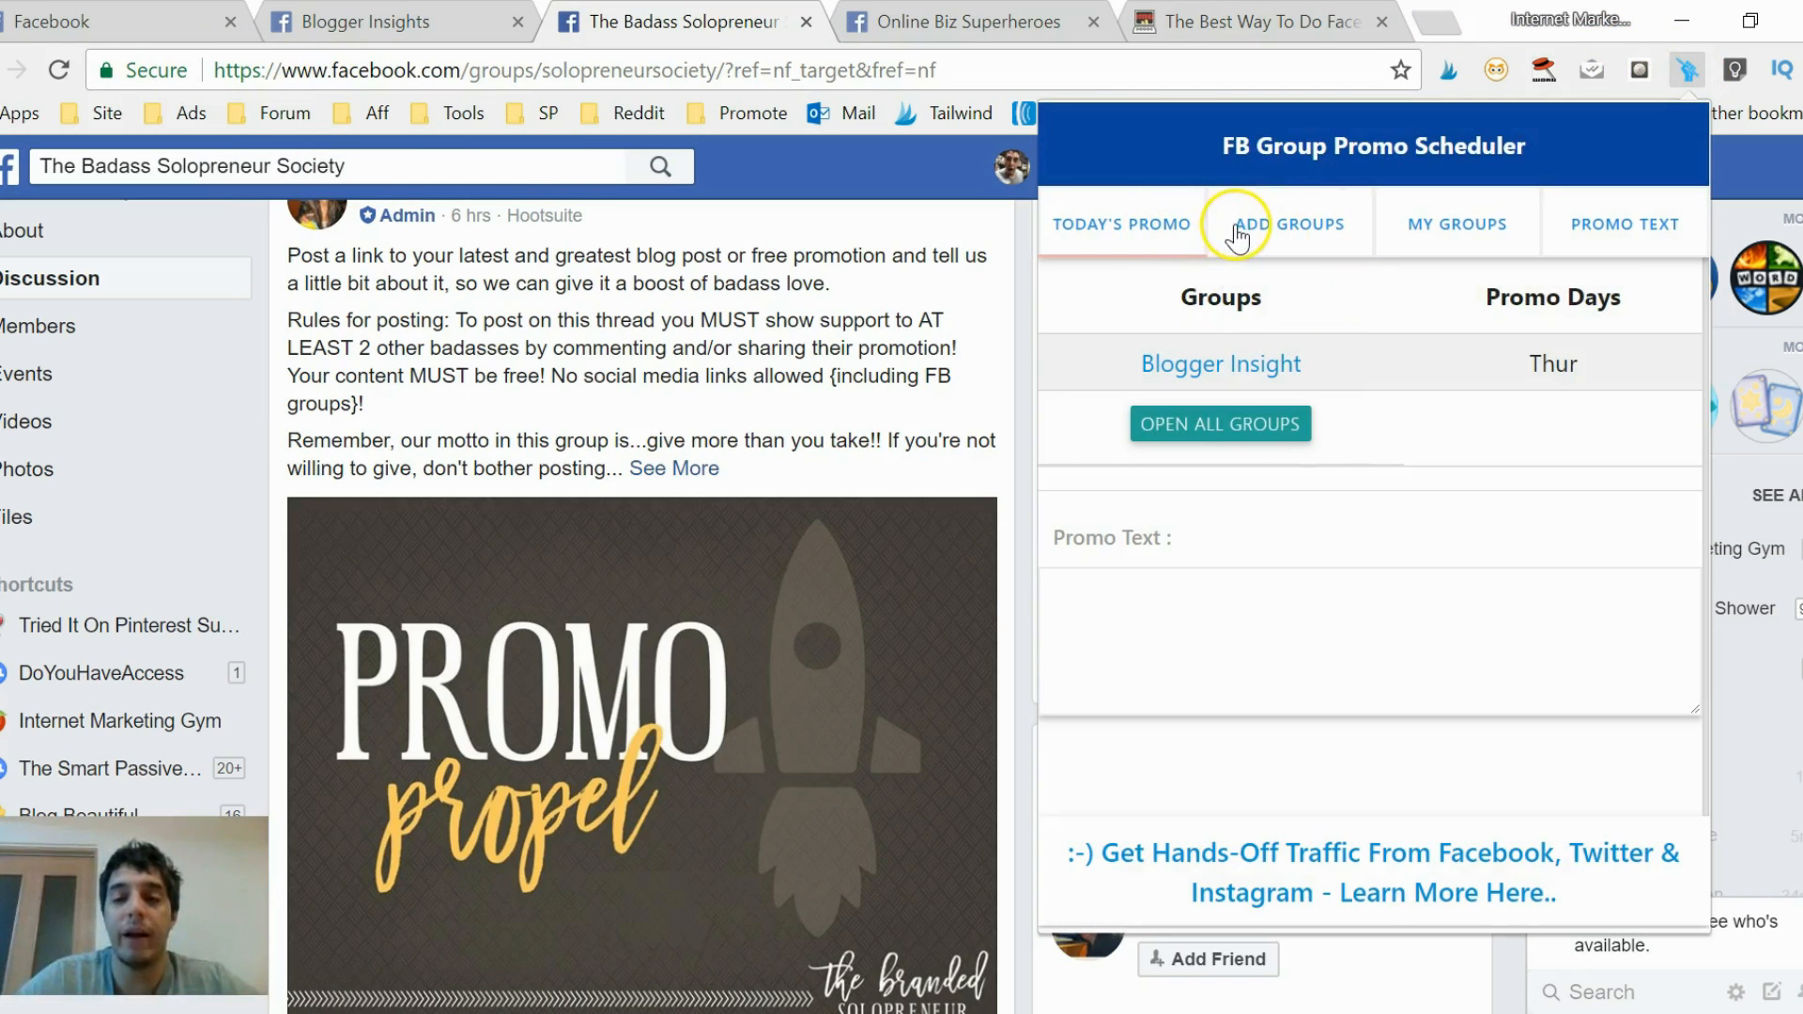
{"action": "left_click", "coordinate": [1290, 223]}
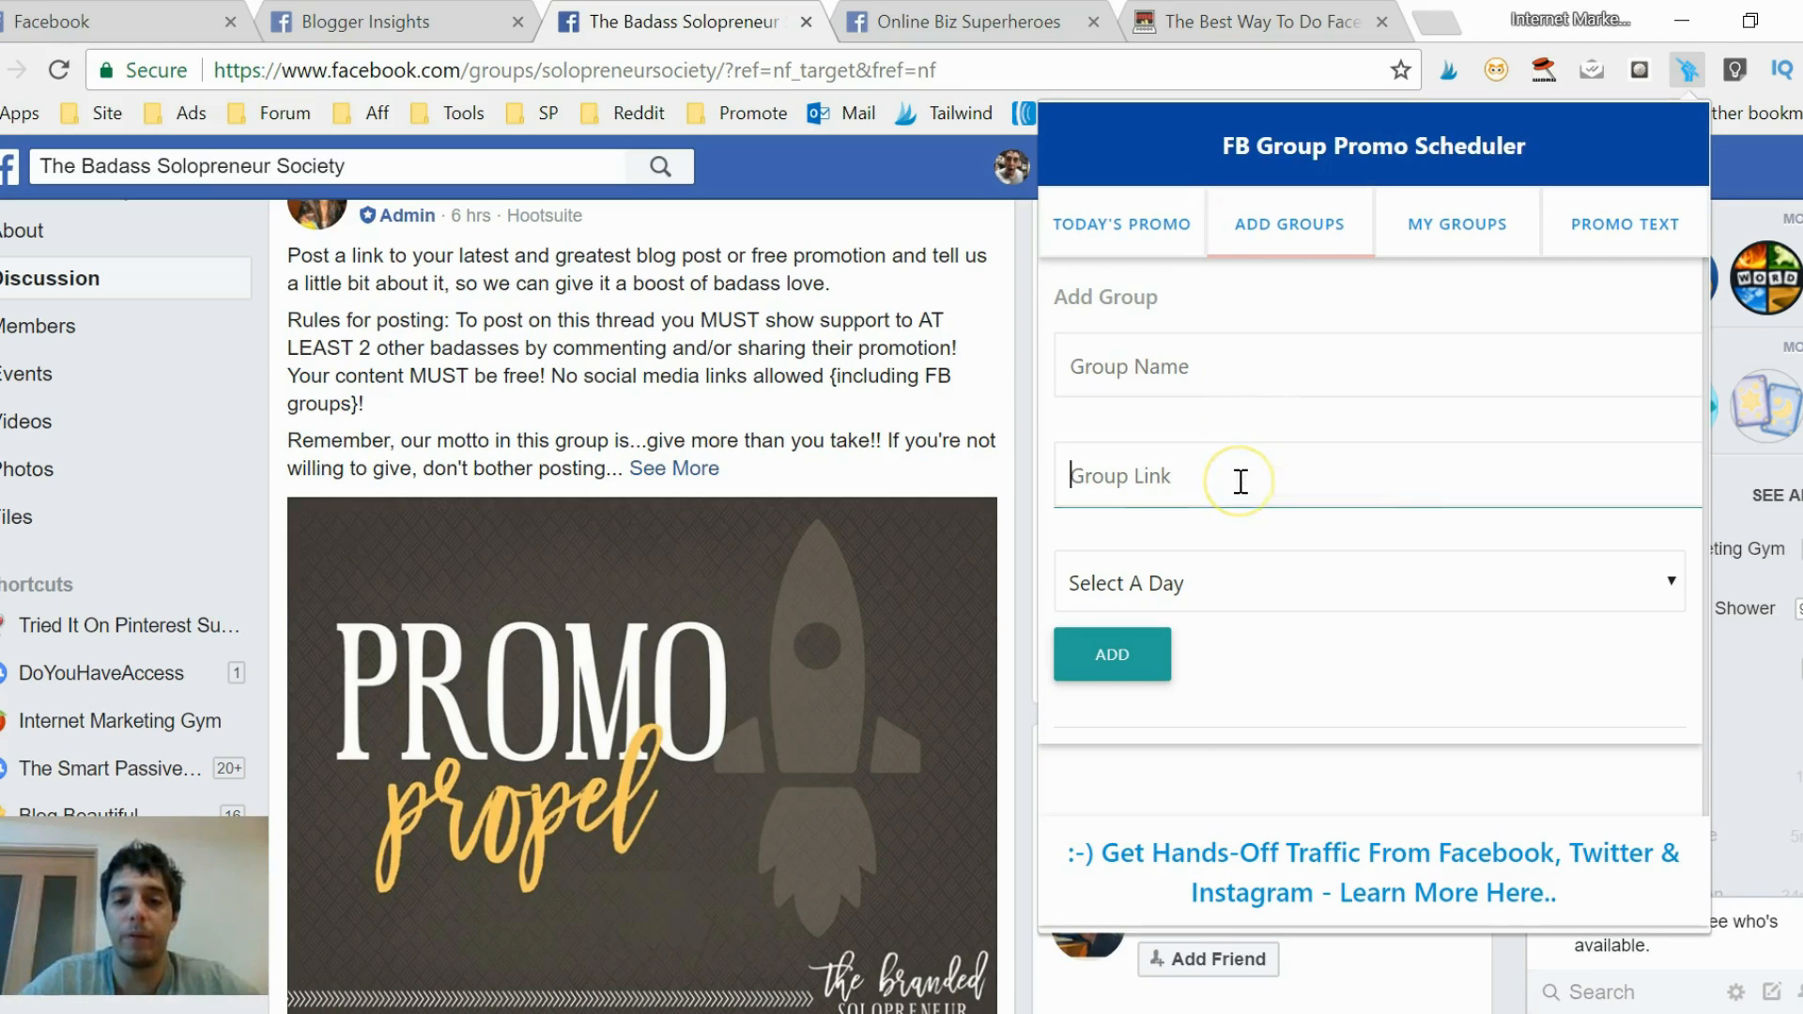
{"action": "type", "text": "https://www.facebook.com/groups/solopreneursociety"}
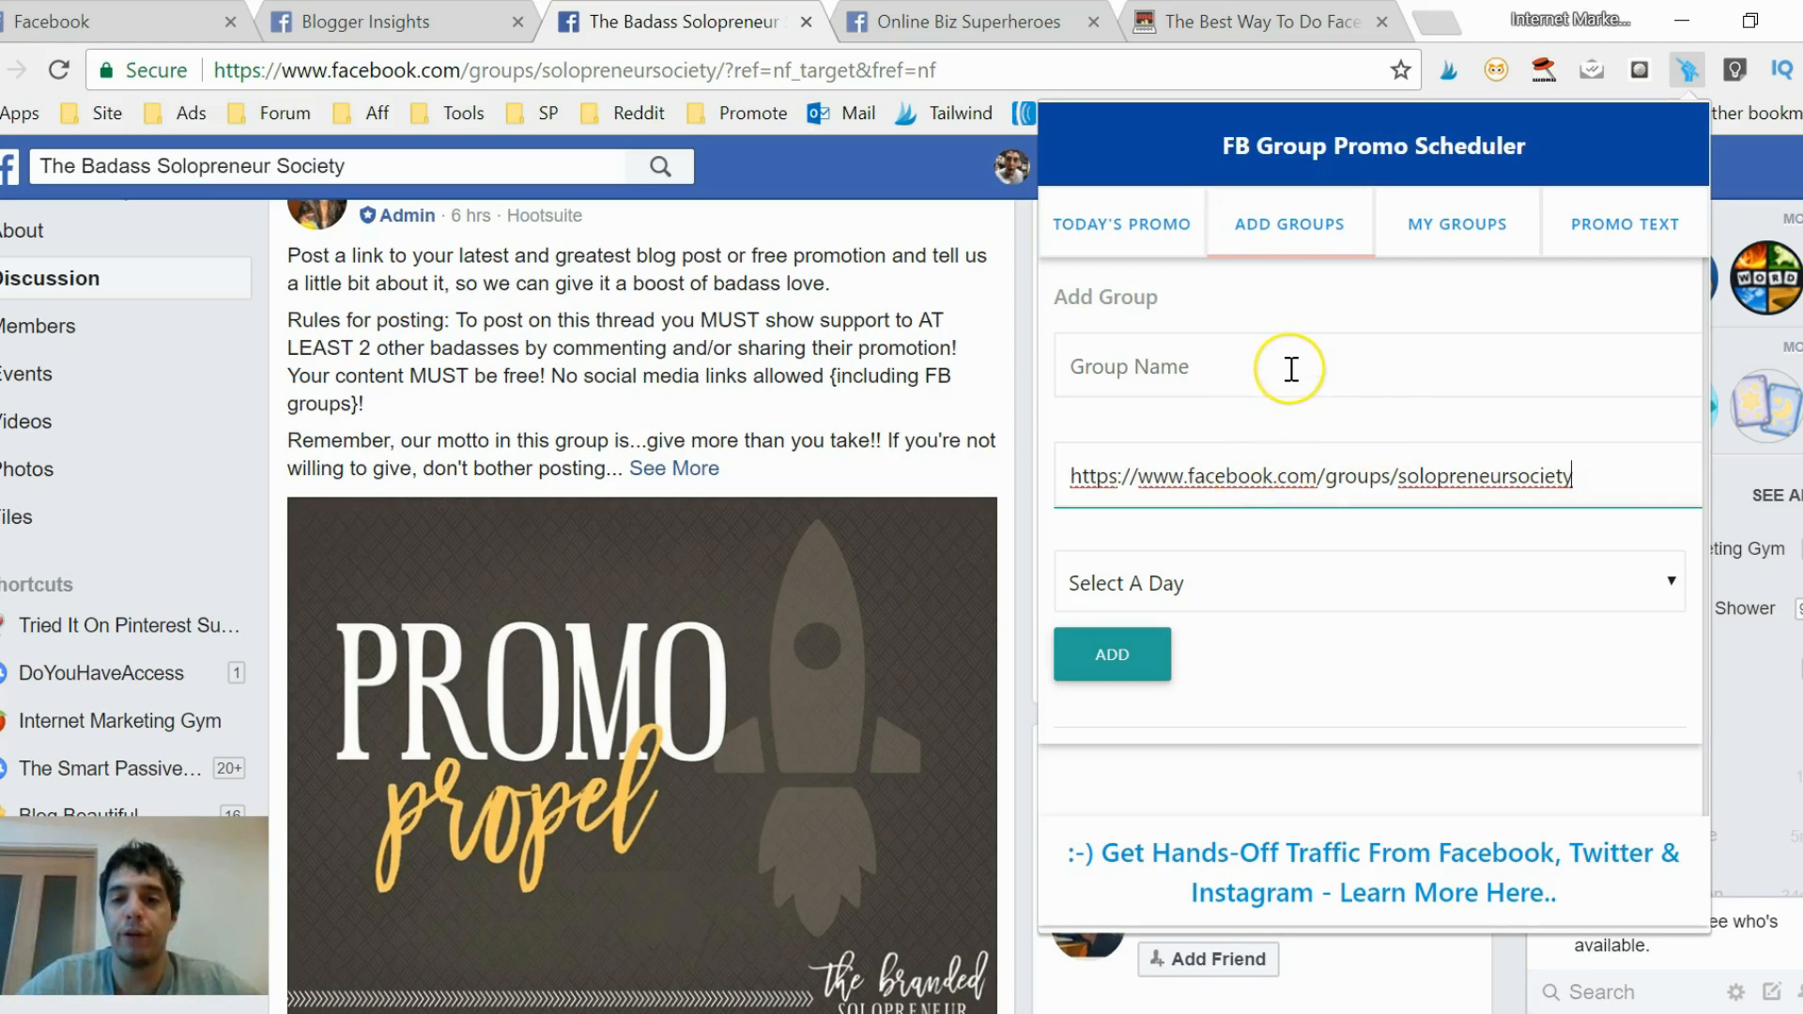
{"action": "left_click", "coordinate": [1288, 366]}
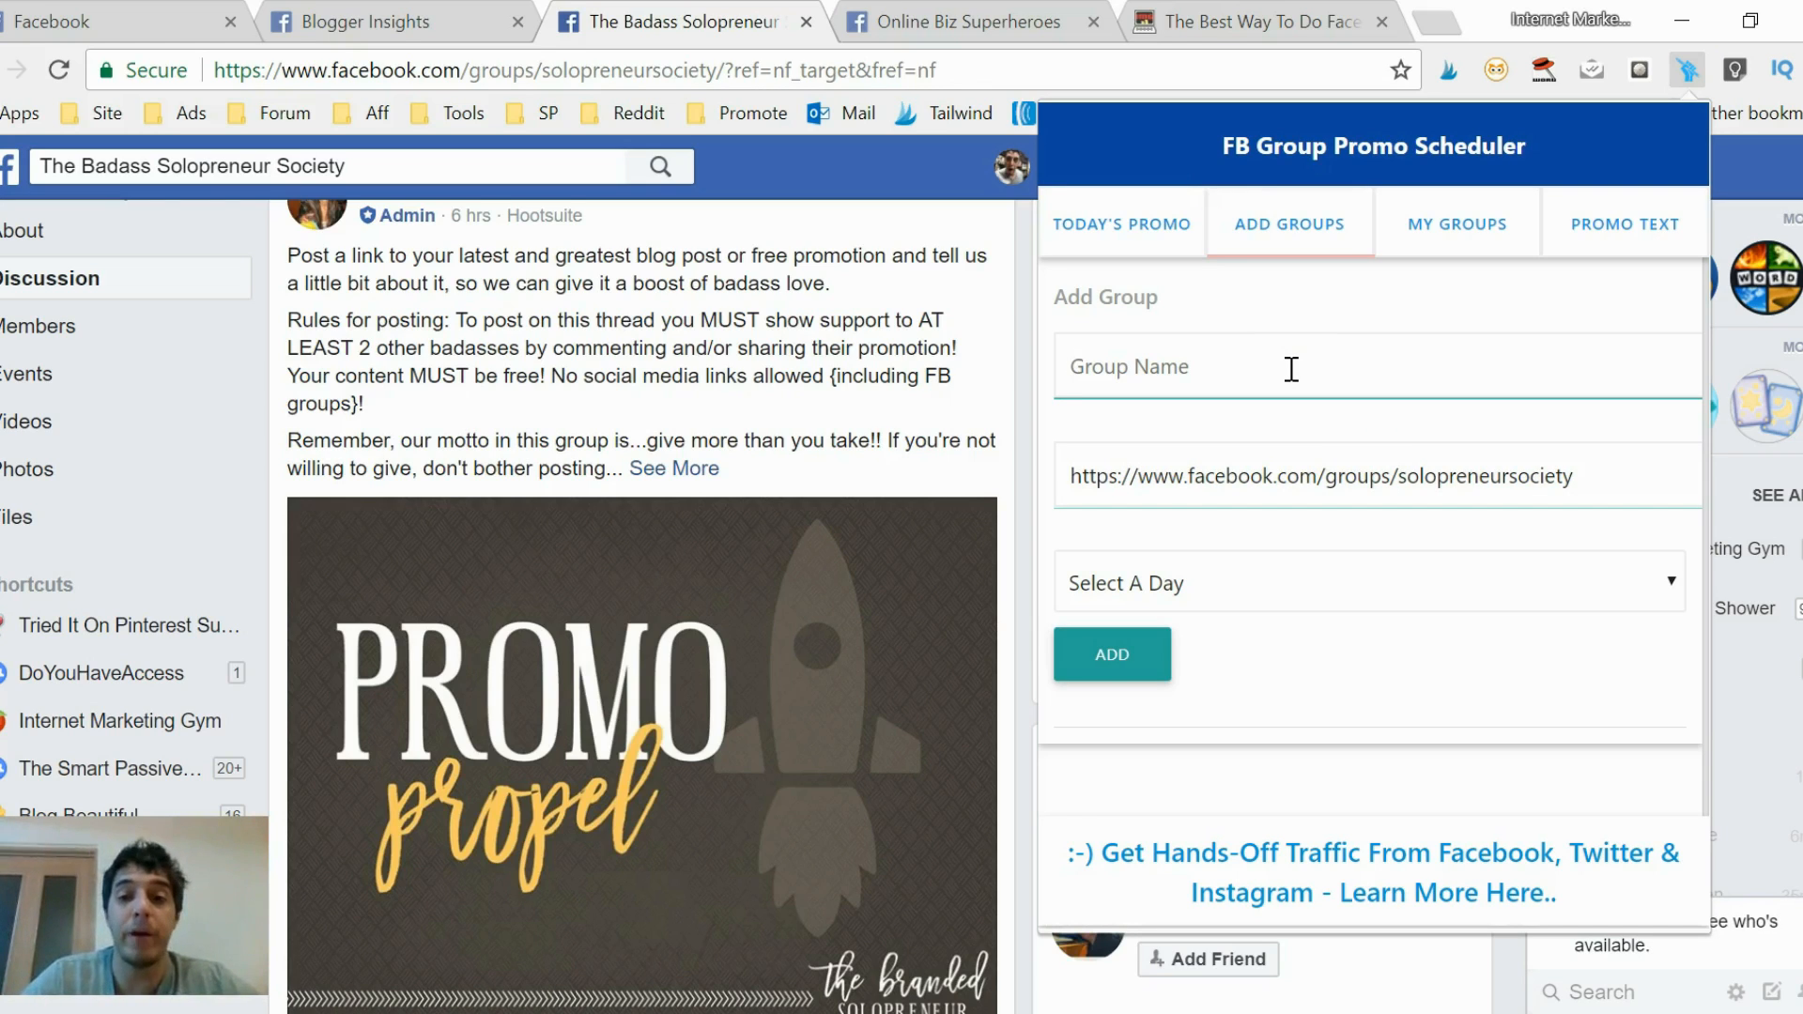
{"action": "type", "text": "B"}
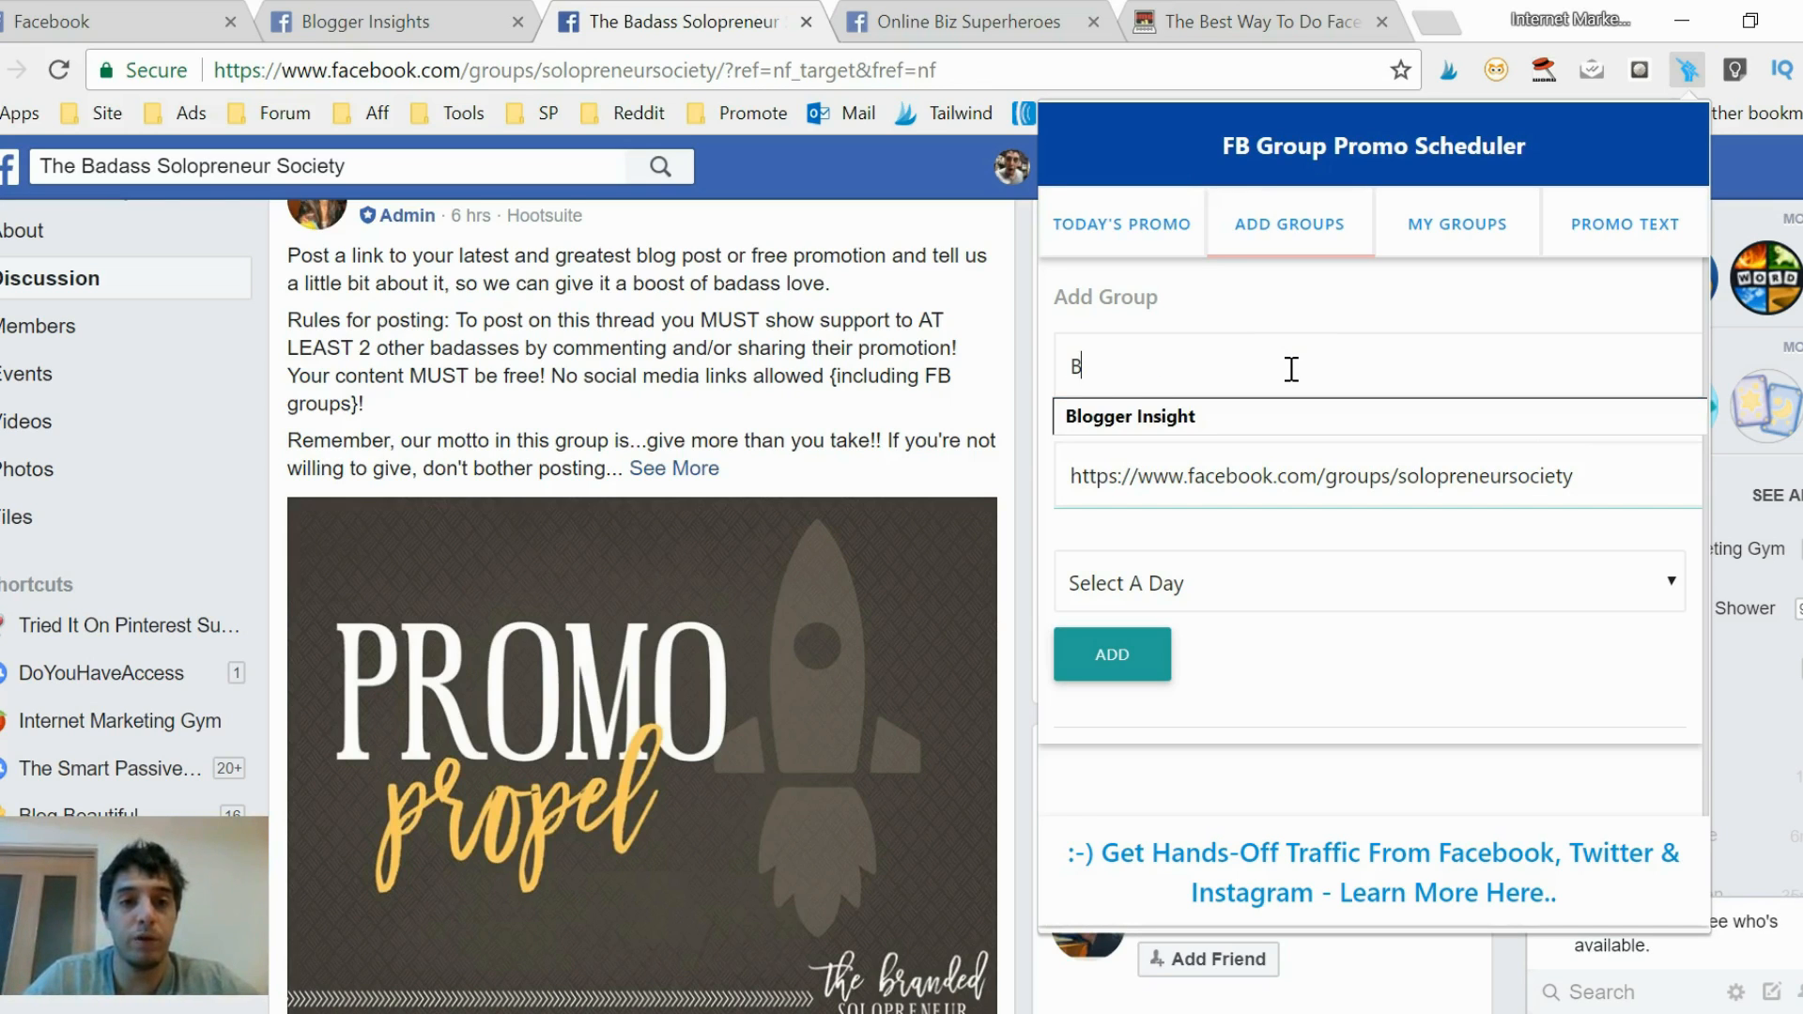
{"action": "type", "text": "ada$$"}
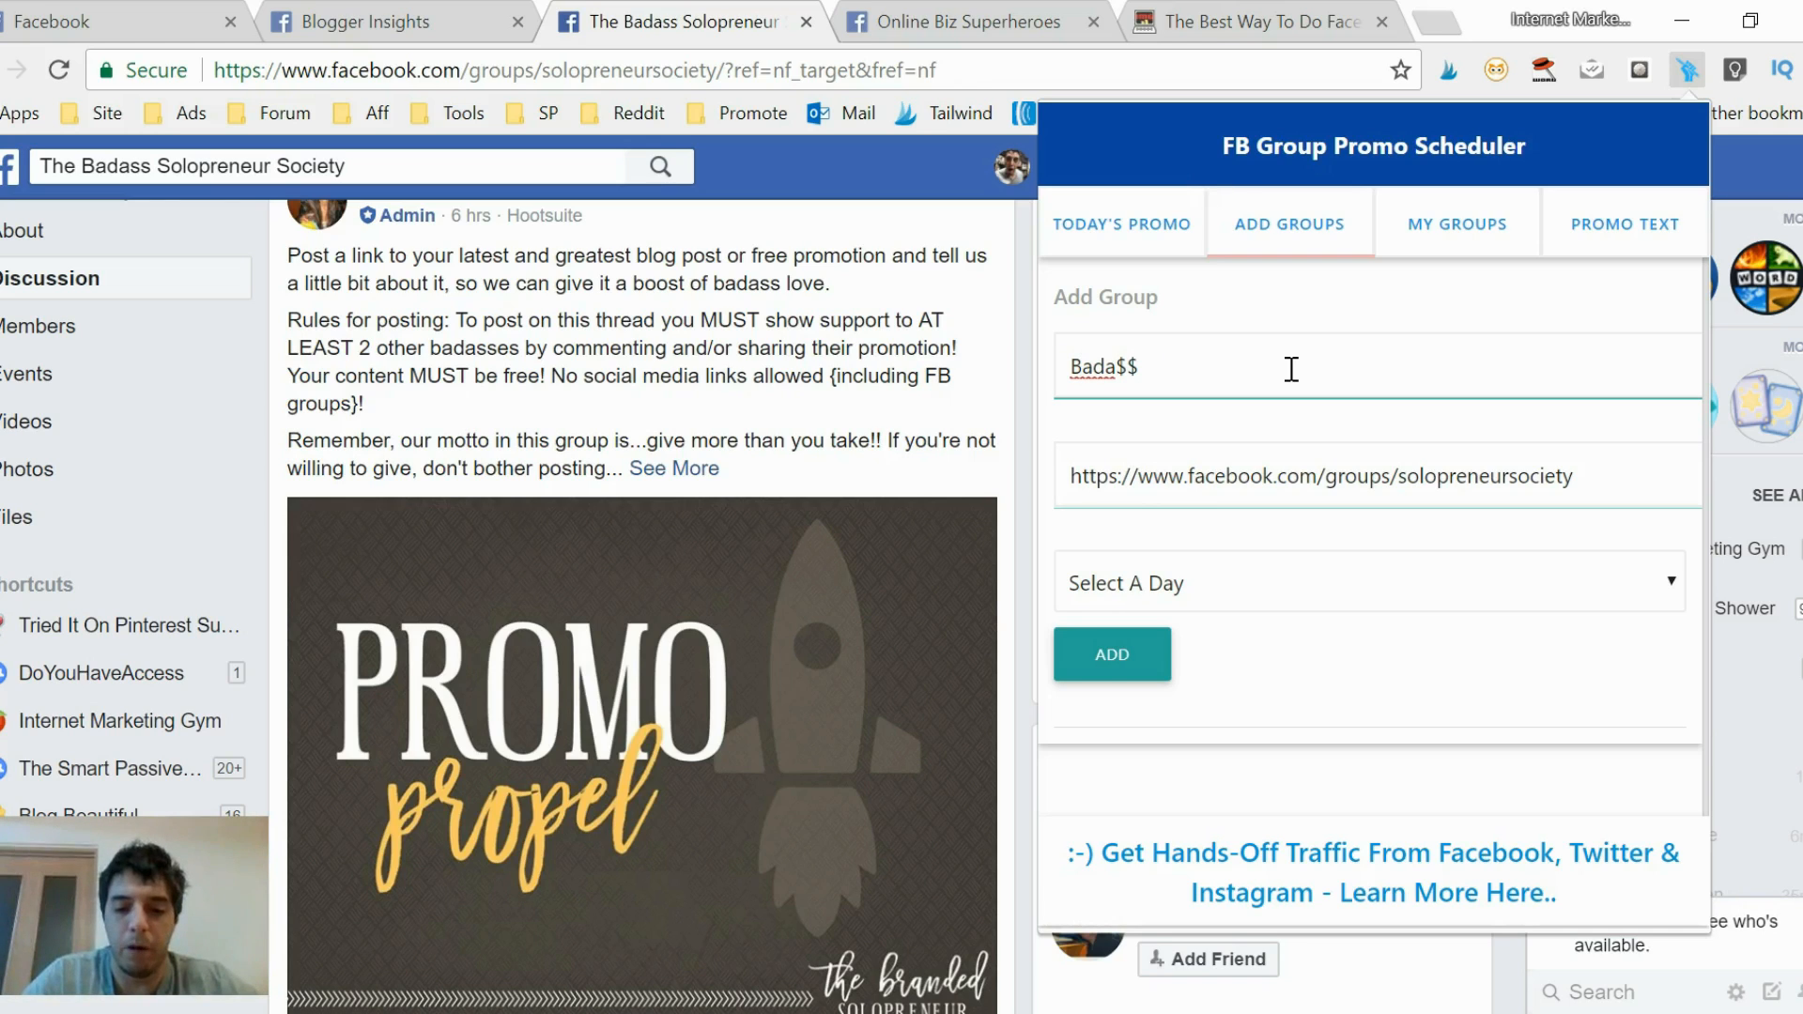
{"action": "type", "text": "Bloggers"}
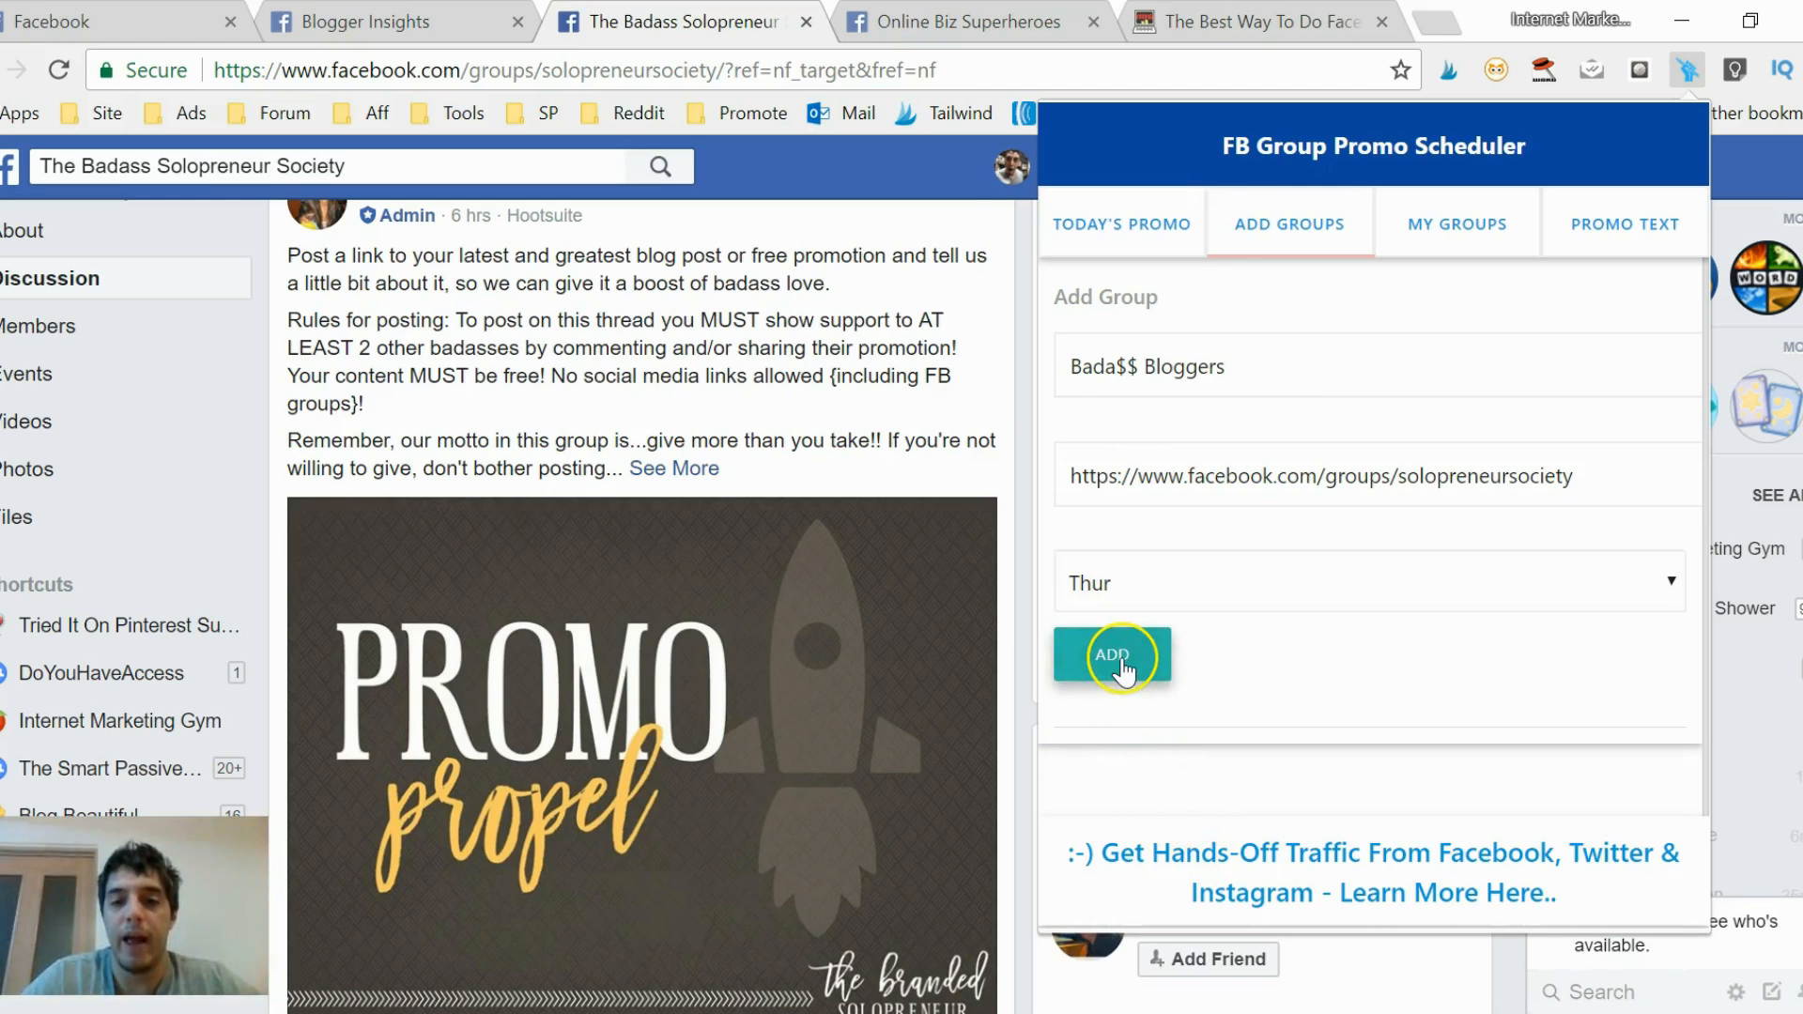
{"action": "left_click", "coordinate": [1111, 655]}
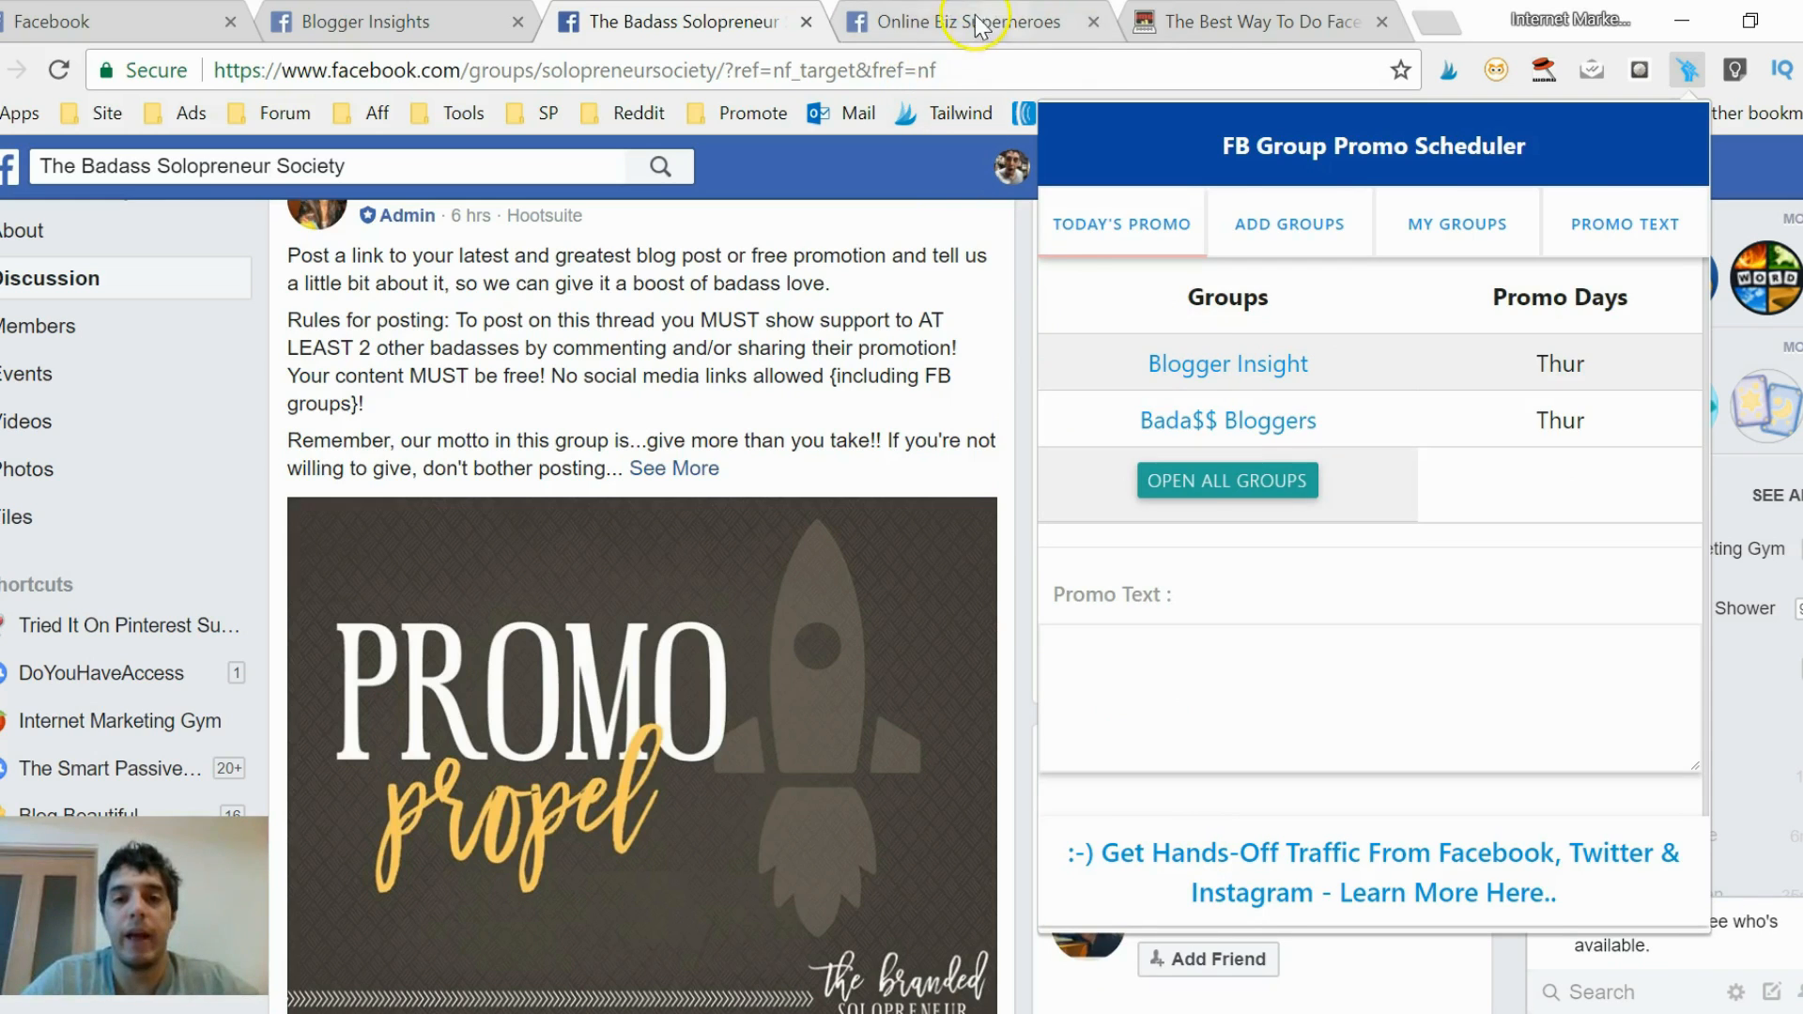
Show the Online Biz Superheroes group page and reopen the scheduler's add-group form.
{"action": "left_click", "coordinate": [969, 21]}
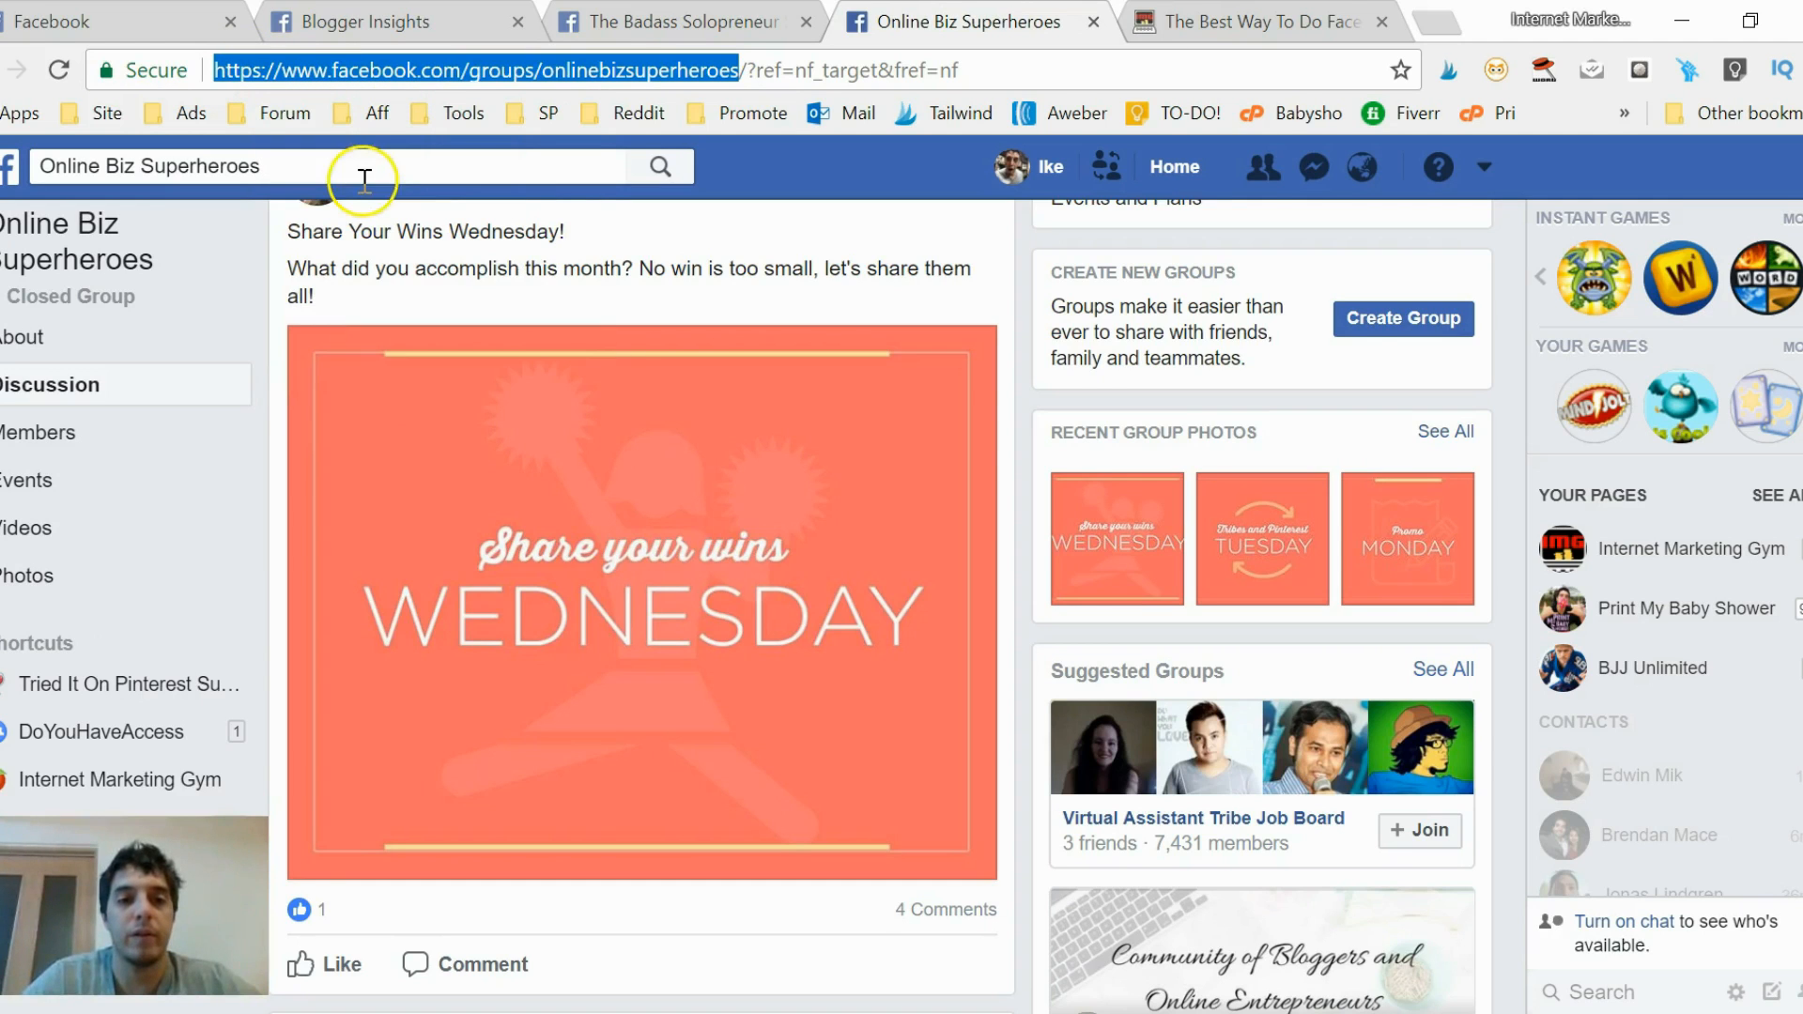
{"action": "mouse_move", "coordinate": [920, 201]}
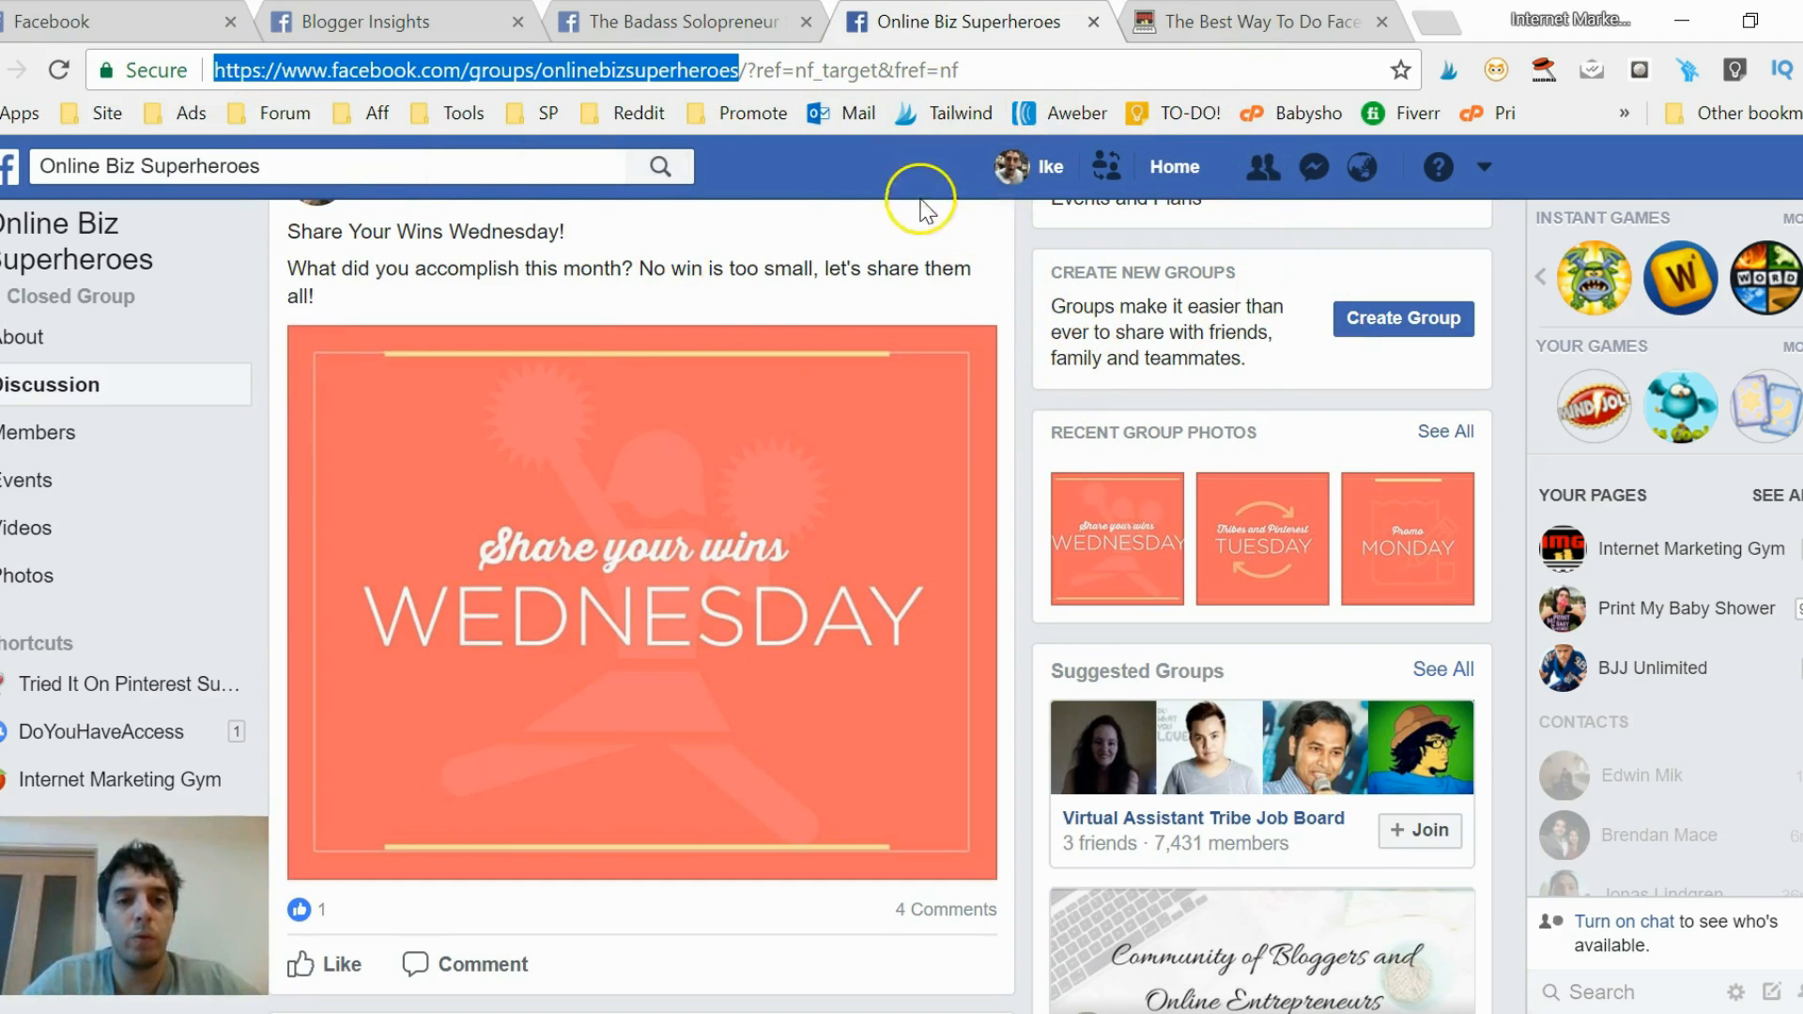
{"action": "mouse_move", "coordinate": [1599, 207]}
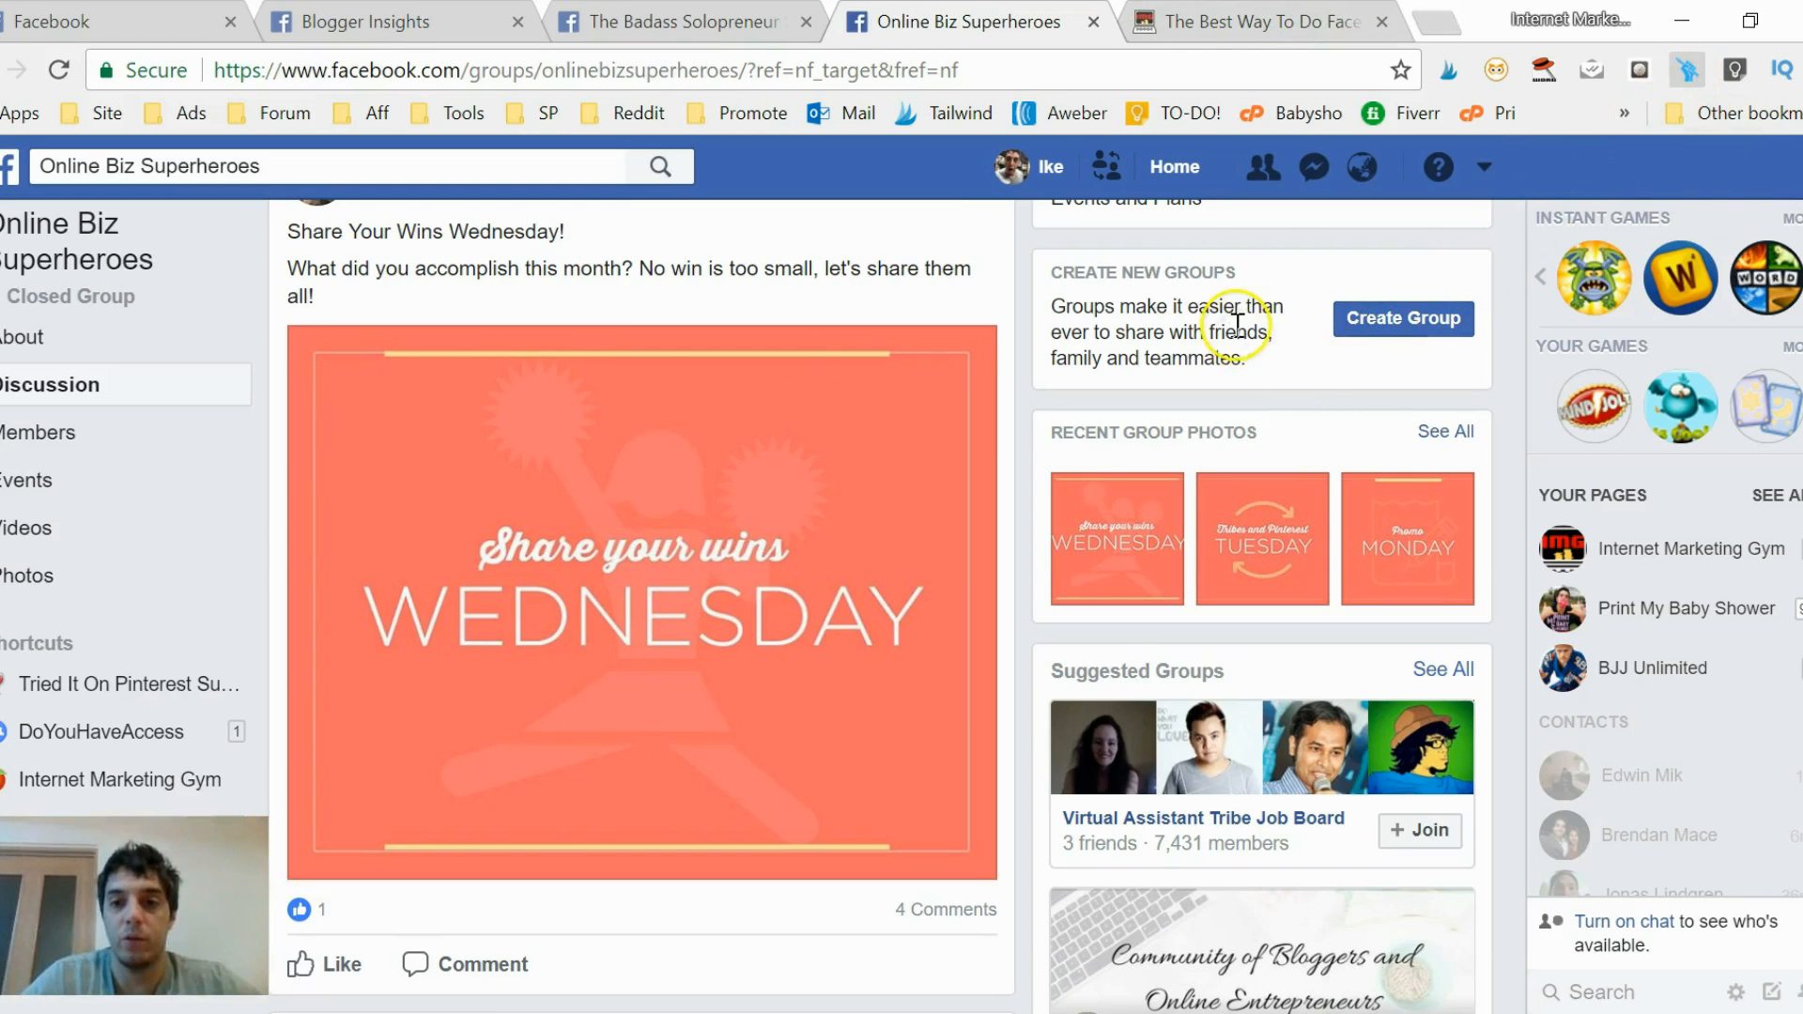
{"action": "left_click", "coordinate": [1687, 71]}
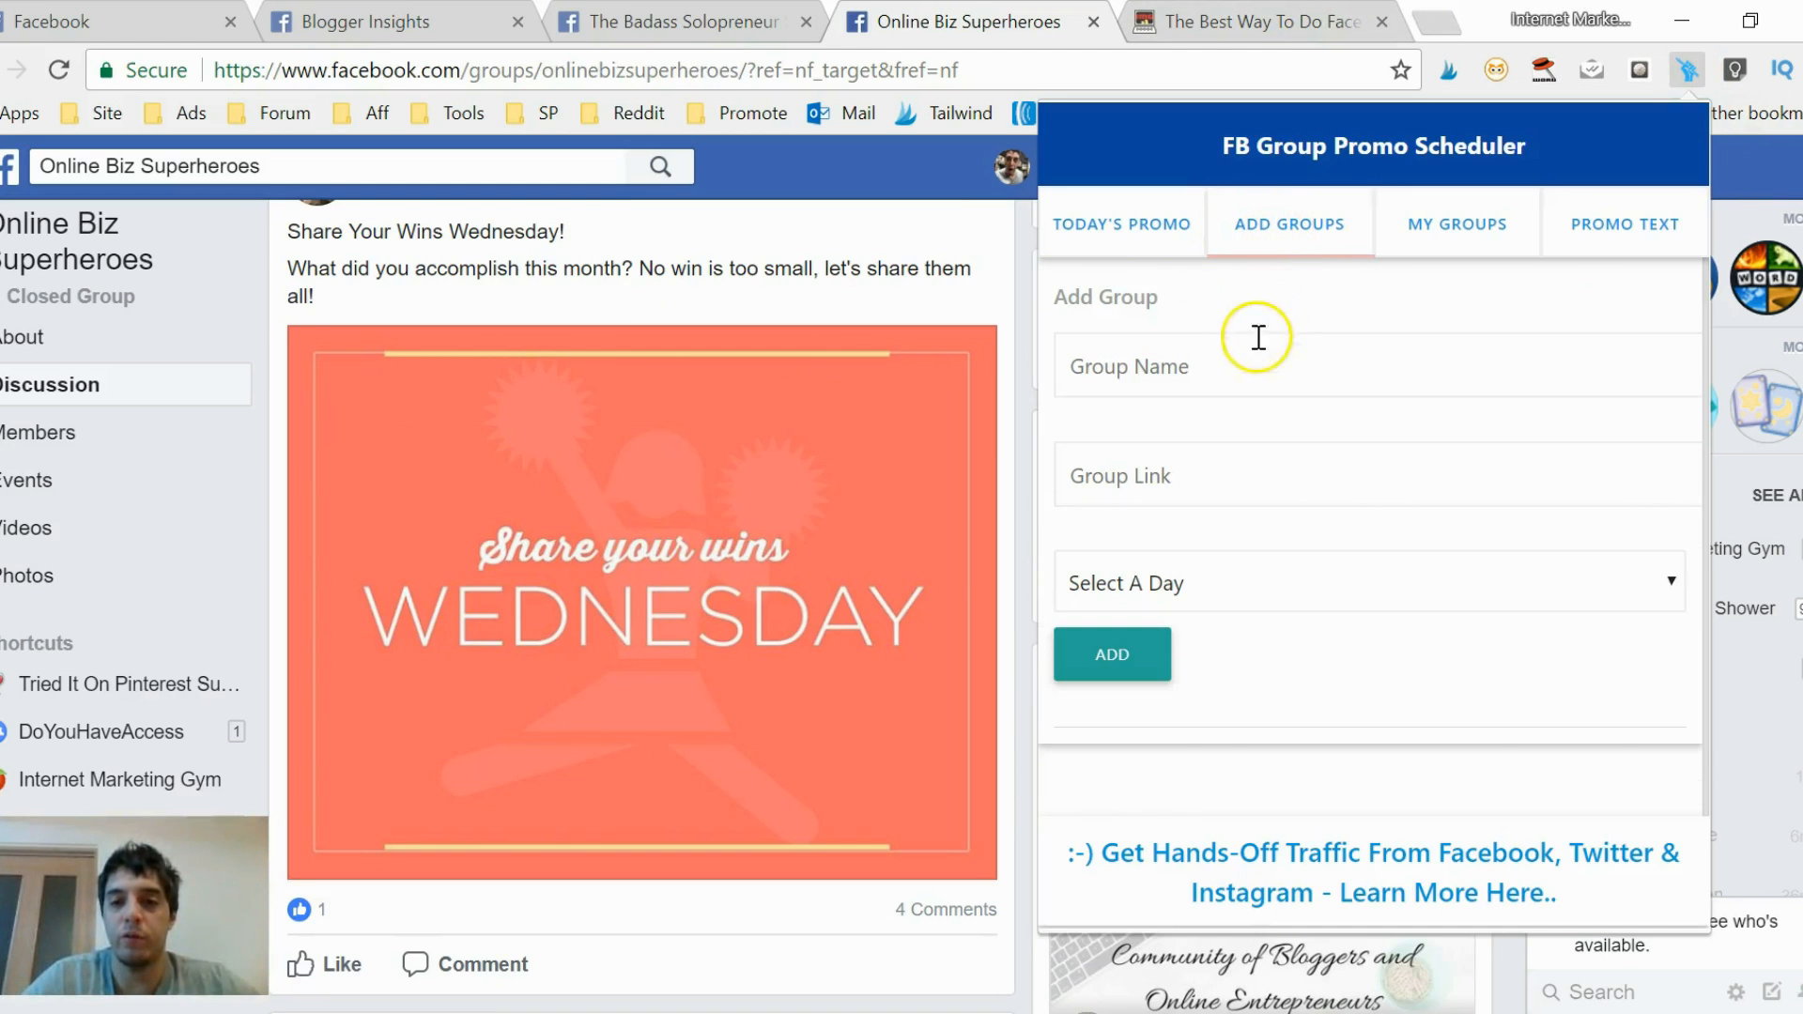
Enter group 'Online Biz Super' with link facebook.com/groups/onlinebizsuperheroes and pick a promo day.
{"action": "left_click", "coordinate": [1257, 364]}
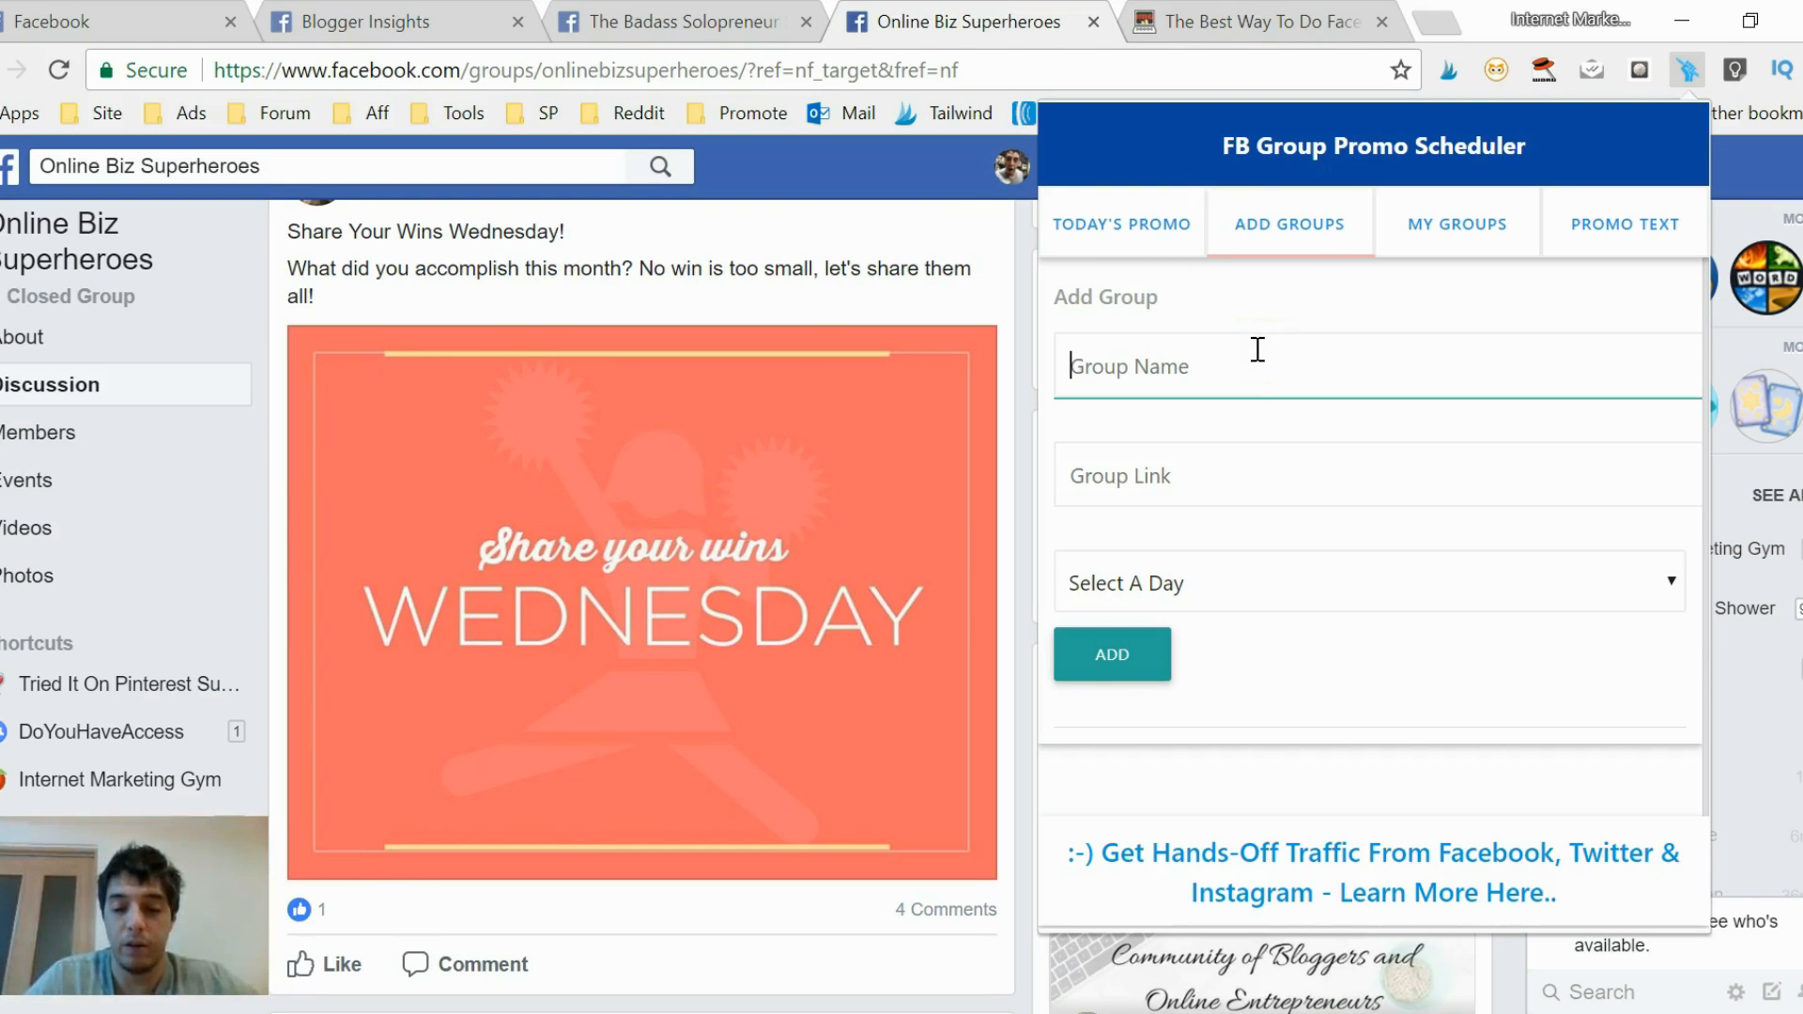
{"action": "type", "text": "Online"}
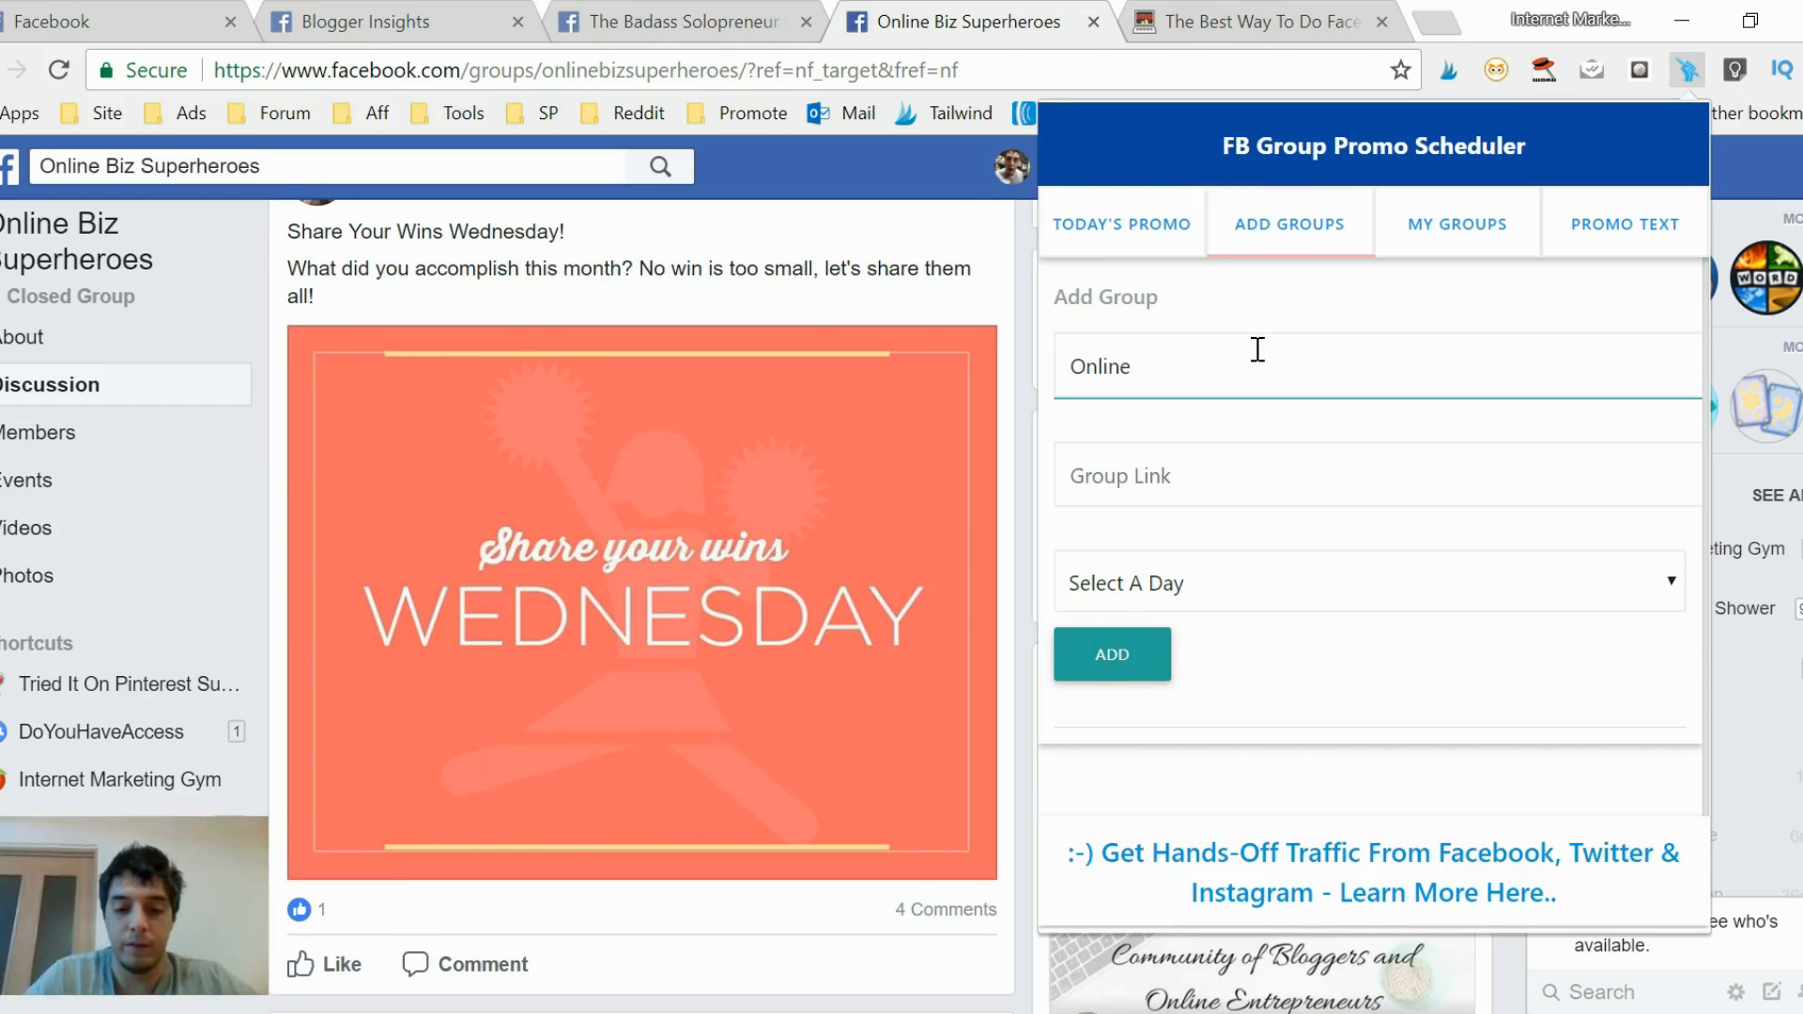
{"action": "type", "text": "Biz"}
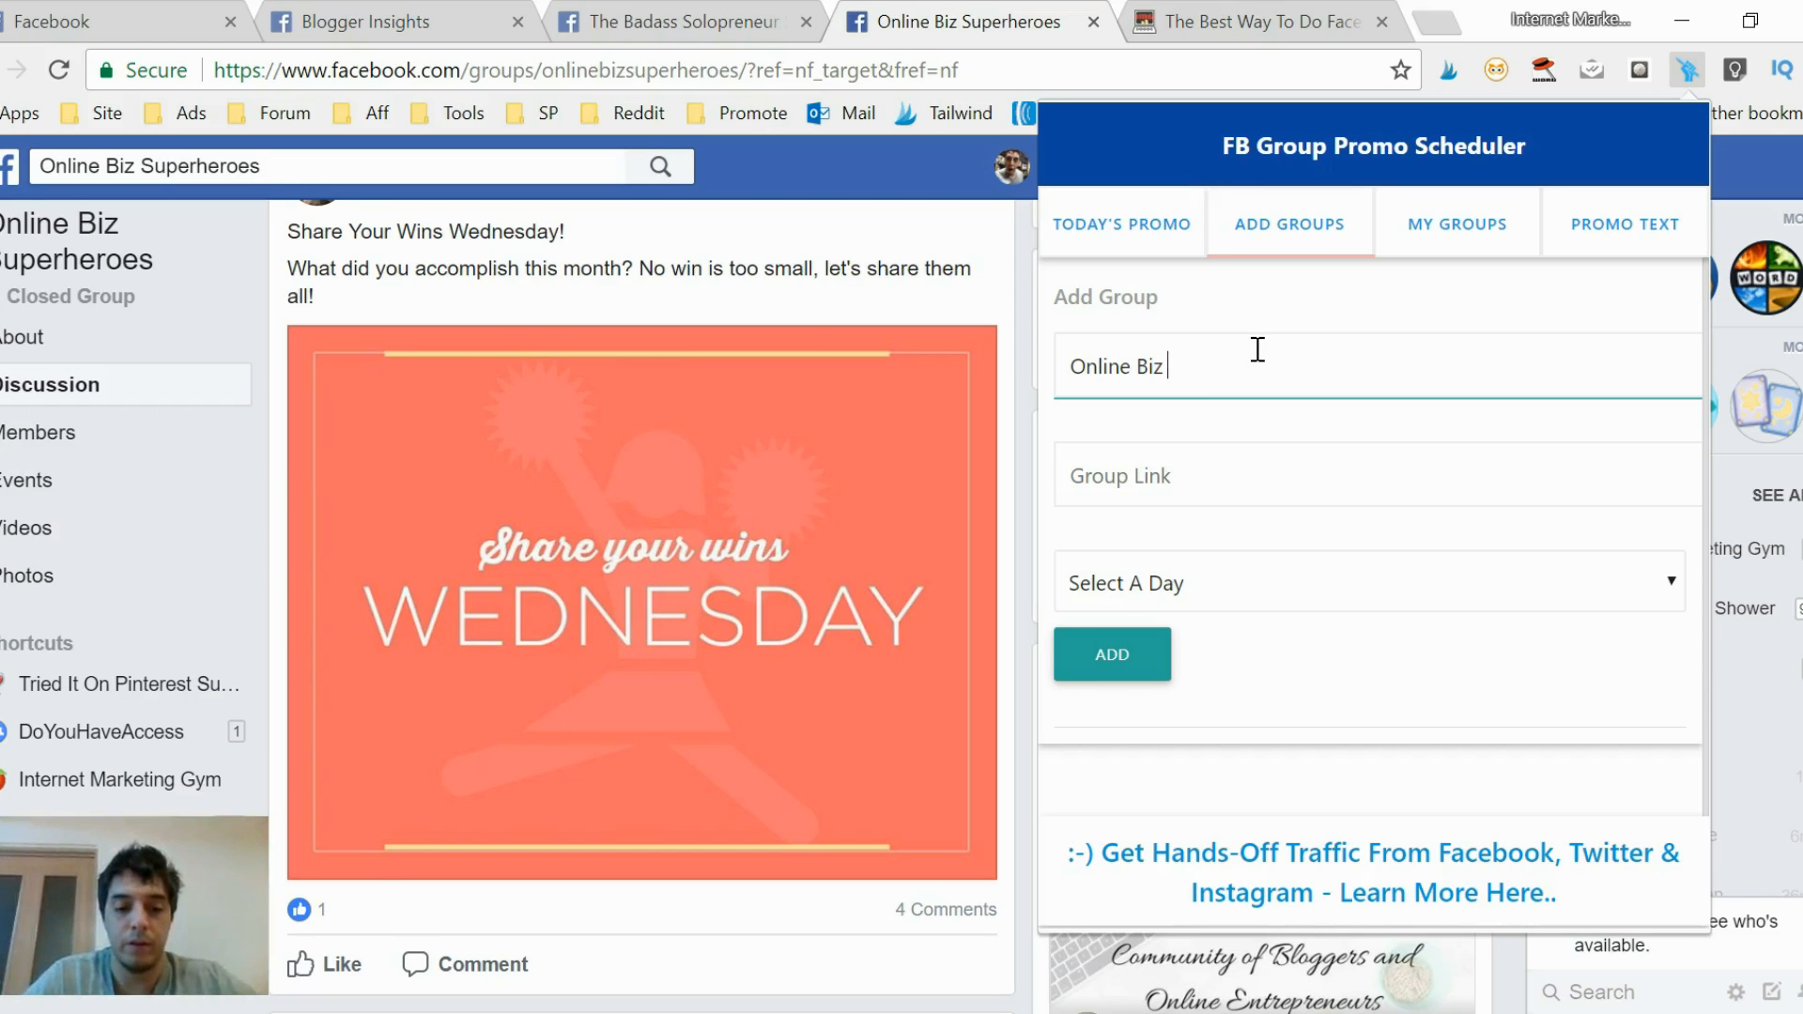
{"action": "type", "text": "Super"}
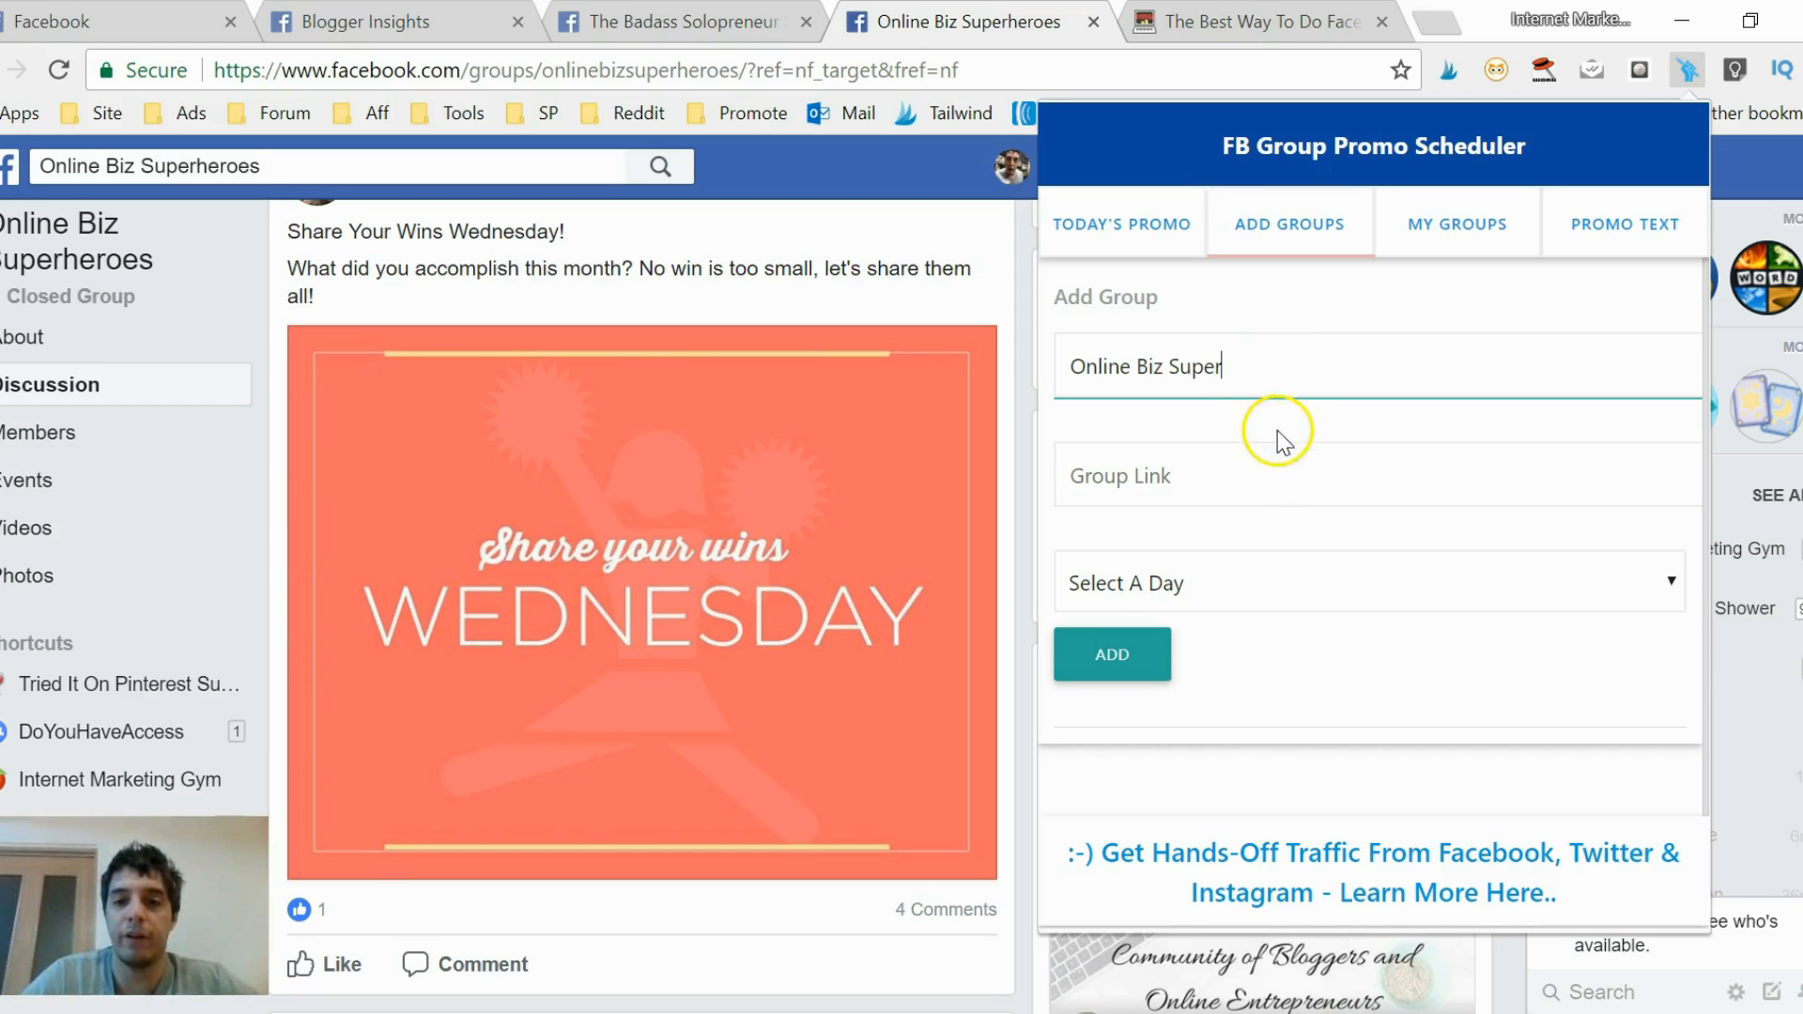
{"action": "type", "text": "https://www.facebook.com/groups/onlinebizsuperheroes"}
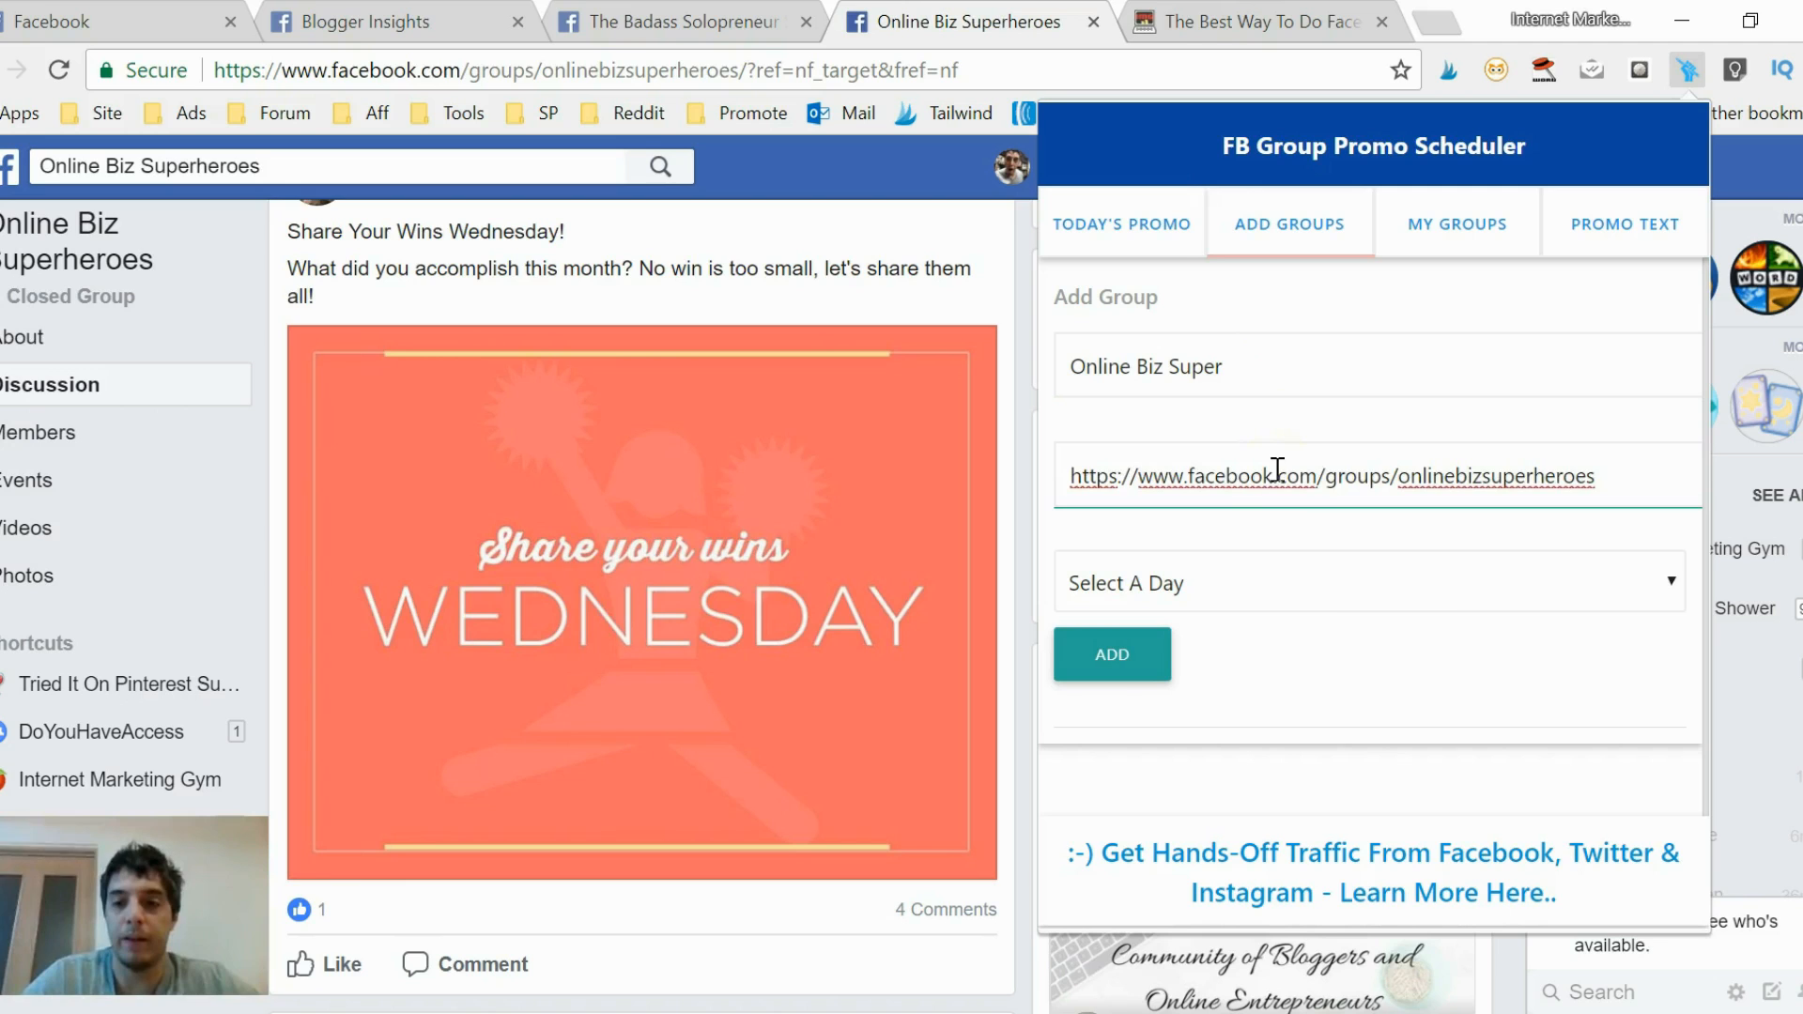
{"action": "left_click", "coordinate": [1369, 584]}
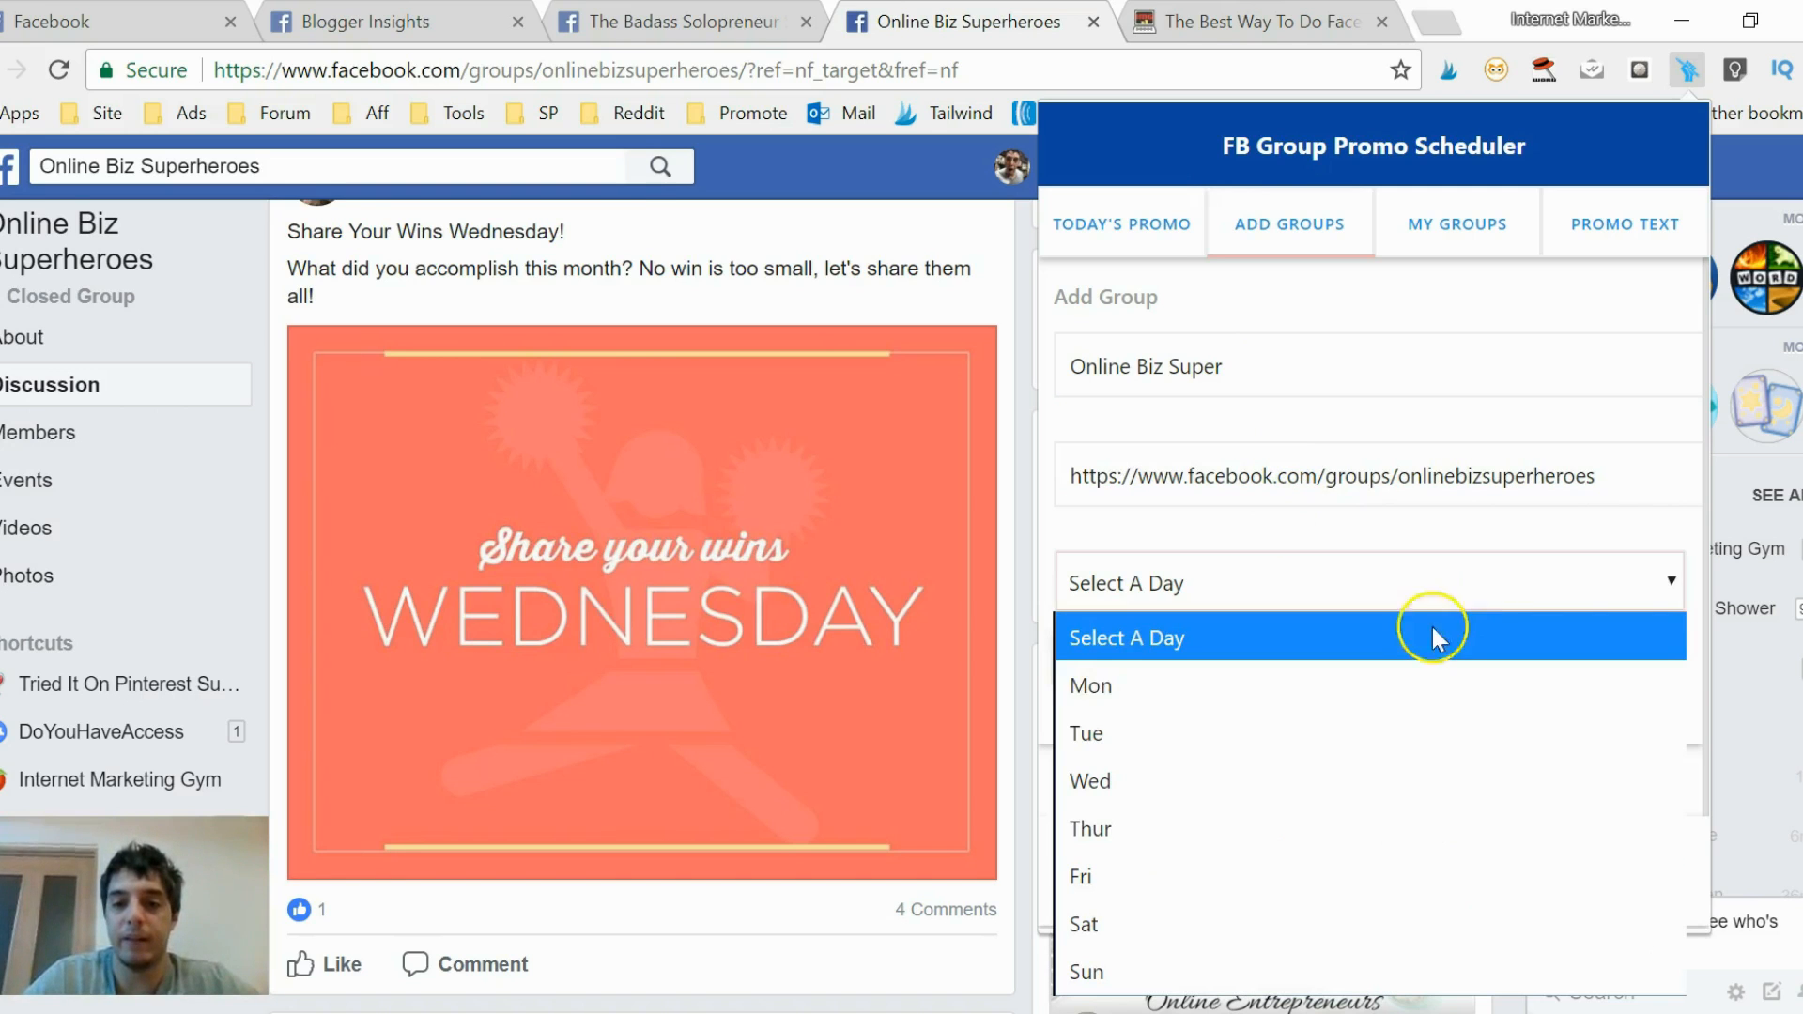
{"action": "left_click", "coordinate": [1090, 828]}
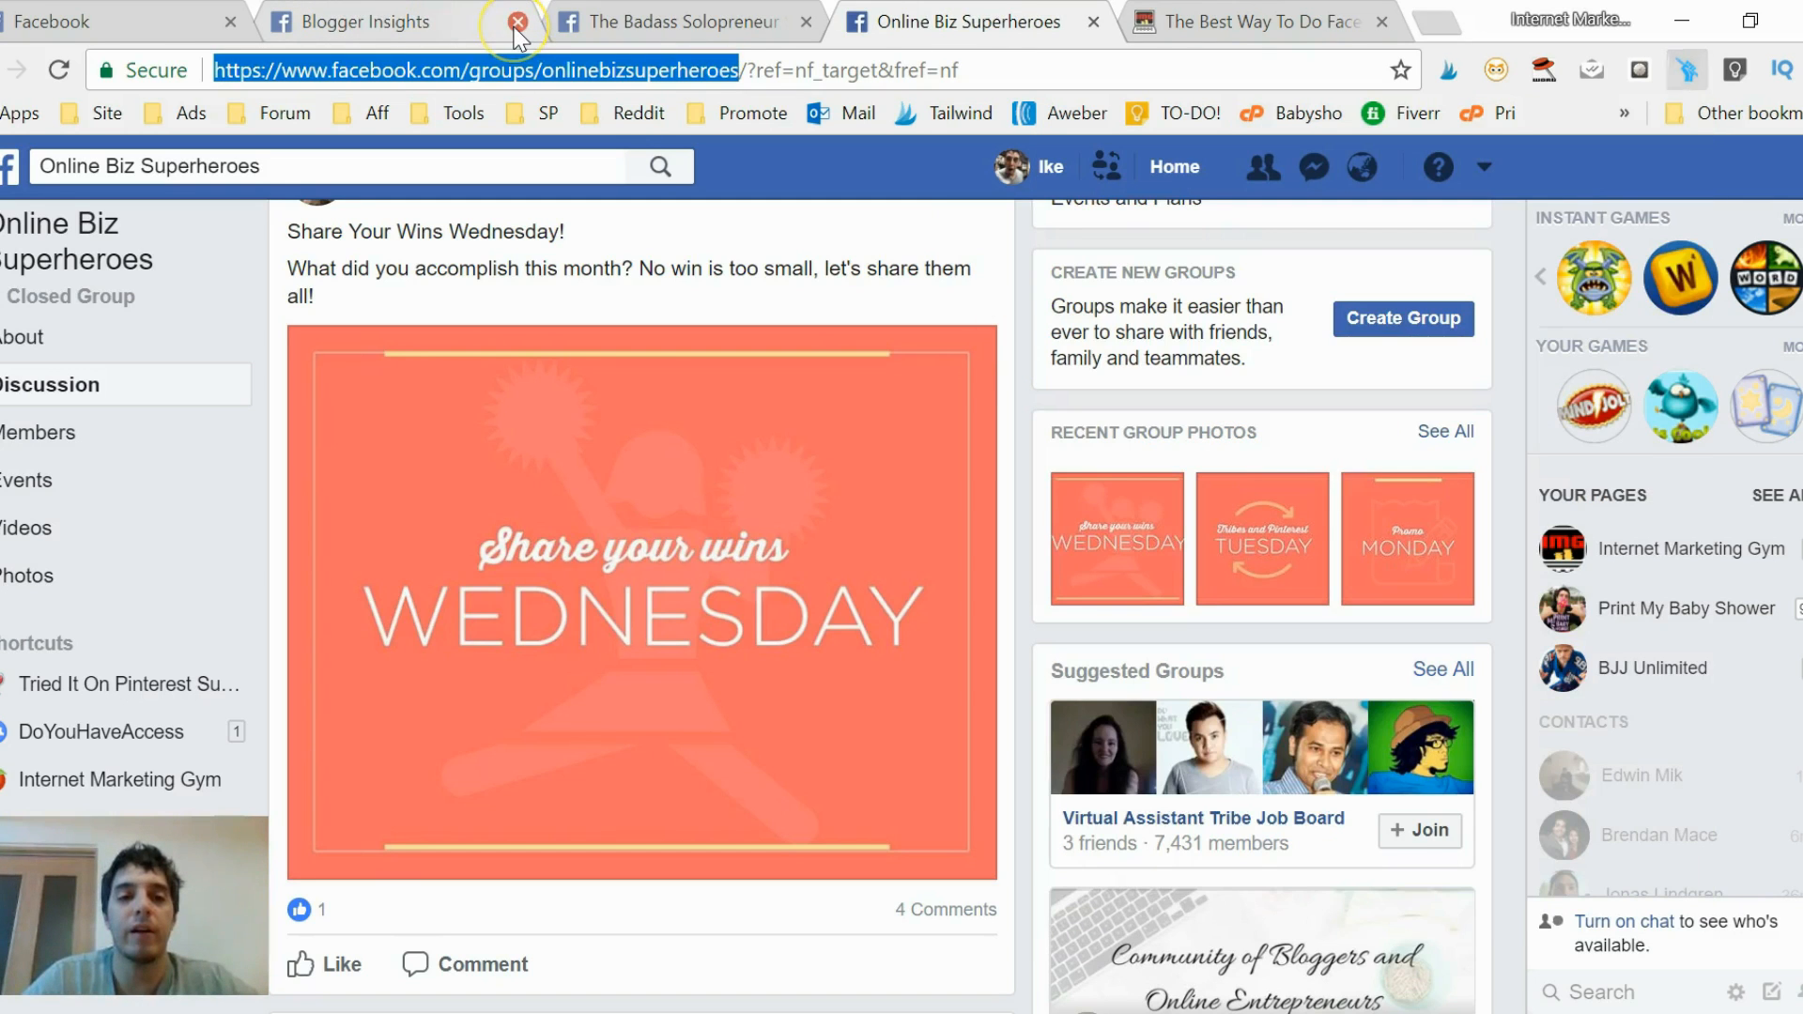
Close the Facebook group tabs and reopen the scheduler listing the three Thursday groups.
{"action": "left_click", "coordinate": [516, 25]}
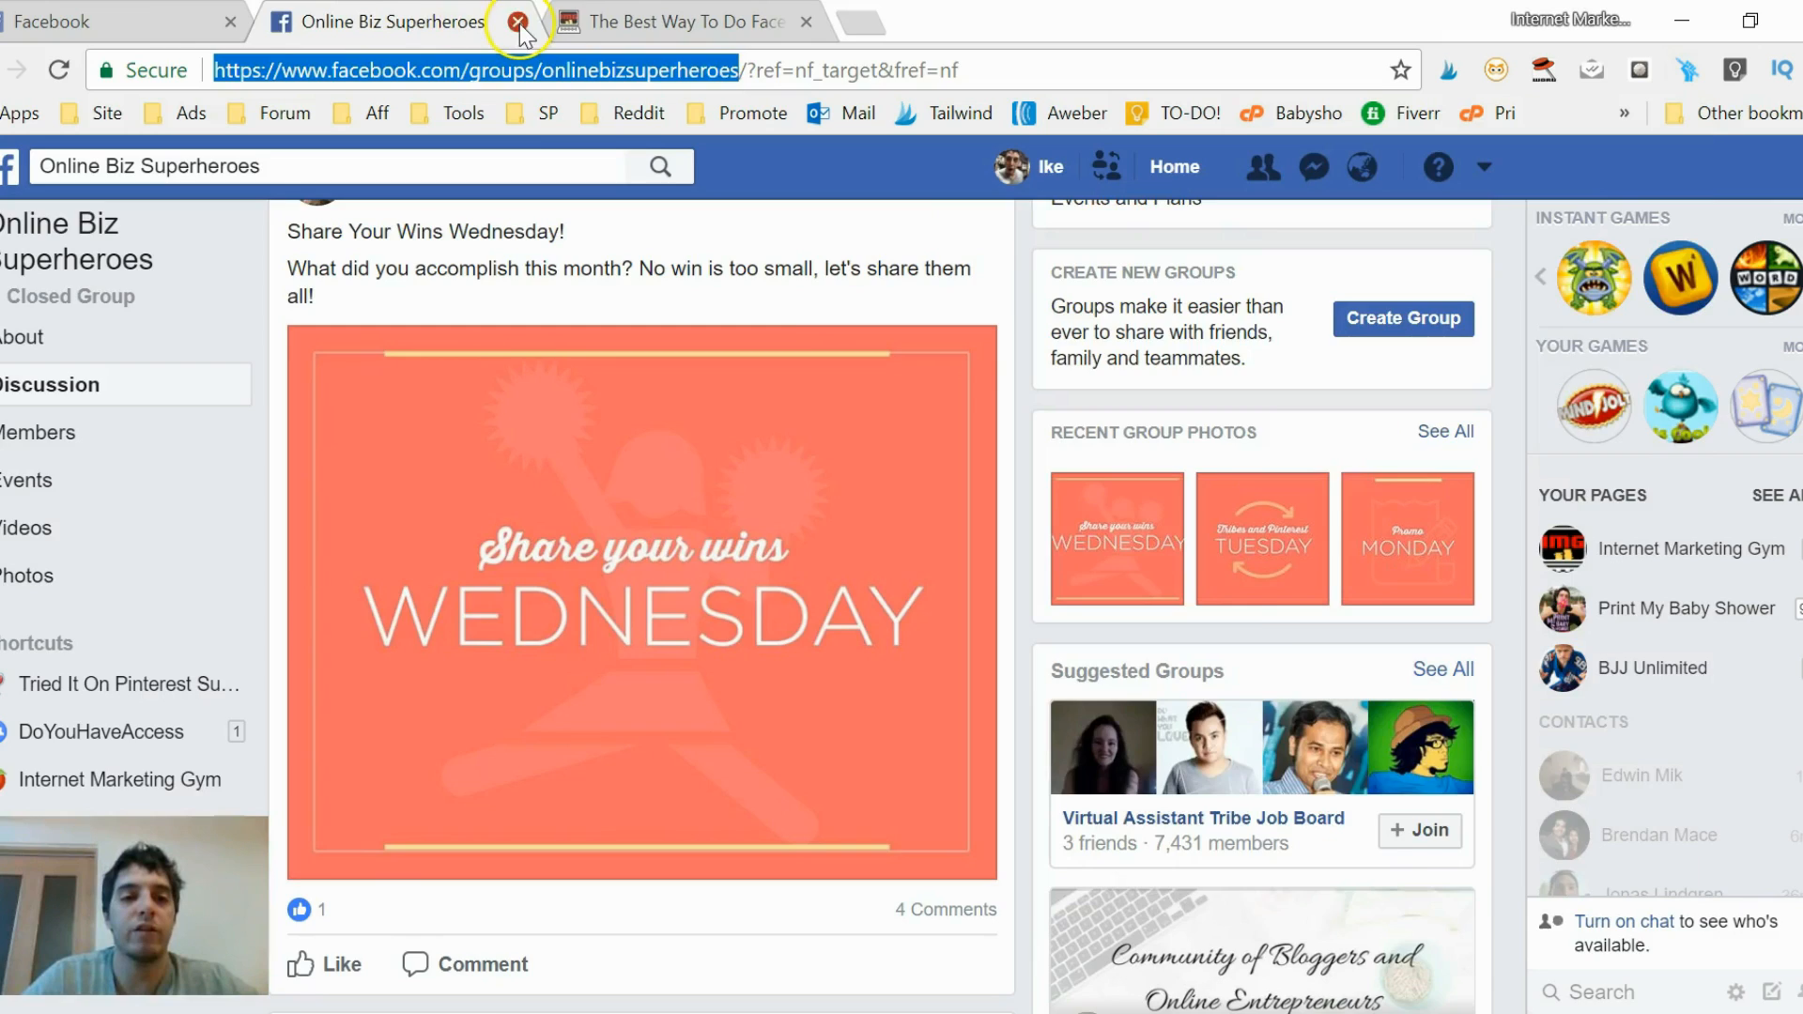
{"action": "left_click", "coordinate": [519, 21]}
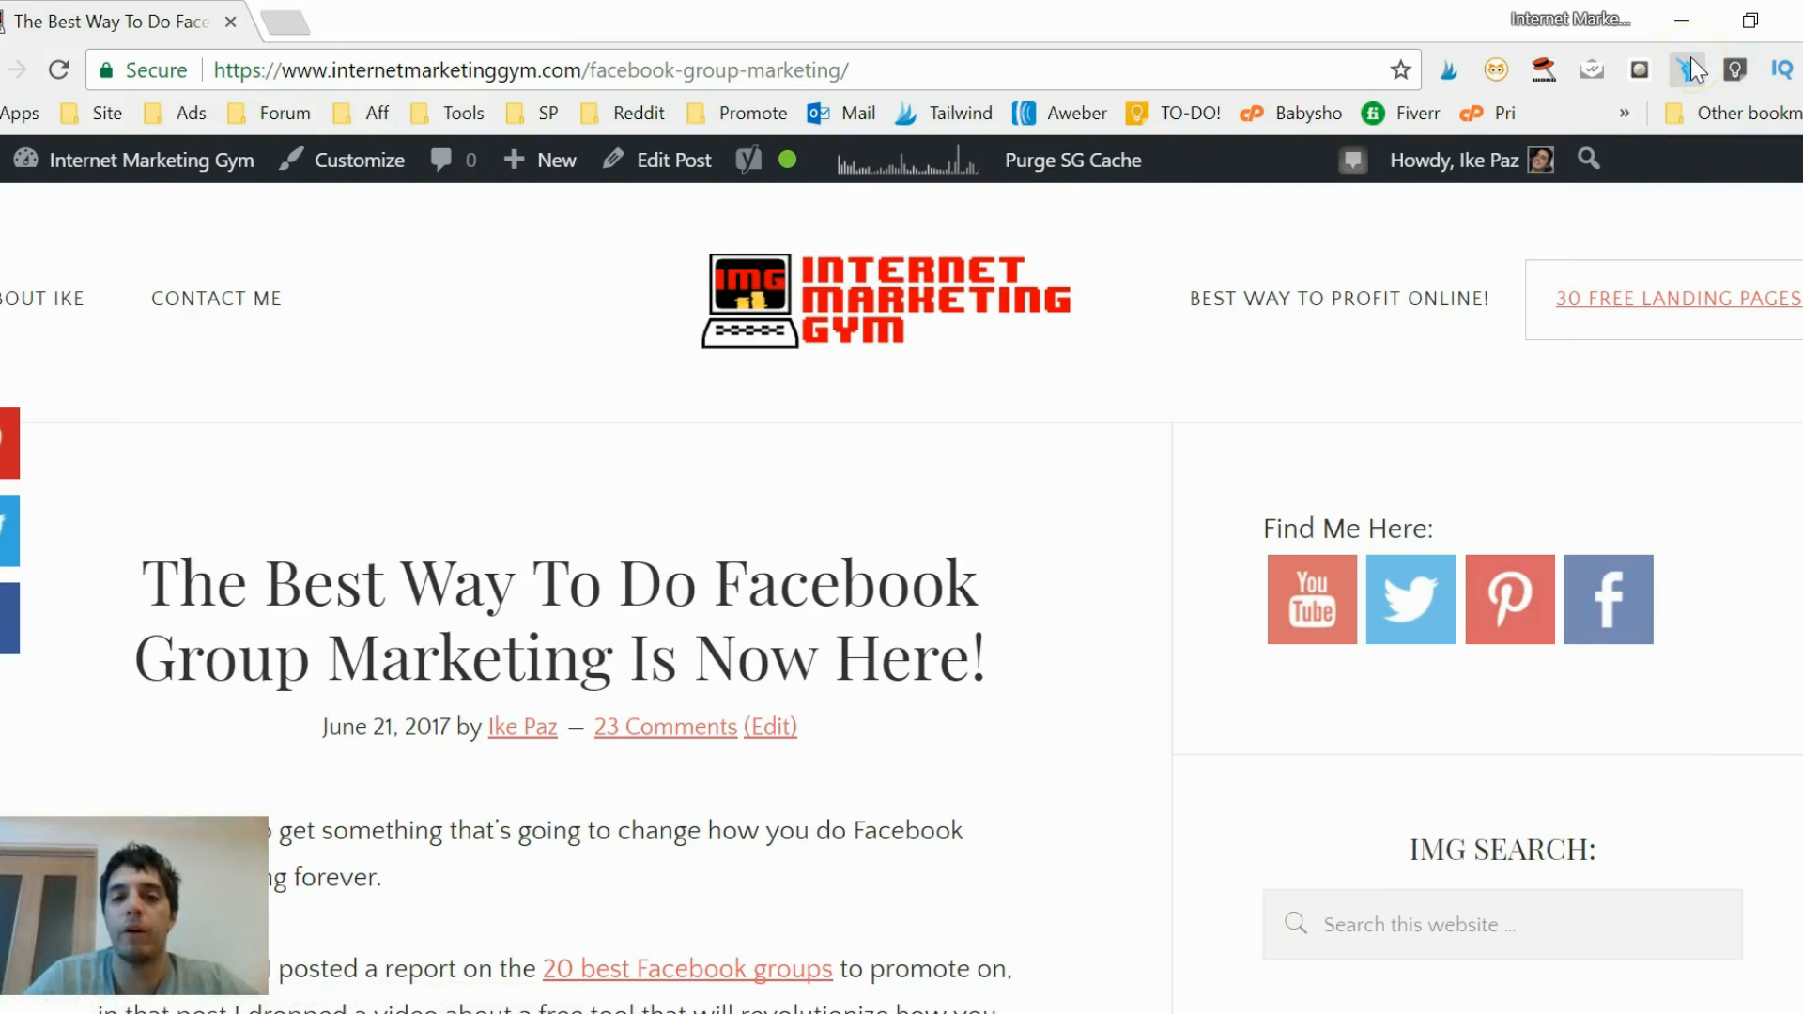
{"action": "left_click", "coordinate": [1688, 71]}
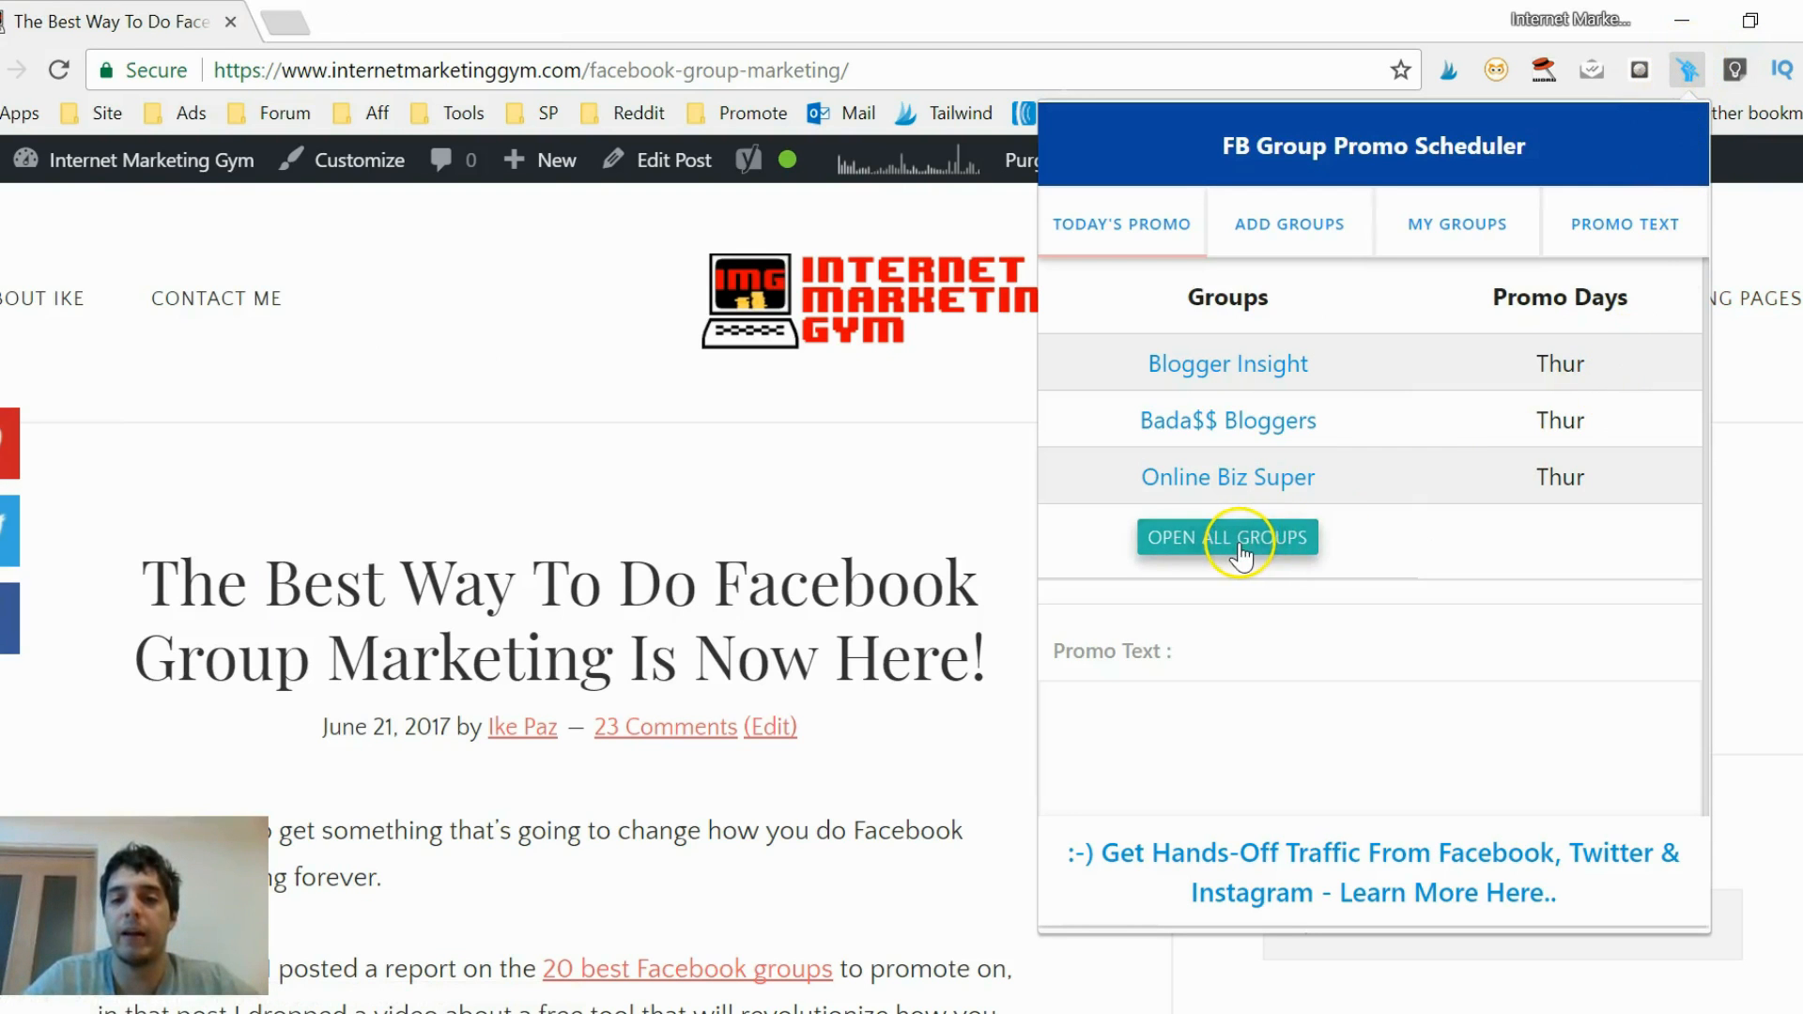
Launch Open All Groups, glance at the new group tabs, and return to the blog post.
{"action": "left_click", "coordinate": [1227, 537]}
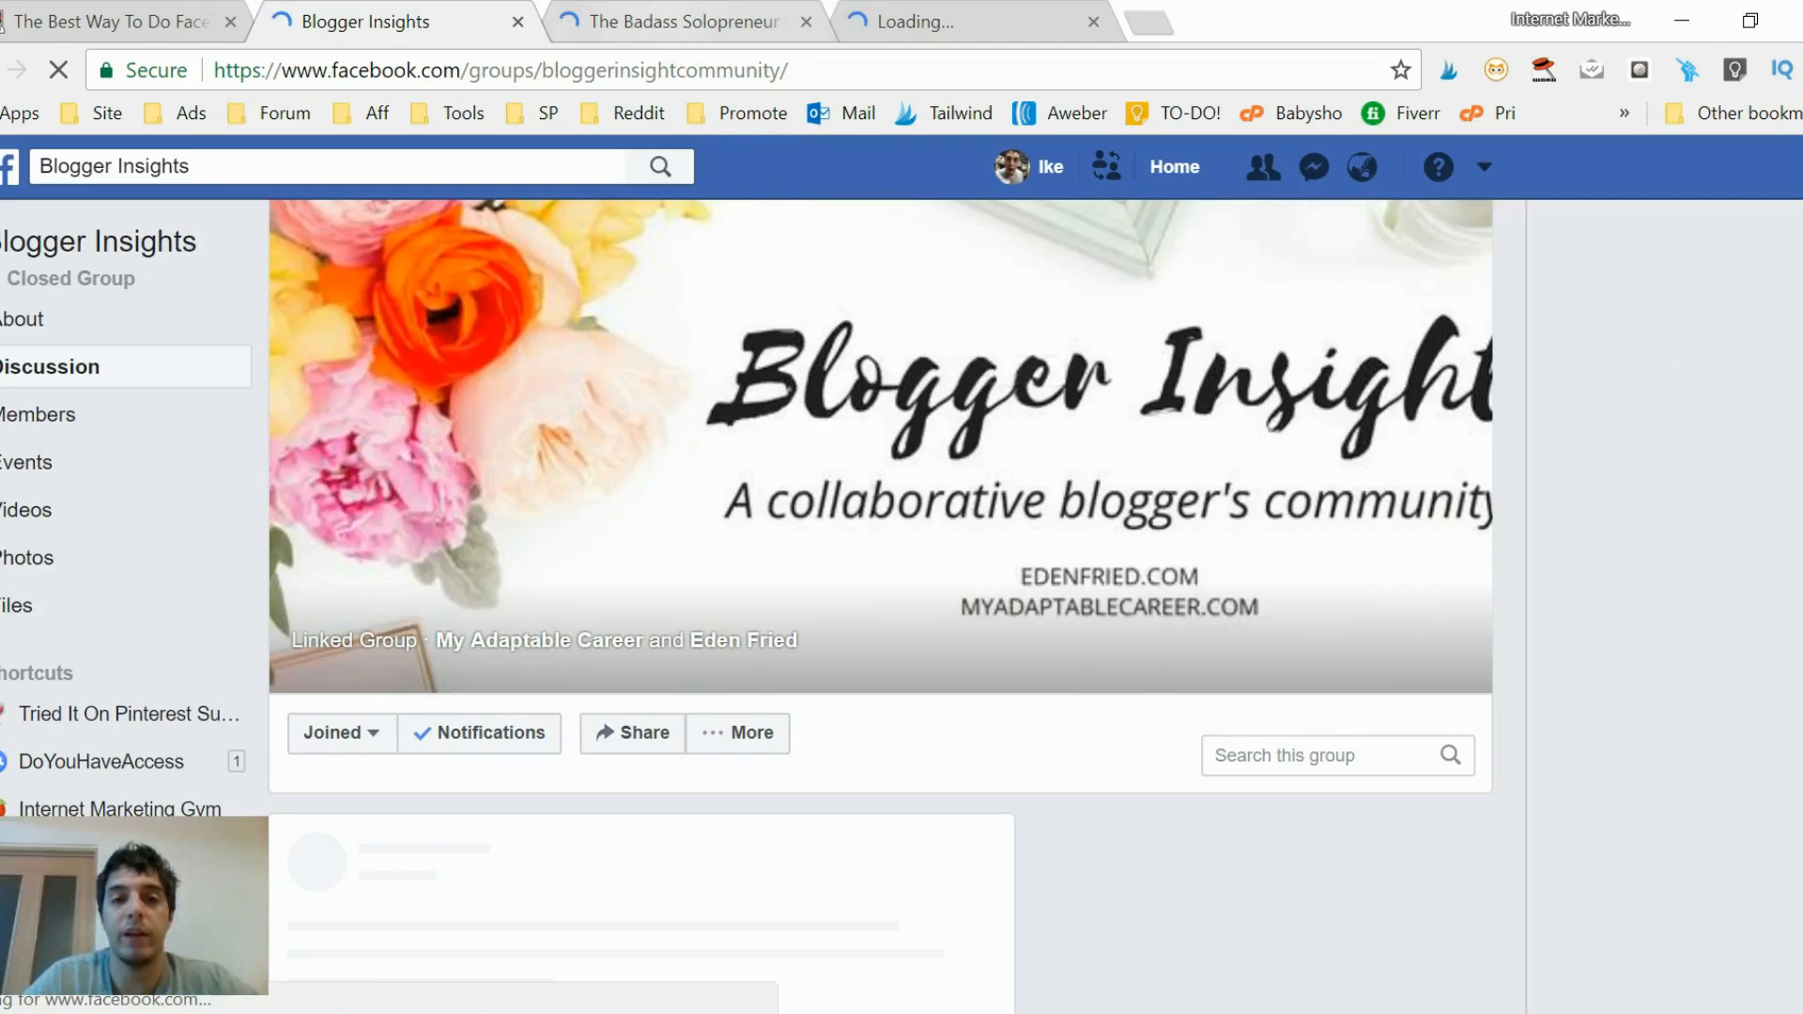
{"action": "left_click", "coordinate": [967, 22]}
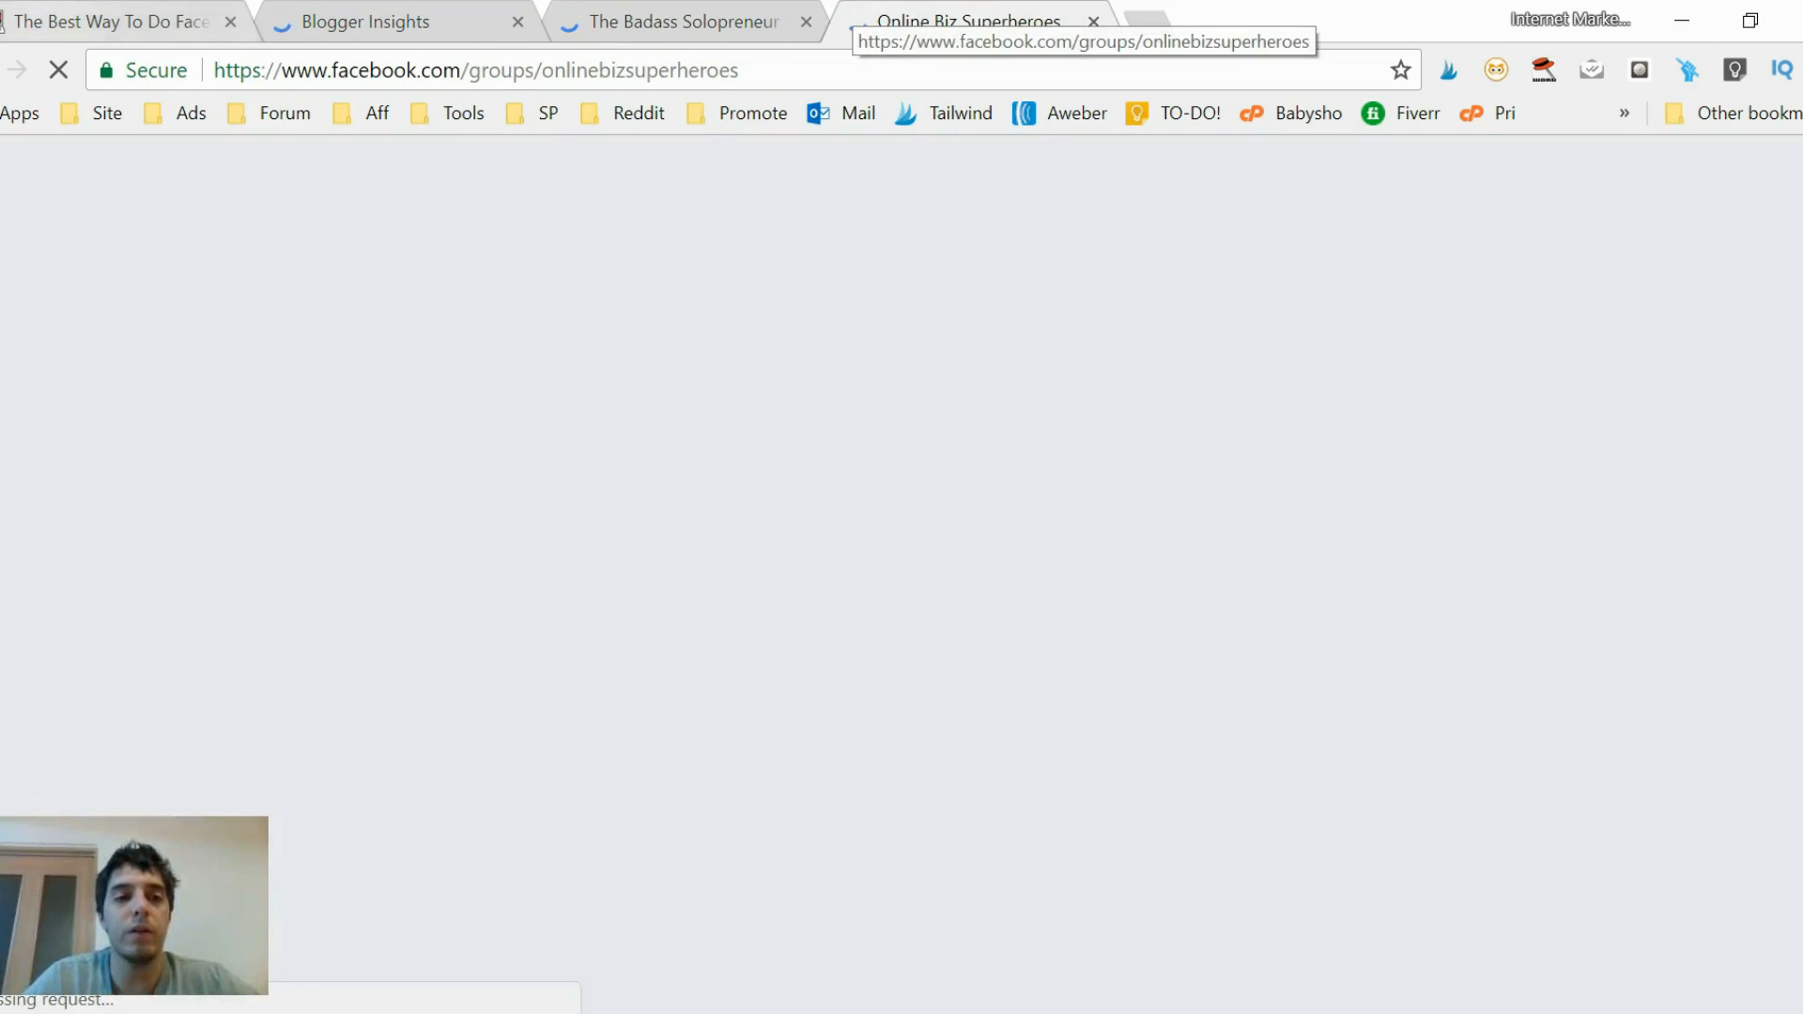
{"action": "left_click", "coordinate": [114, 20]}
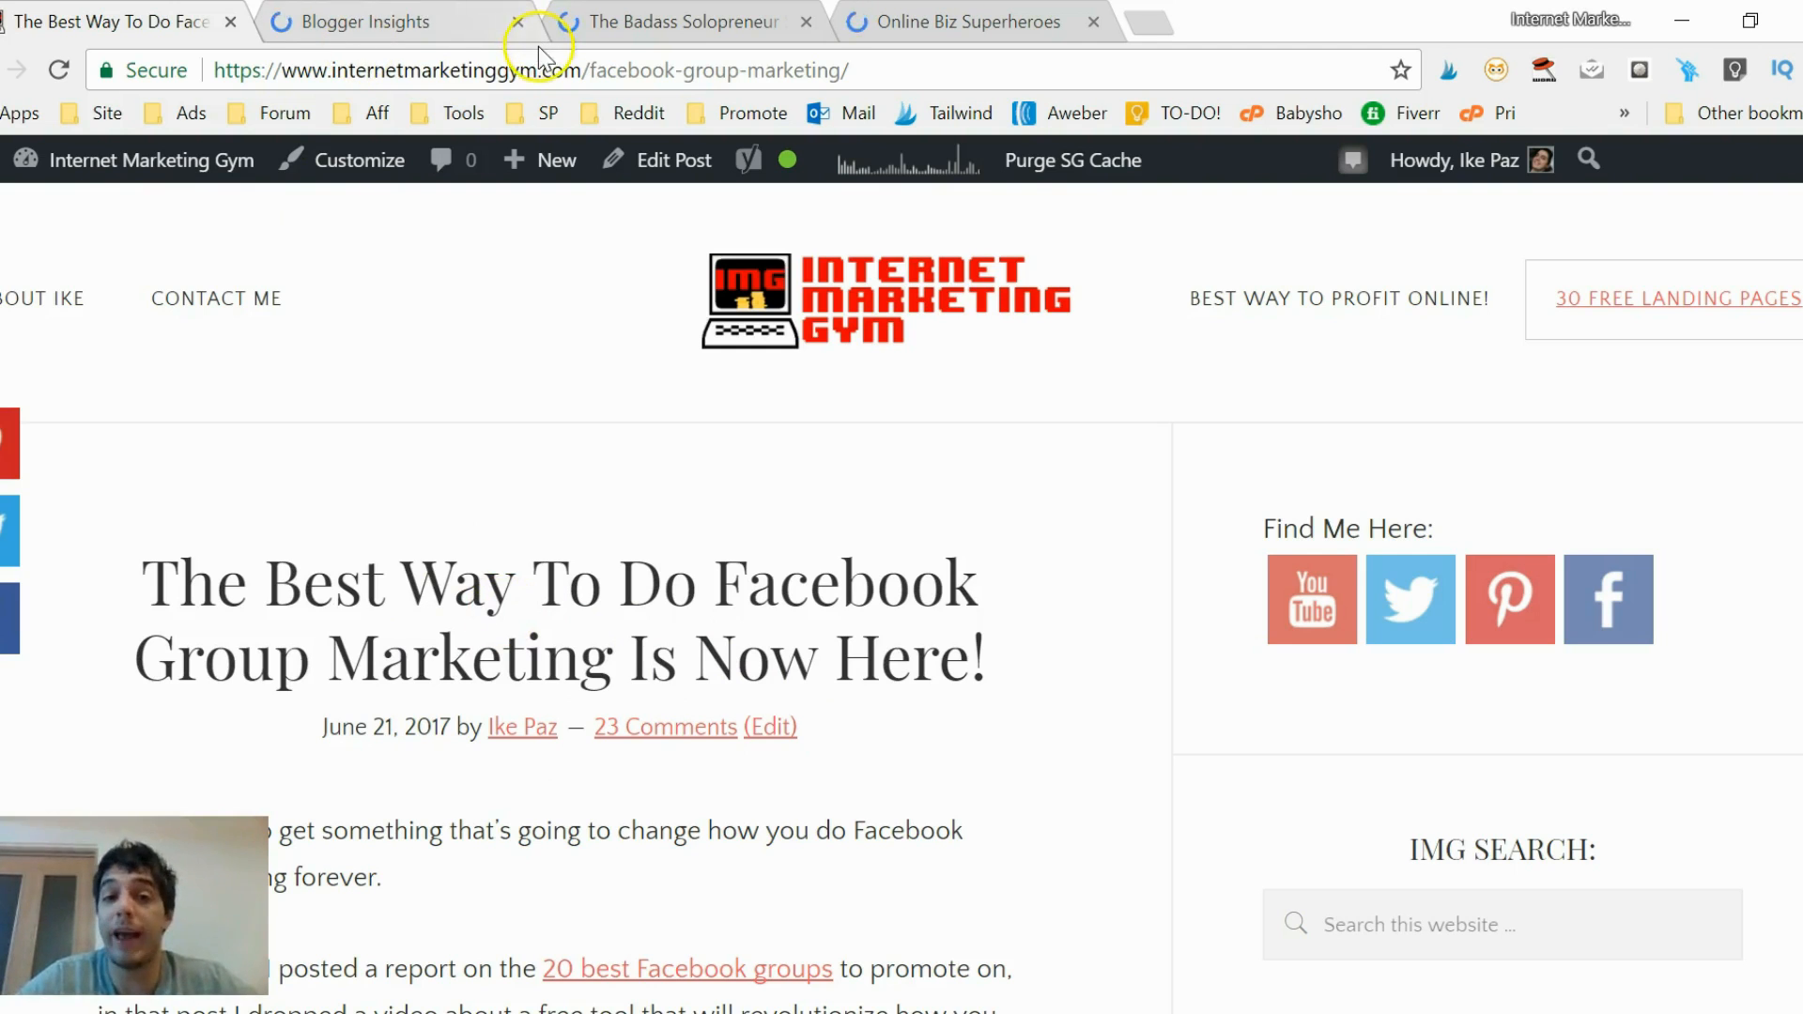
Begin the promo text: 'Hey All, ... FB Marketing Tool FREE'.
{"action": "right_click", "coordinate": [529, 70]}
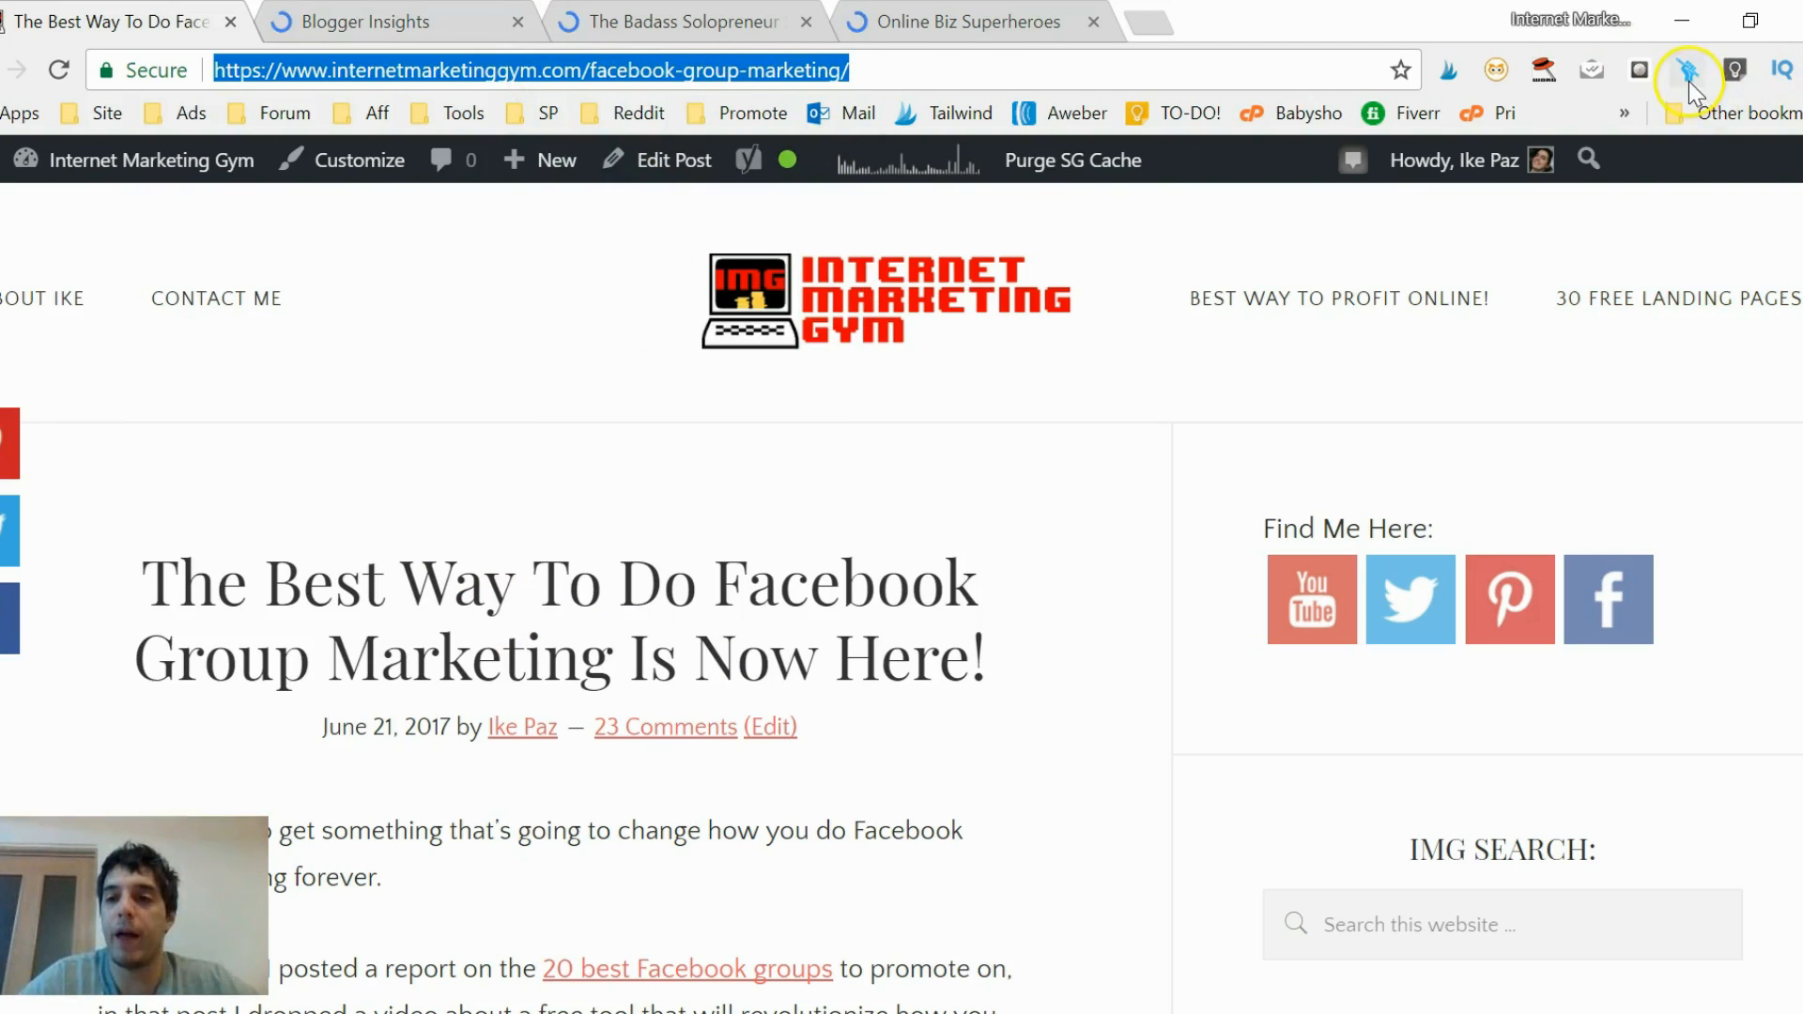
{"action": "left_click", "coordinate": [1689, 71]}
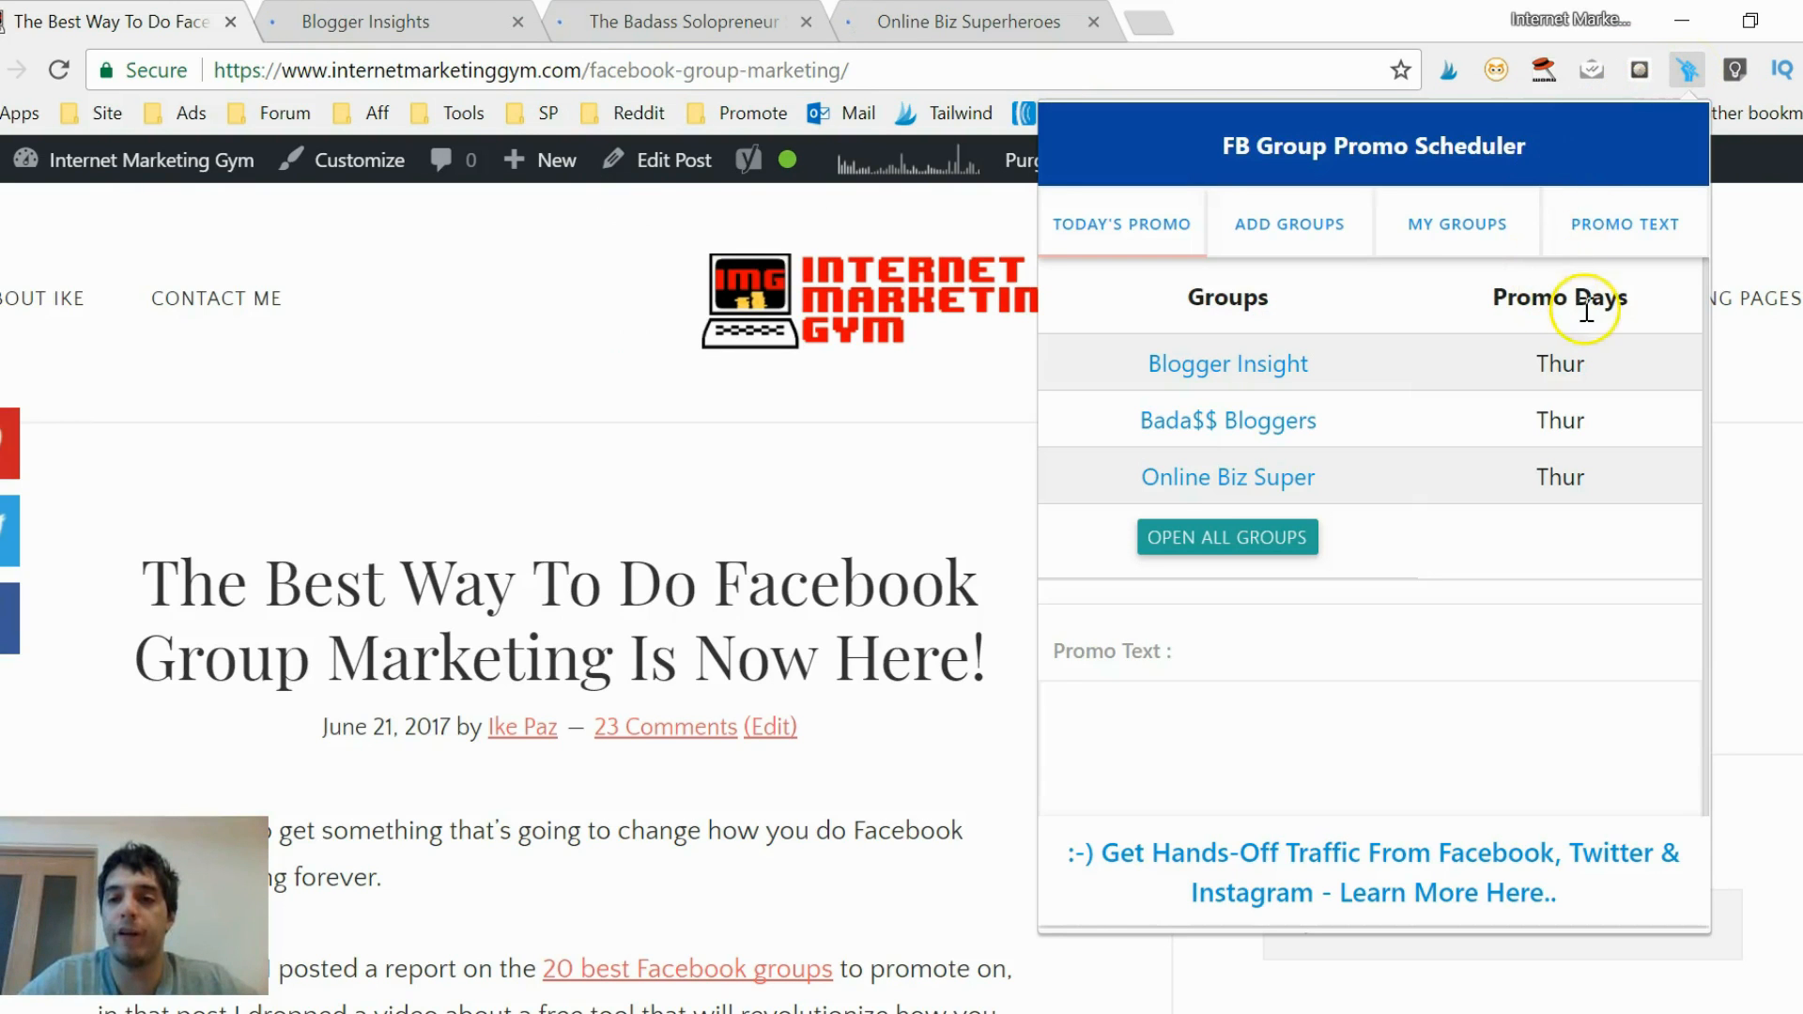
{"action": "left_click", "coordinate": [1625, 223]}
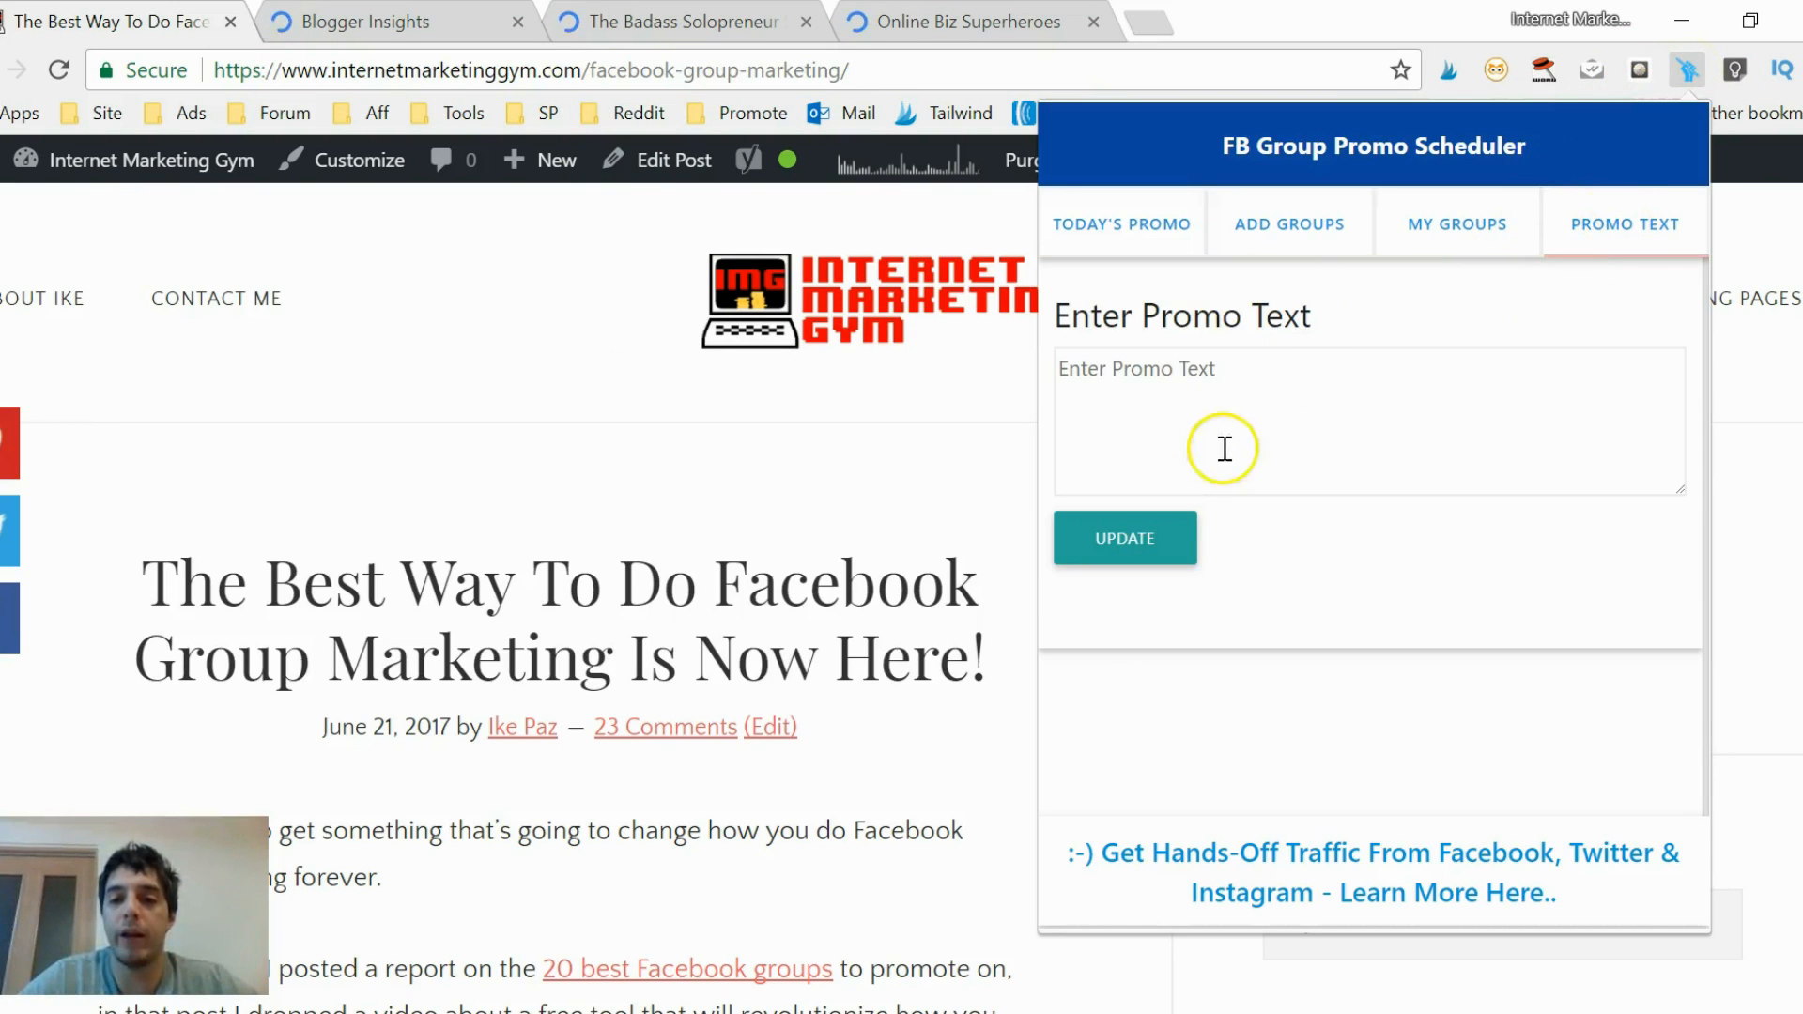
{"action": "left_click", "coordinate": [1223, 449]}
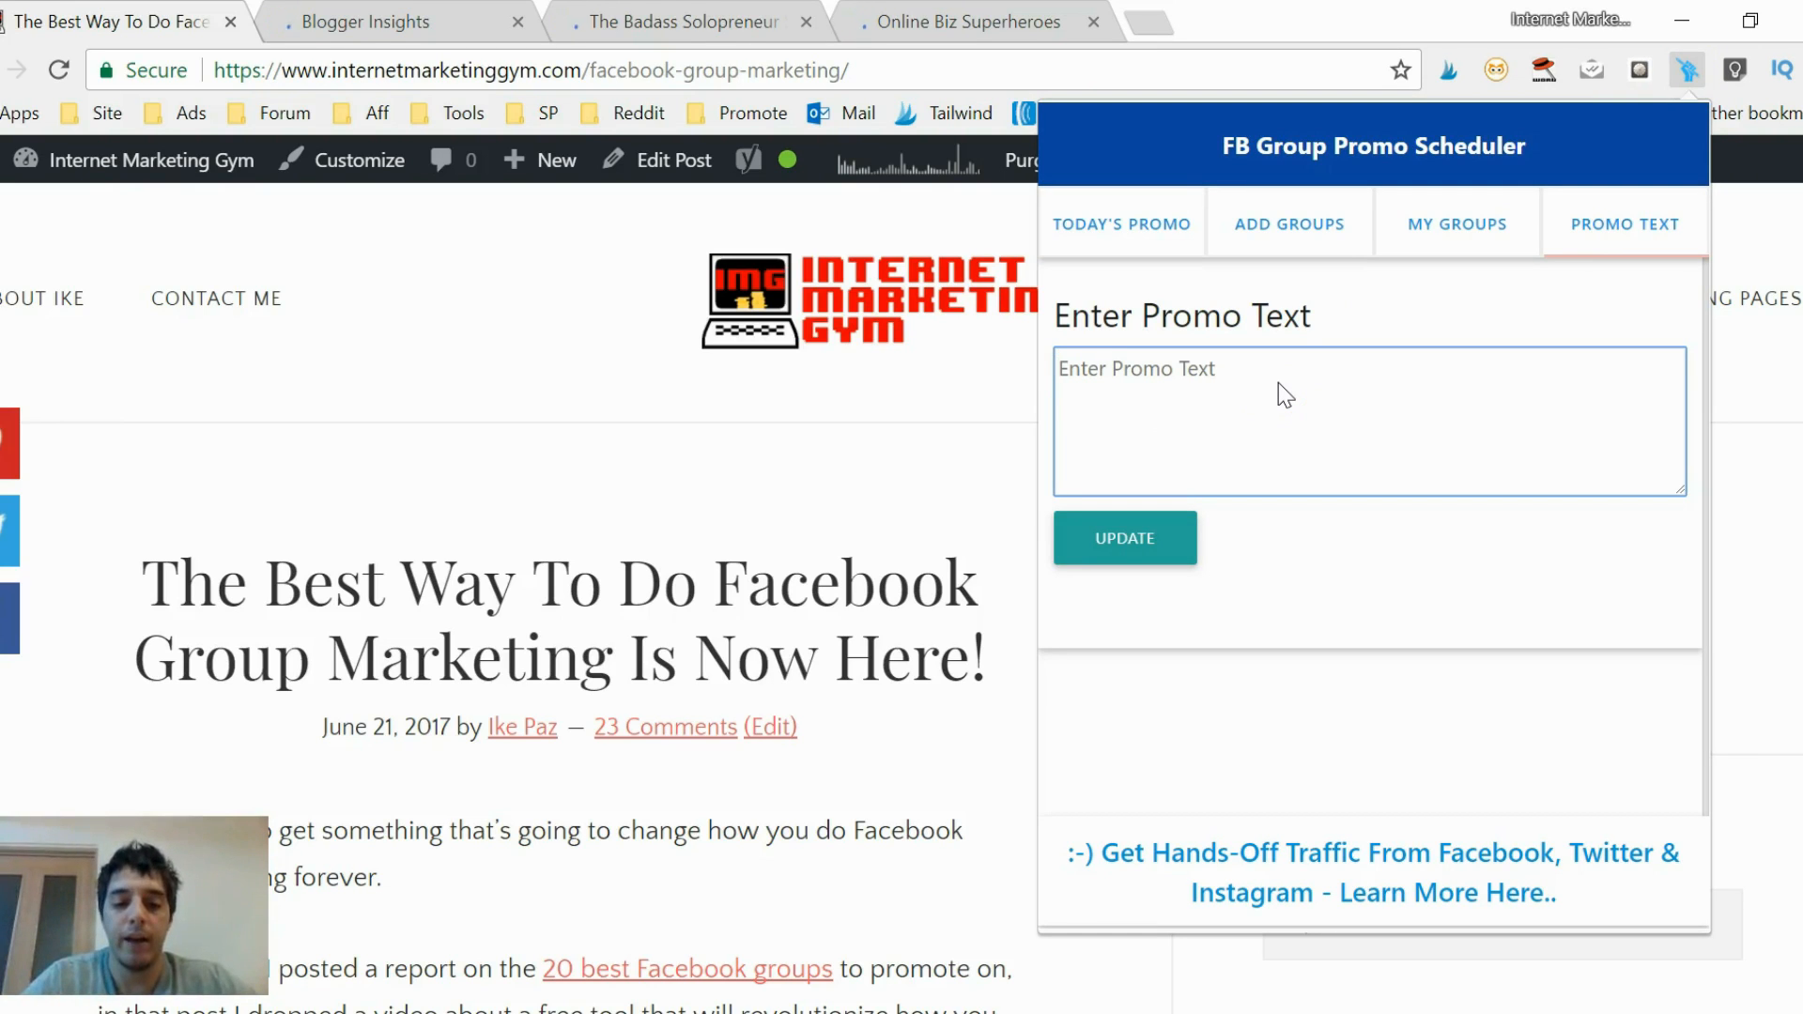
{"action": "type", "text": "Hey"}
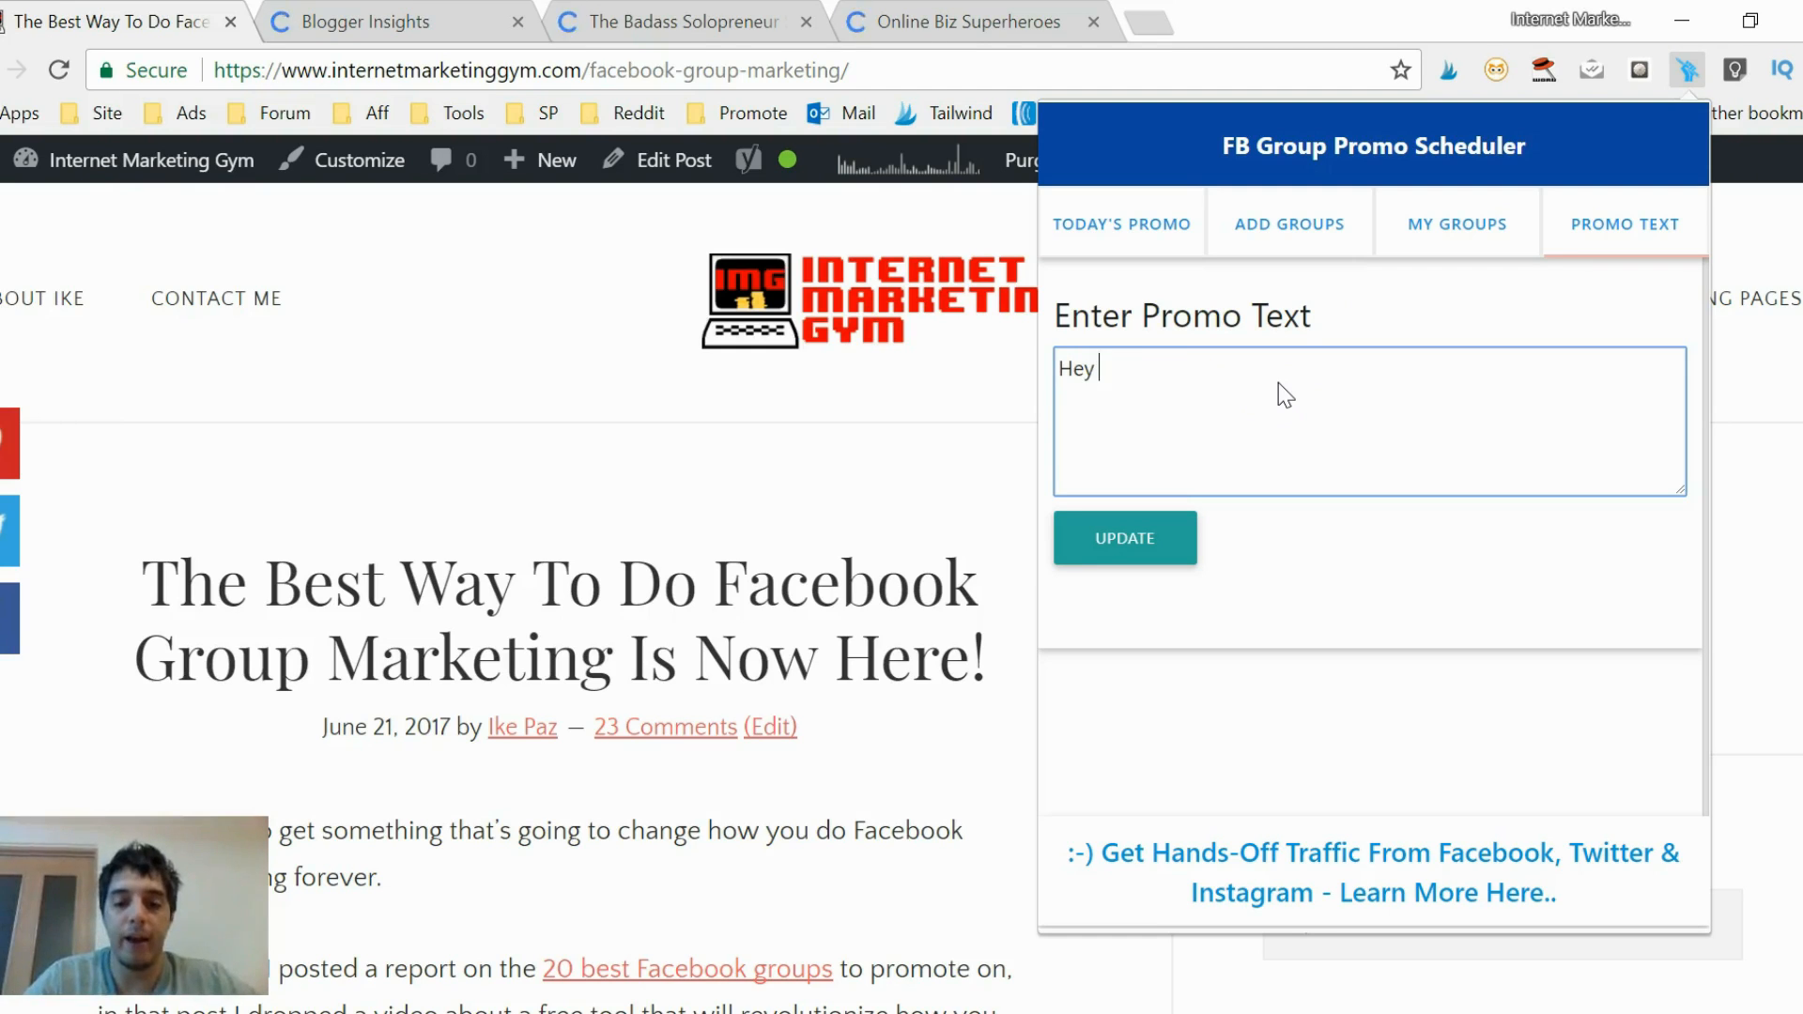
{"action": "type", "text": "All! Get"}
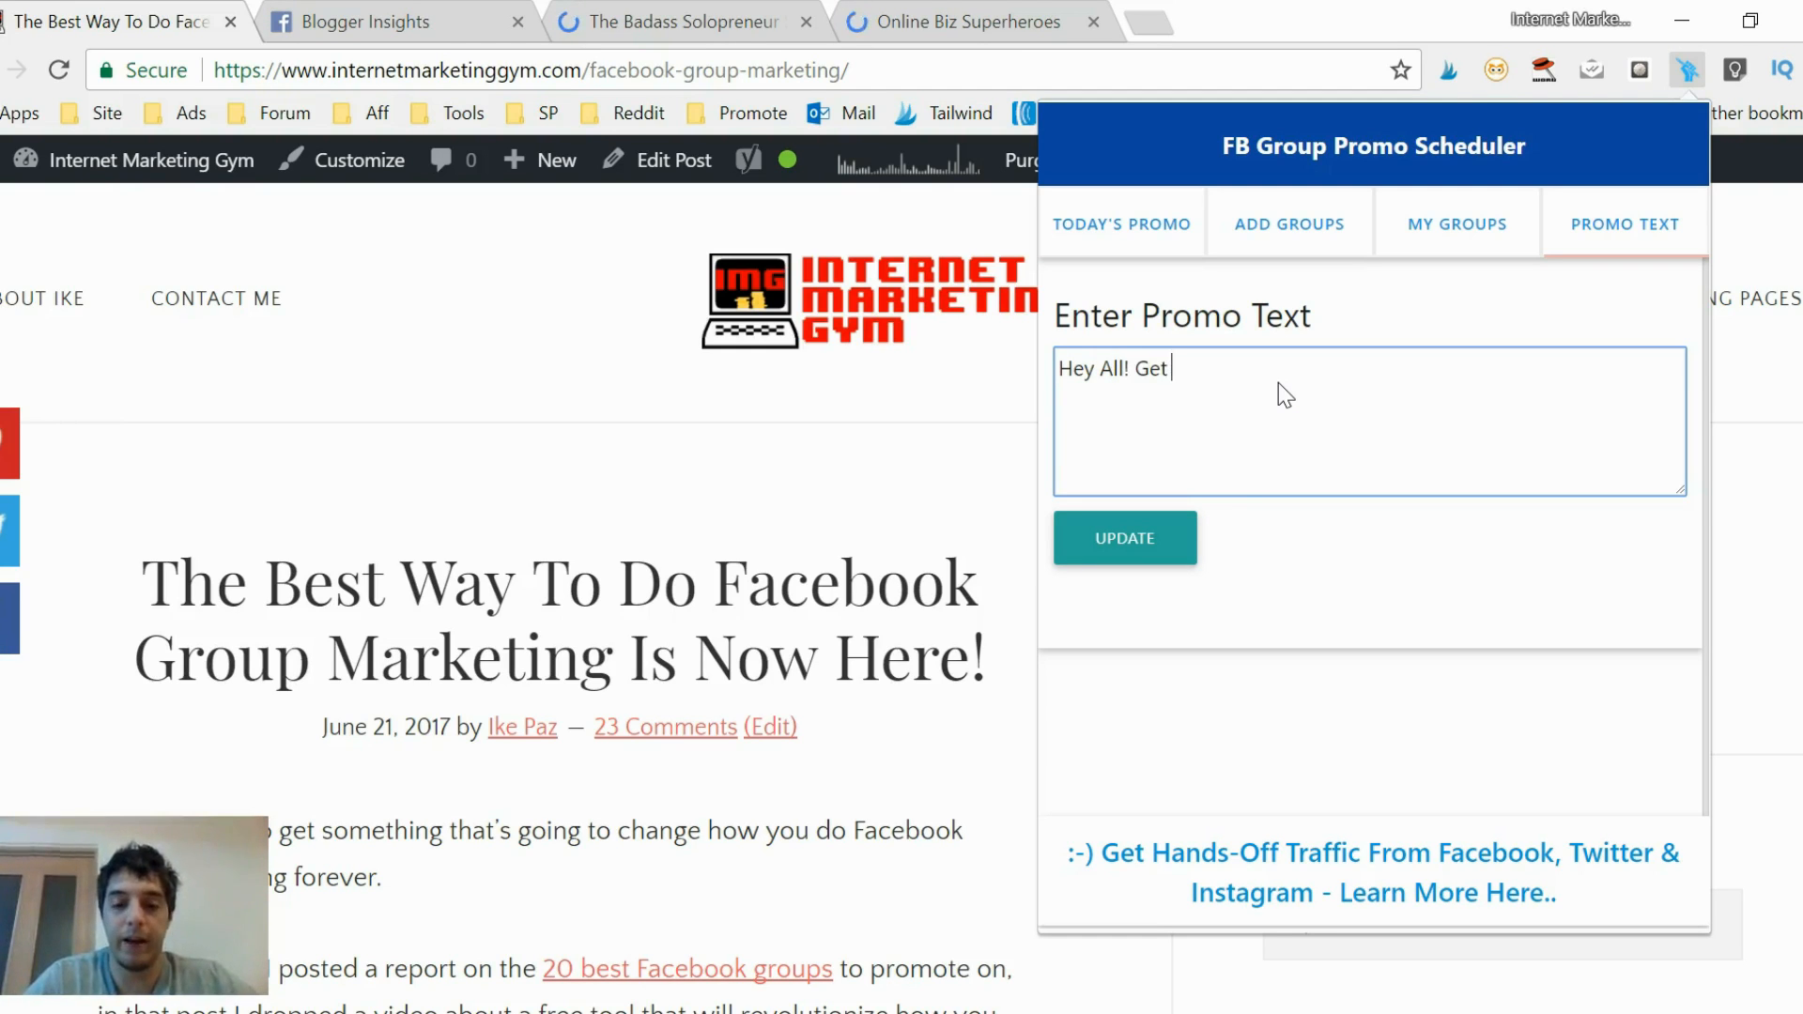
{"action": "type", "text": "The Fa"}
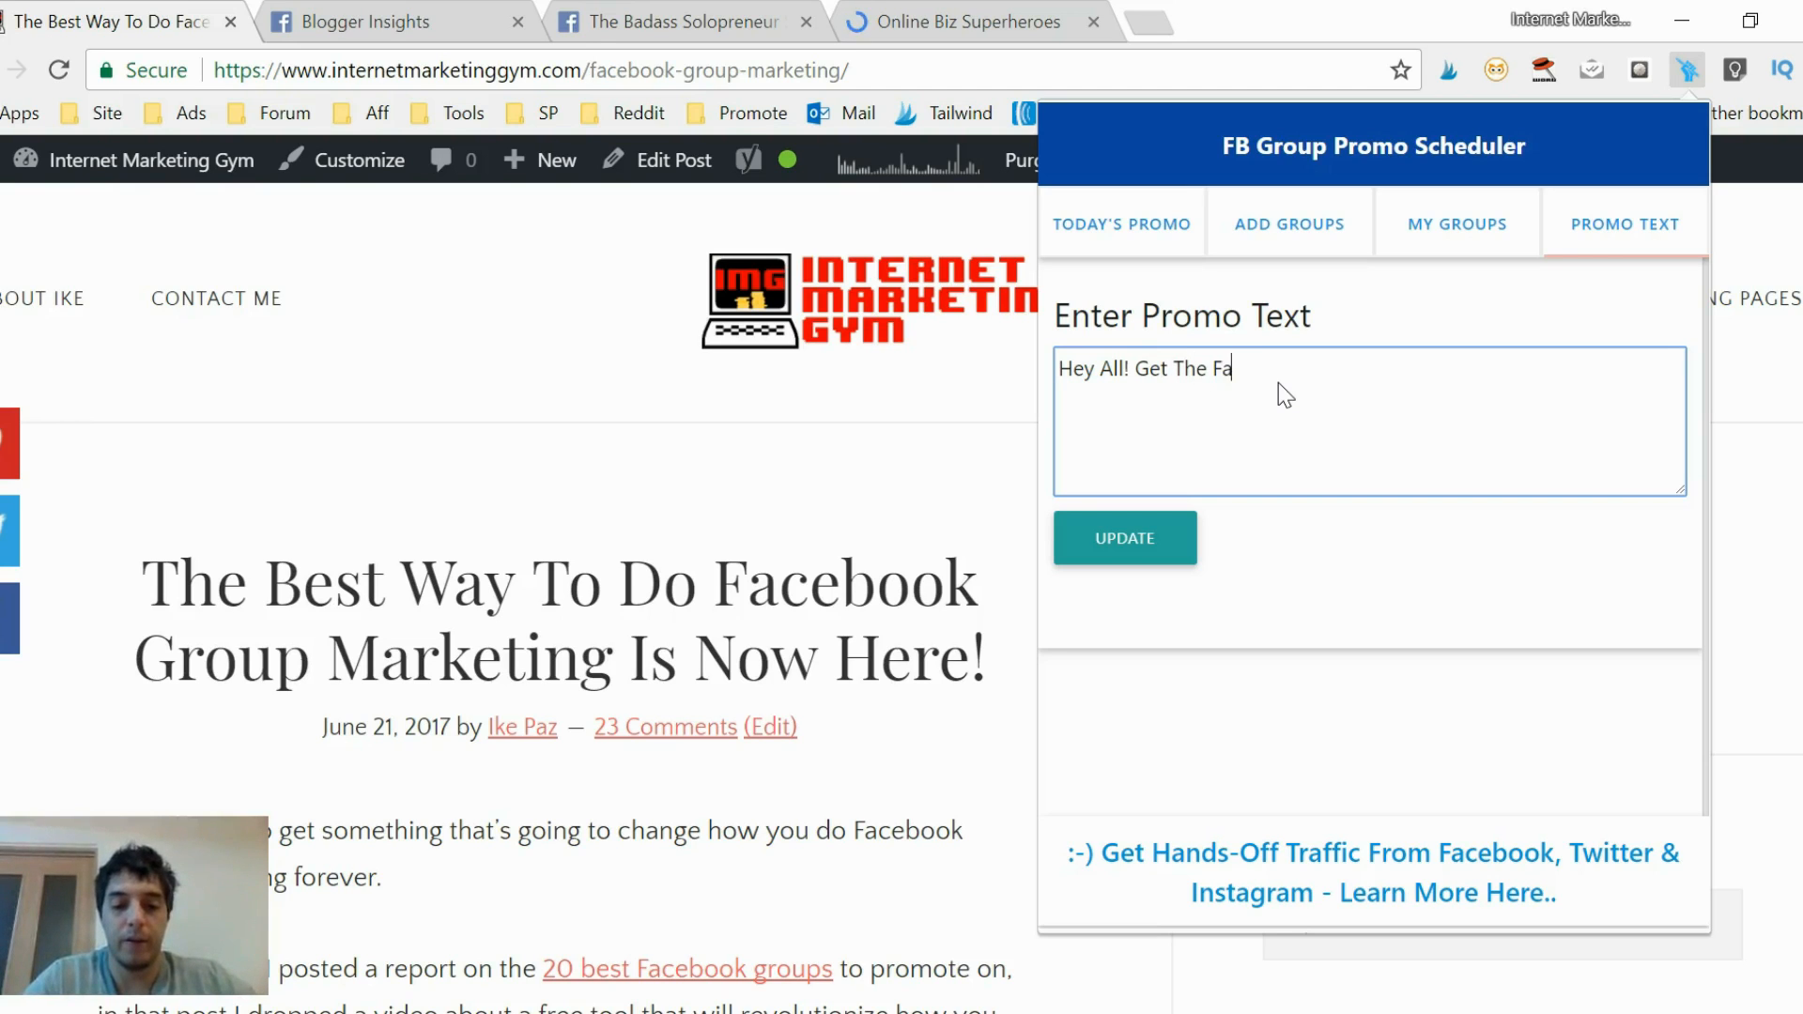
{"action": "type", "text": "FB"}
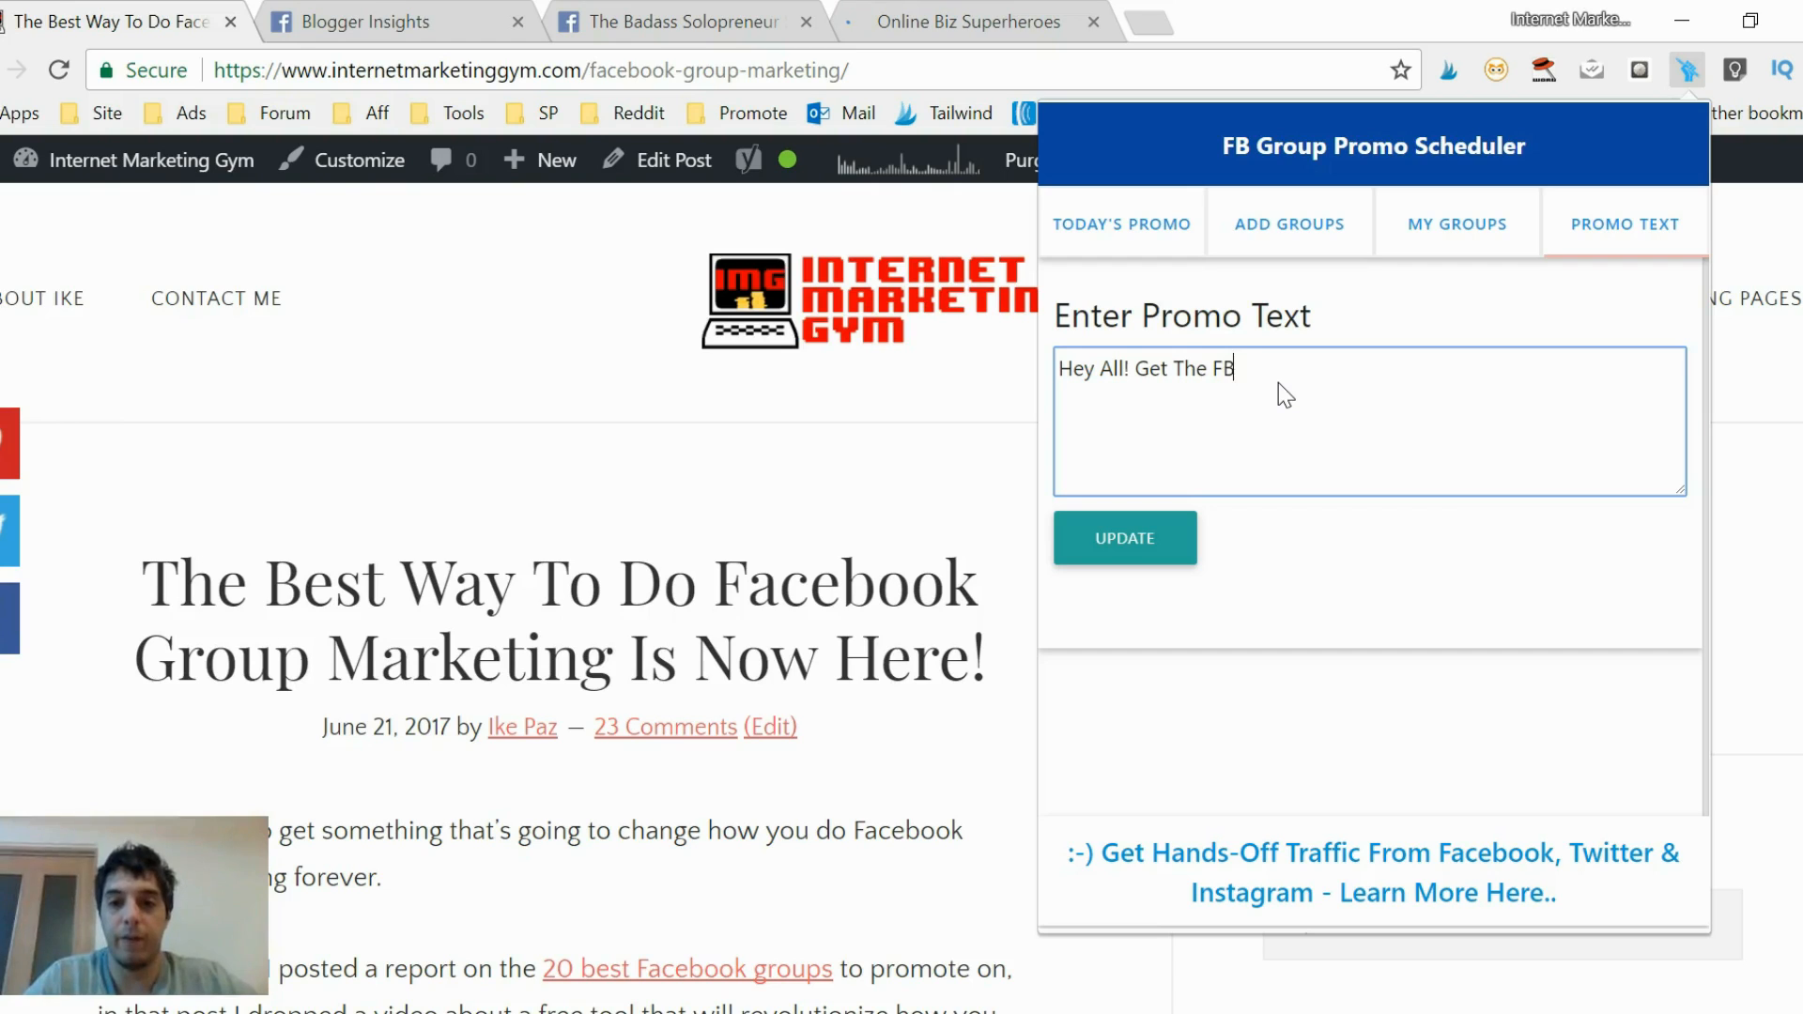
{"action": "type", "text": "Markt"}
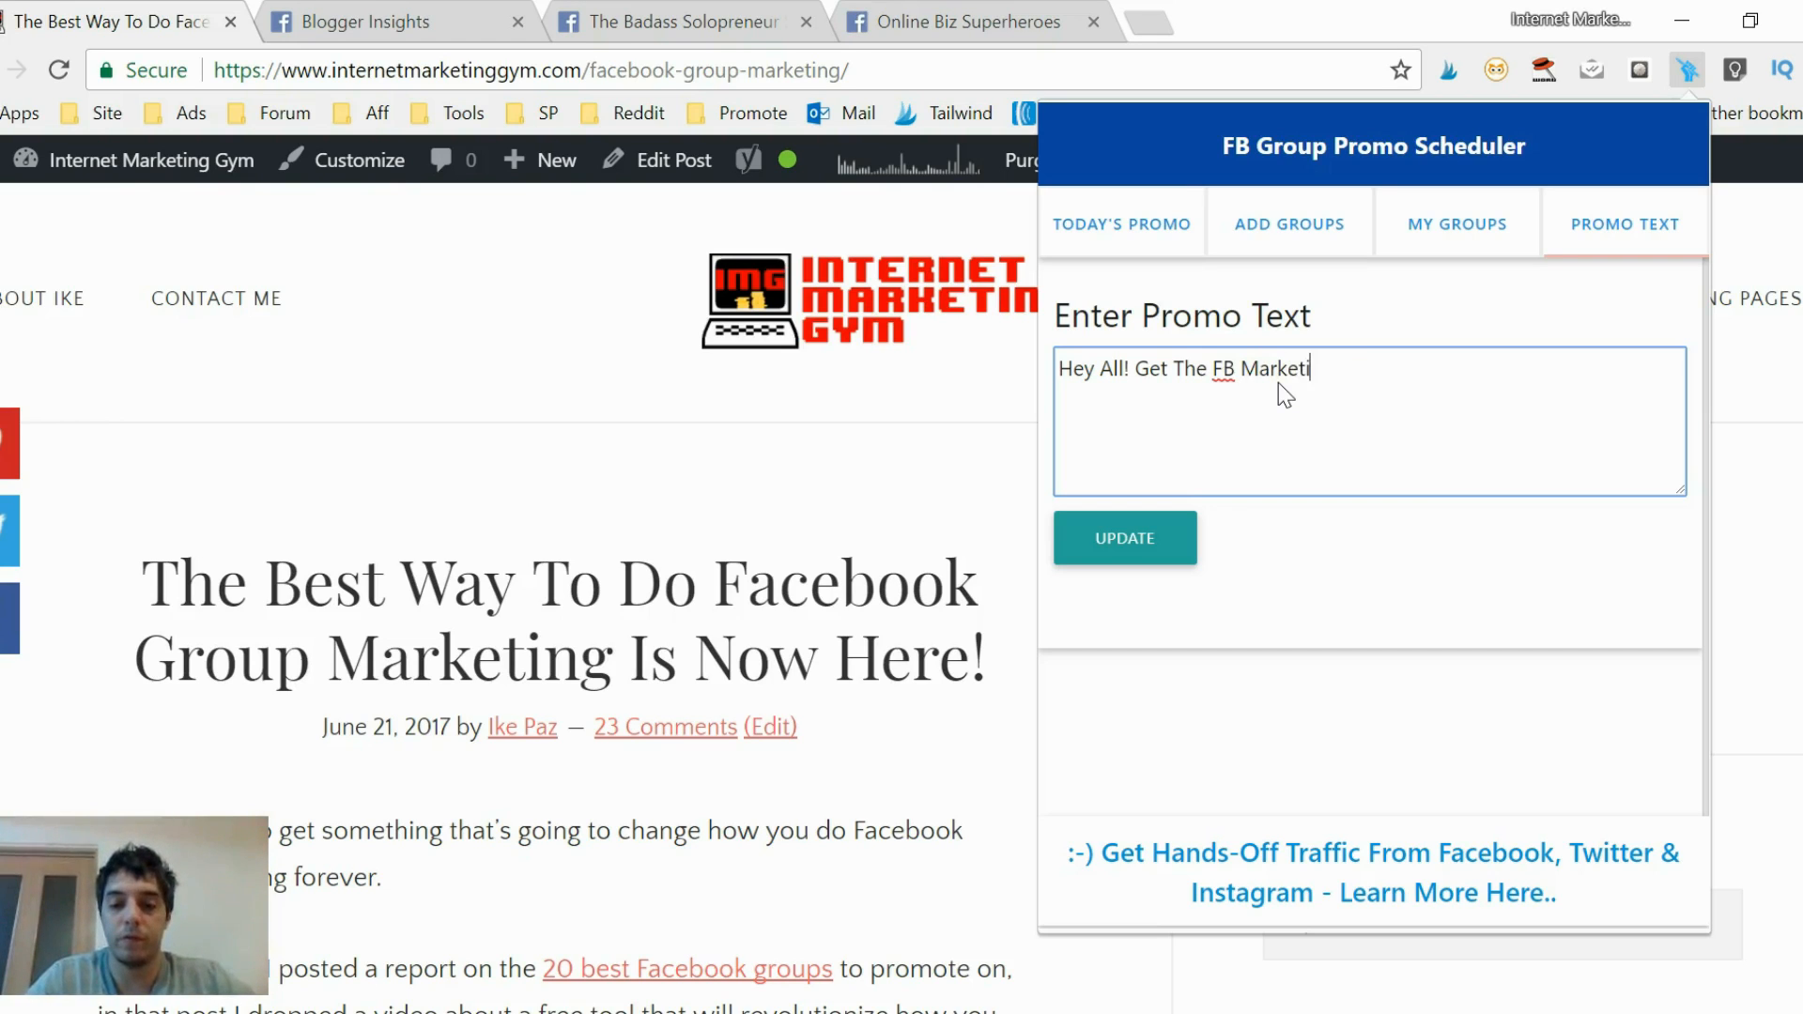
{"action": "type", "text": "ng Tool"}
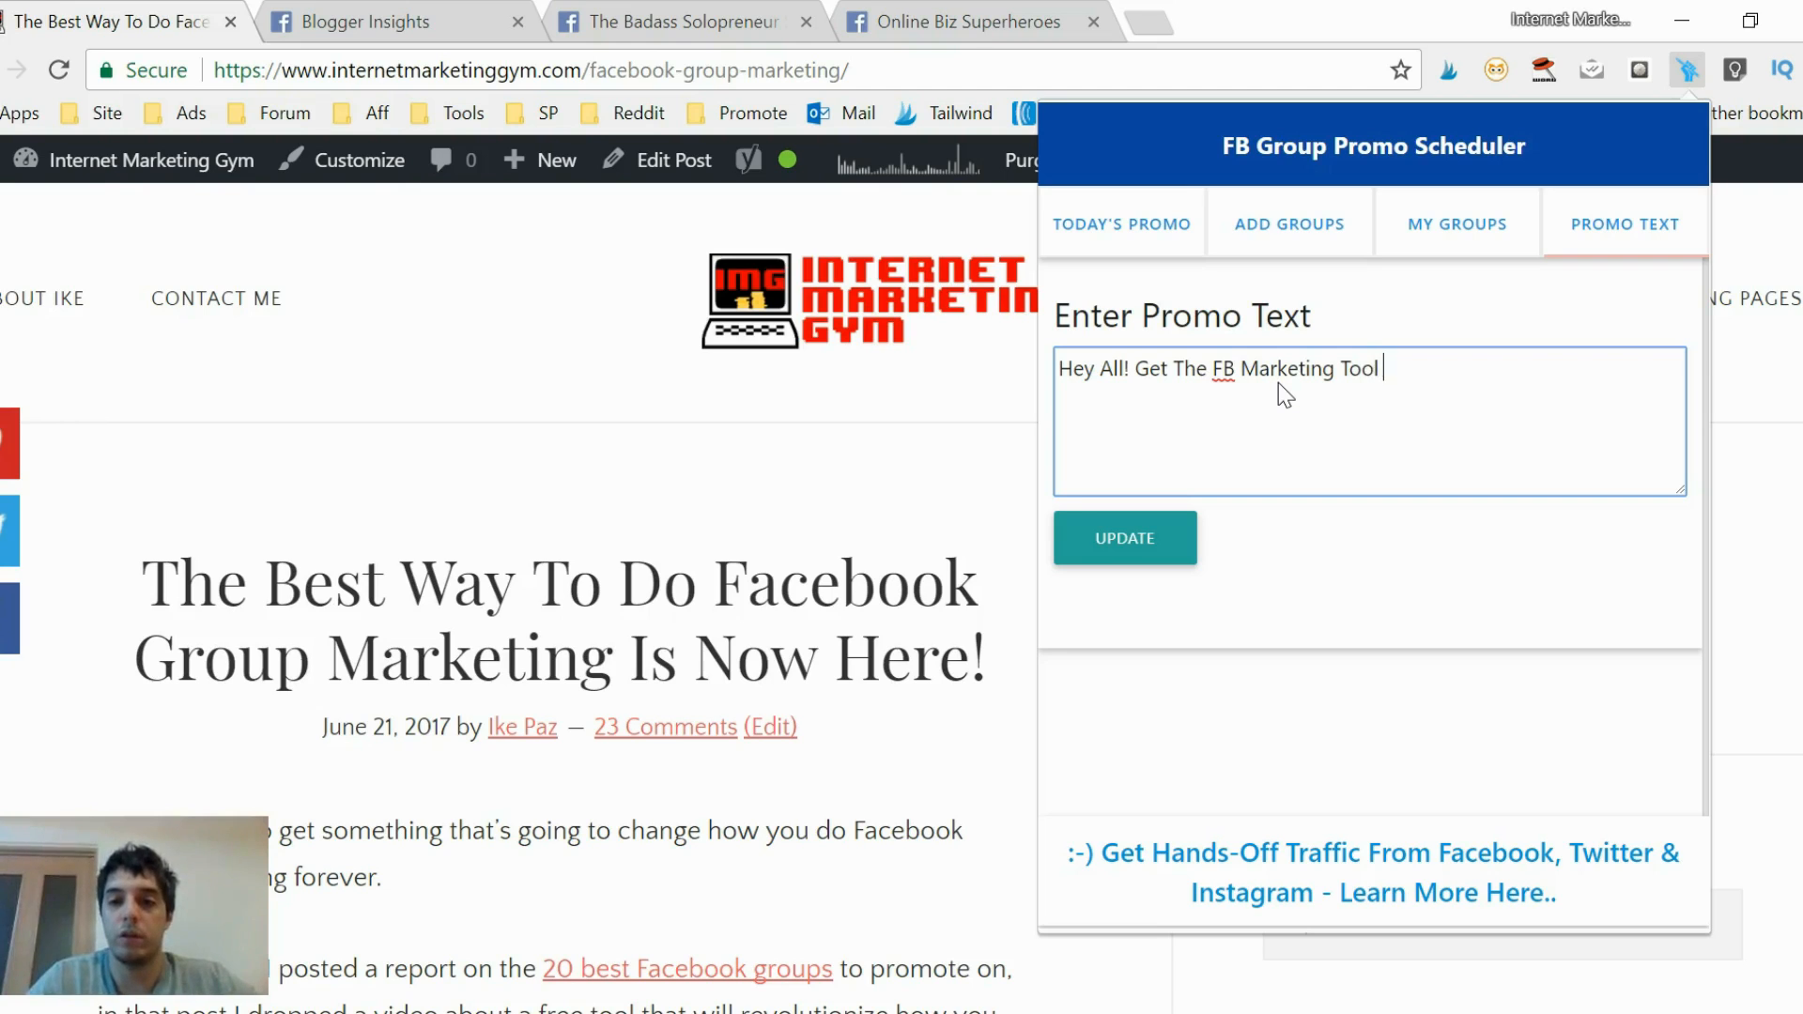
{"action": "key", "text": "Backspace"}
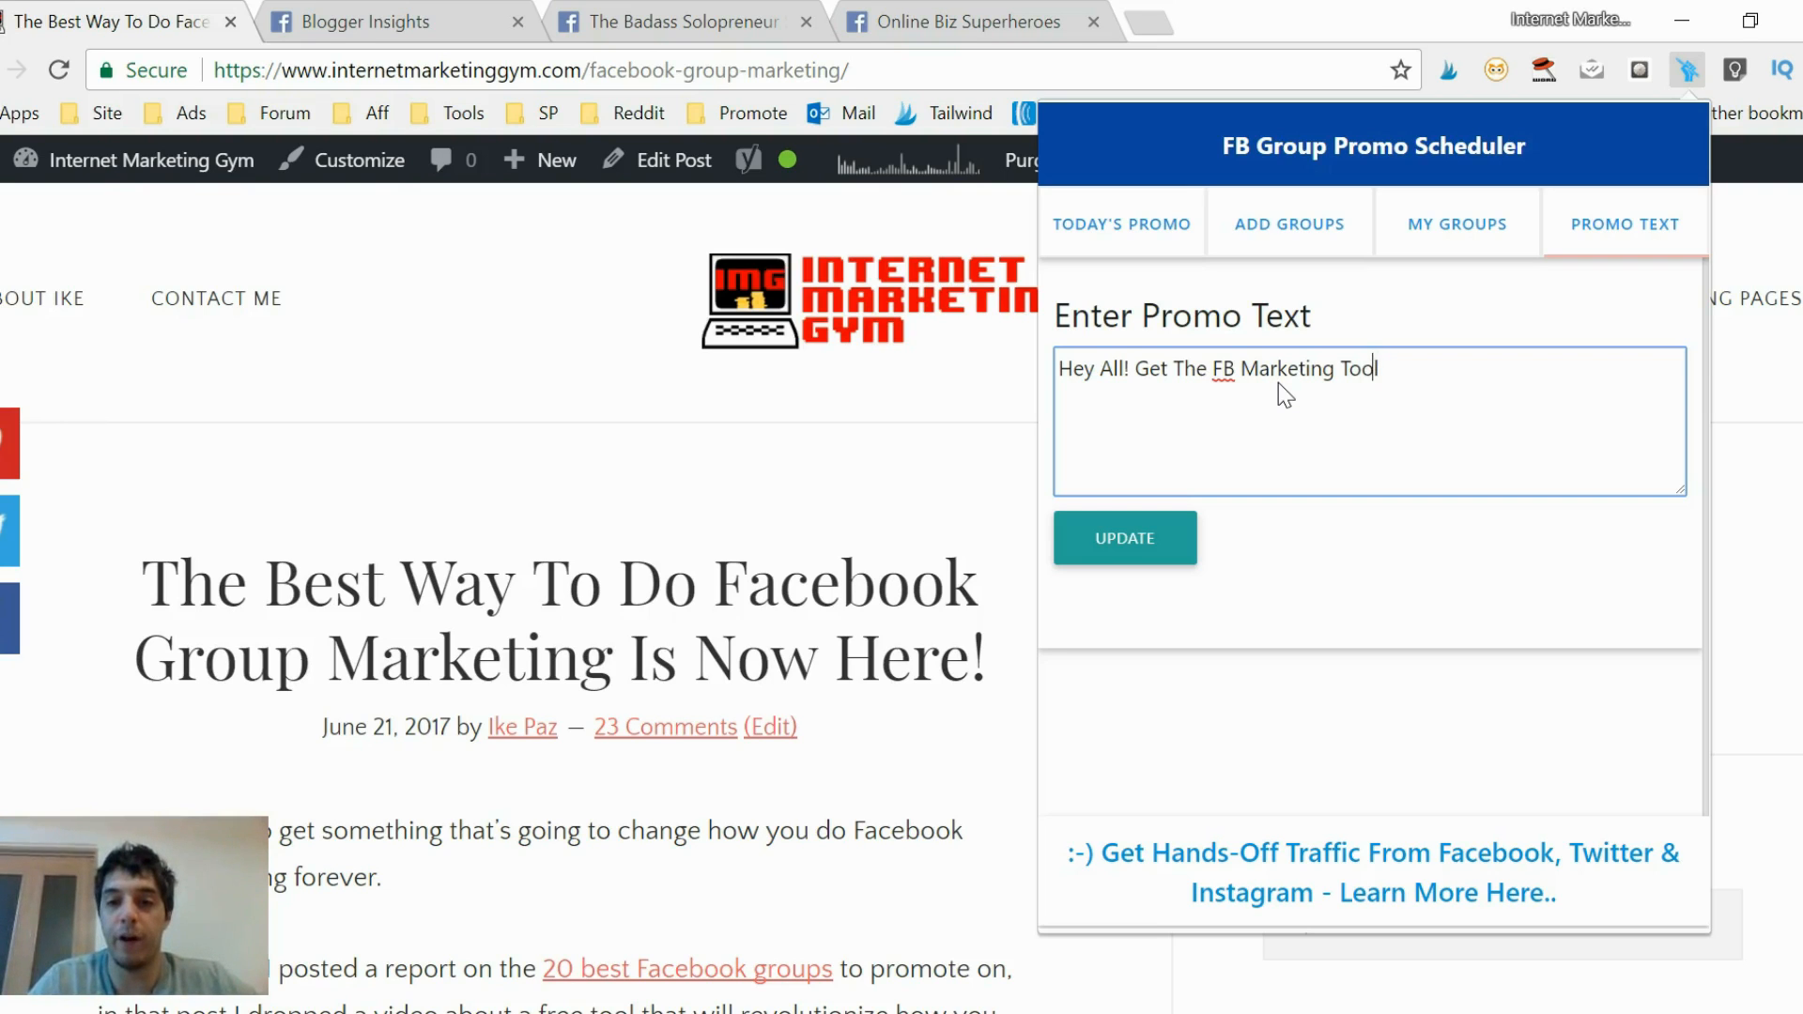
{"action": "type", "text": "FREE F"}
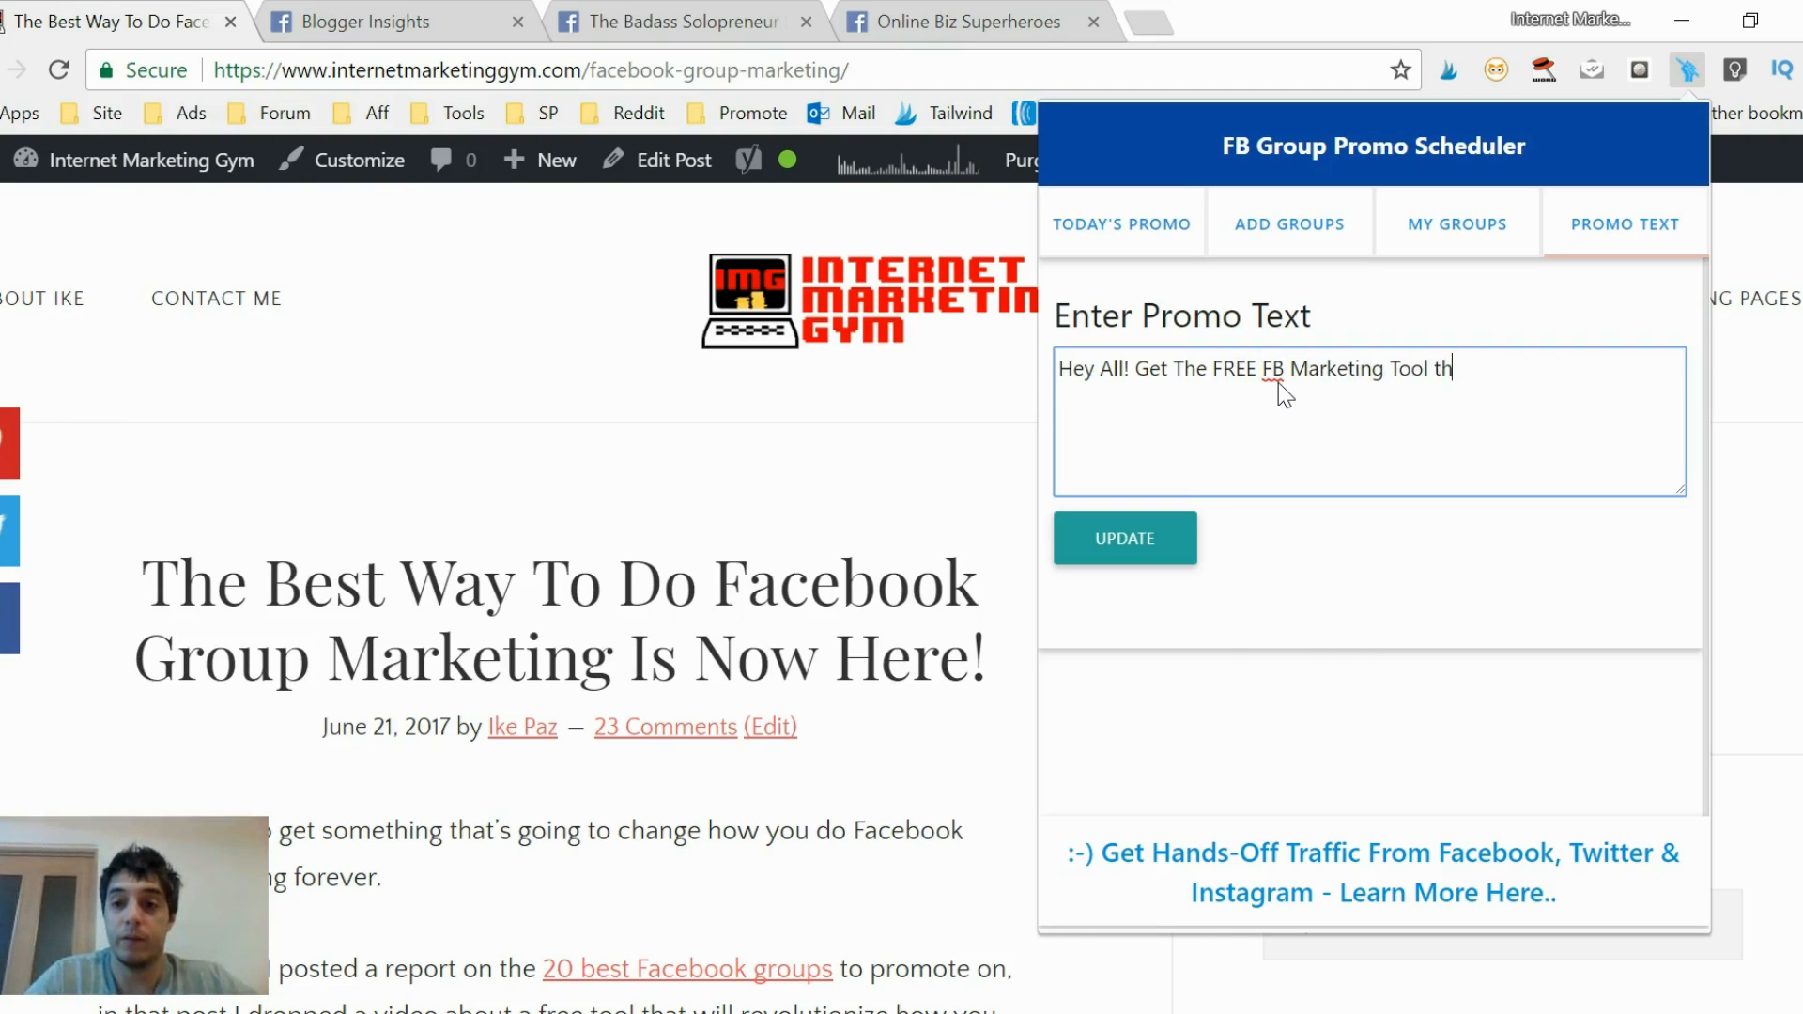
Finish with 'That Will... Get Targeted Traffic To Your Content And Digital Products:' plus the post URL.
{"action": "type", "text": "That Wil"}
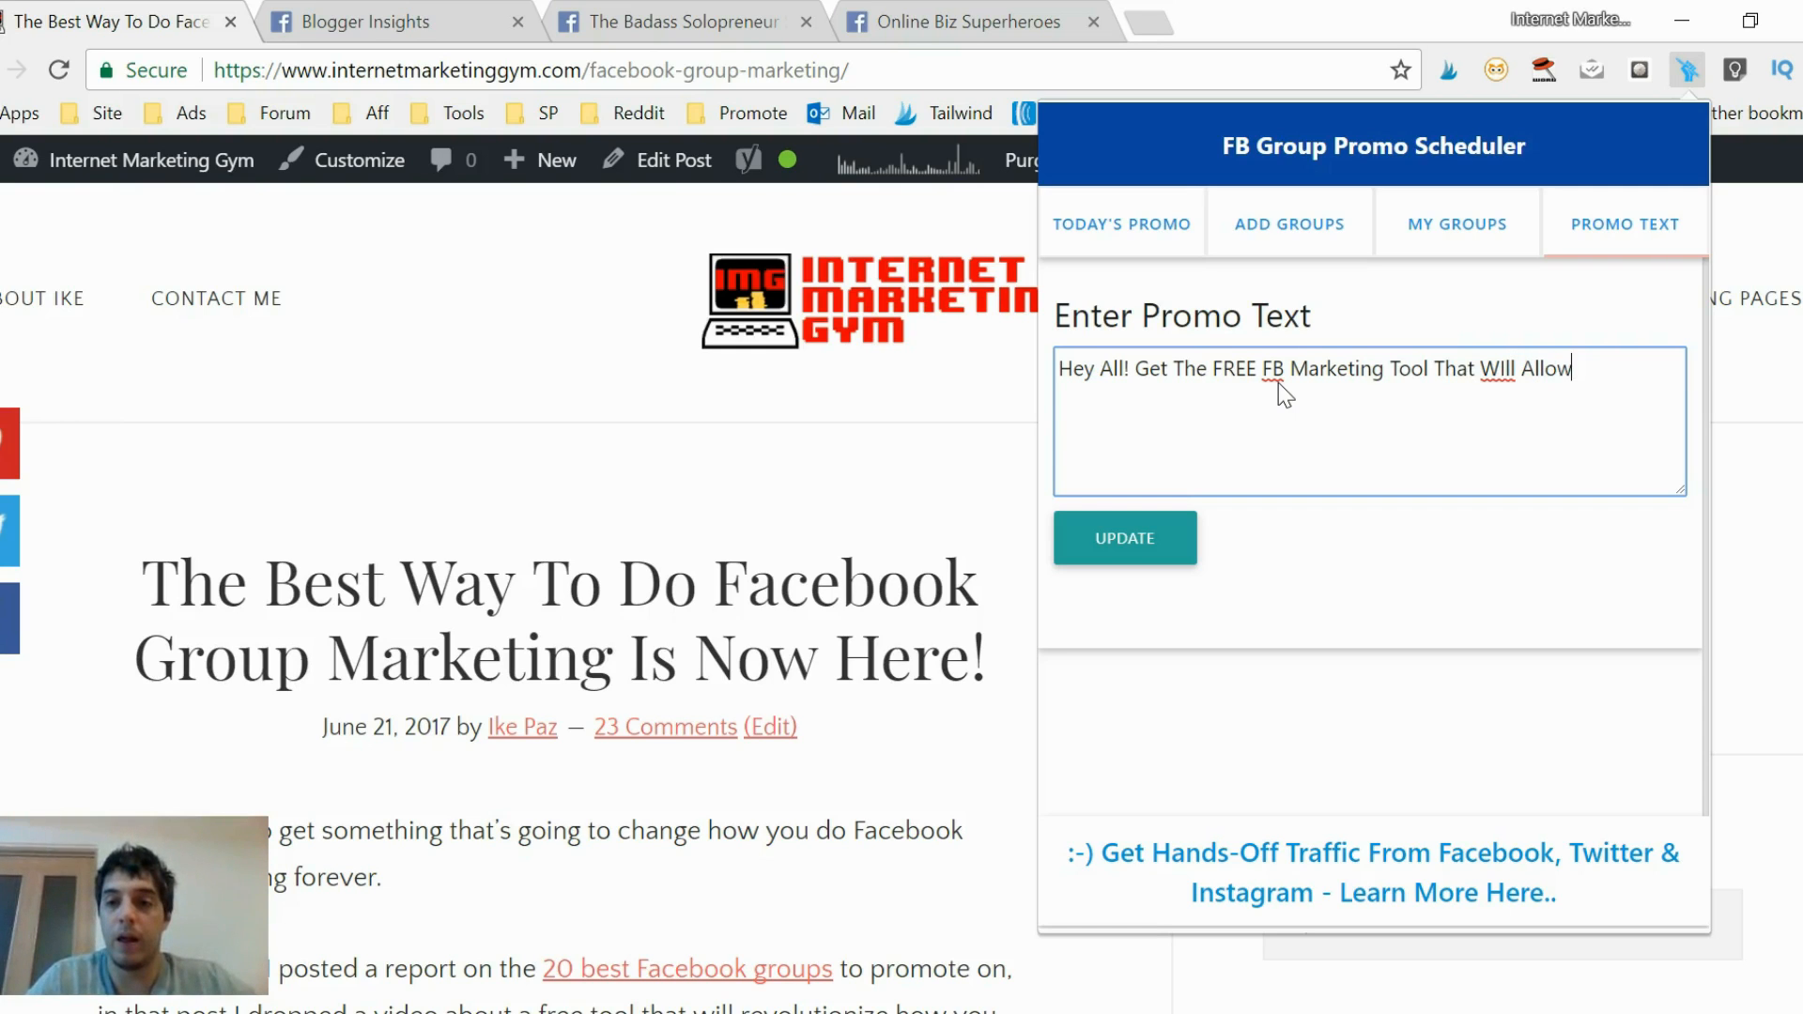
{"action": "type", "text": "You To"}
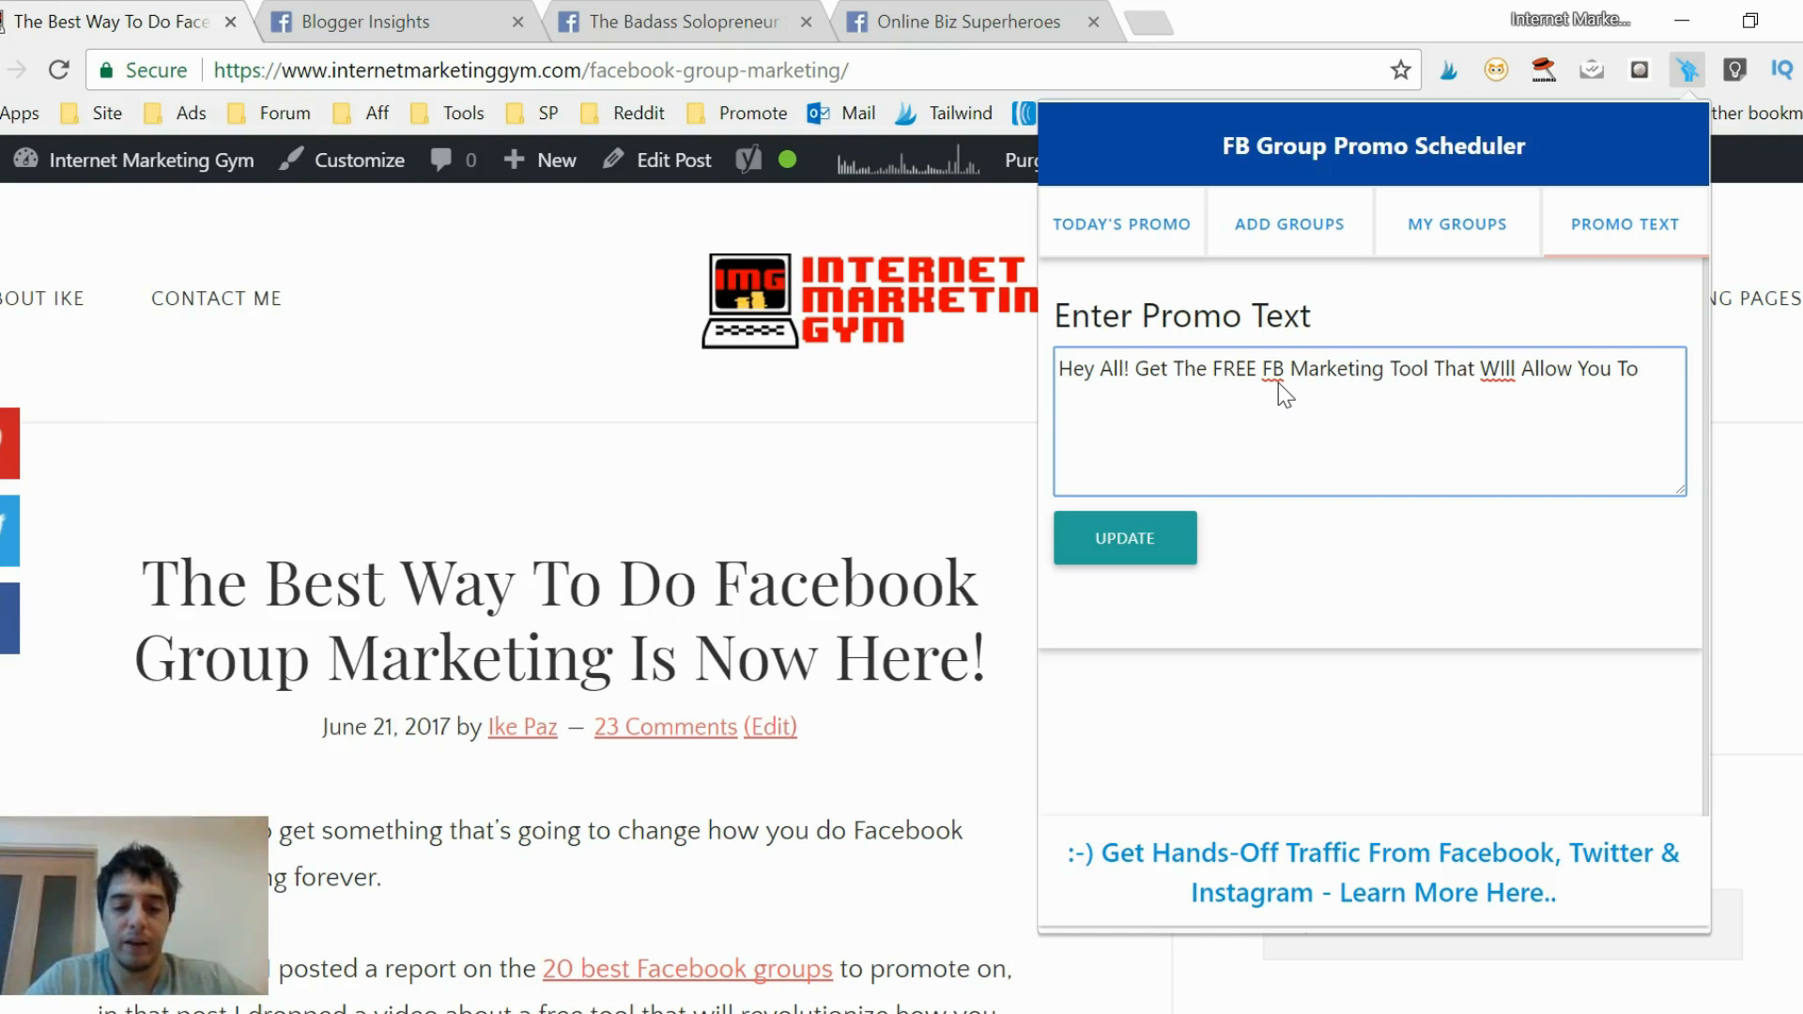
{"action": "type", "text": "Get Targre"}
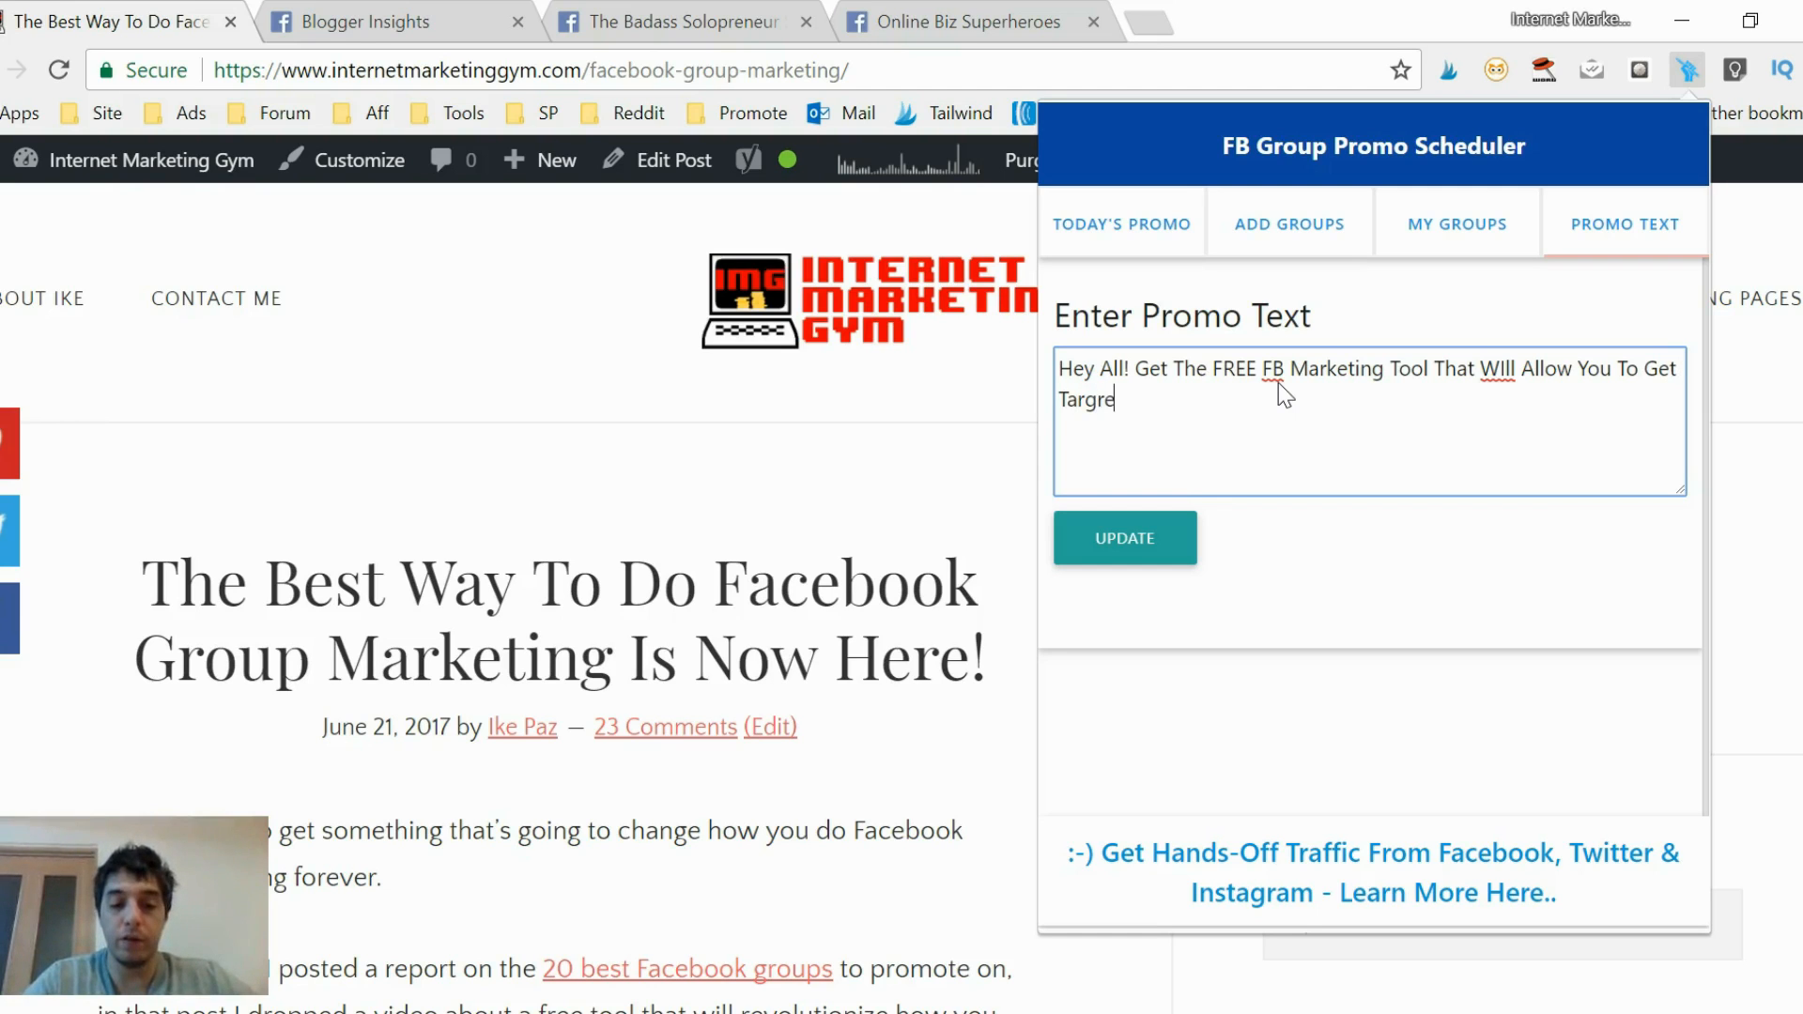
{"action": "type", "text": "ted"}
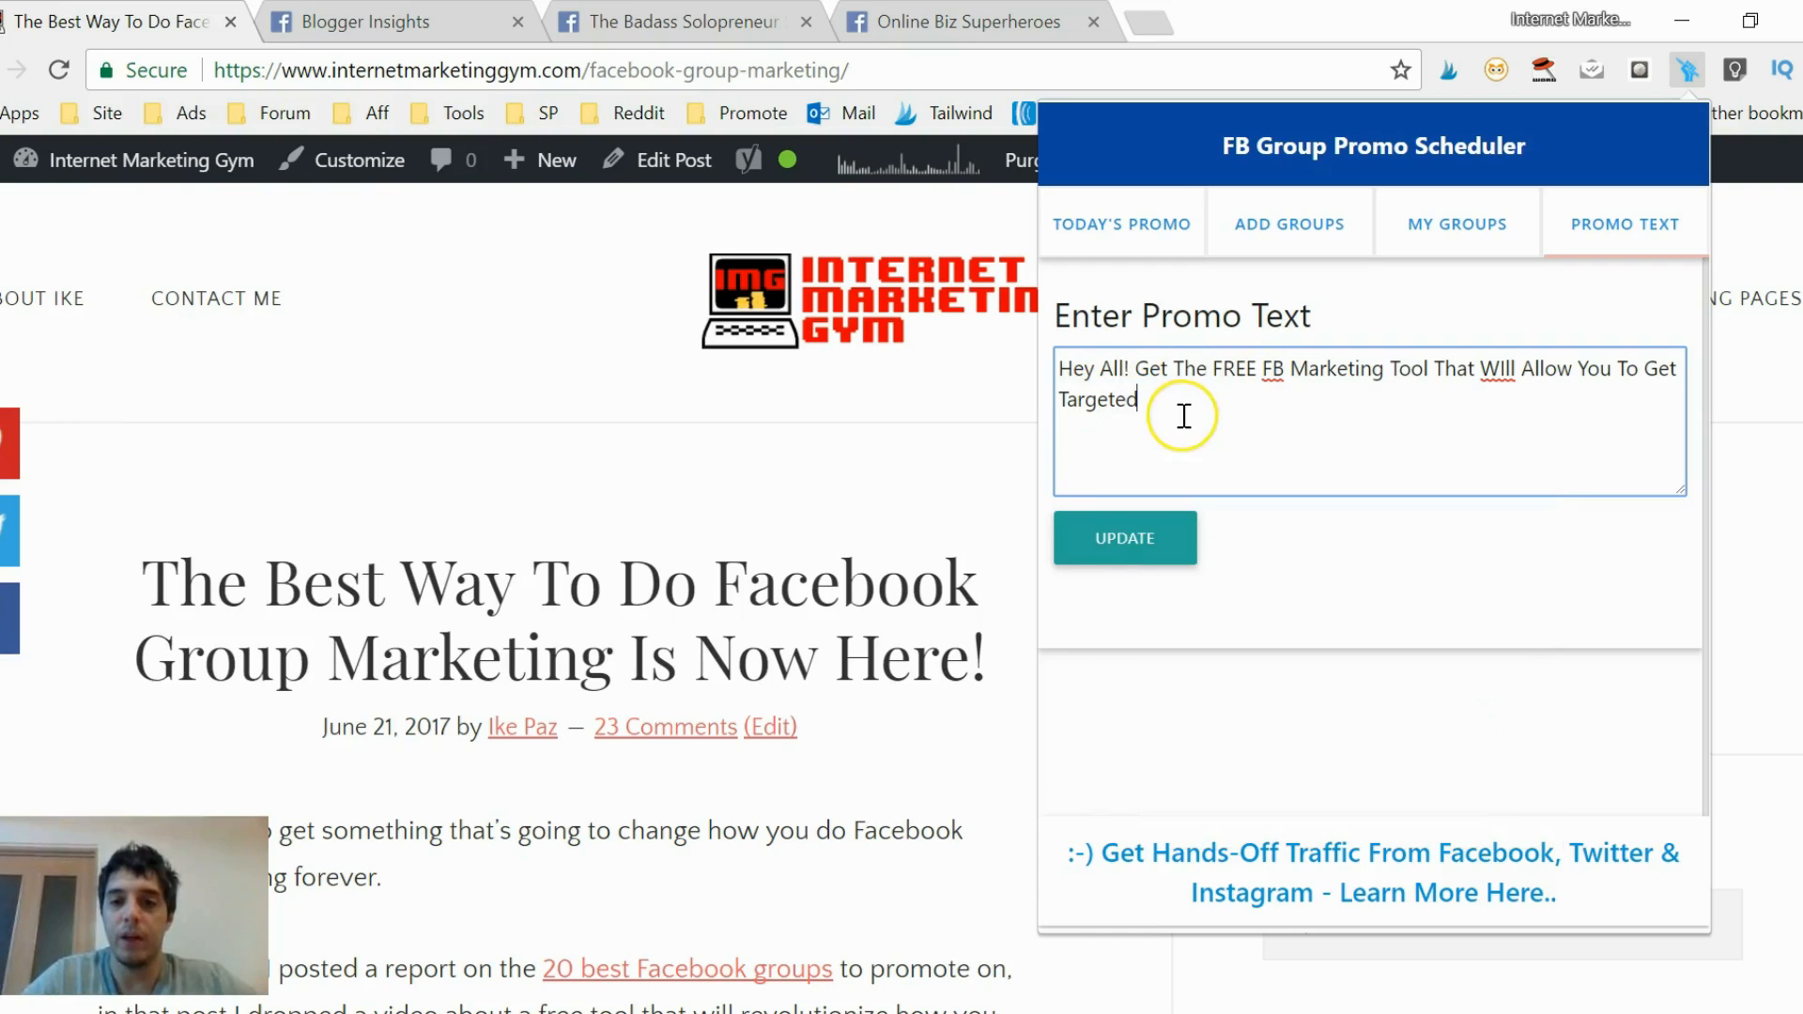
{"action": "type", "text": "T"}
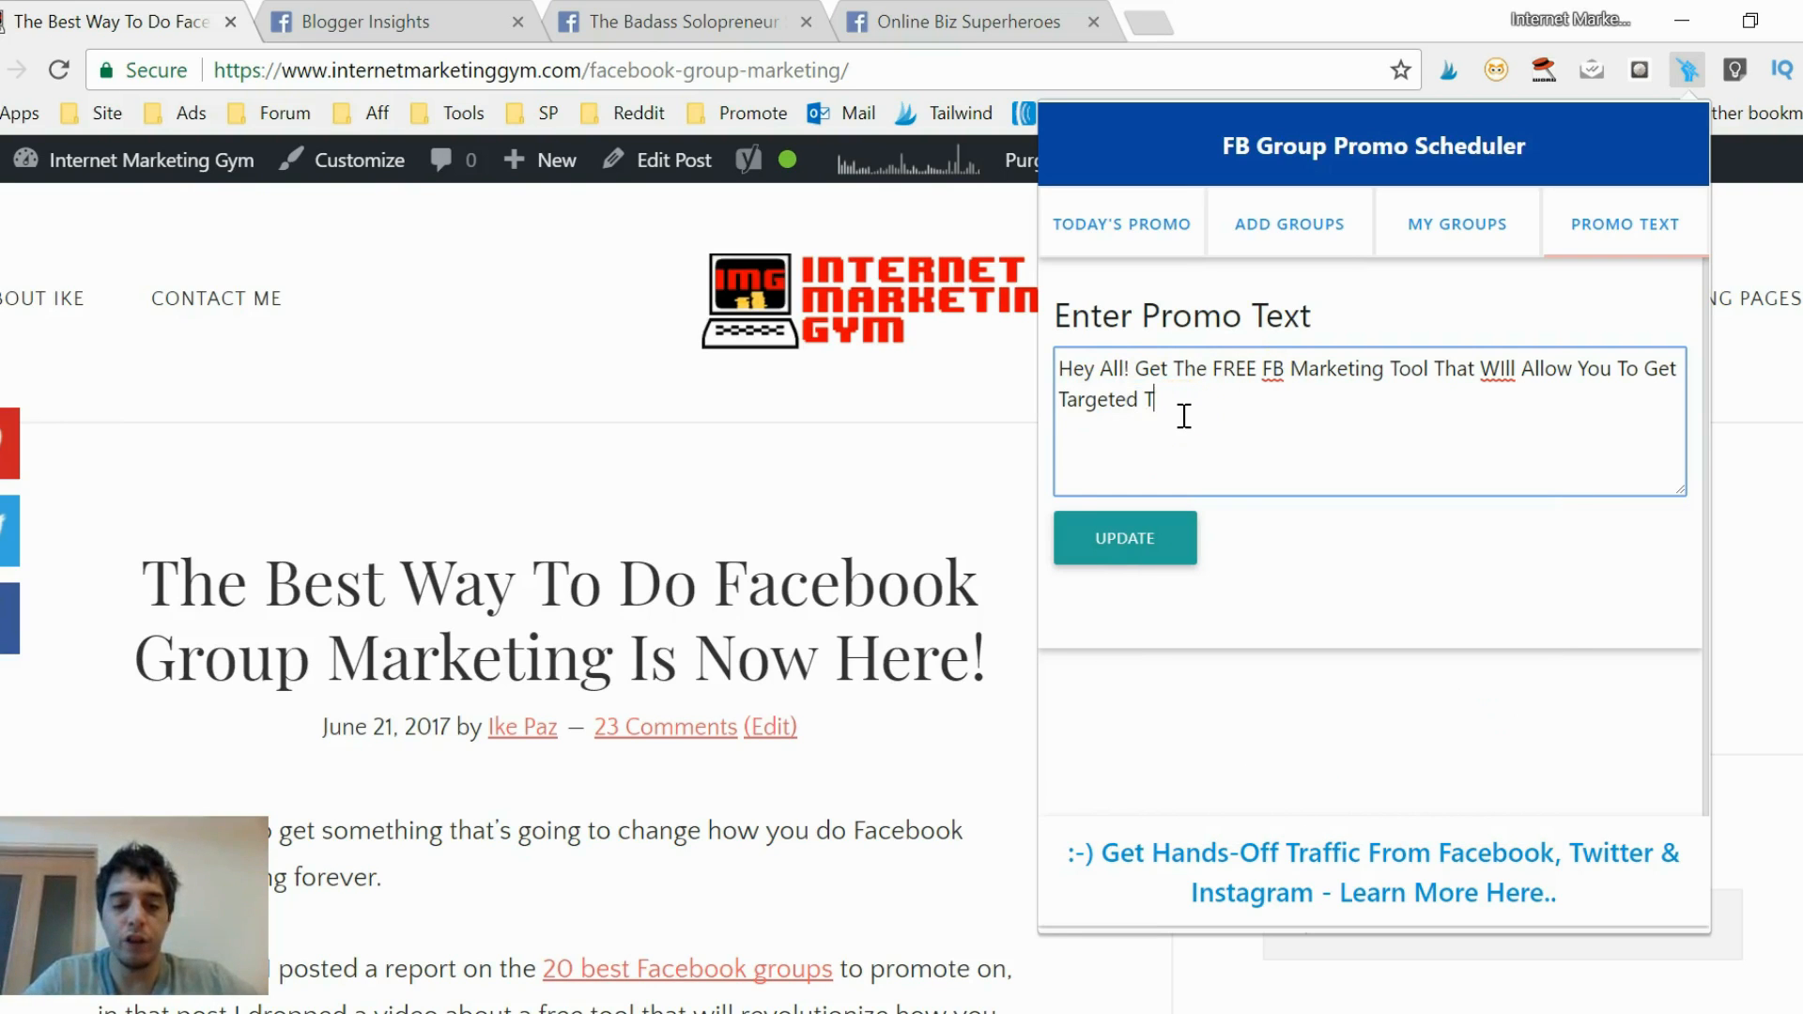
{"action": "type", "text": "raffic"}
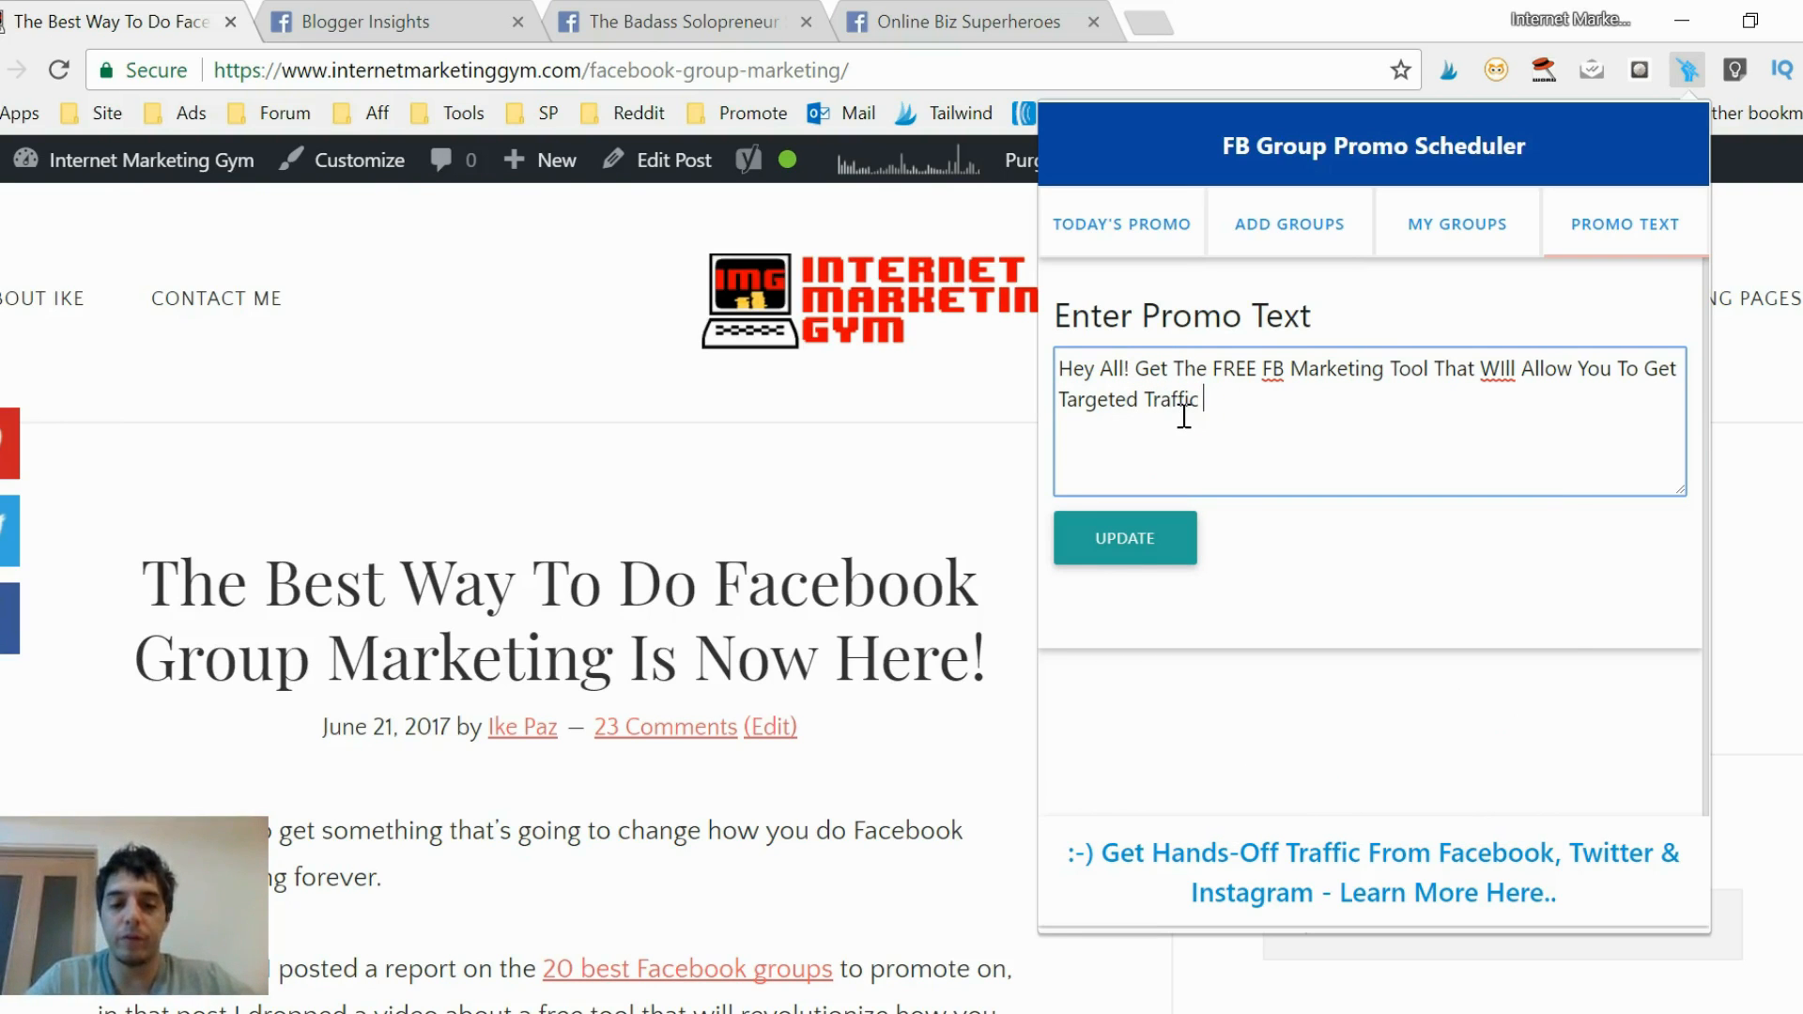
{"action": "type", "text": "To Your"}
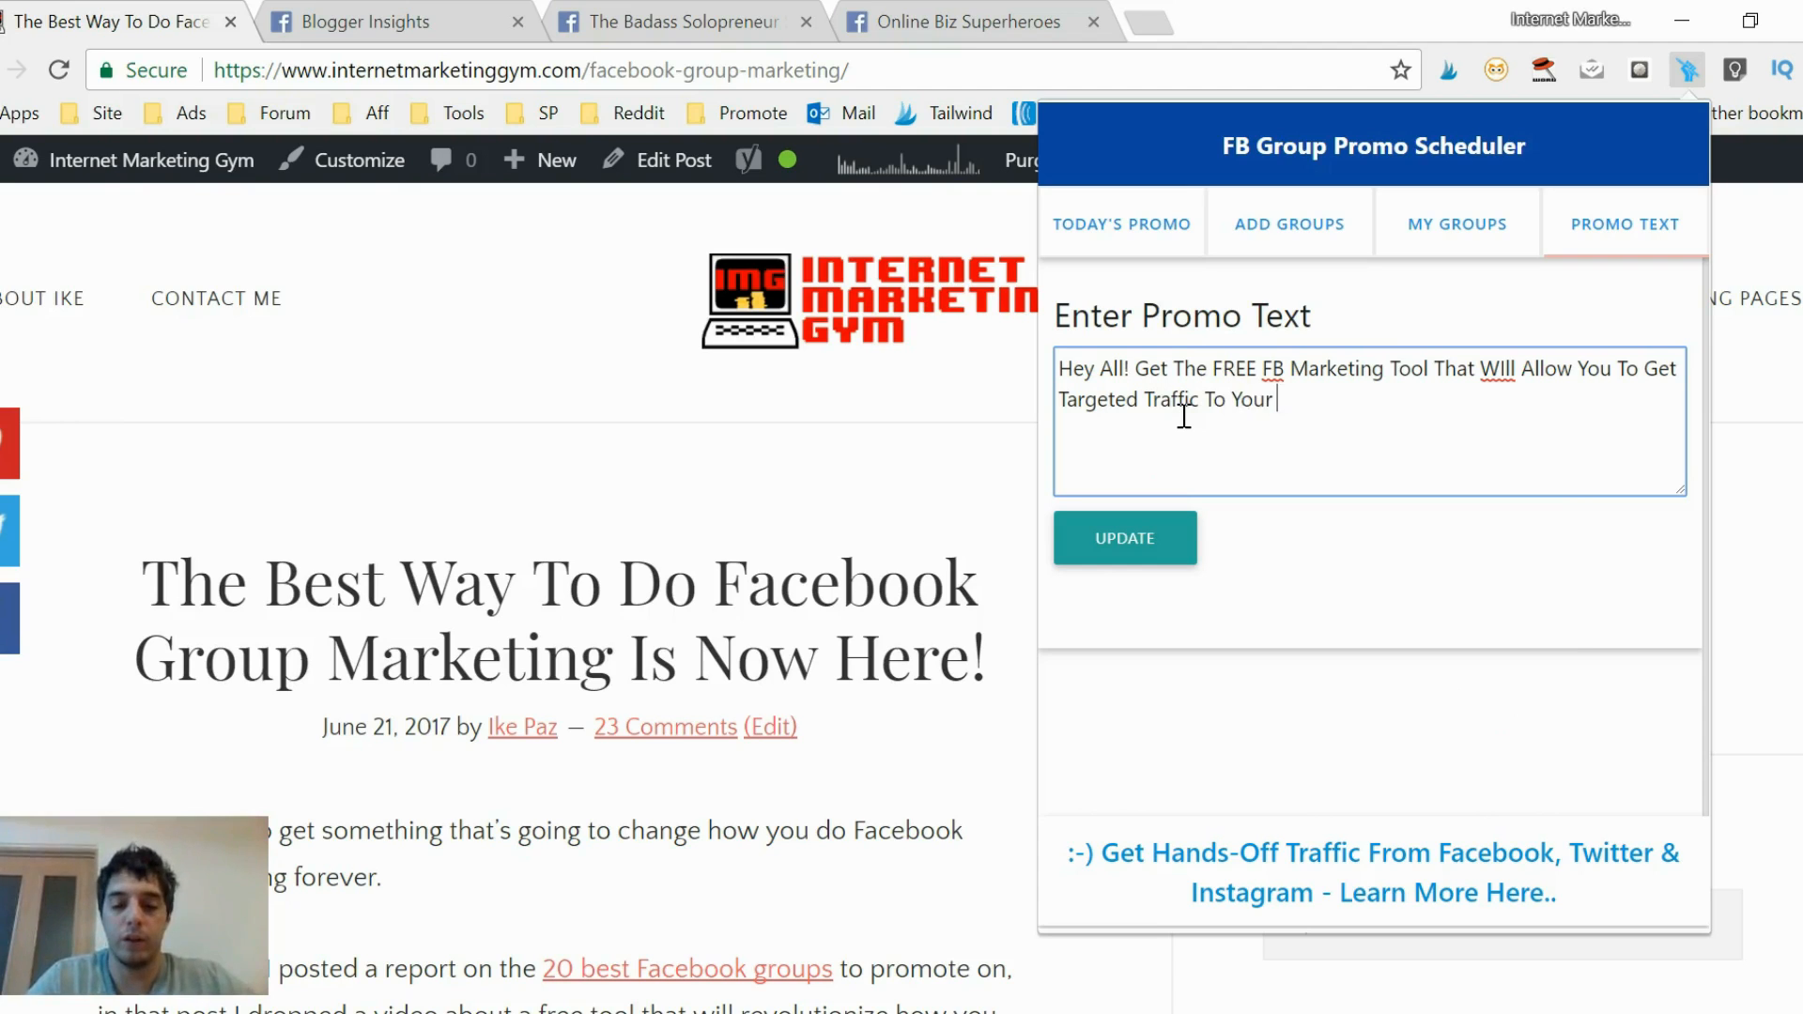
{"action": "type", "text": "Content"}
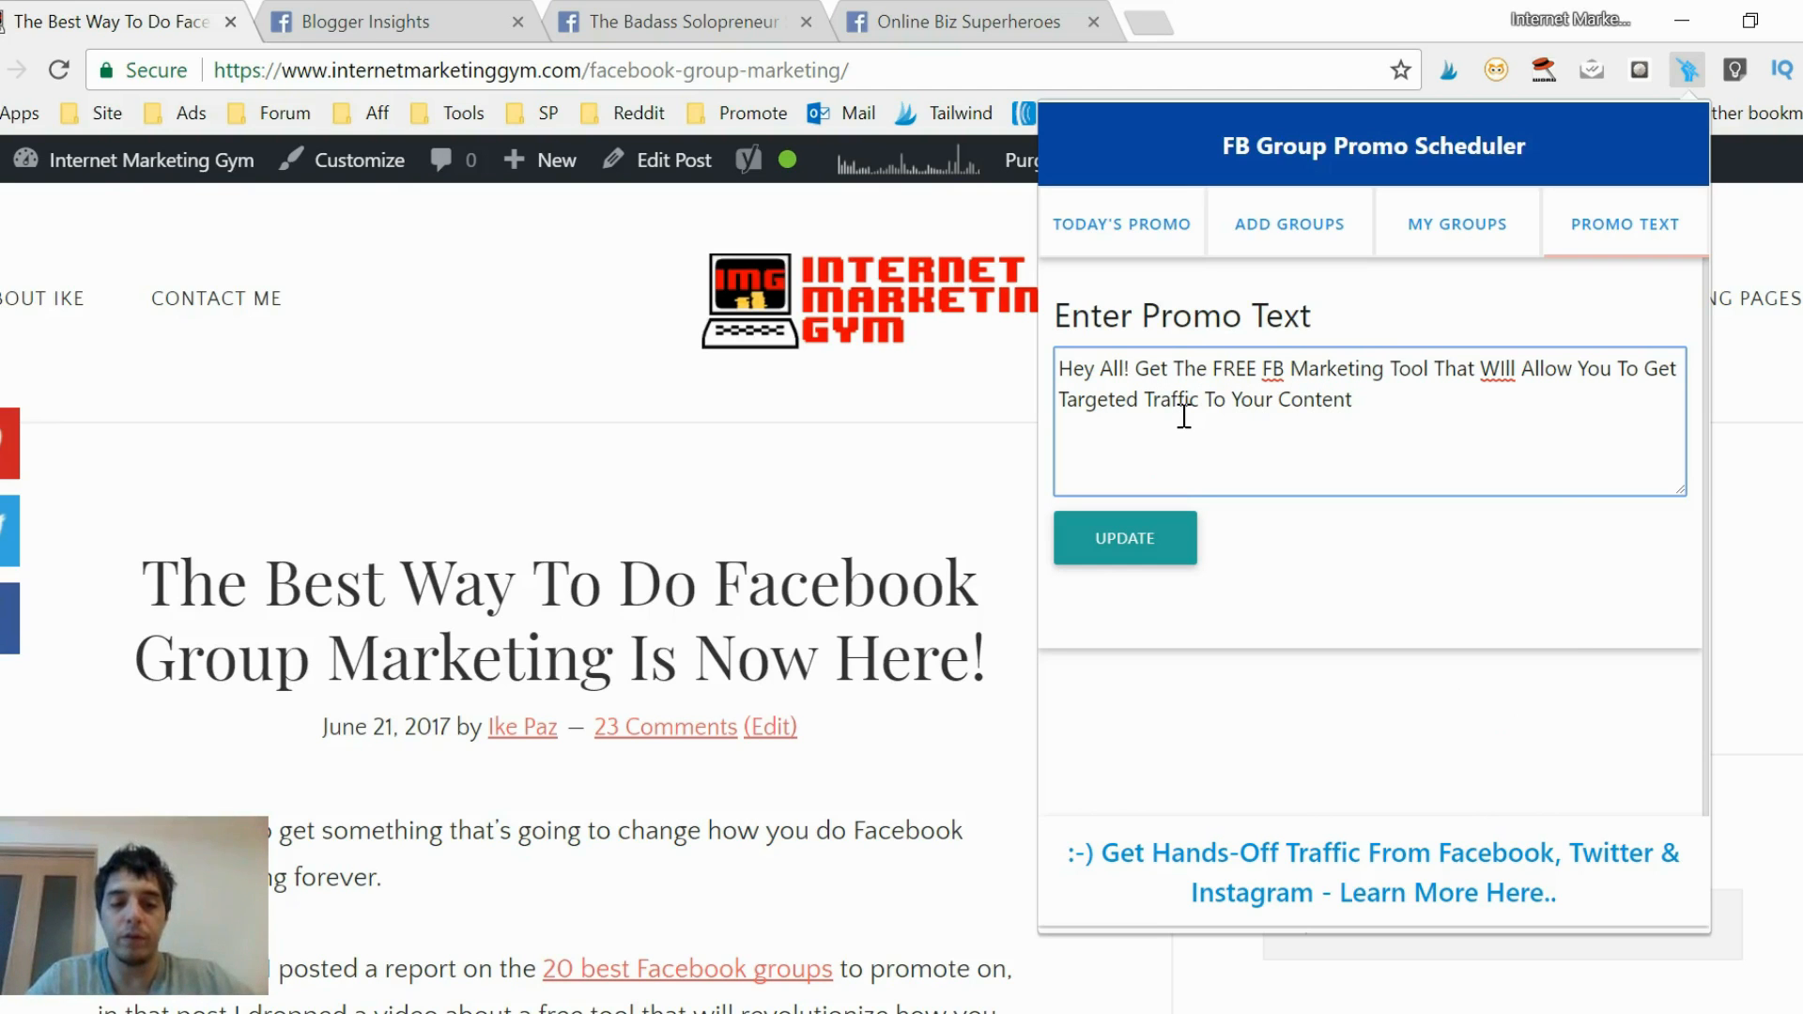
{"action": "type", "text": "And Digit"}
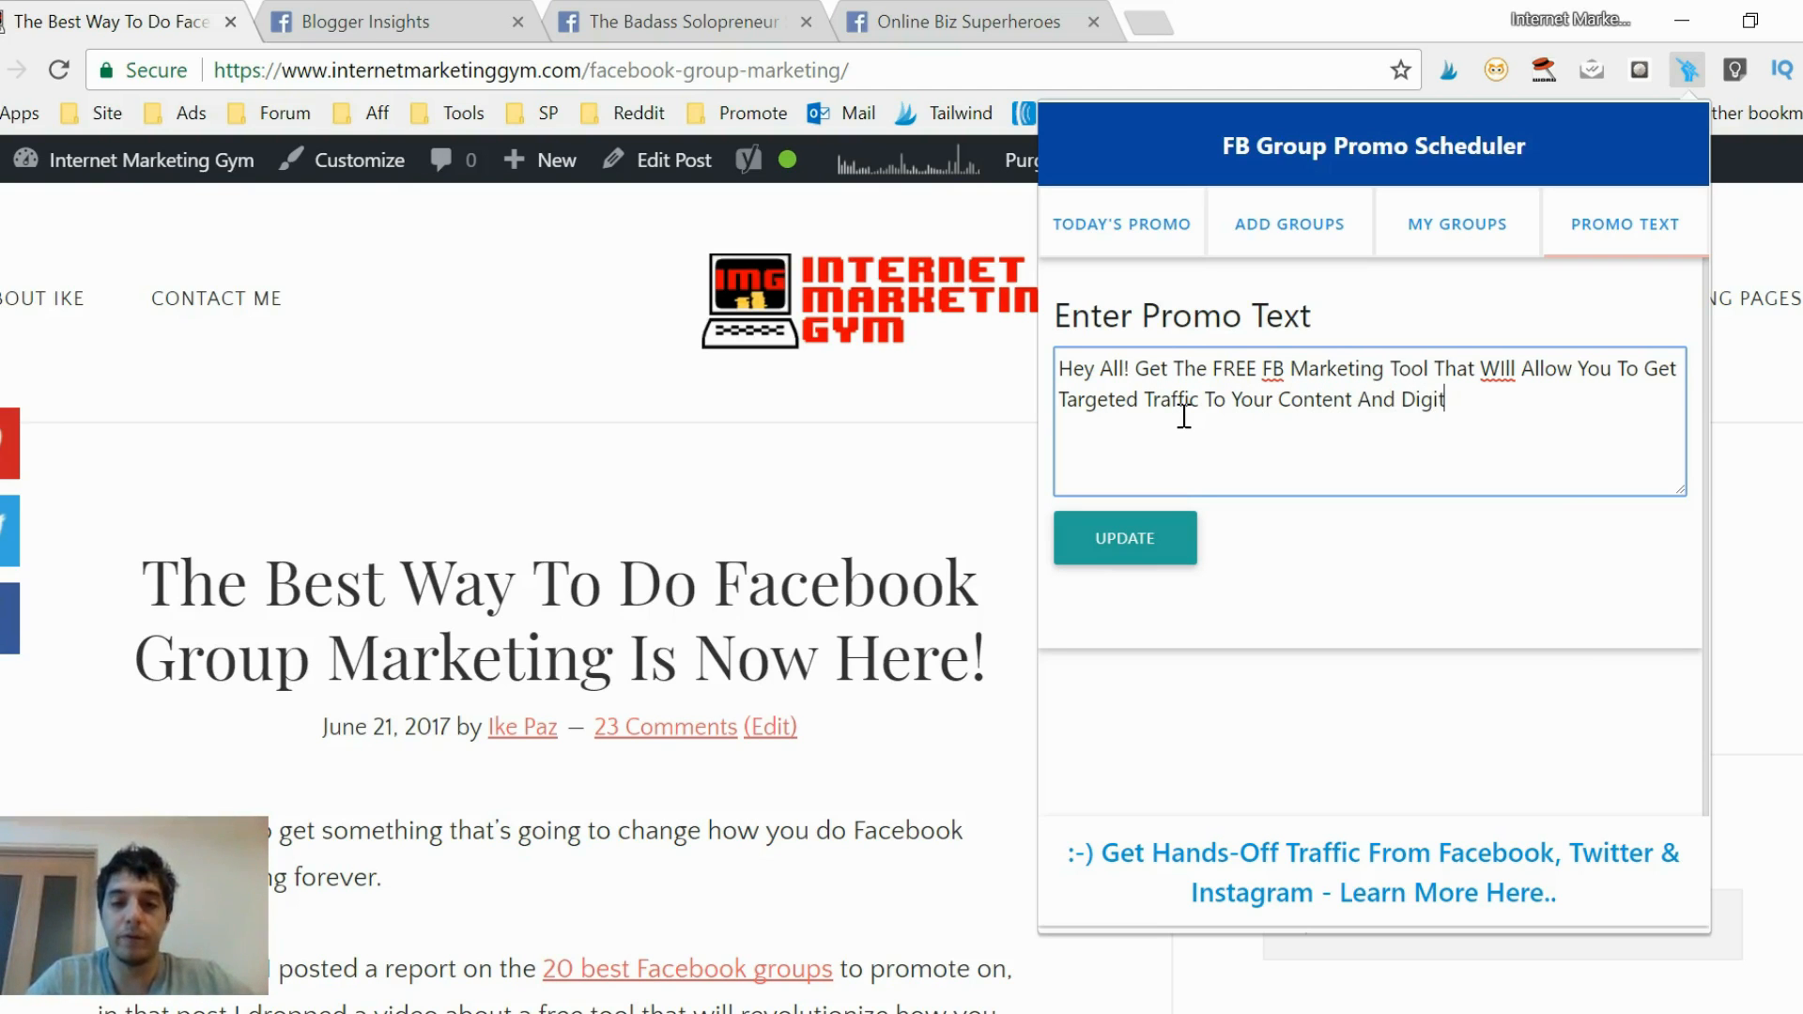
{"action": "type", "text": "al Pro"}
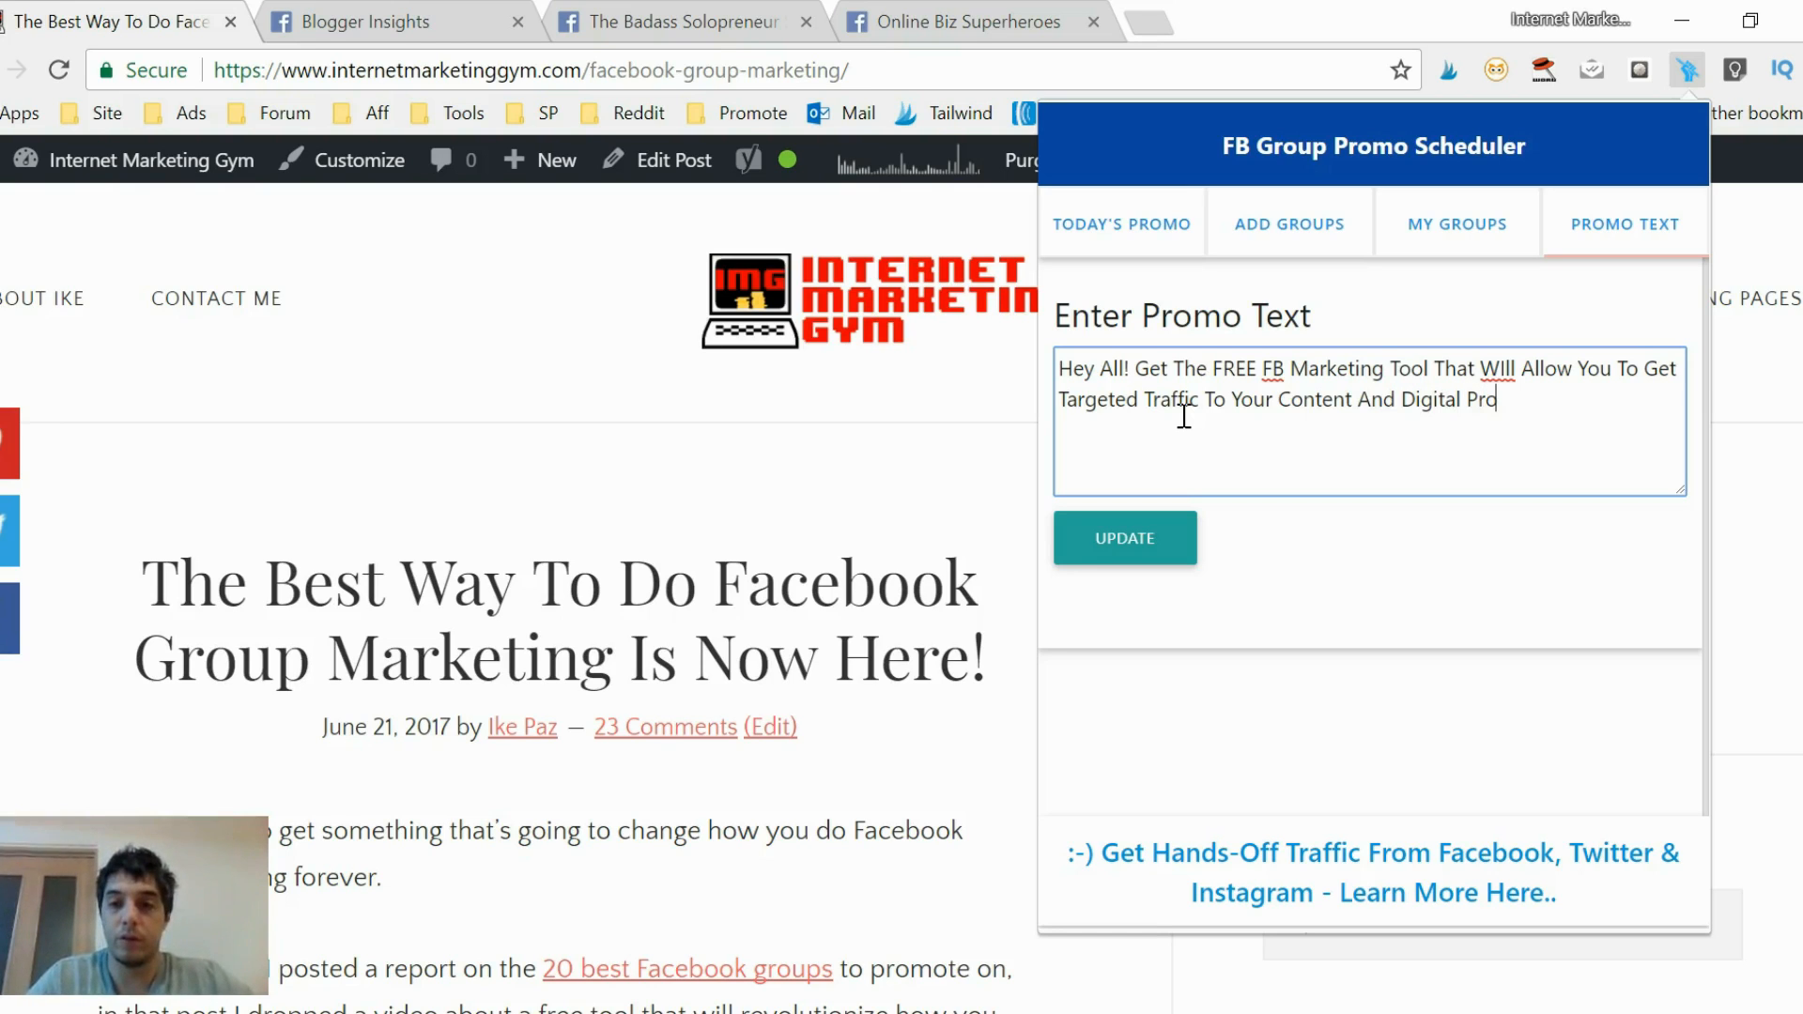
{"action": "type", "text": "ducts"}
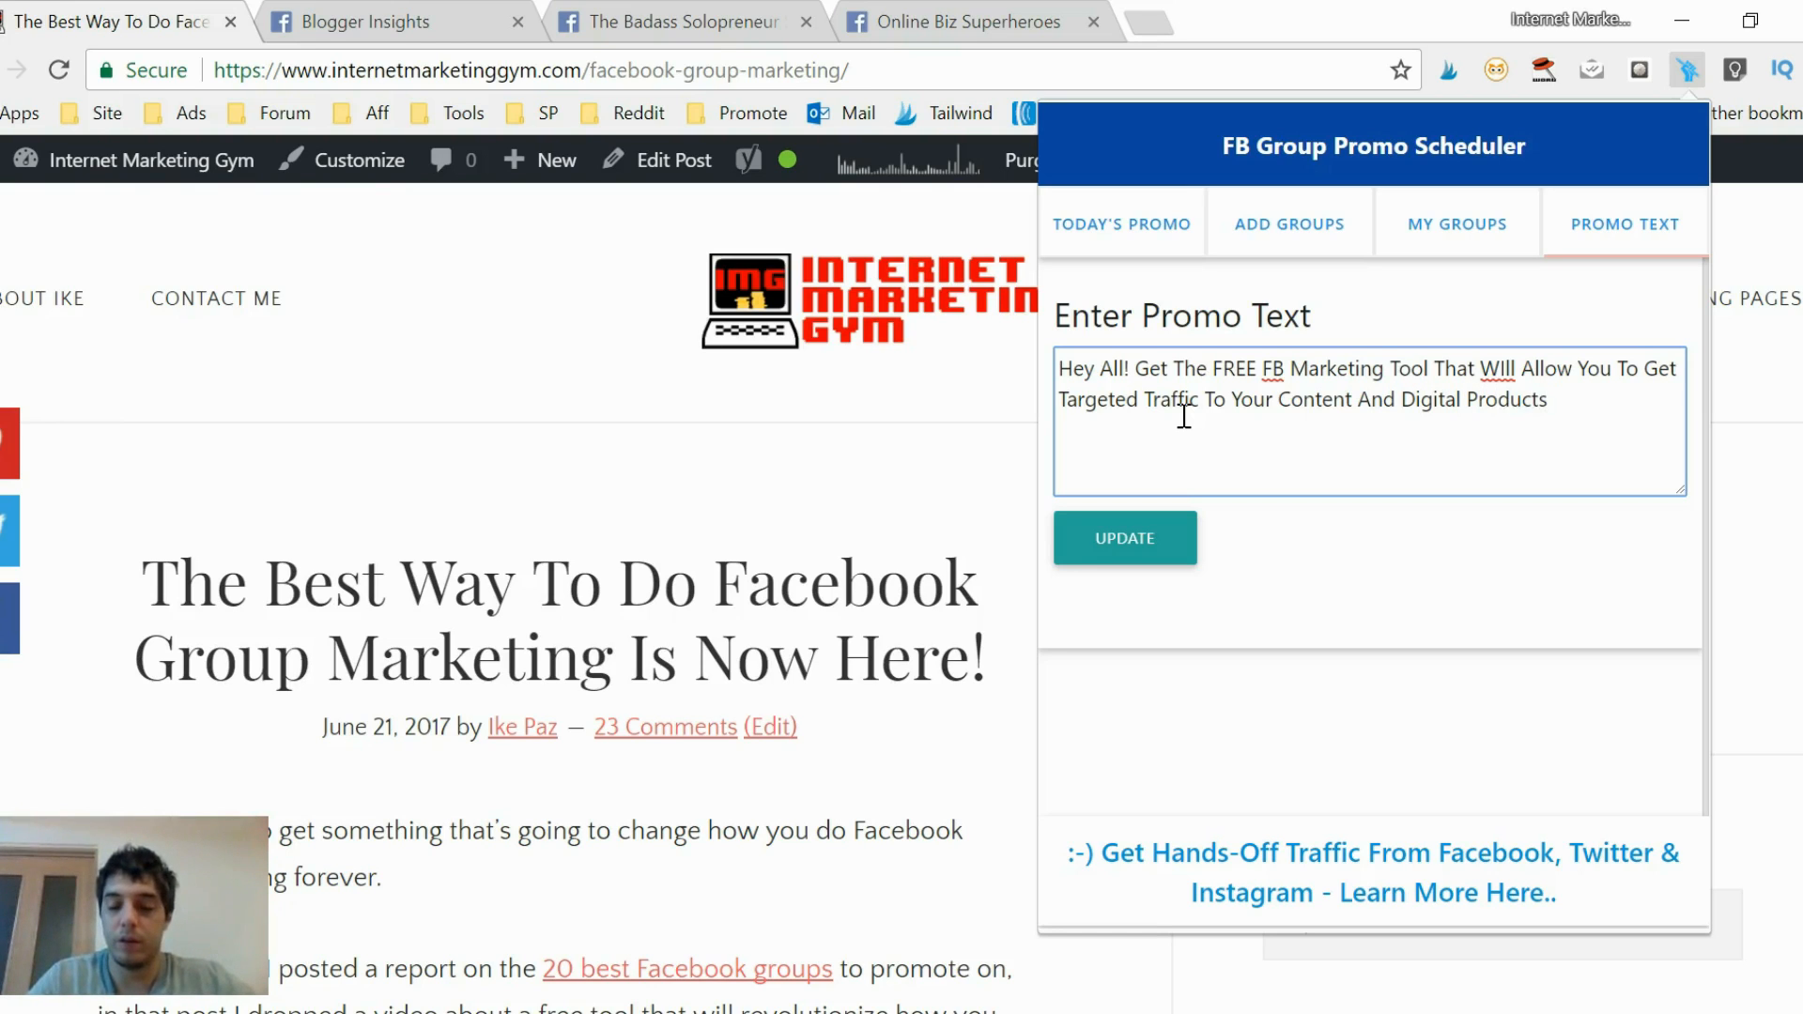
{"action": "type", "text": ":"}
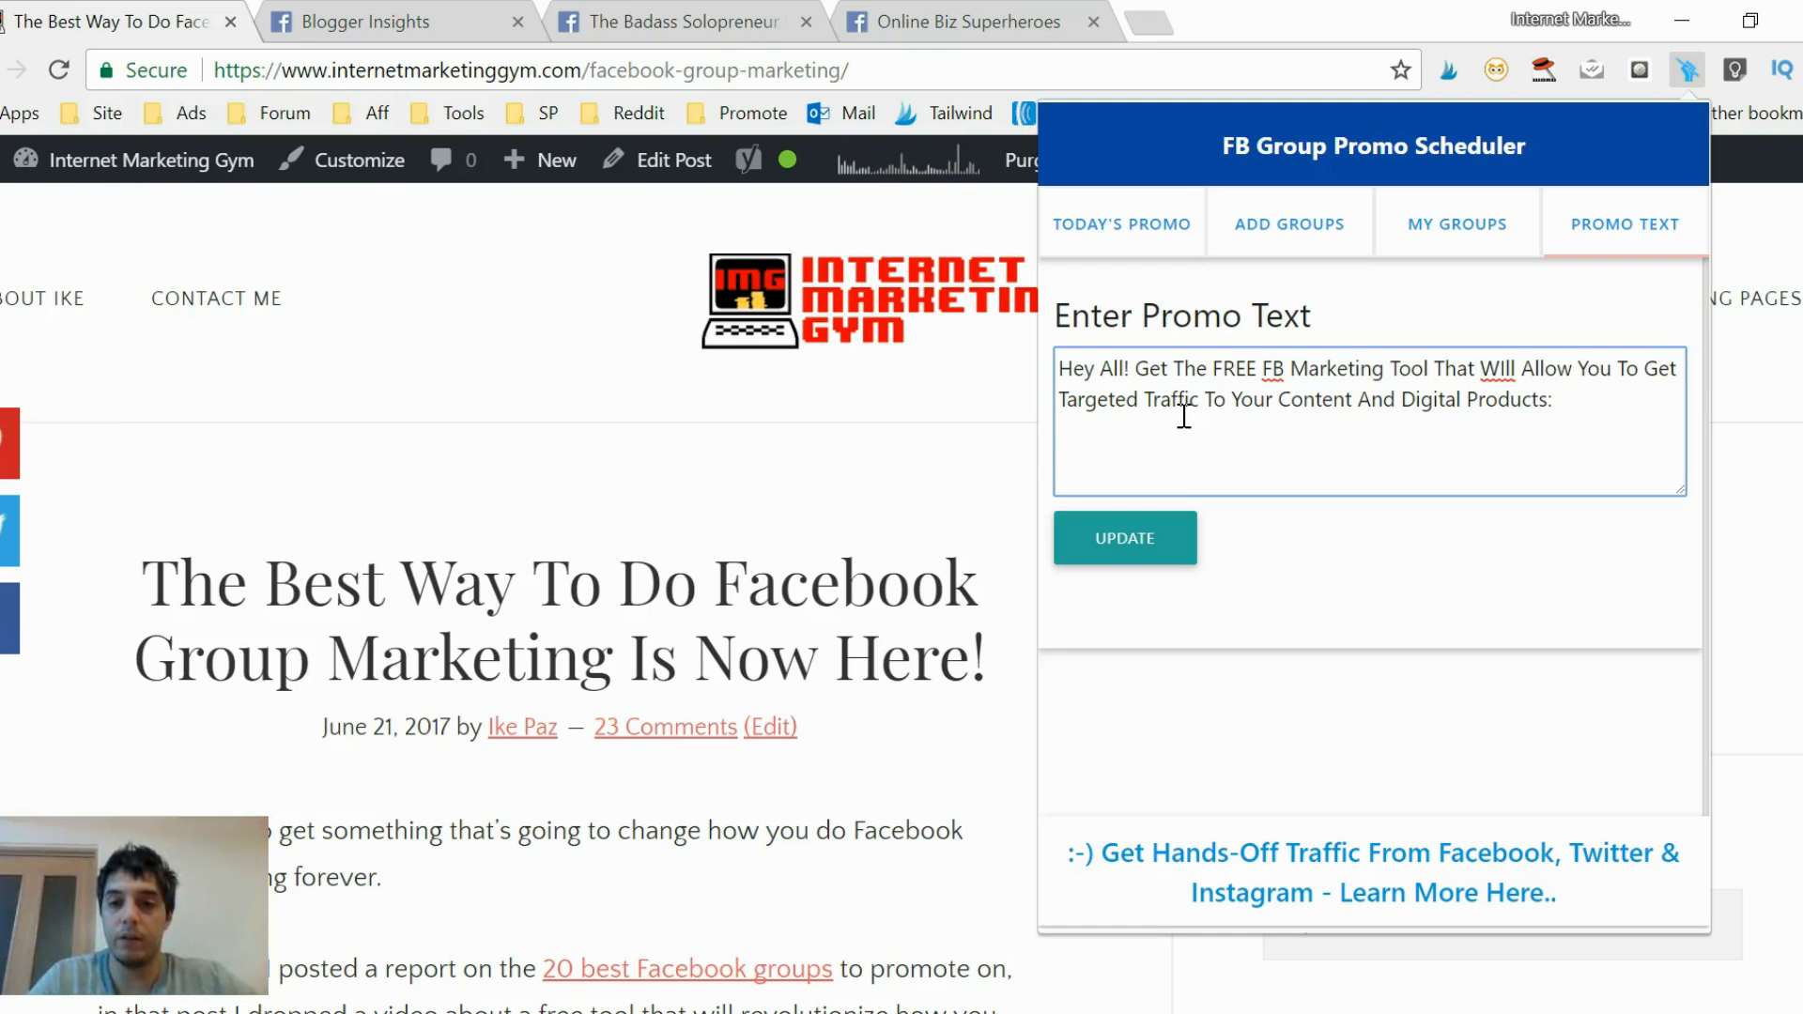
{"action": "type", "text": "https://www.internetmarketinggym.com/facebook-group-marketing/"}
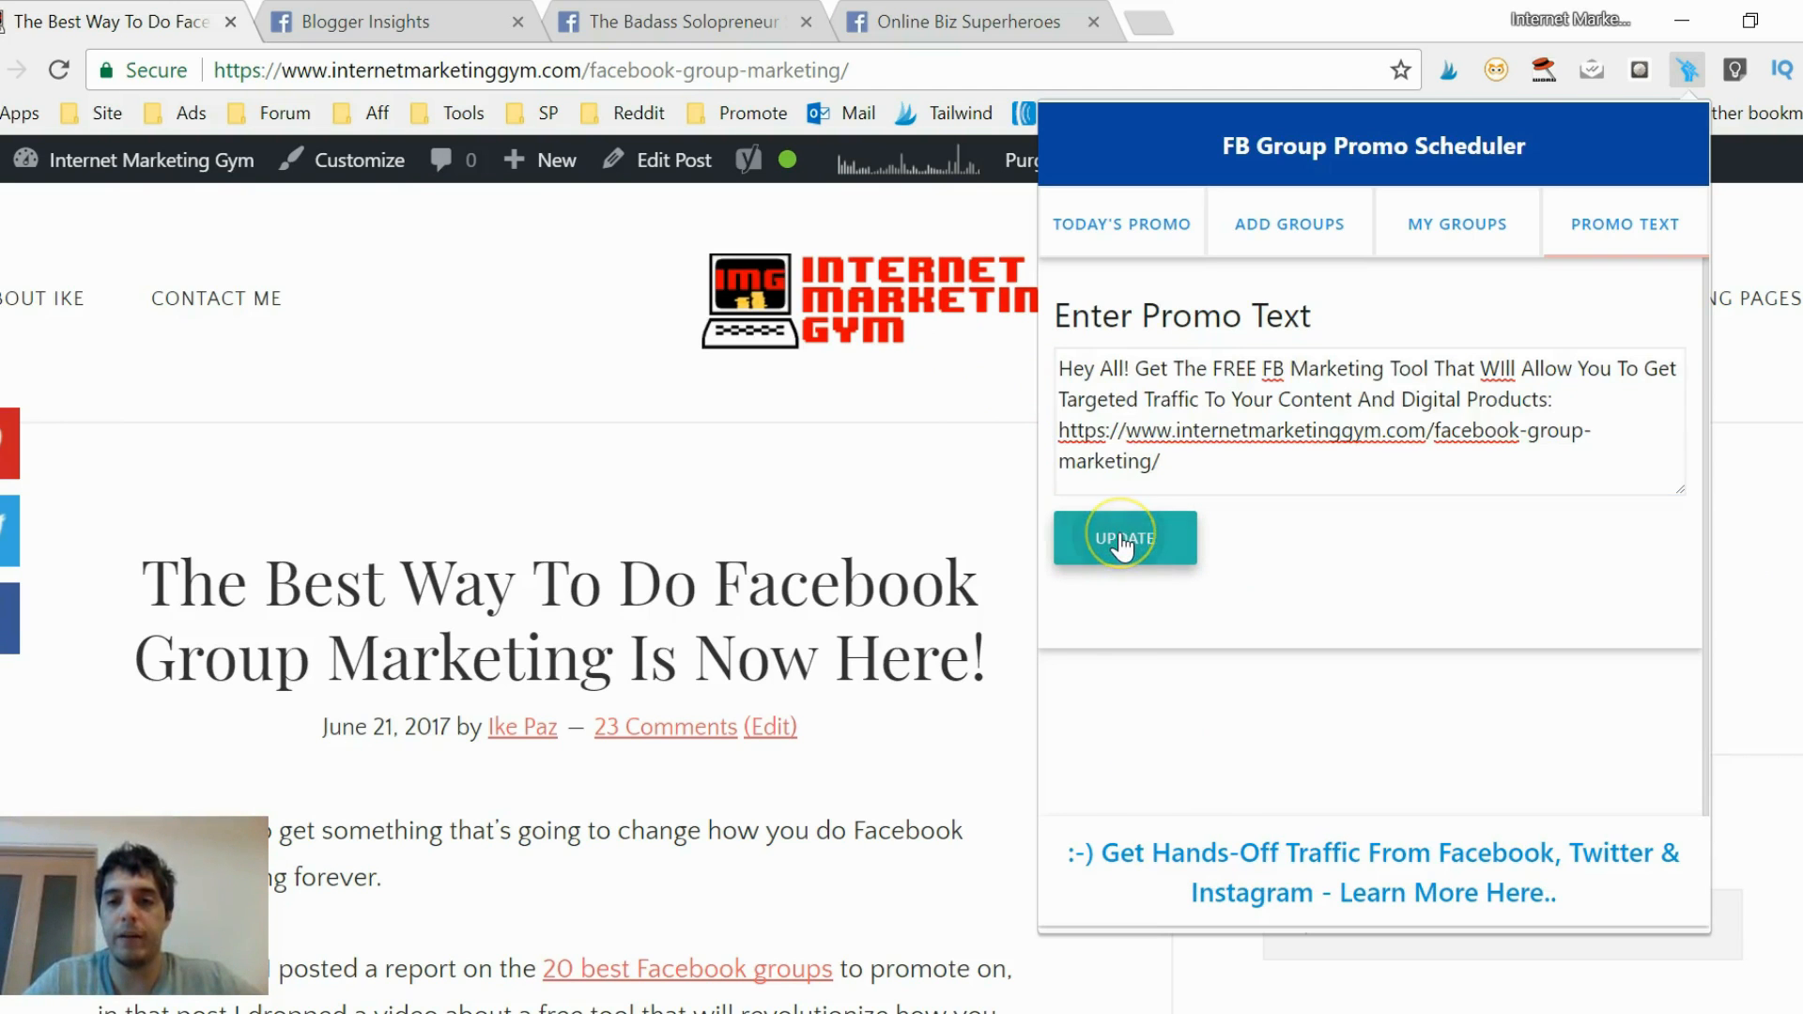
Save the new promo text and copy it from Today's Promo.
{"action": "left_click", "coordinate": [1123, 538]}
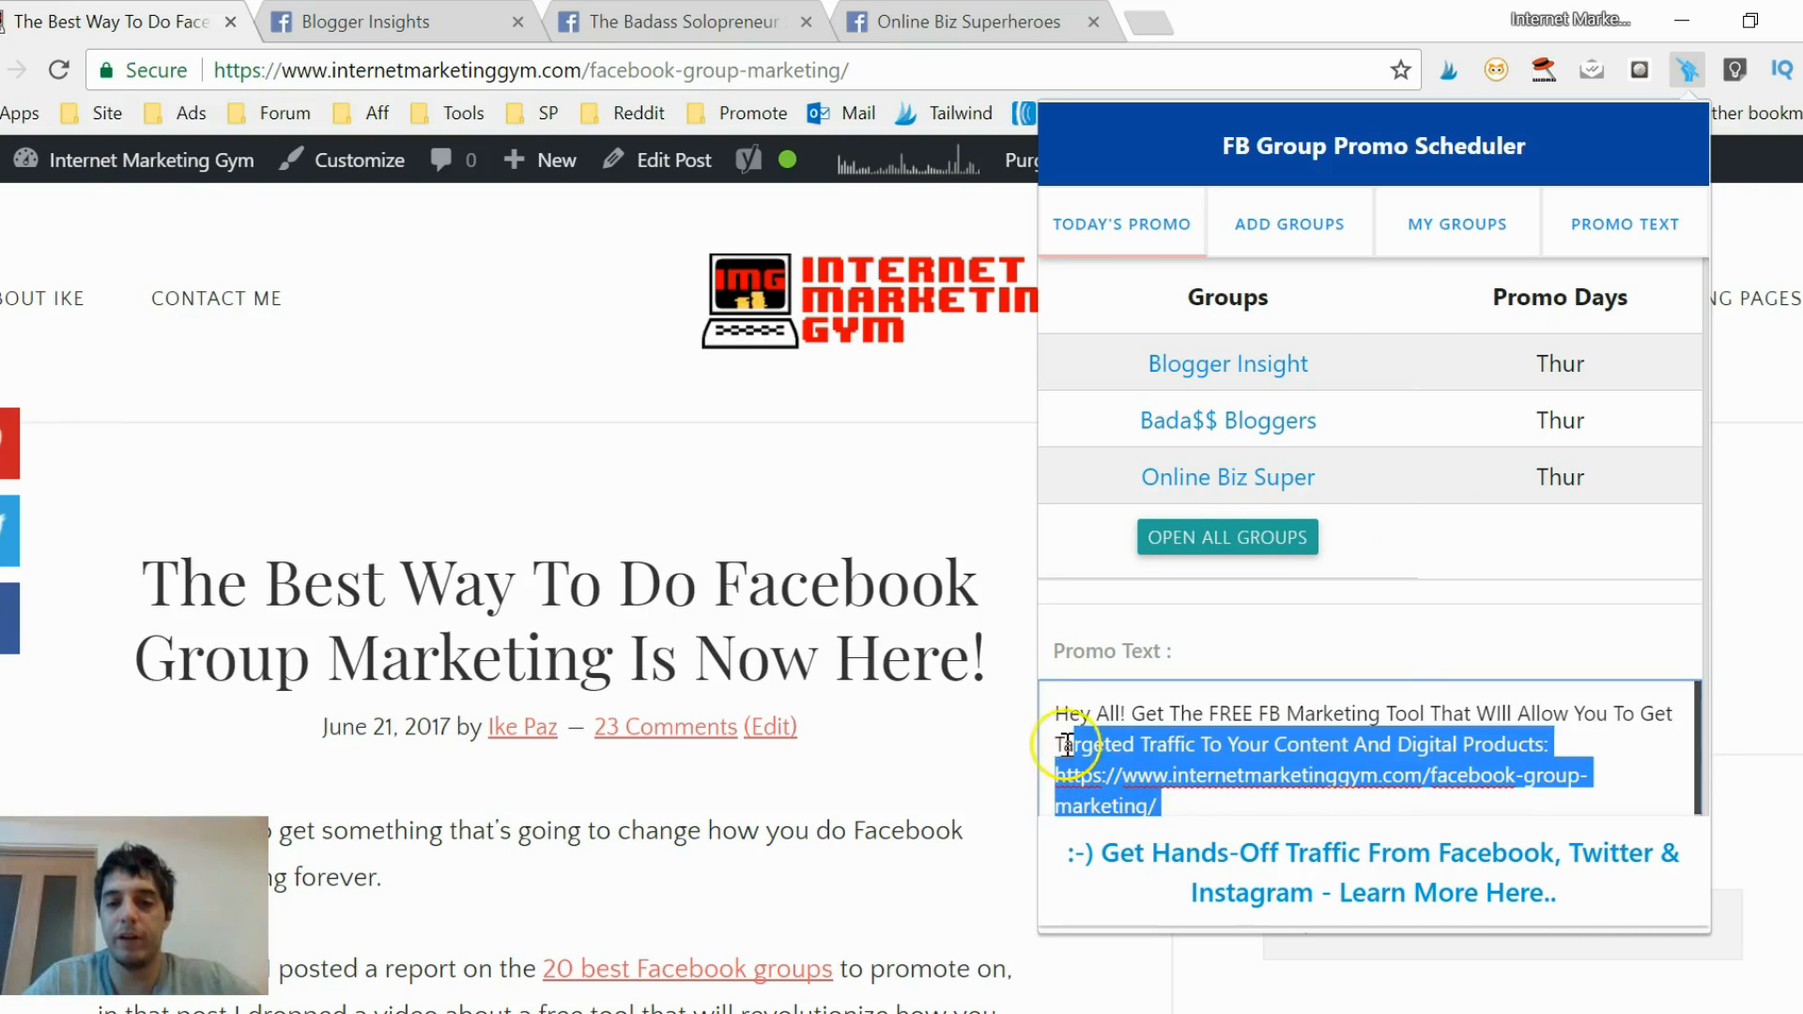
{"action": "right_click", "coordinate": [1065, 744]}
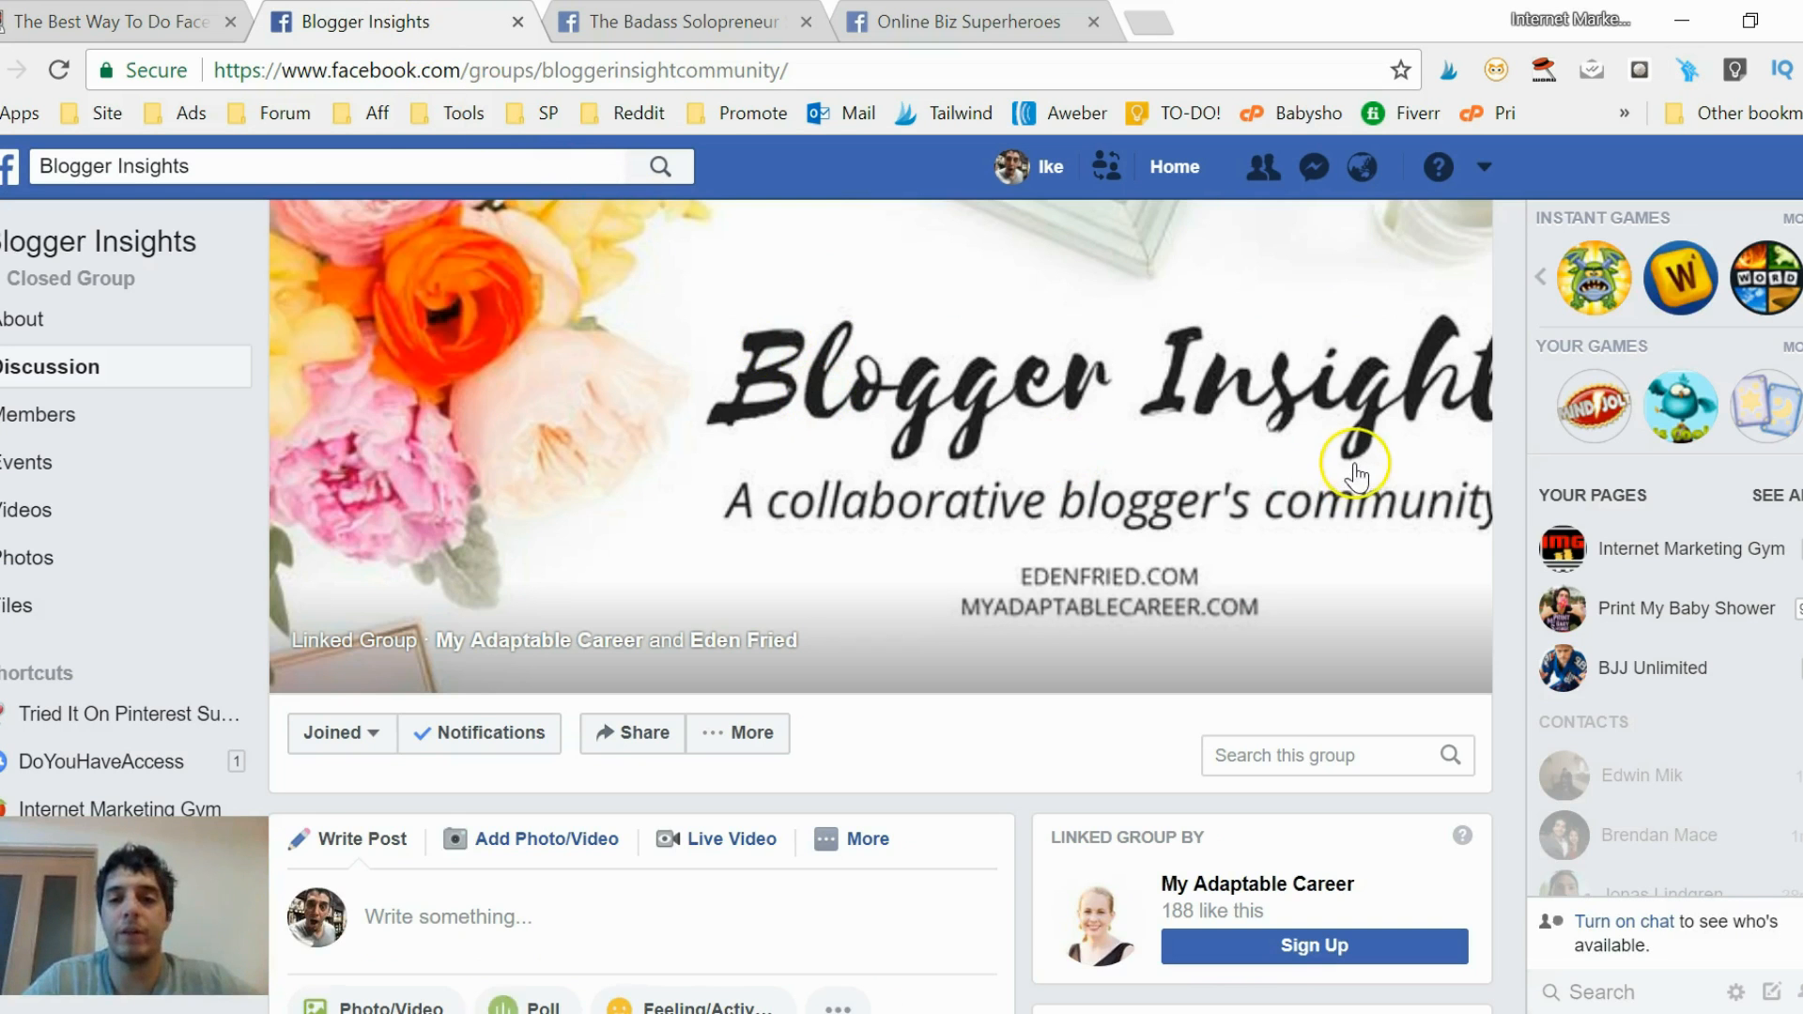
Comment 'Hey All! Get The FREE FB Marketing Tool…' on Blogger Insights' Promo Wednesday post.
{"action": "scroll", "scroll_direction": "down", "scroll_amount": 3}
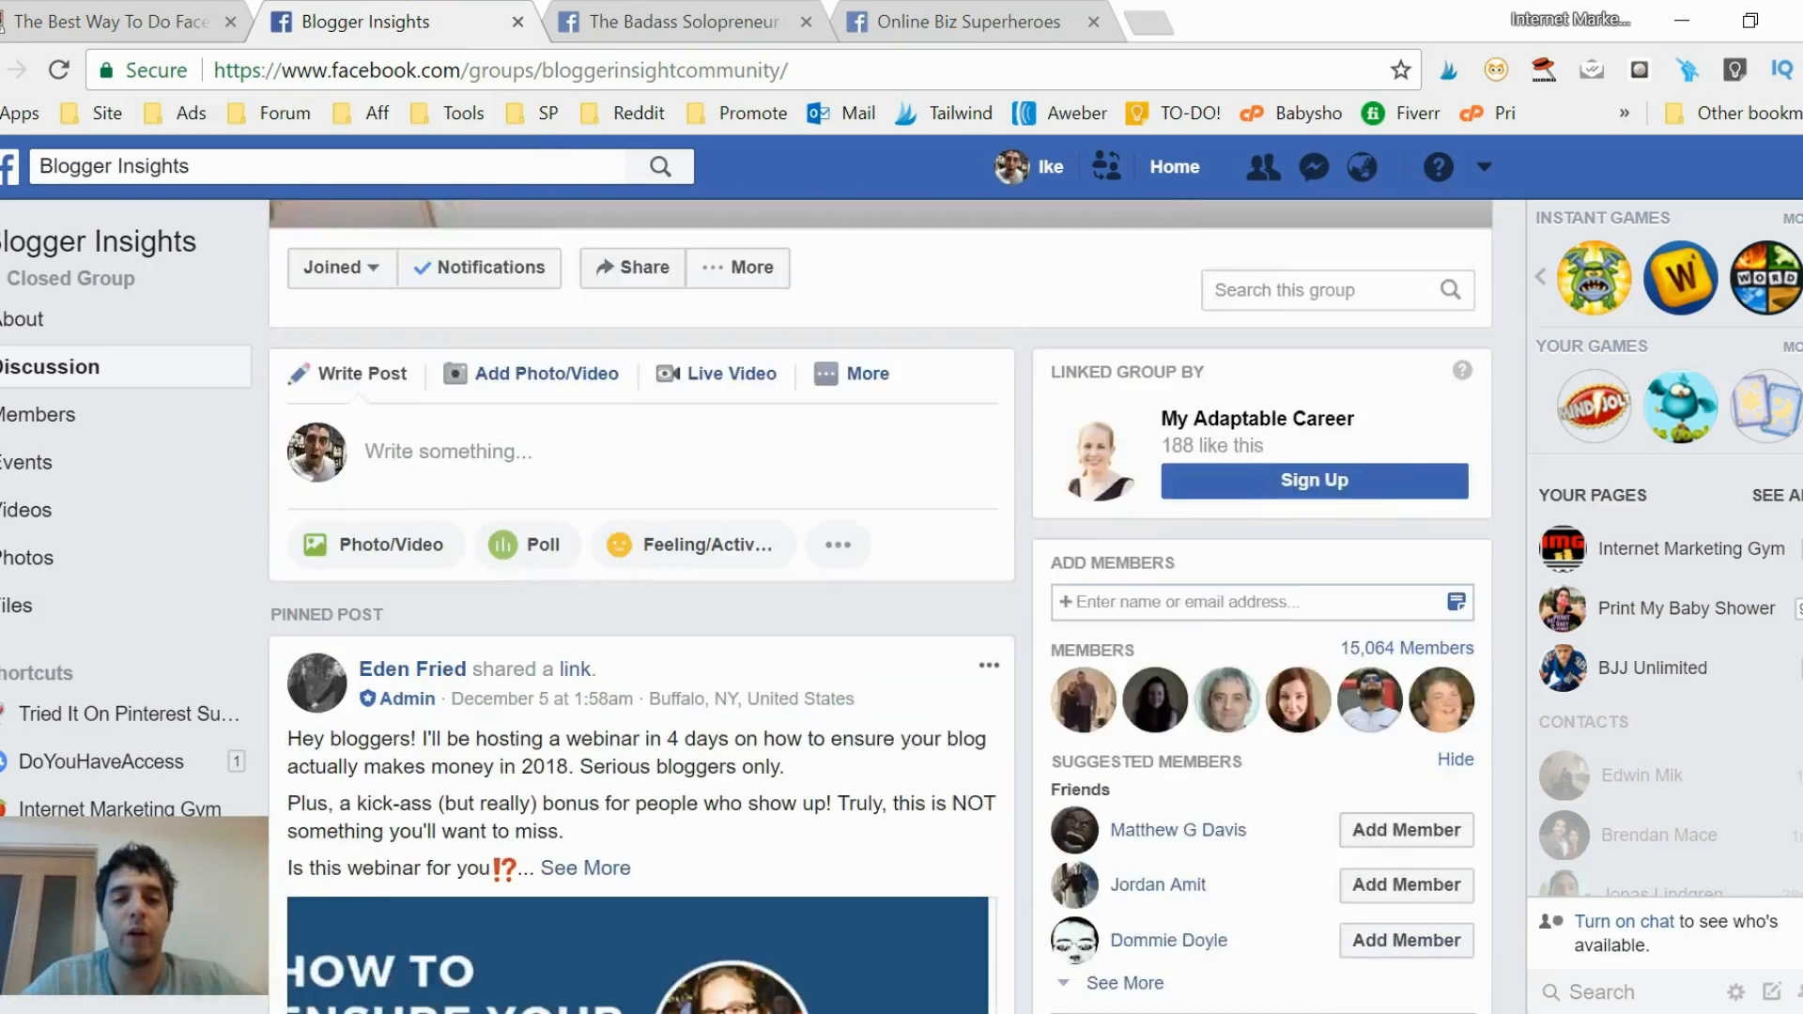
{"action": "scroll", "scroll_direction": "down", "scroll_amount": 3}
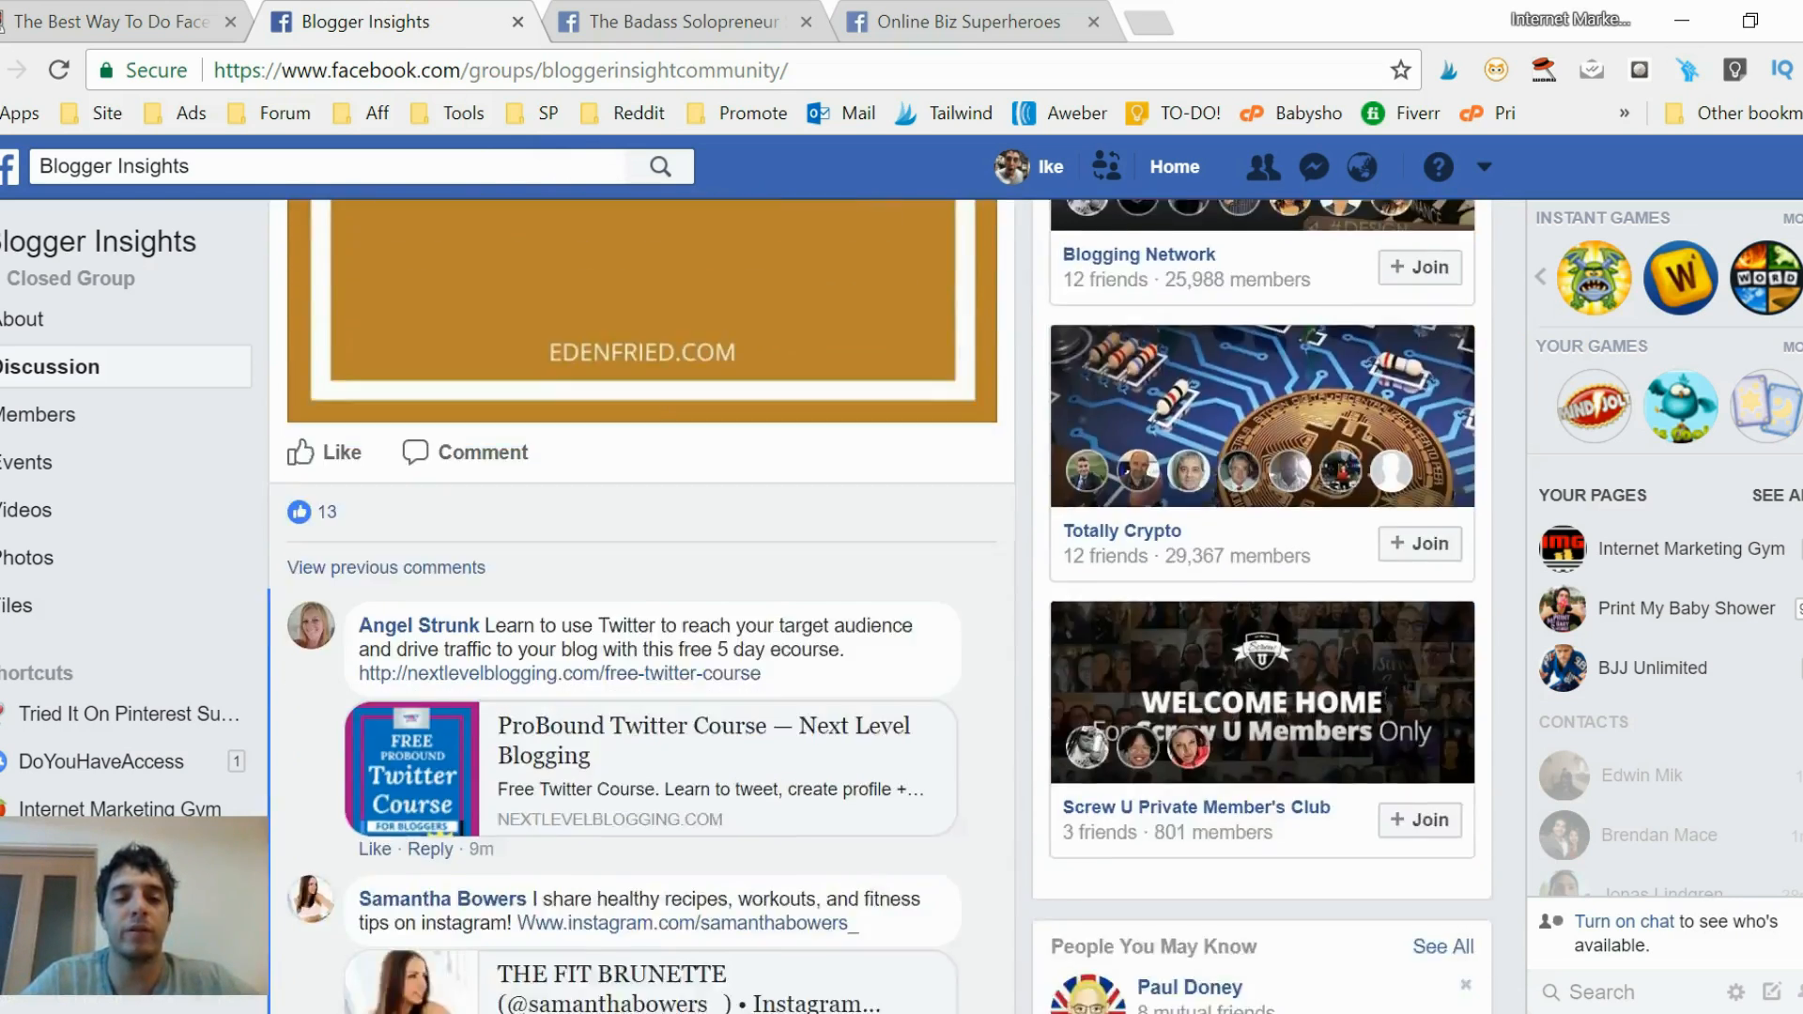
{"action": "mouse_move", "coordinate": [242, 400]}
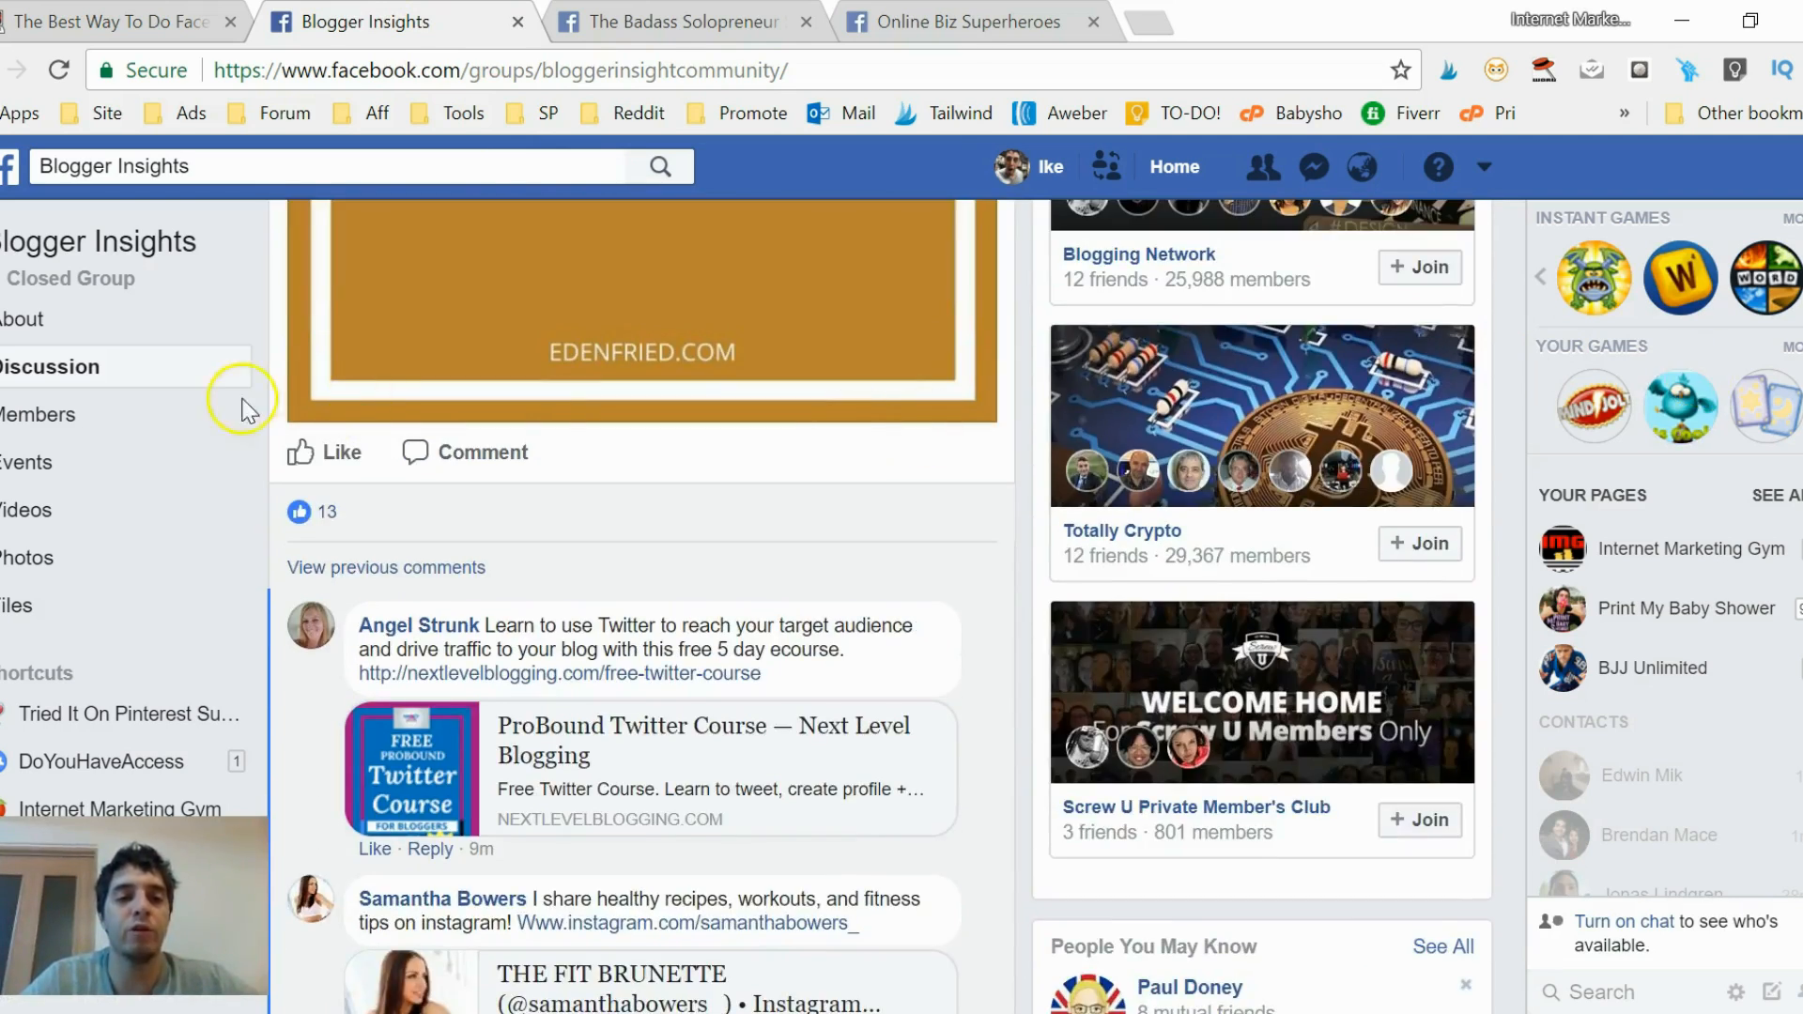
{"action": "left_click", "coordinate": [340, 451]}
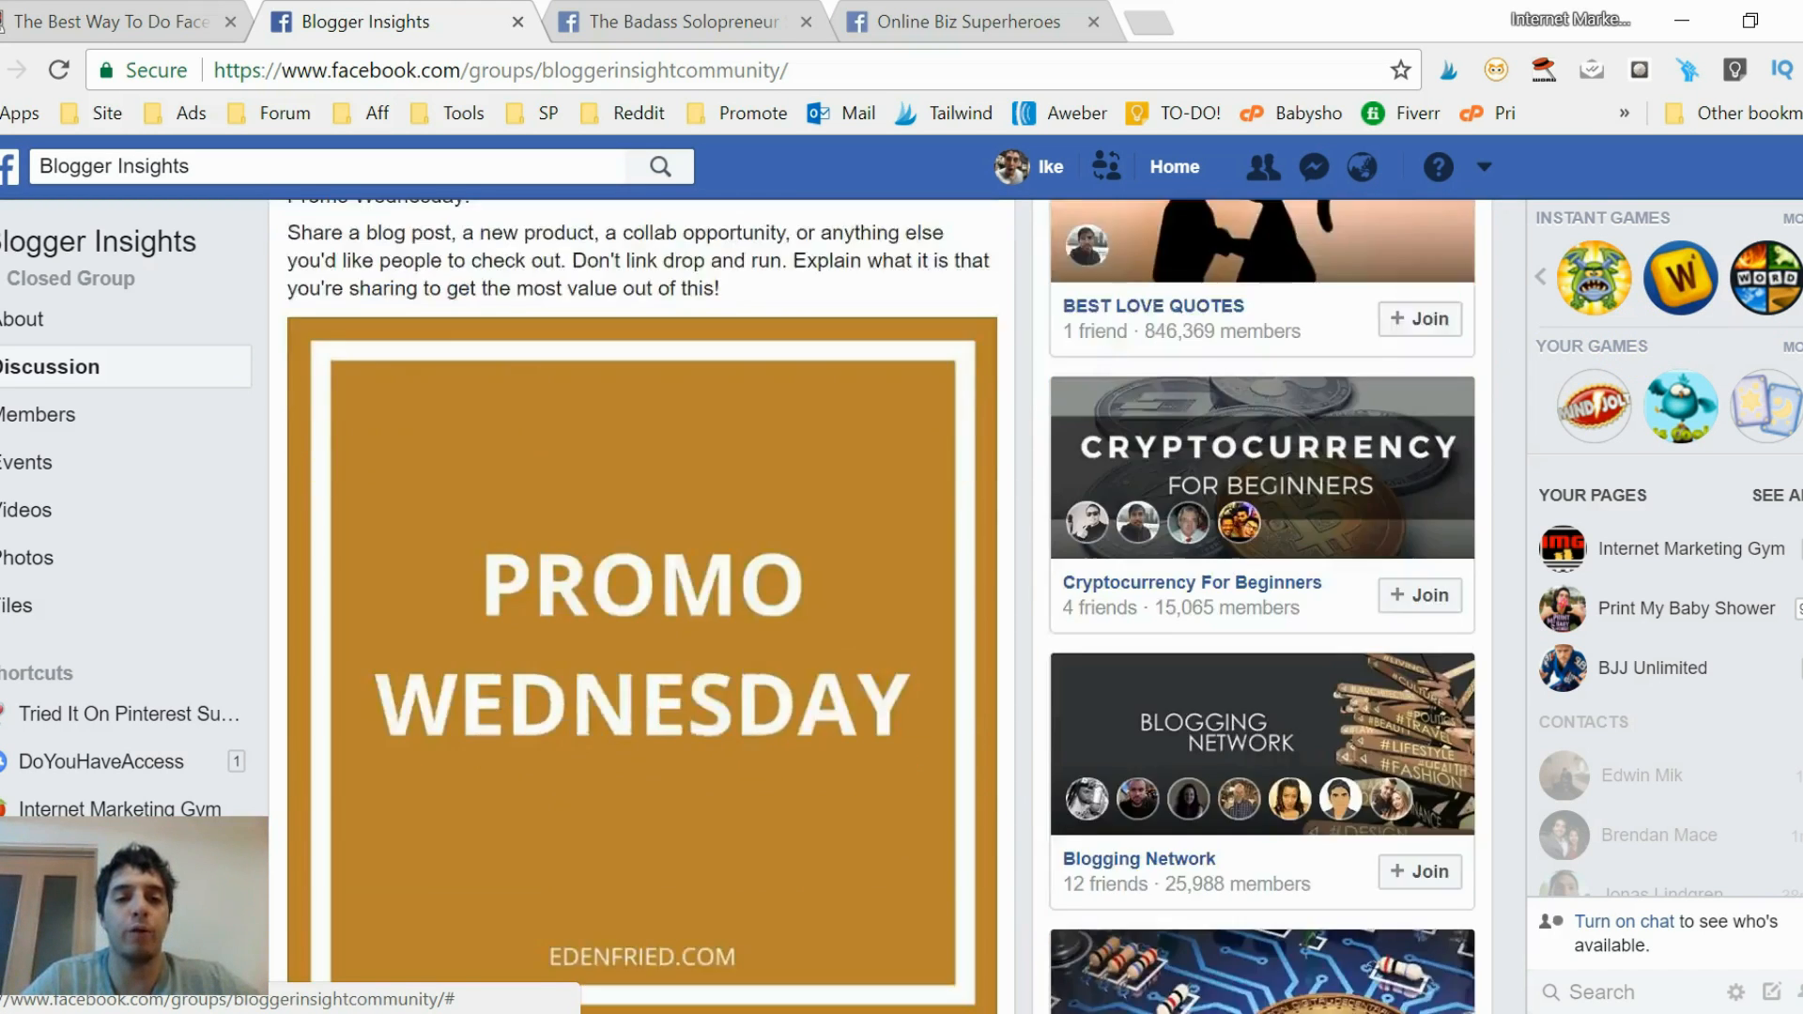
{"action": "scroll", "scroll_direction": "down", "scroll_amount": 3}
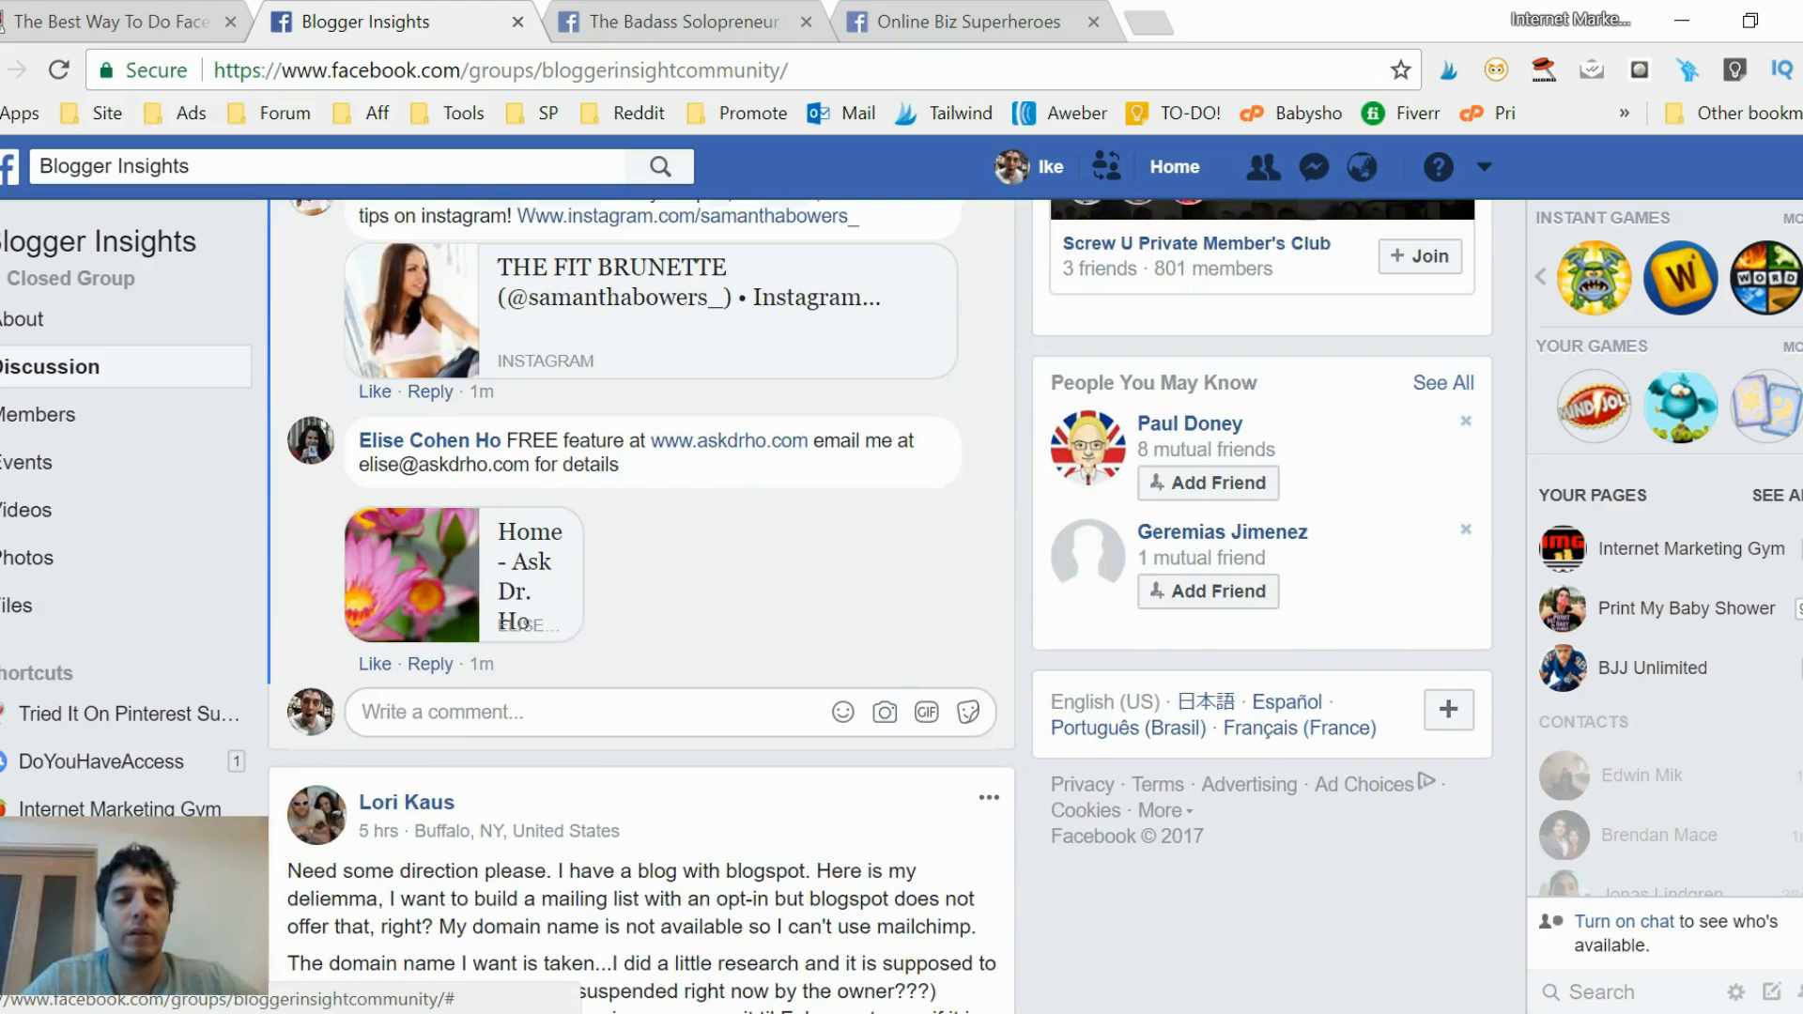
{"action": "left_click", "coordinate": [517, 712]}
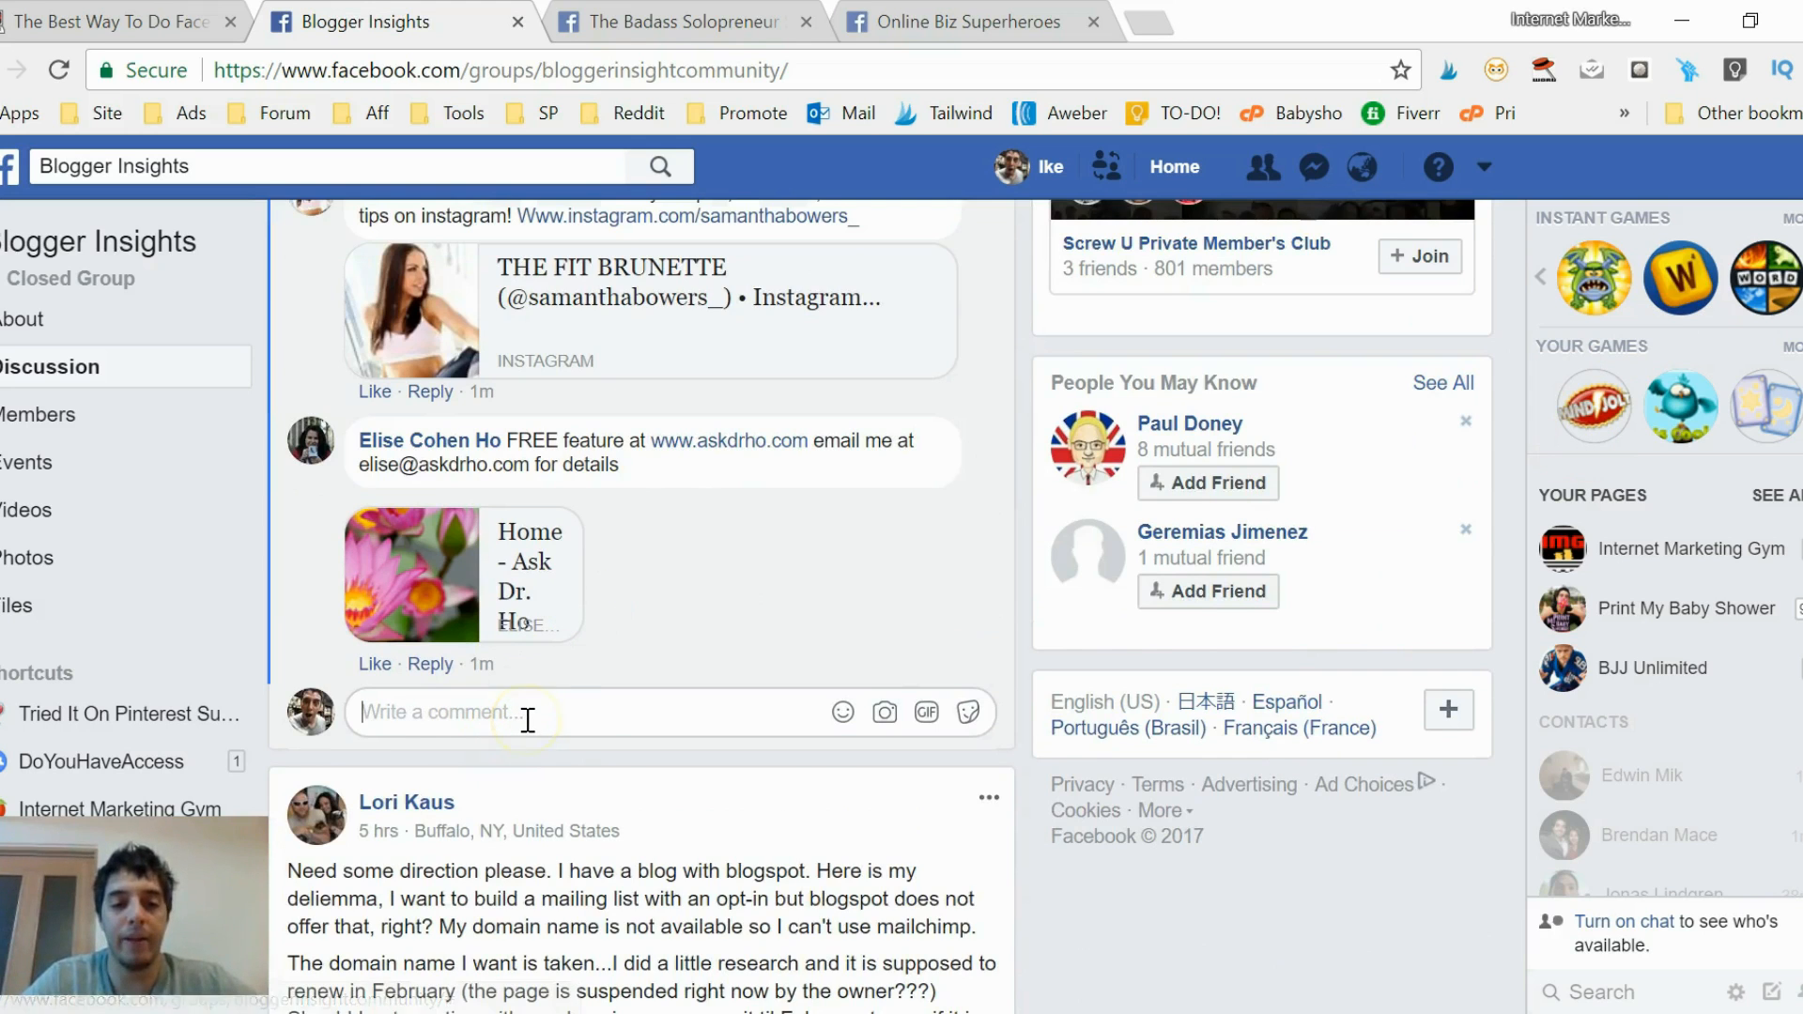
{"action": "type", "text": "Hey All! Get The FREE FB Marketing Tool That WIll Allow You To Get Targeted Traffic To Your Content And Digital Products: https://www.internetmarketinggym.com/facebook-group-marketing/"}
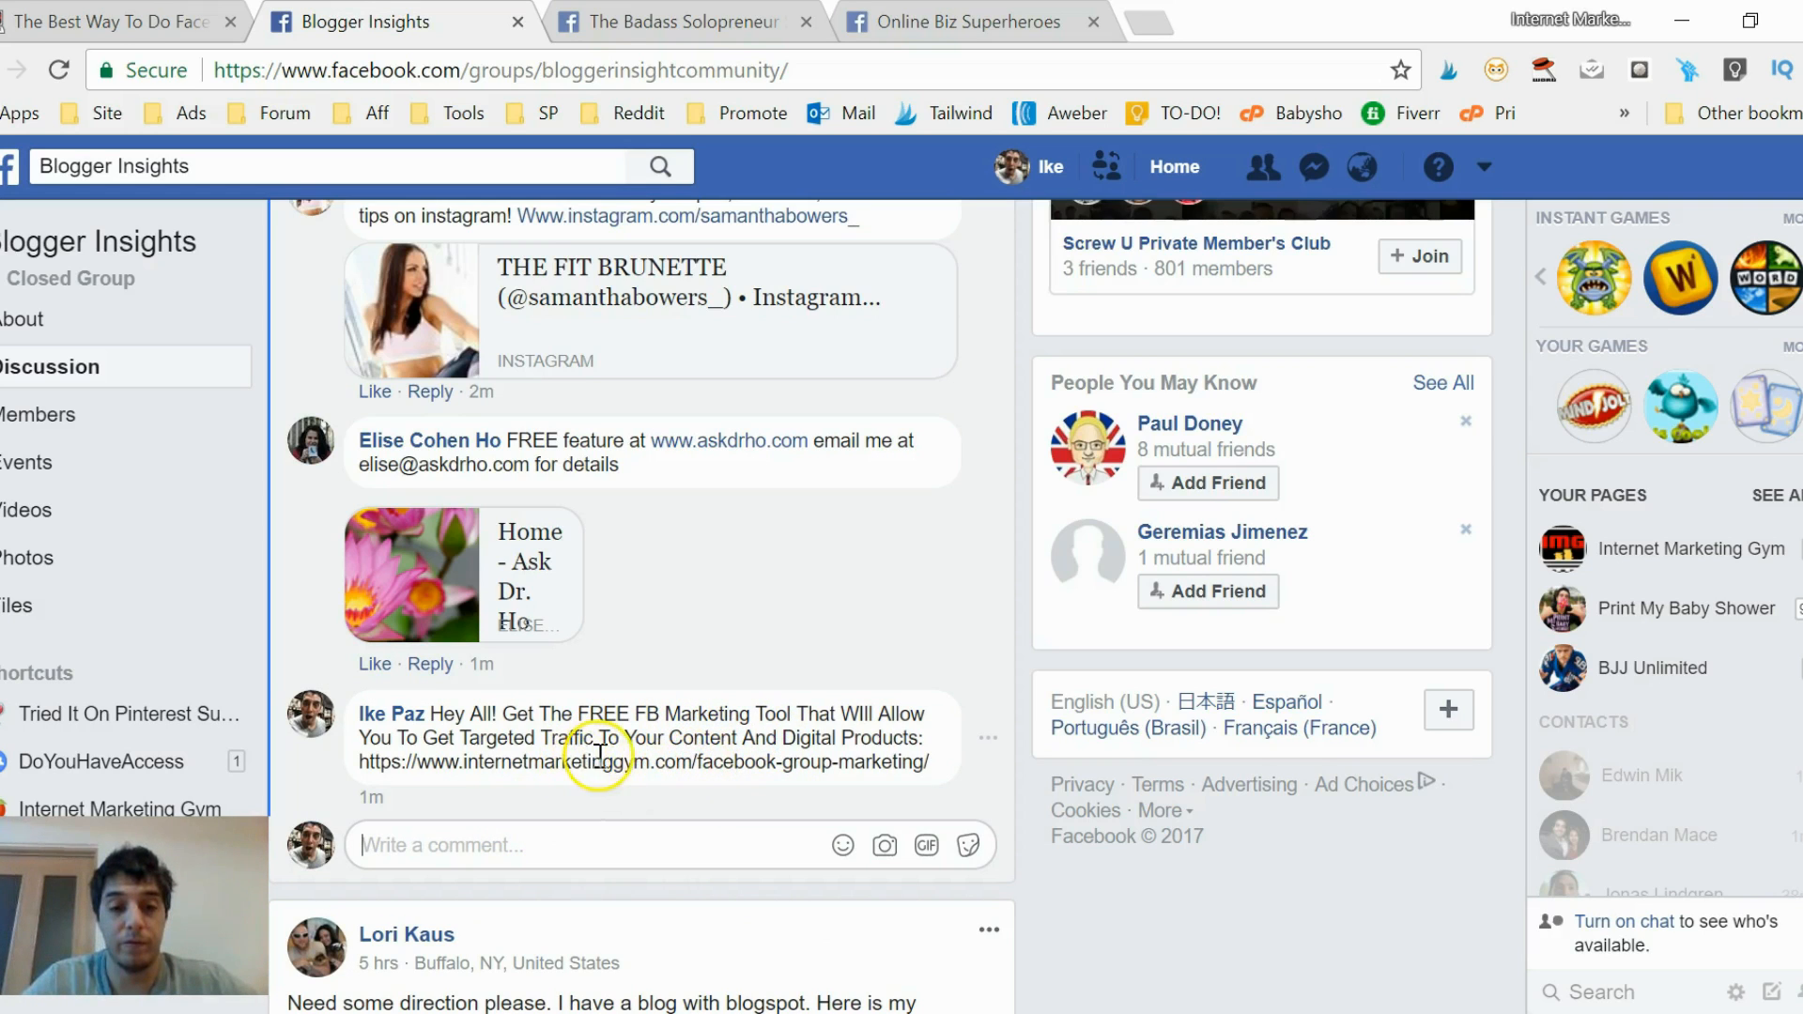
{"action": "left_click", "coordinate": [682, 22]}
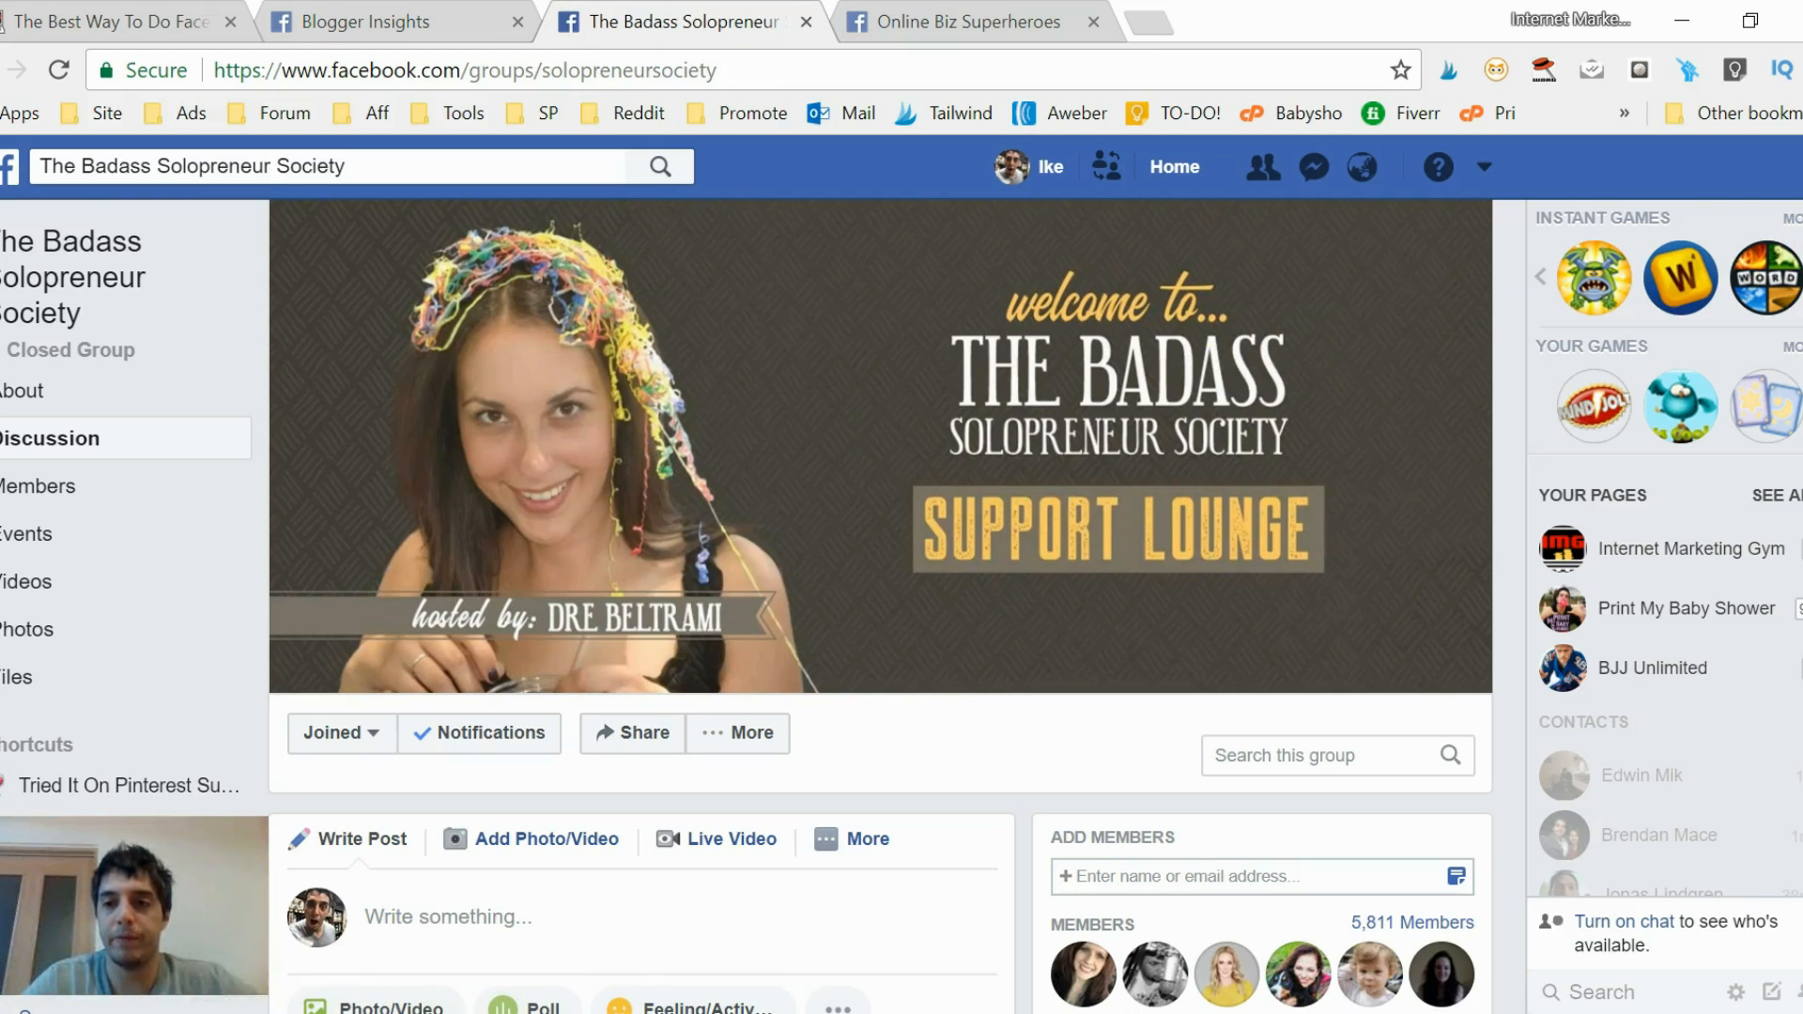
Like the Badass Solopreneur promo thread post and leave the free FB marketing tool comment.
{"action": "scroll", "scroll_direction": "down", "scroll_amount": 3}
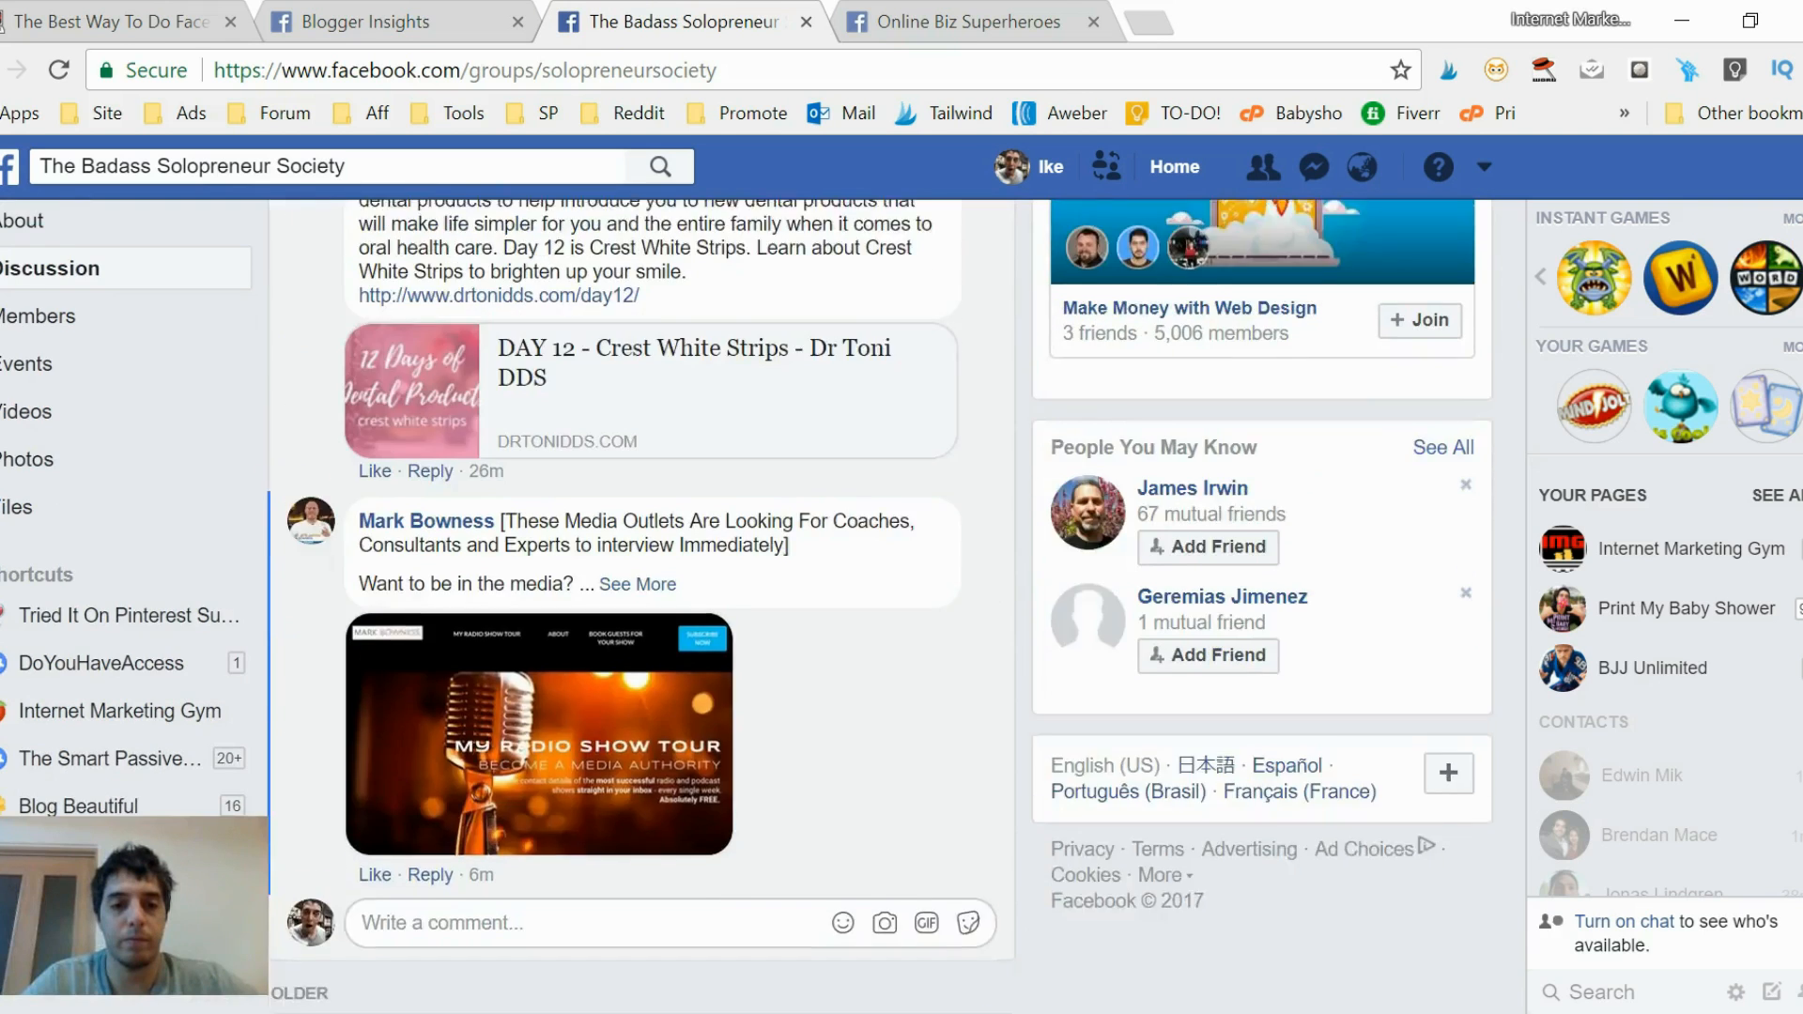
{"action": "scroll", "scroll_direction": "down", "scroll_amount": 3}
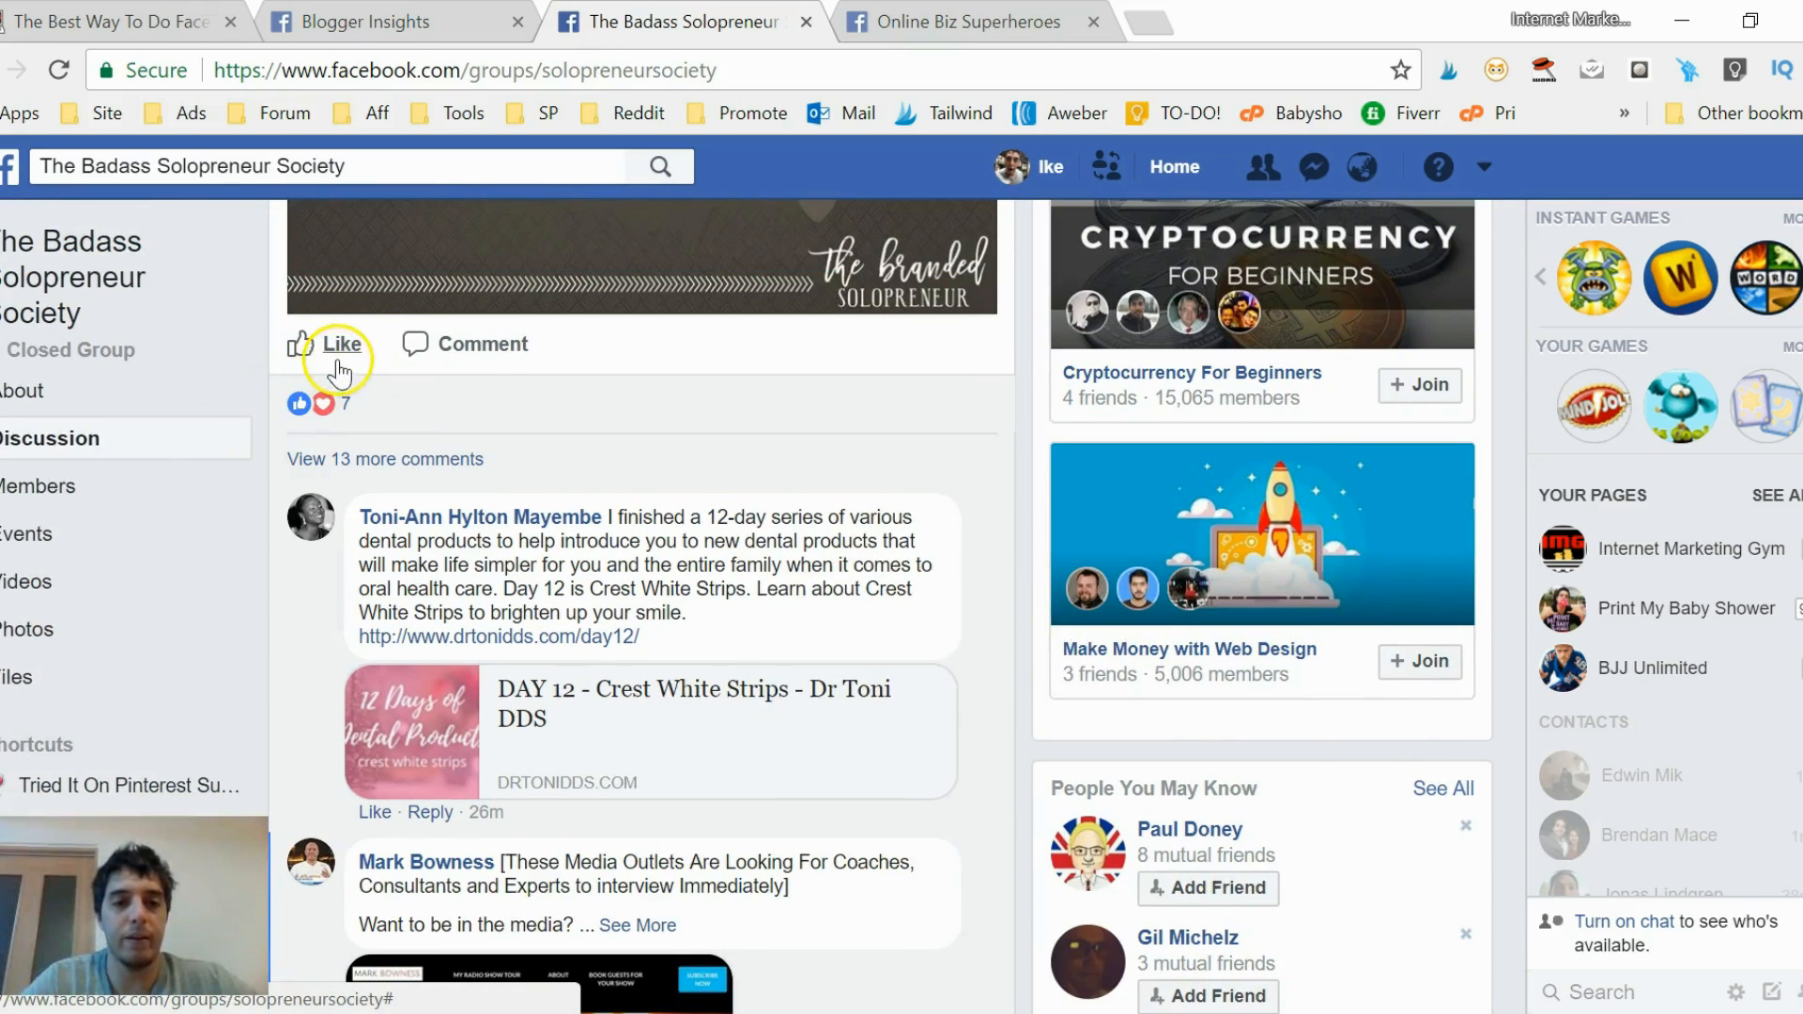
{"action": "left_click", "coordinate": [342, 343]}
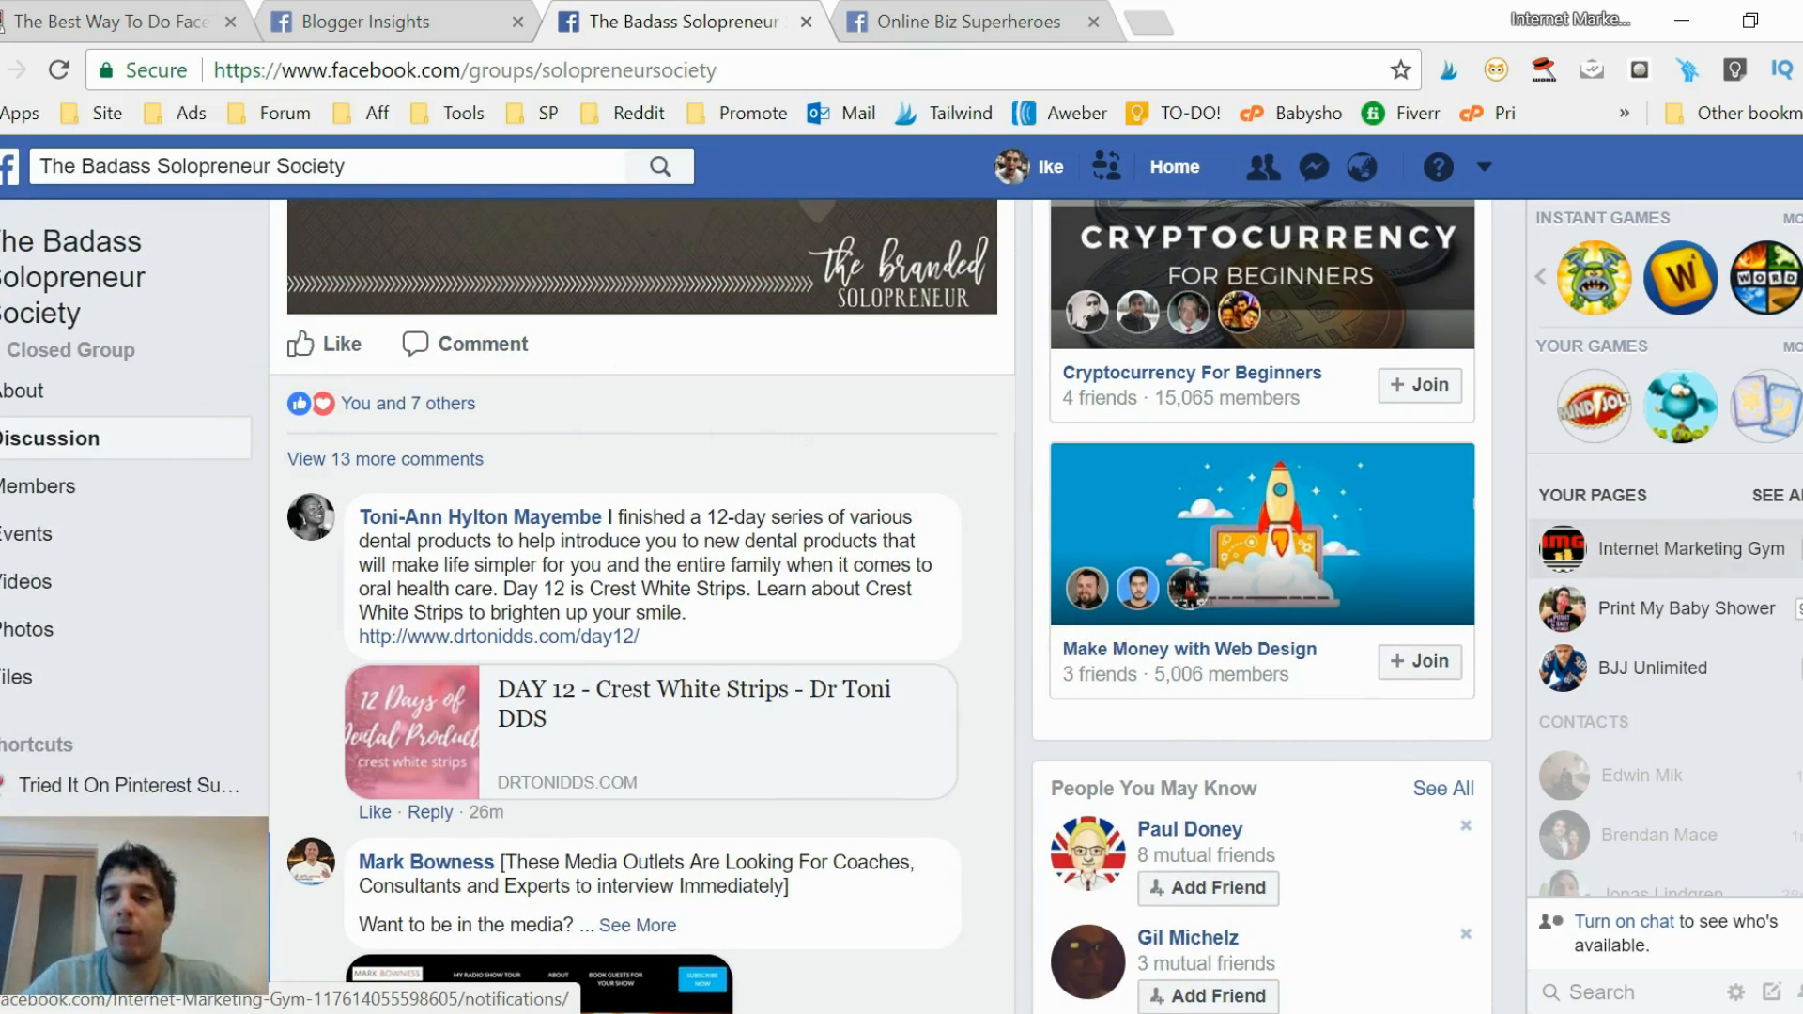
{"action": "scroll", "scroll_direction": "down", "scroll_amount": 3}
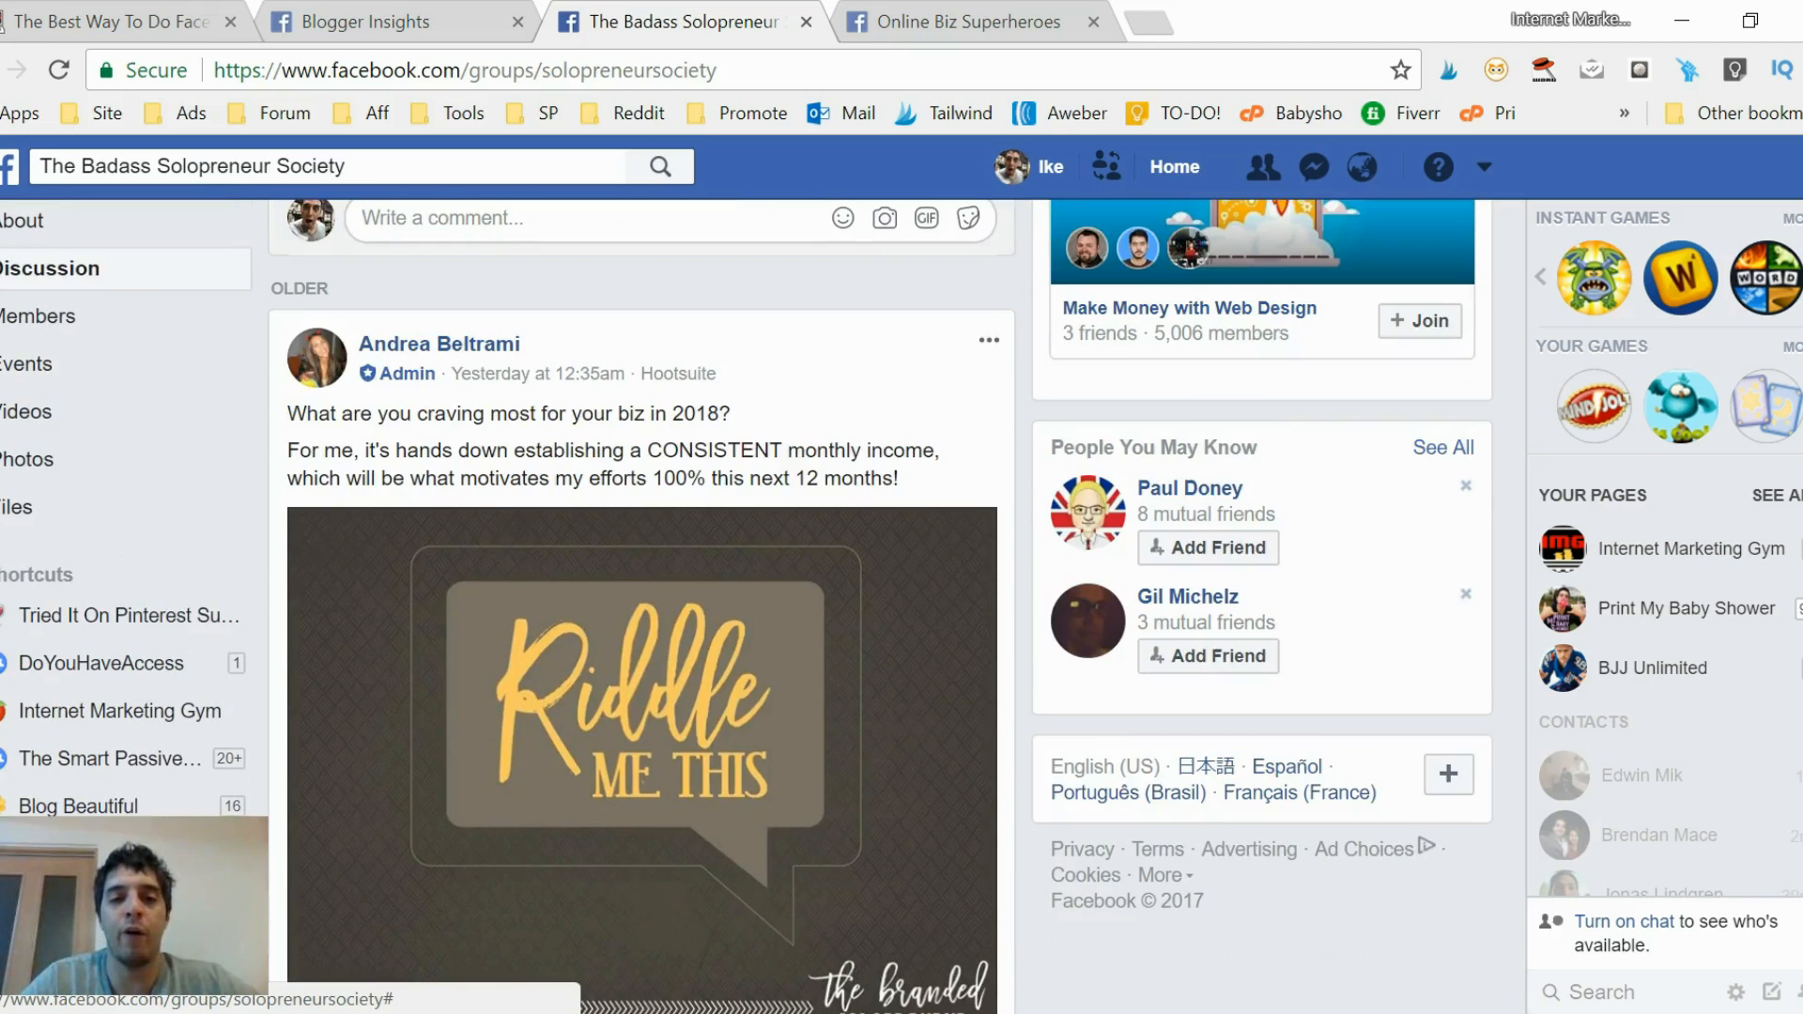
{"action": "scroll", "scroll_direction": "down", "scroll_amount": 3}
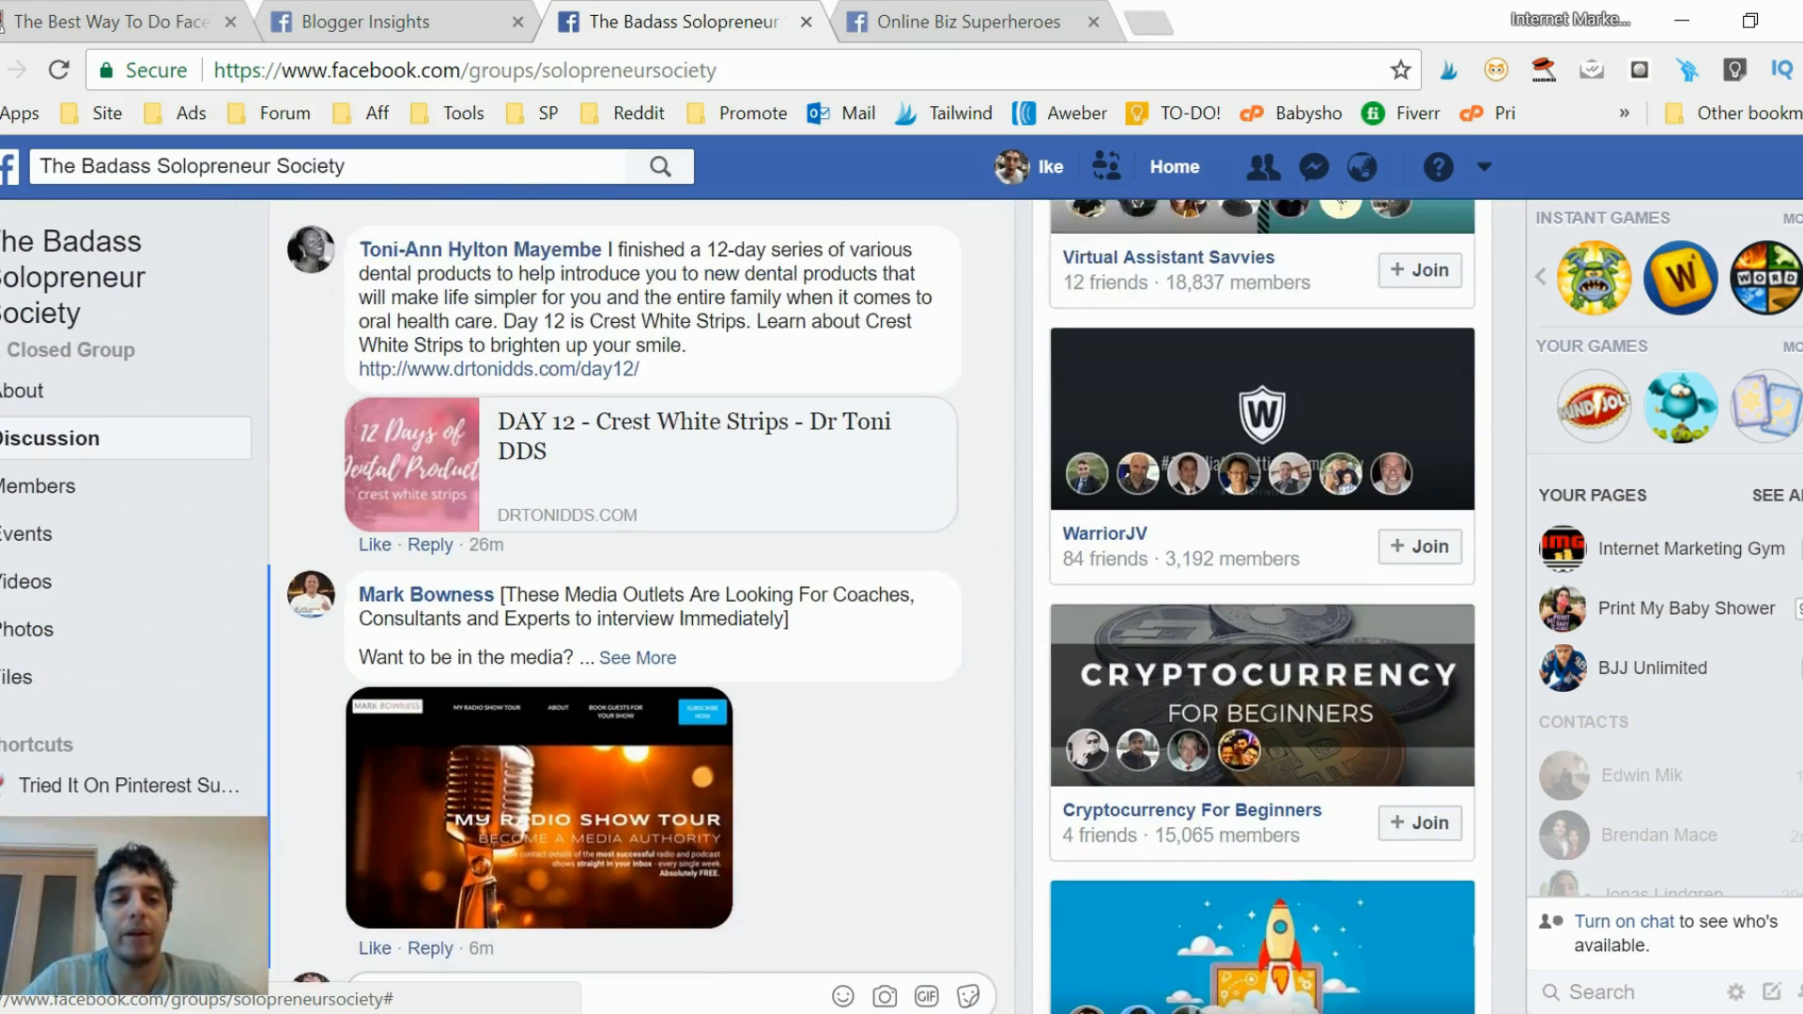
{"action": "scroll", "scroll_direction": "down", "scroll_amount": 3}
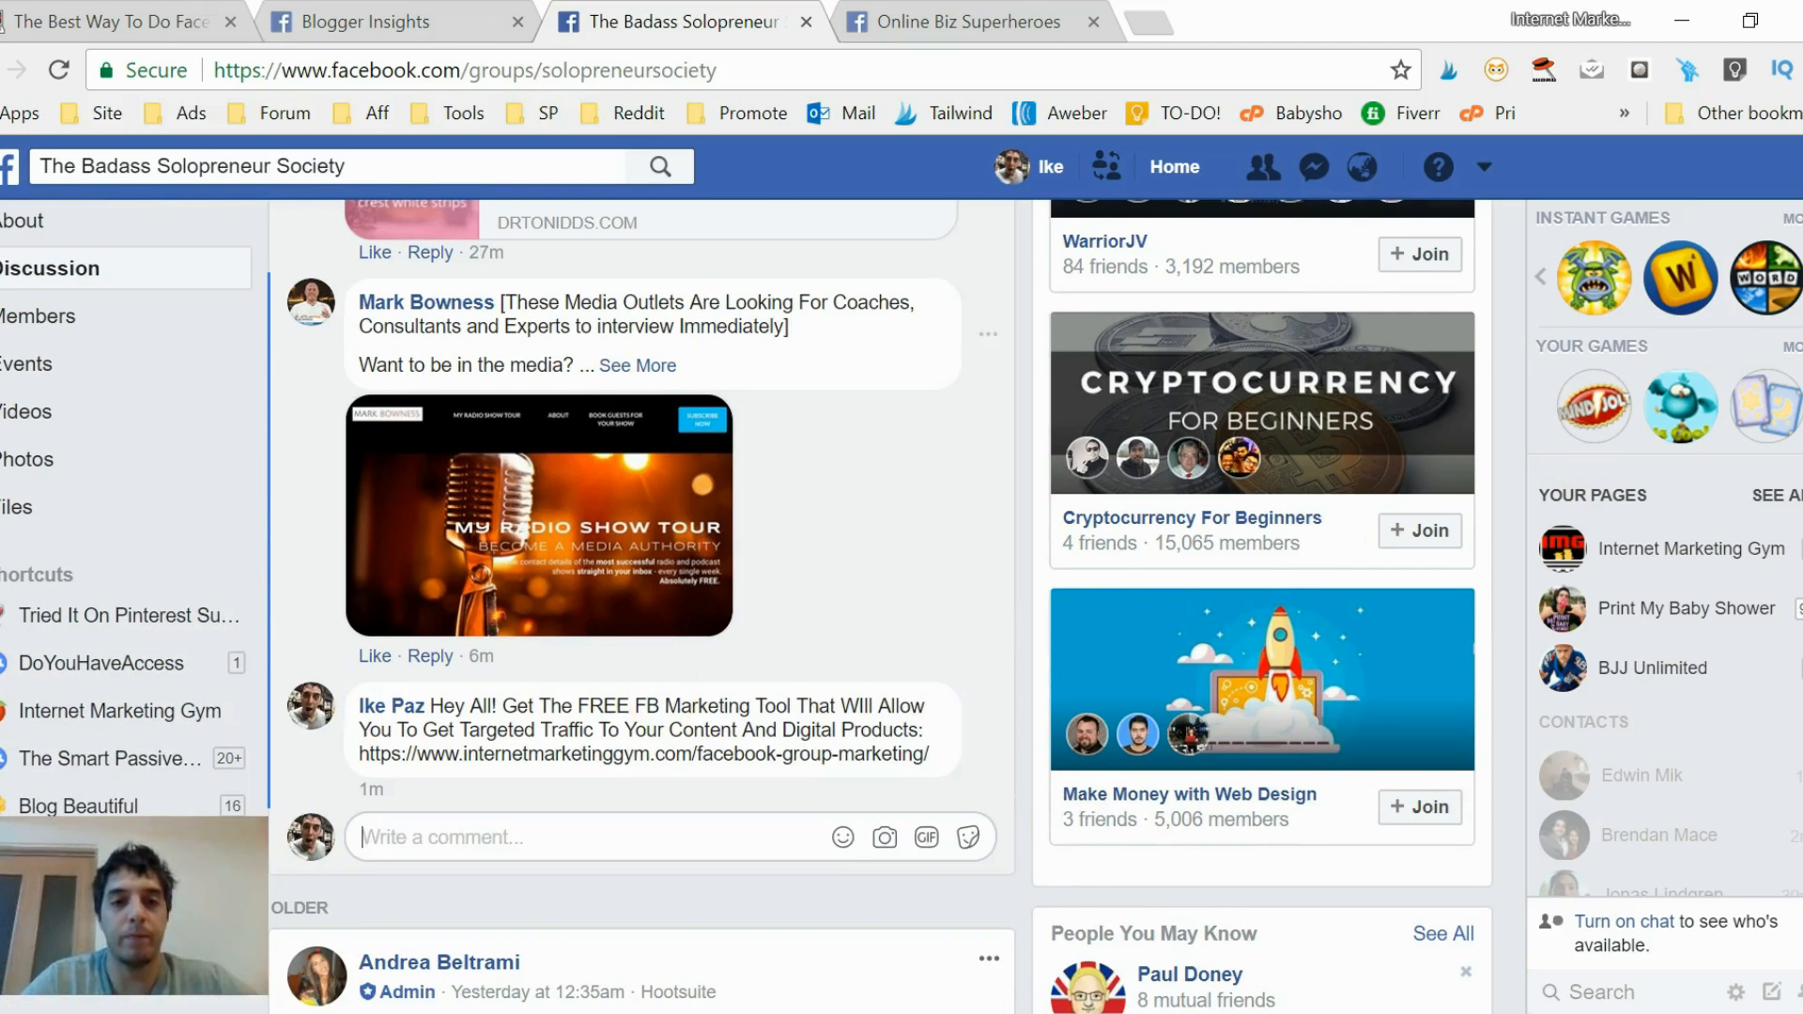
{"action": "left_click", "coordinate": [380, 21]}
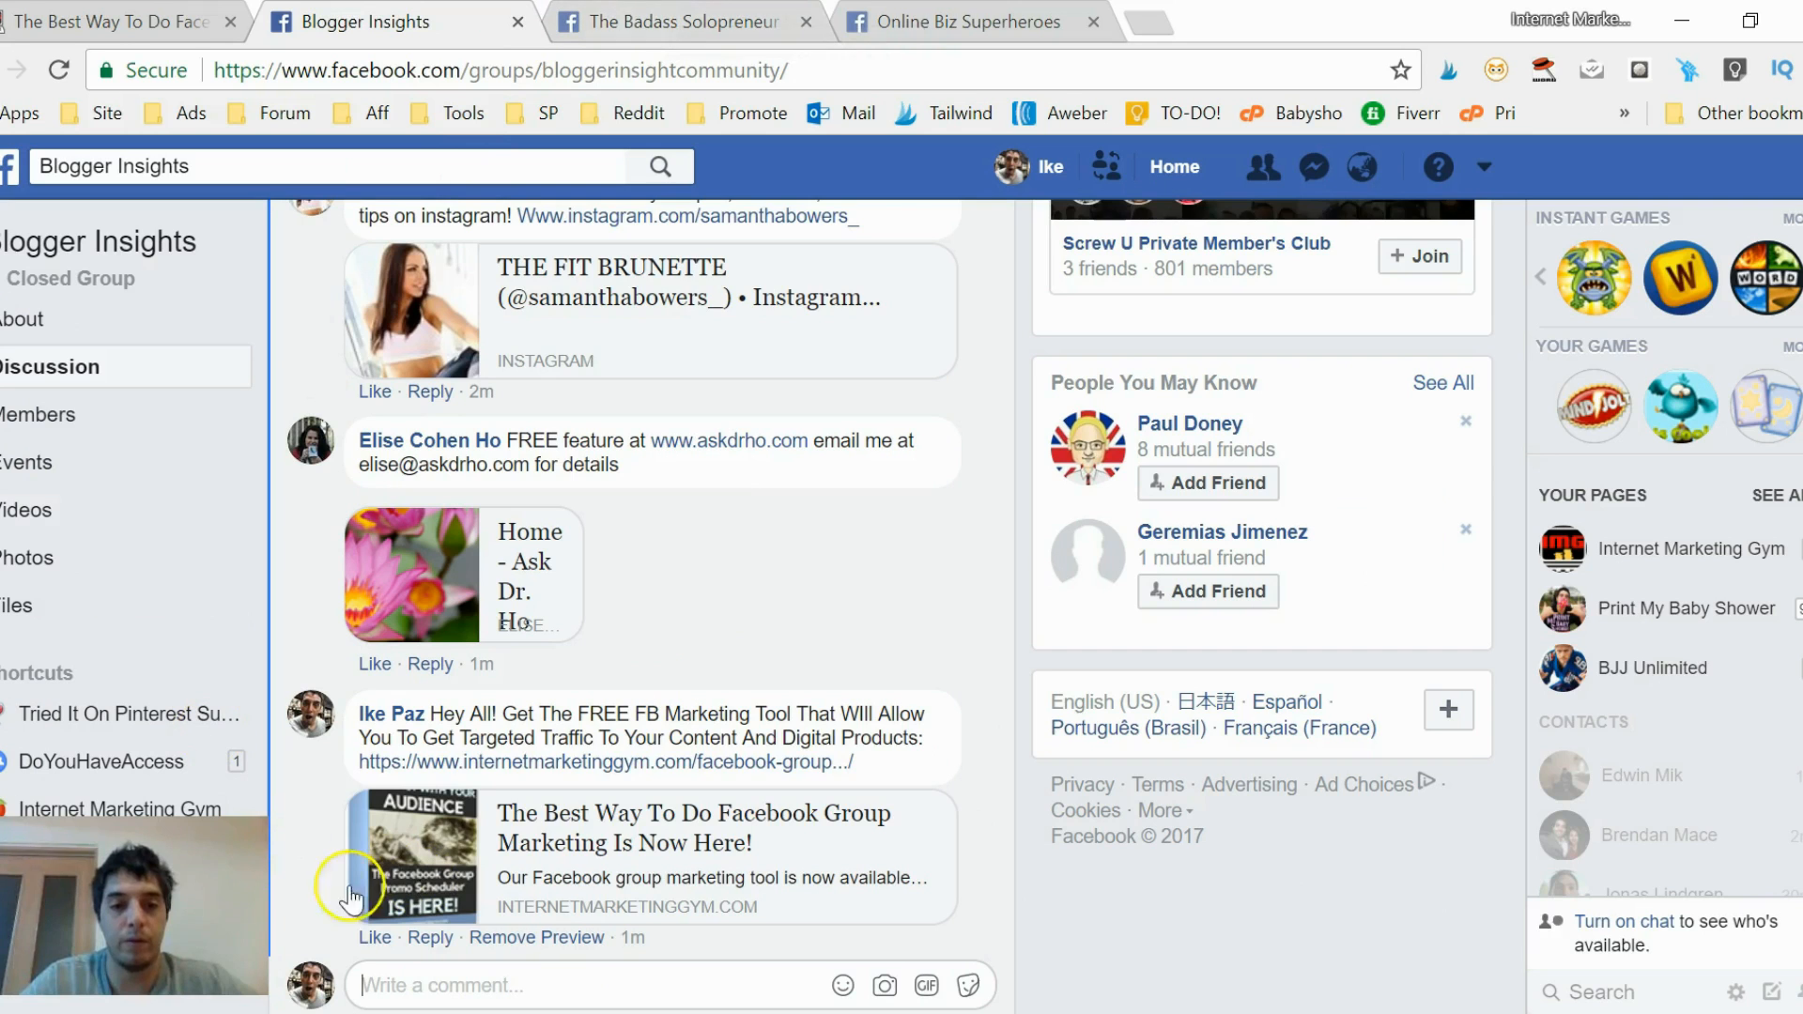